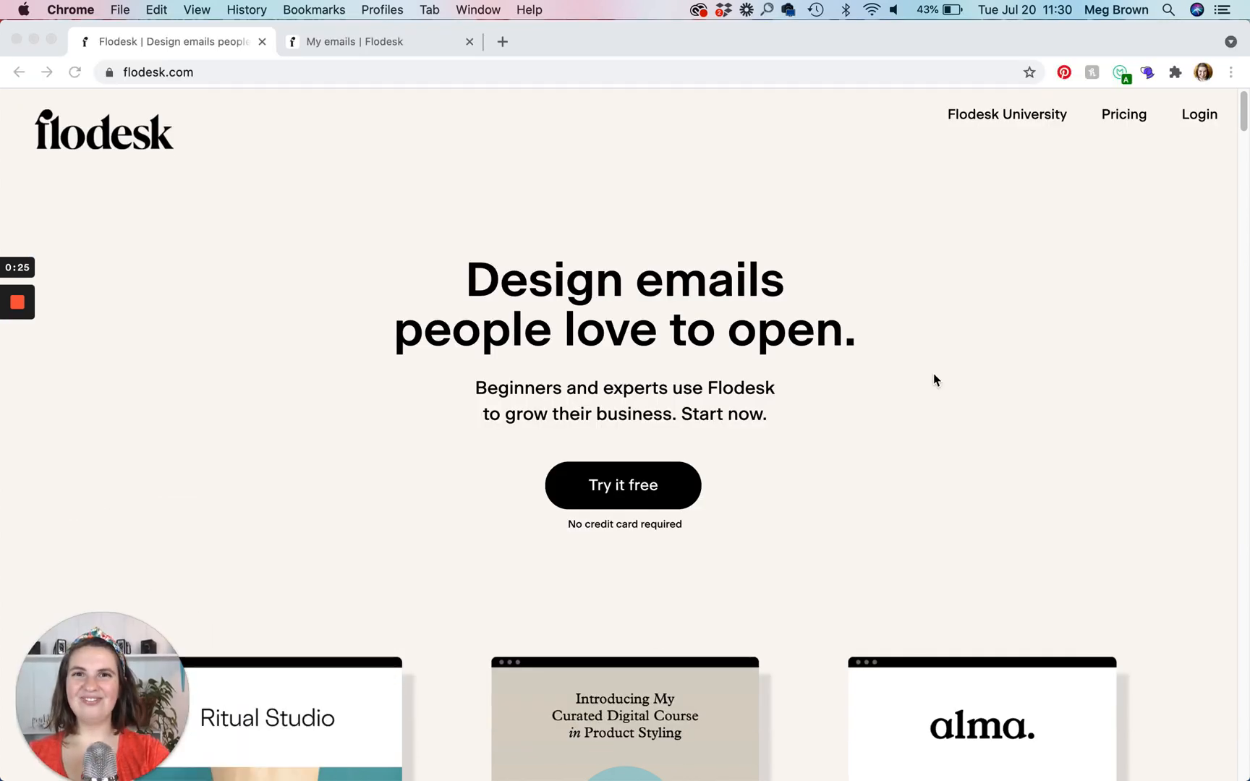
- Switch to the Flodesk tab showing the My emails dashboard
{"action": "left_click", "coordinate": [358, 42]}
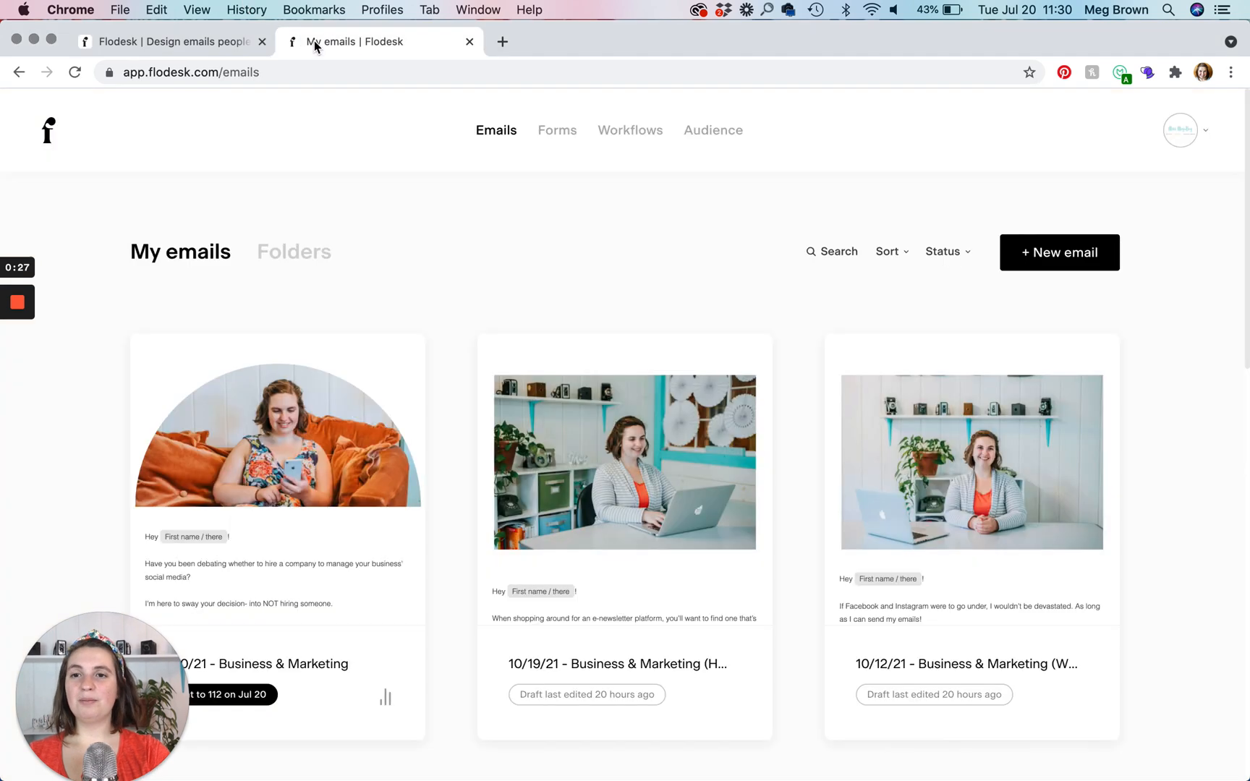
{"action": "mouse_move", "coordinate": [702, 233]}
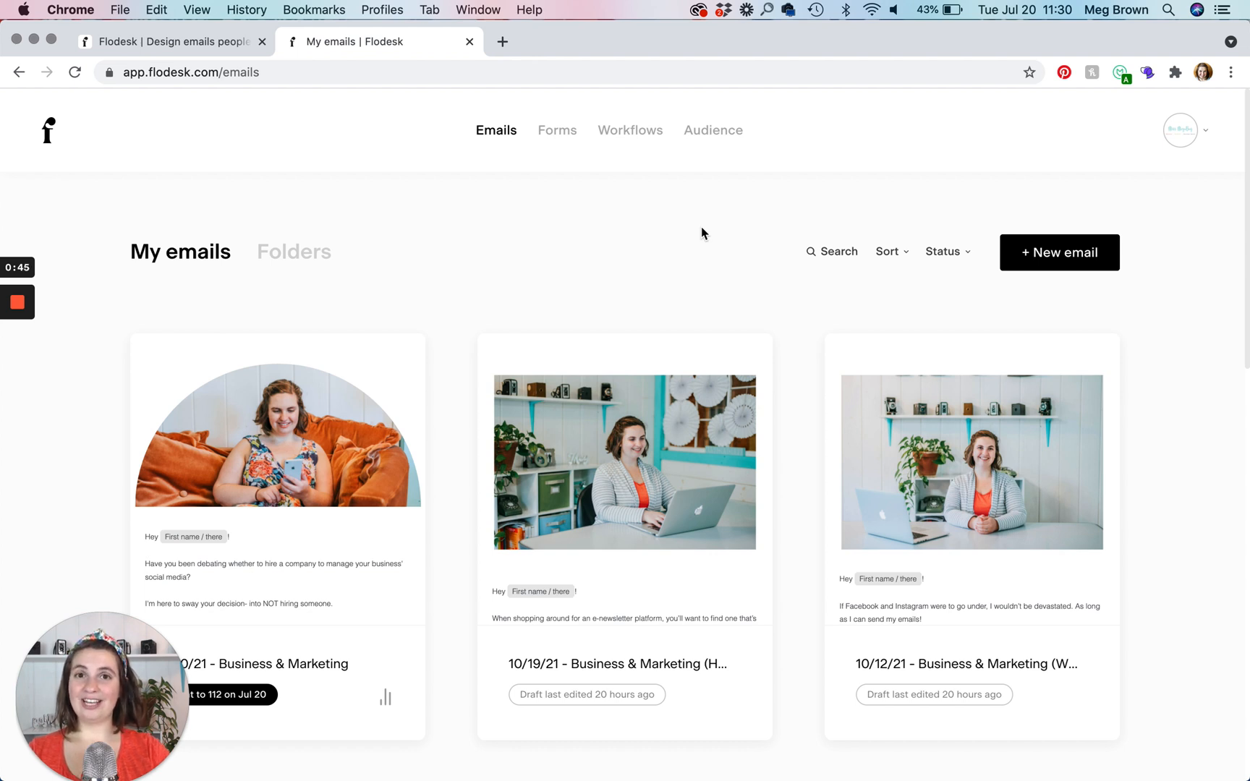
{"action": "mouse_move", "coordinate": [606, 108]}
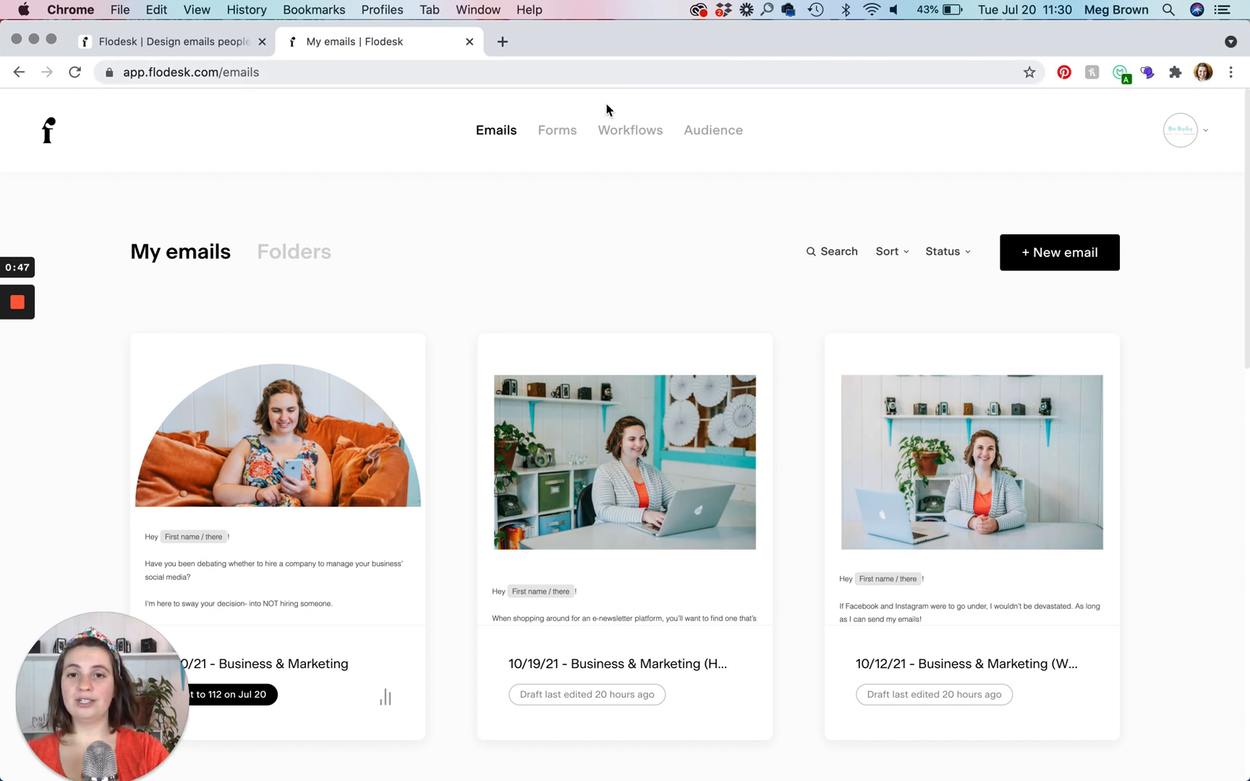
- Go to Forms to list saved forms such as Popup - Business 101 Opt-in
{"action": "left_click", "coordinate": [556, 131]}
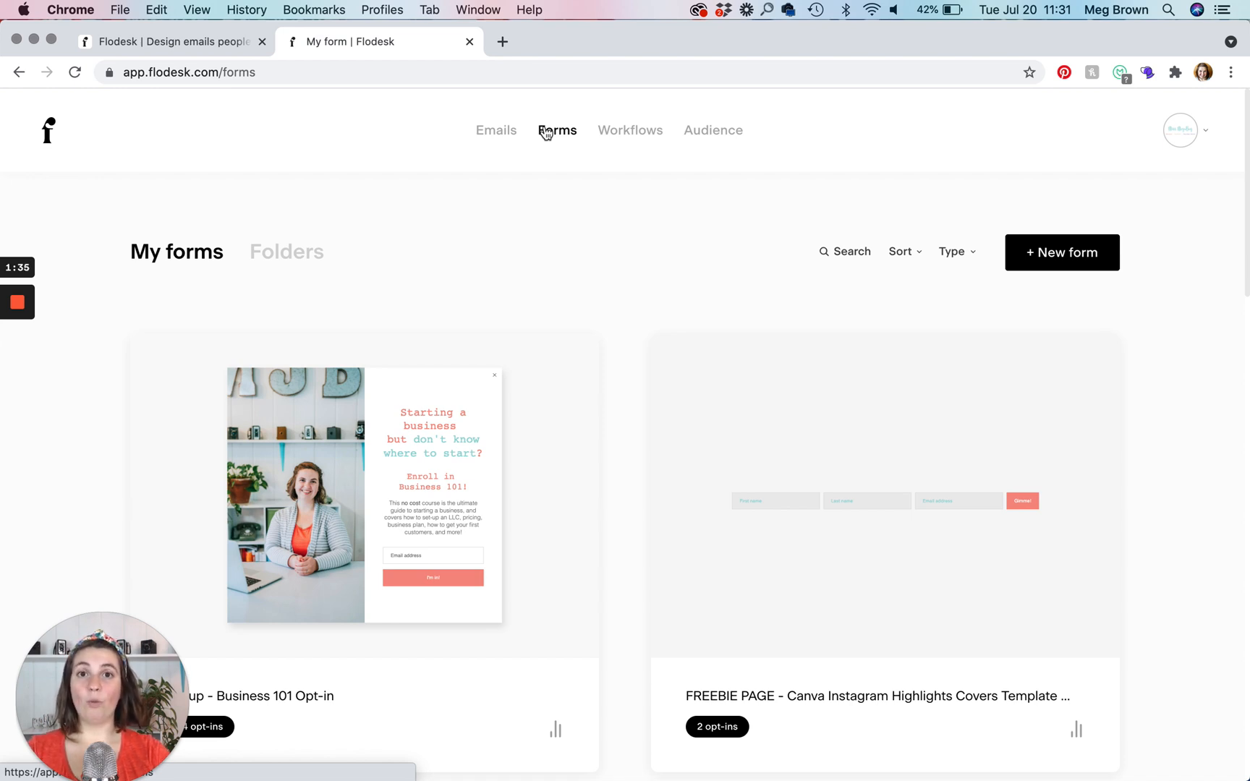
{"action": "mouse_move", "coordinate": [573, 421]}
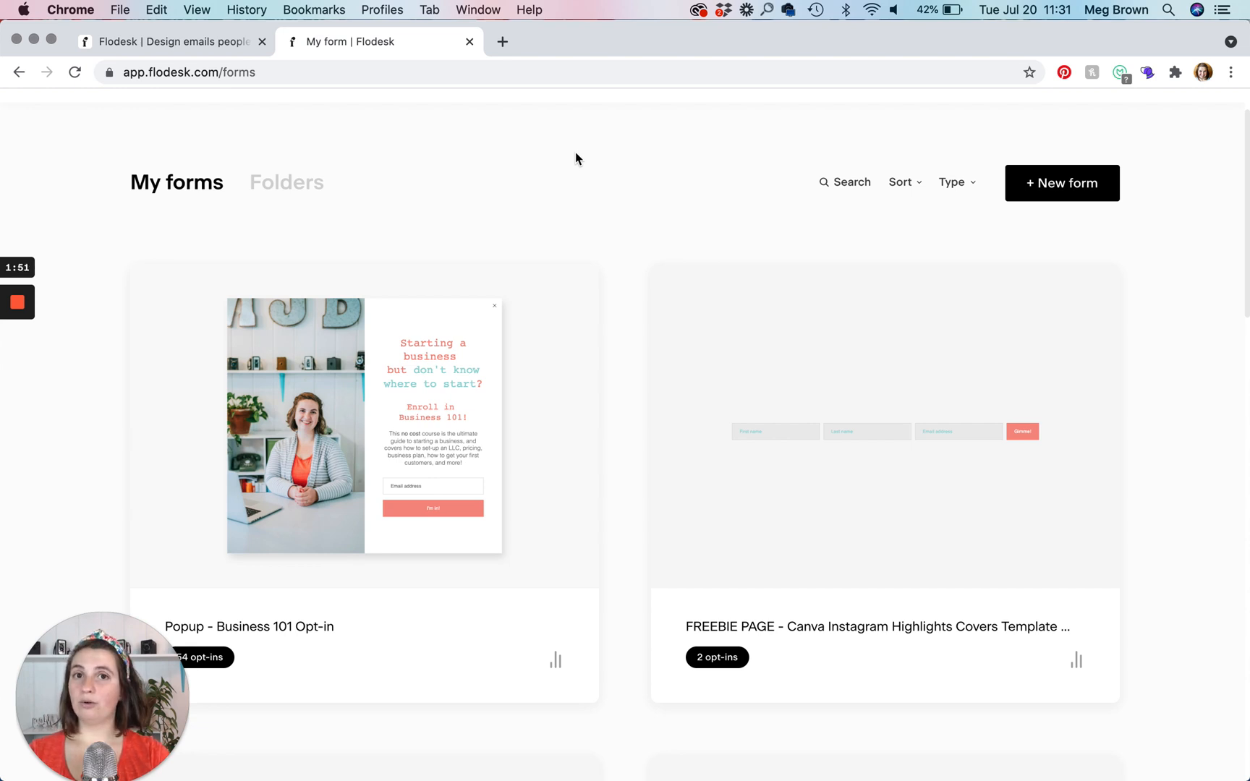
{"action": "mouse_move", "coordinate": [553, 639]}
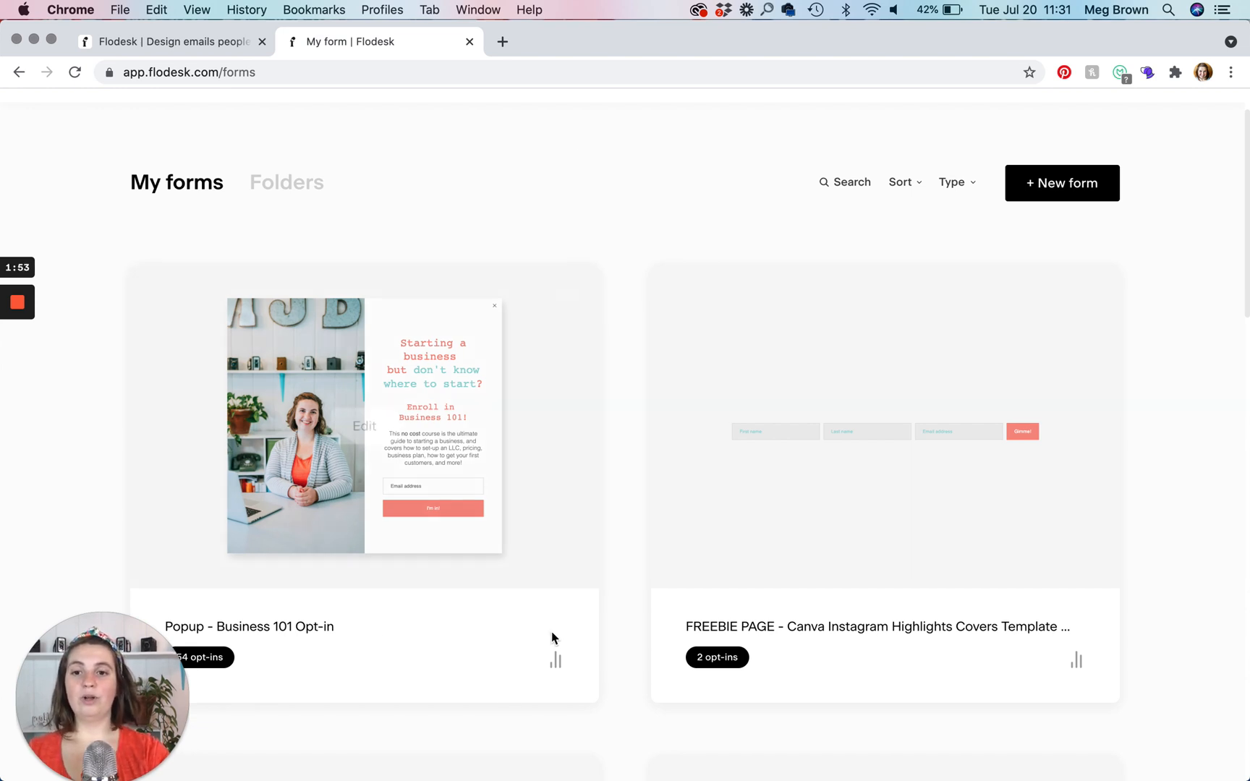
{"action": "mouse_move", "coordinate": [638, 460]}
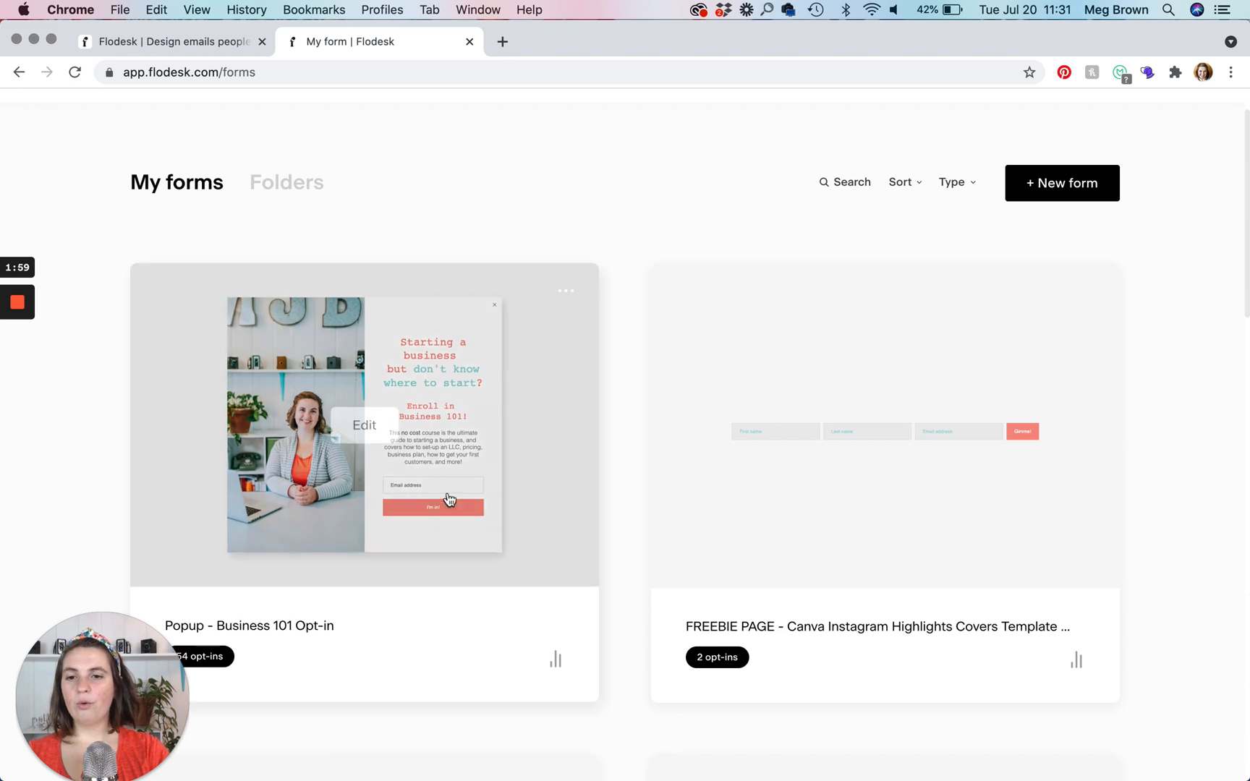
{"action": "mouse_move", "coordinate": [638, 495]}
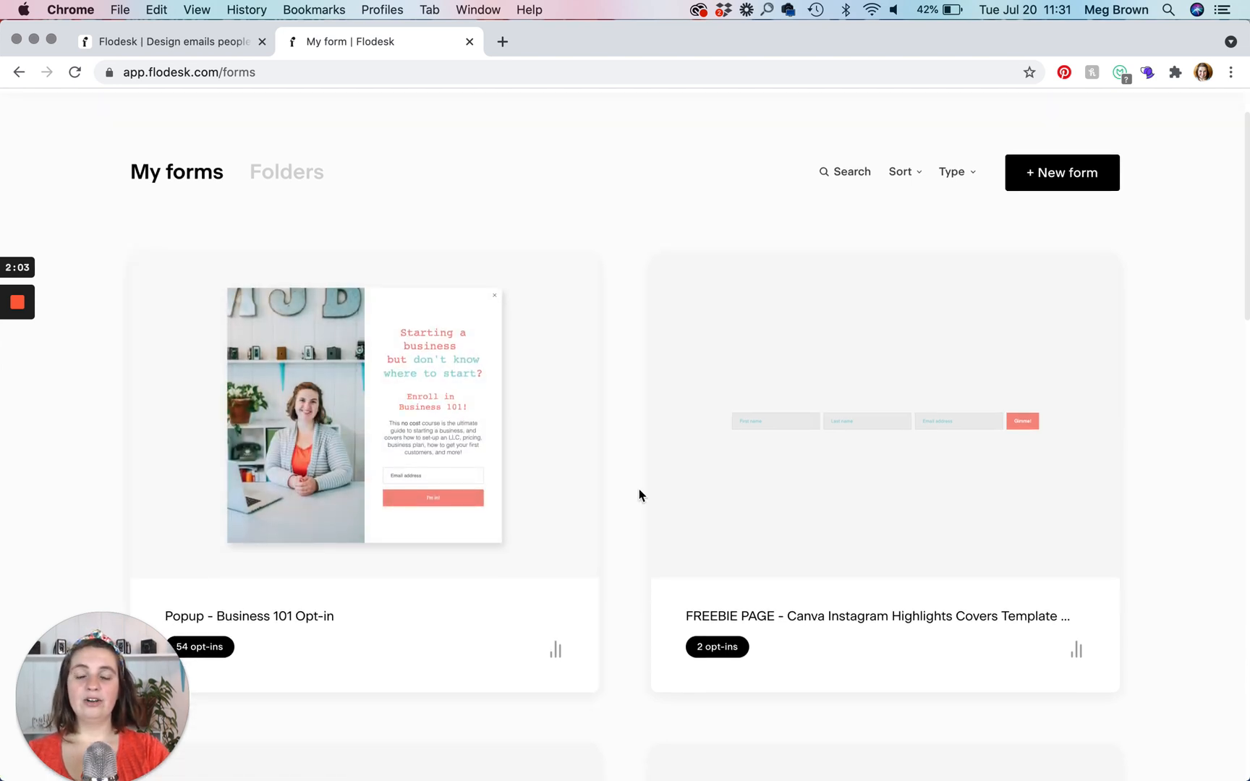
{"action": "mouse_move", "coordinate": [363, 413]}
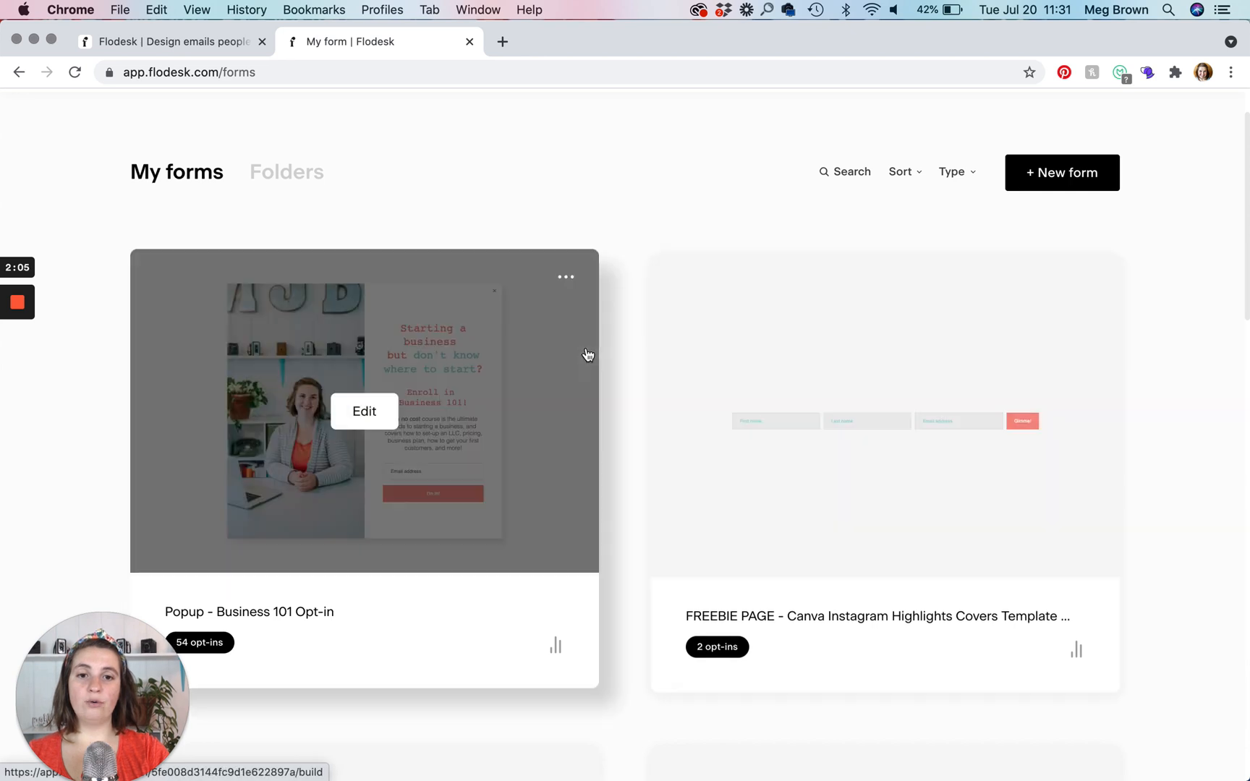
{"action": "mouse_move", "coordinate": [635, 350]}
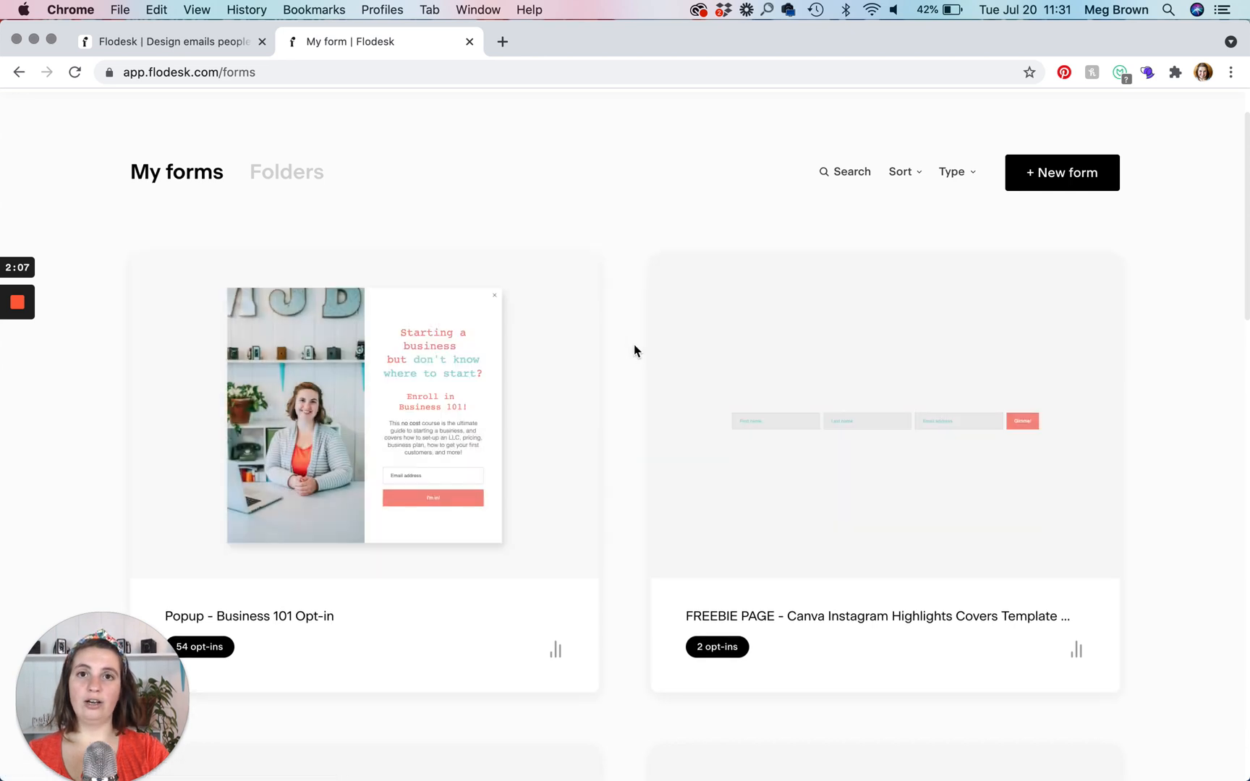
- Visit missmegabug.com in a new tab and view the Freebies page's Business 101 signup form
{"action": "left_click", "coordinate": [502, 42]}
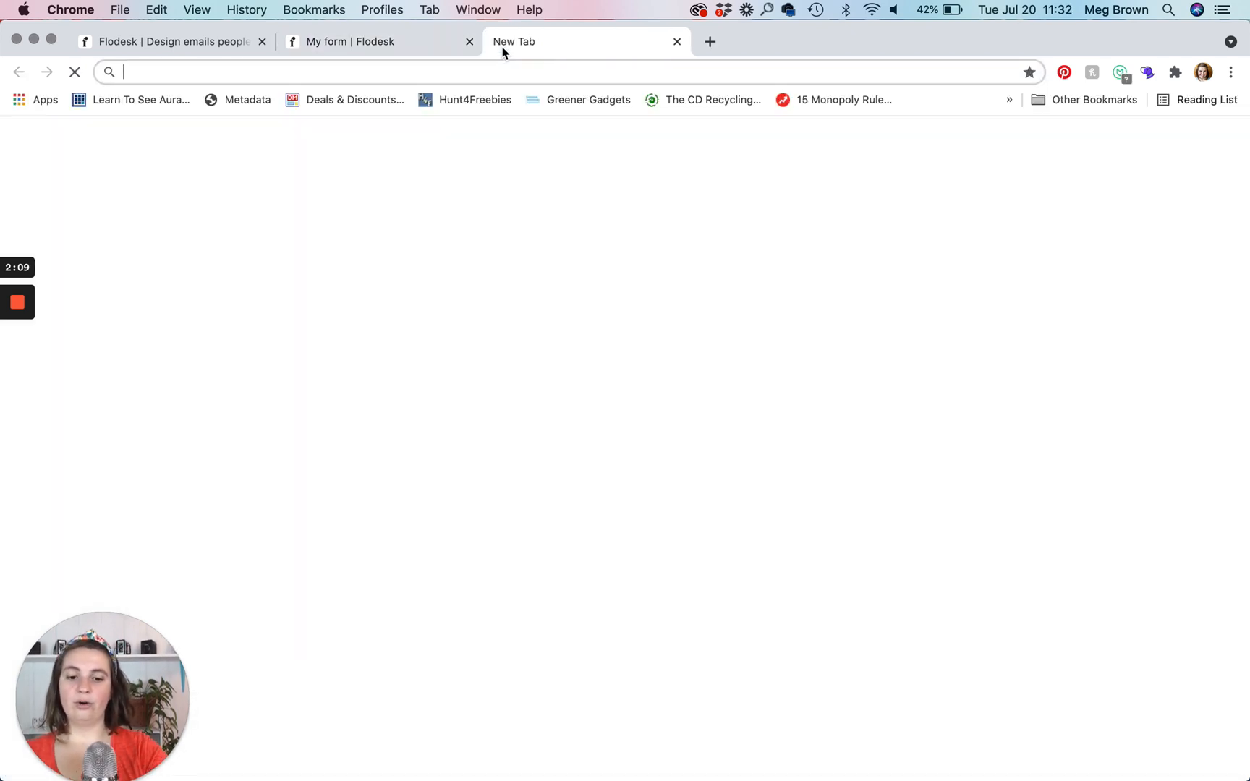
{"action": "type", "text": "missmegabug.com"}
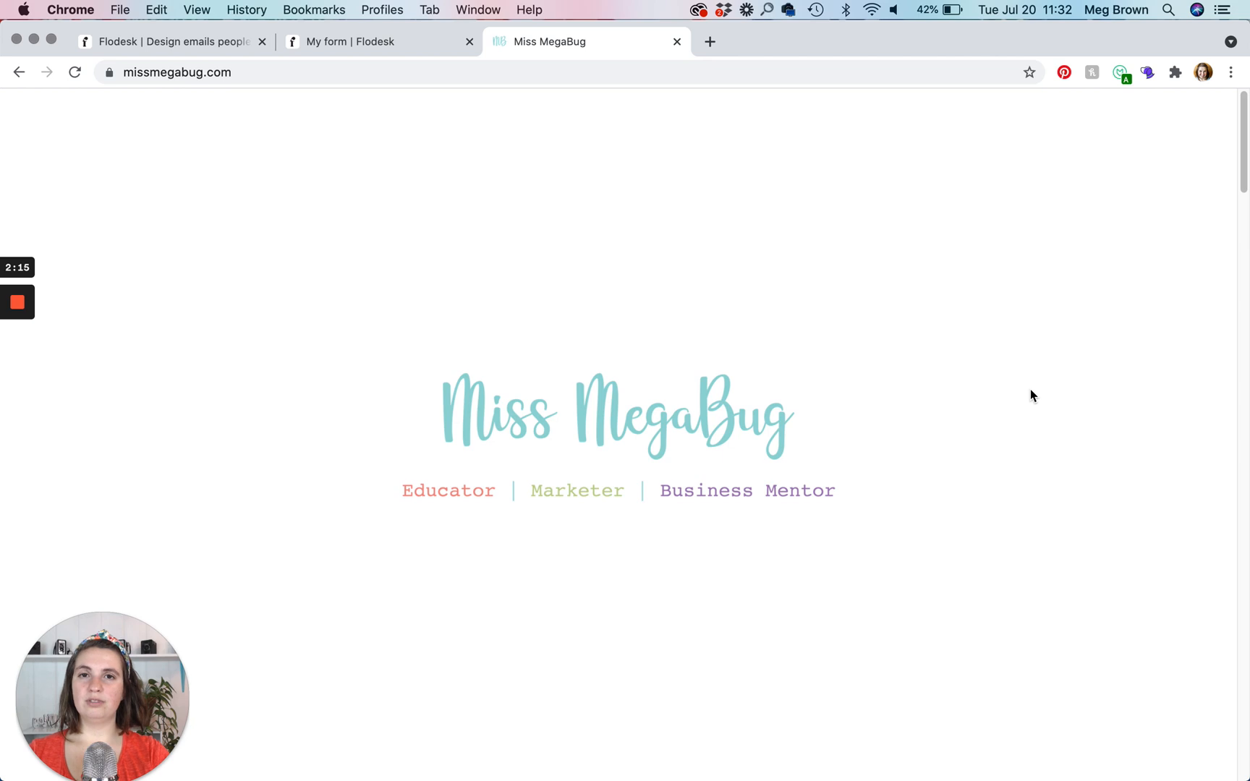
{"action": "scroll", "scroll_direction": "down", "scroll_amount": 3}
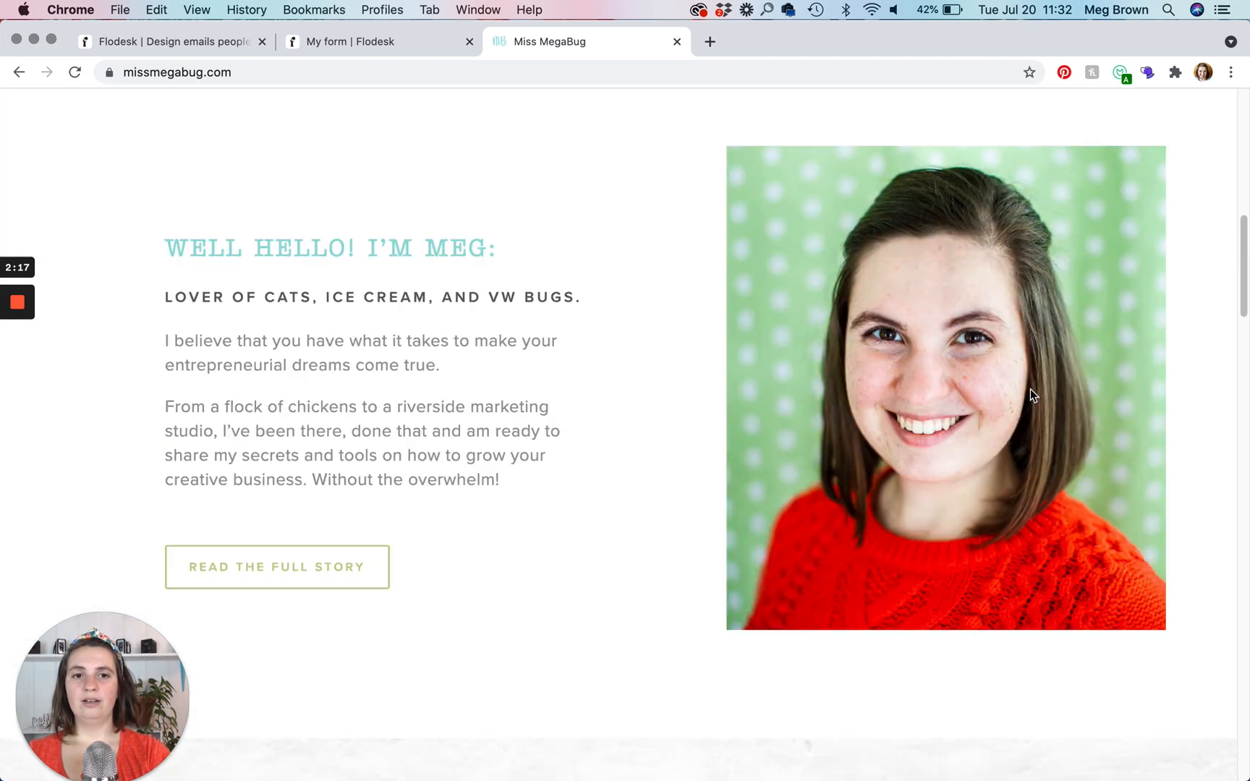
{"action": "scroll", "scroll_direction": "down", "scroll_amount": 3}
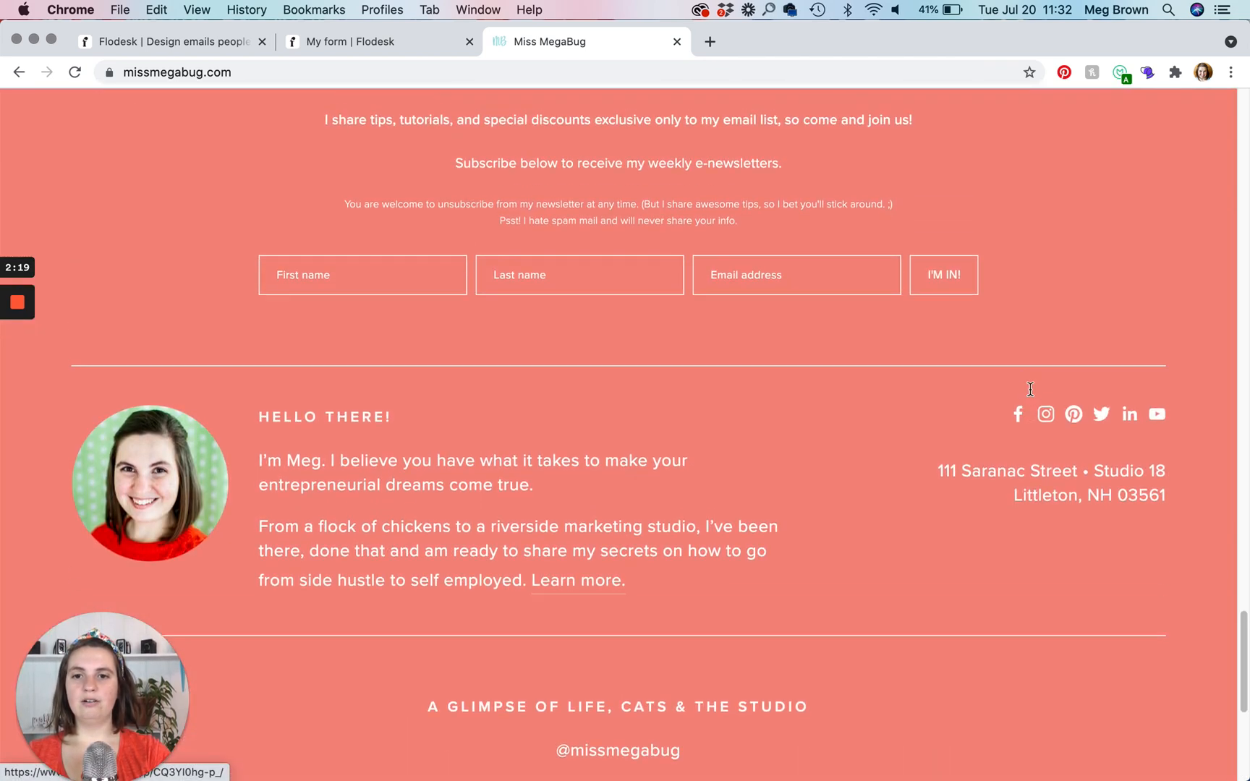
{"action": "scroll", "scroll_direction": "up", "scroll_amount": 3}
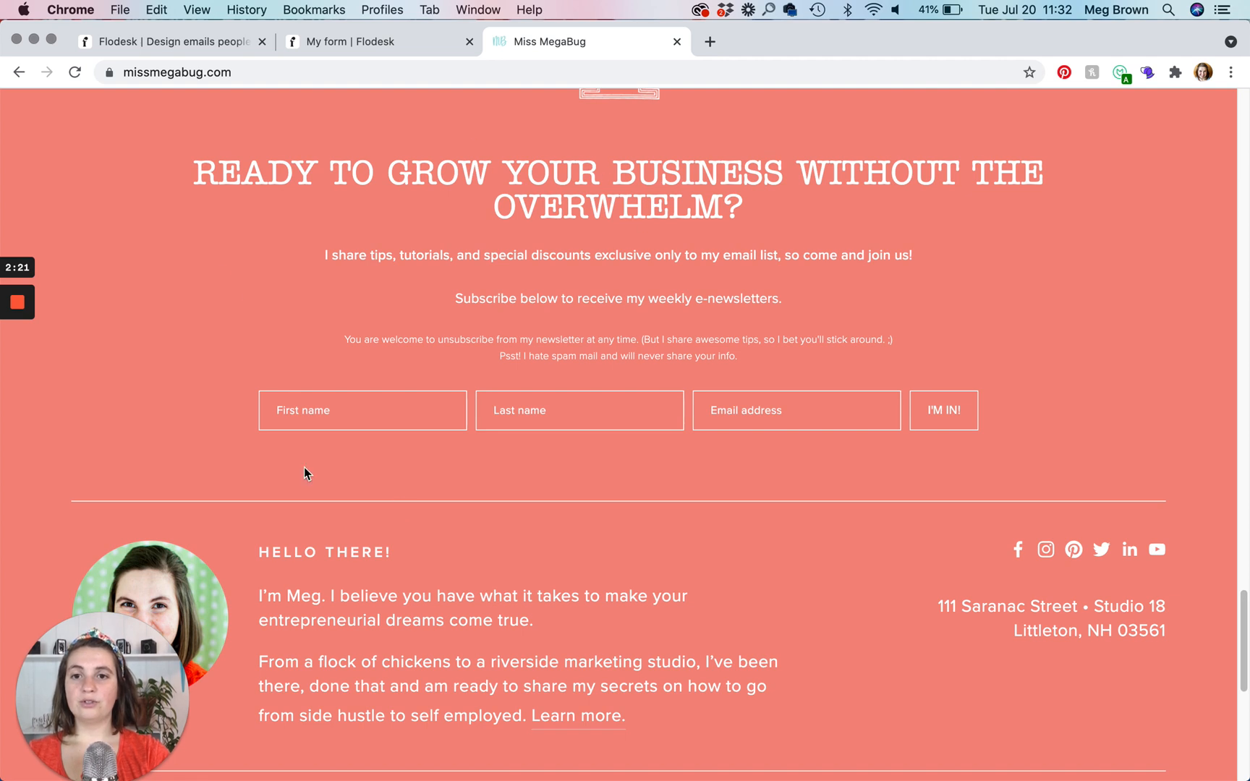
{"action": "mouse_move", "coordinate": [529, 354]}
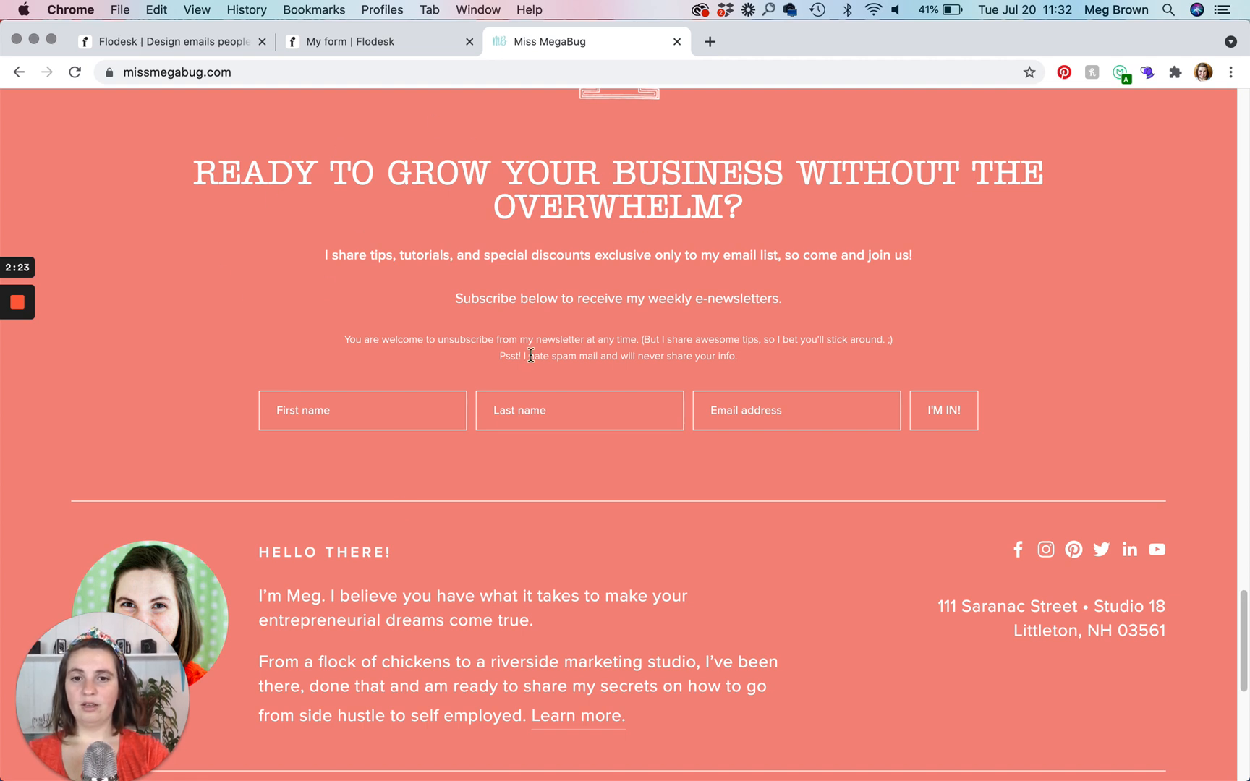
{"action": "scroll", "scroll_direction": "up", "scroll_amount": 3}
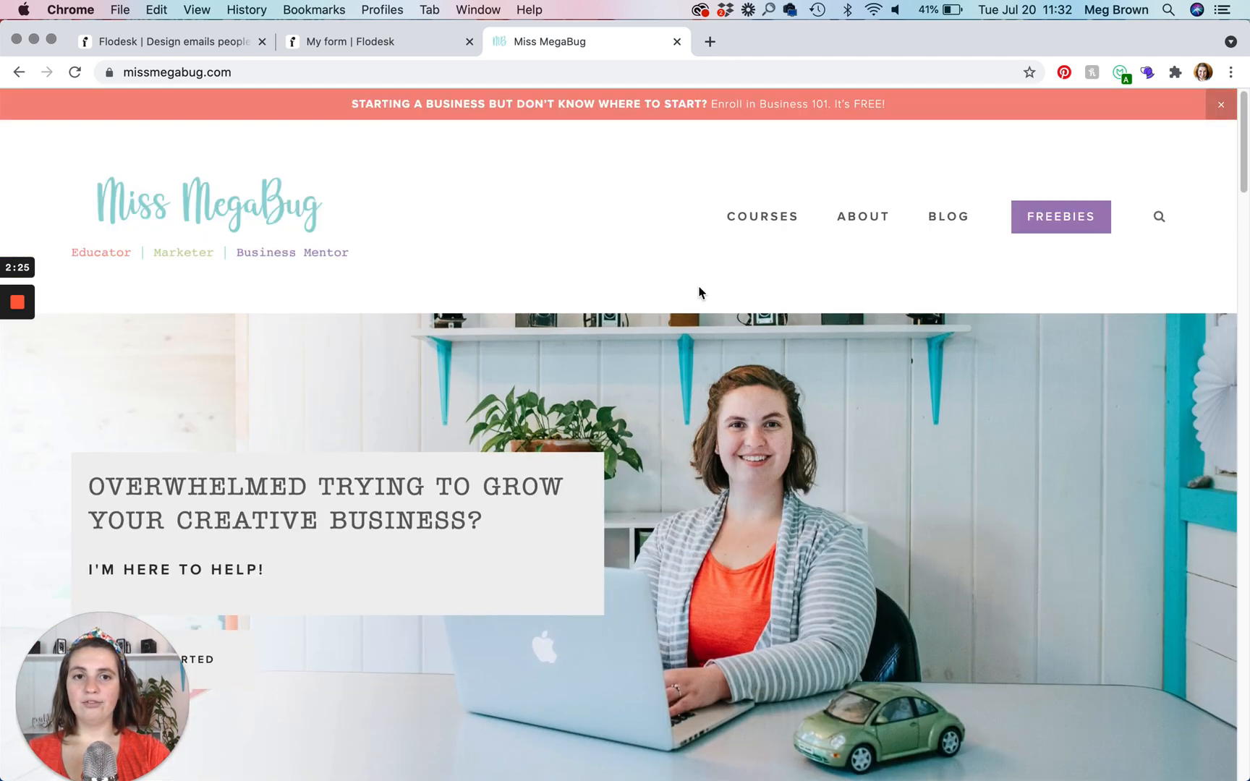
{"action": "left_click", "coordinate": [1059, 215]}
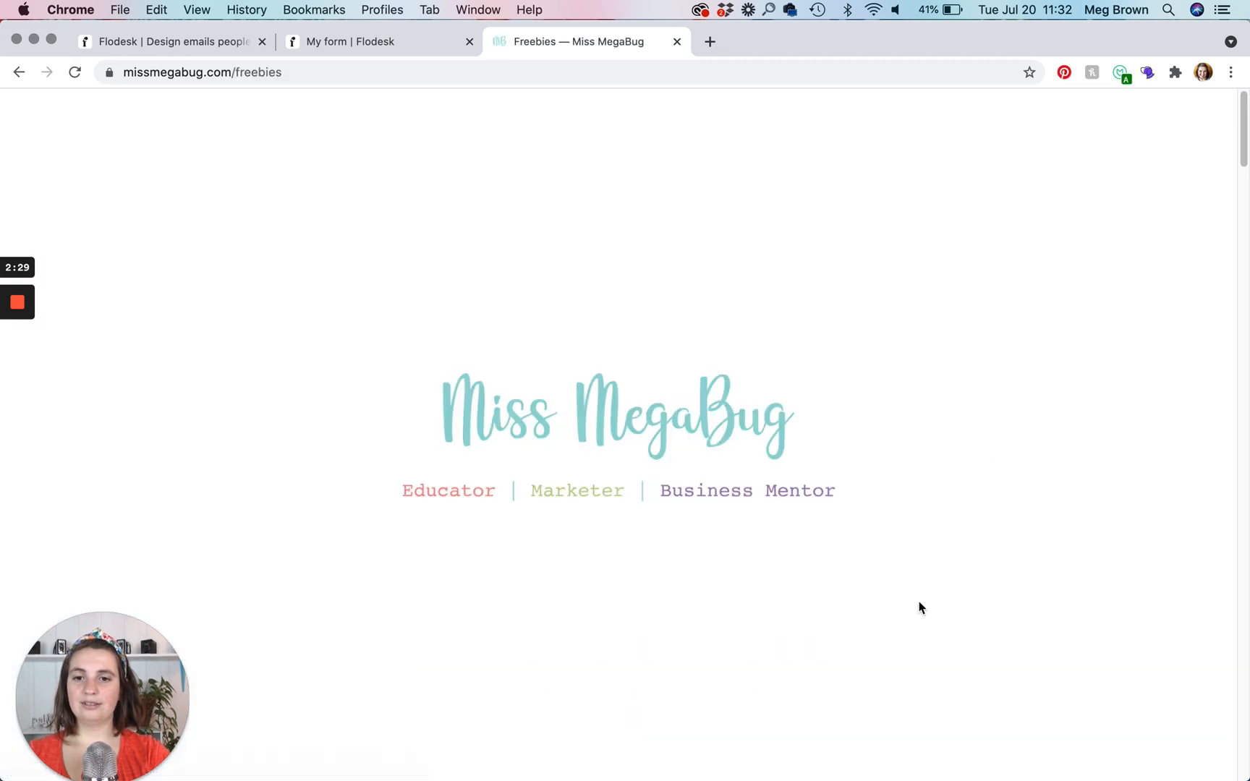
{"action": "scroll", "scroll_direction": "down", "scroll_amount": 3}
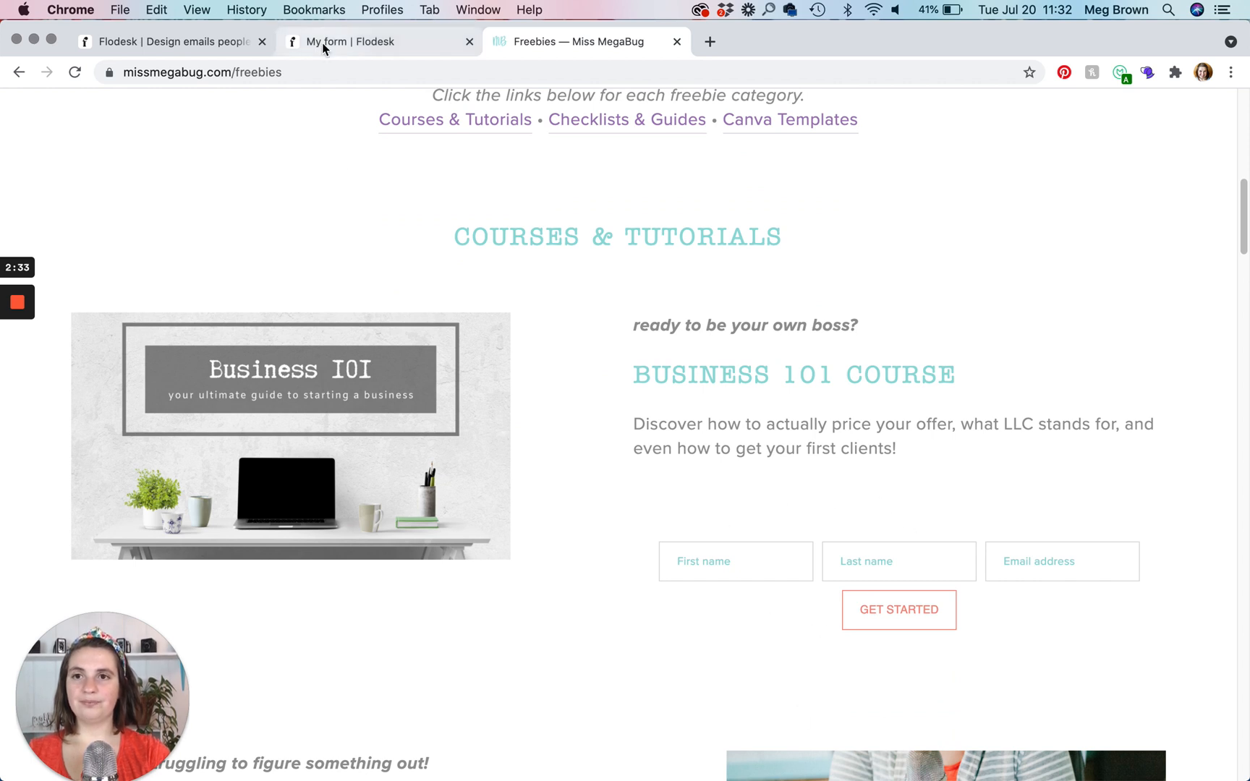
- Back in Flodesk, browse the form Folders (Footer, Freebie Page, Freebie Landing Pages) and return to My forms
{"action": "left_click", "coordinate": [374, 42]}
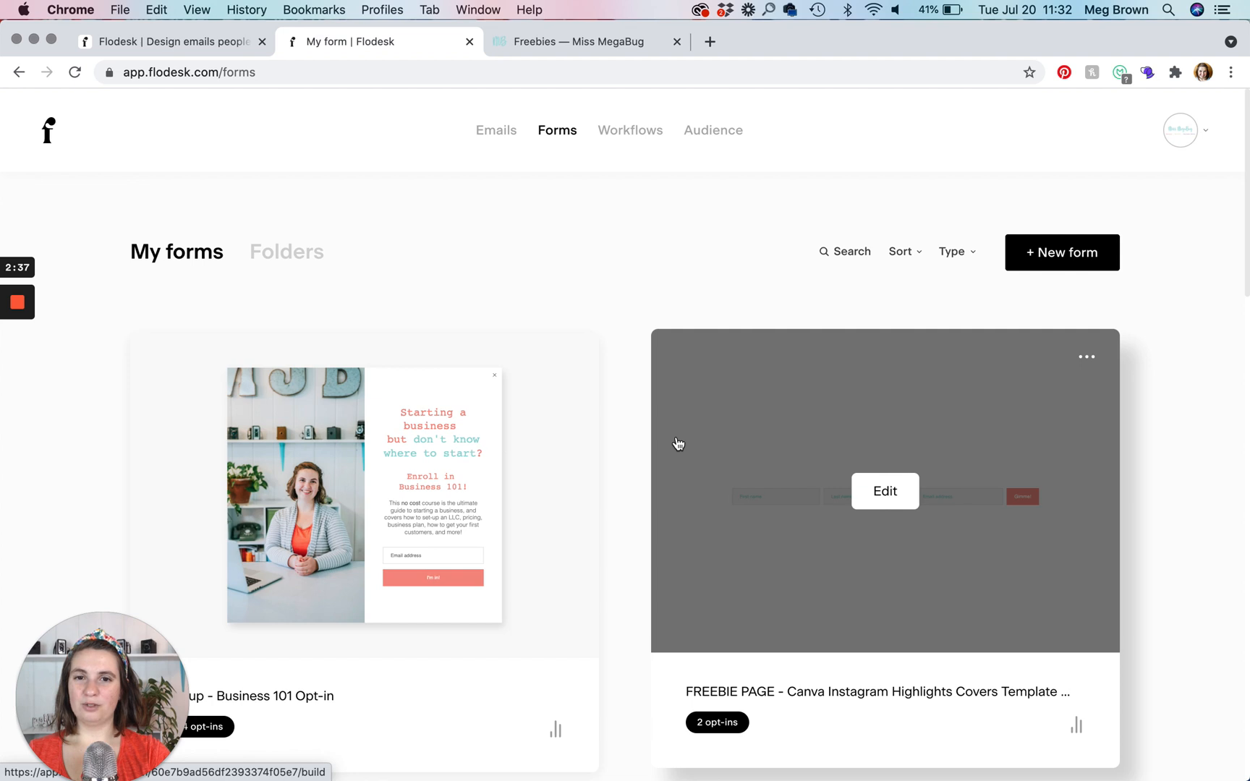
{"action": "scroll", "scroll_direction": "down", "scroll_amount": 3}
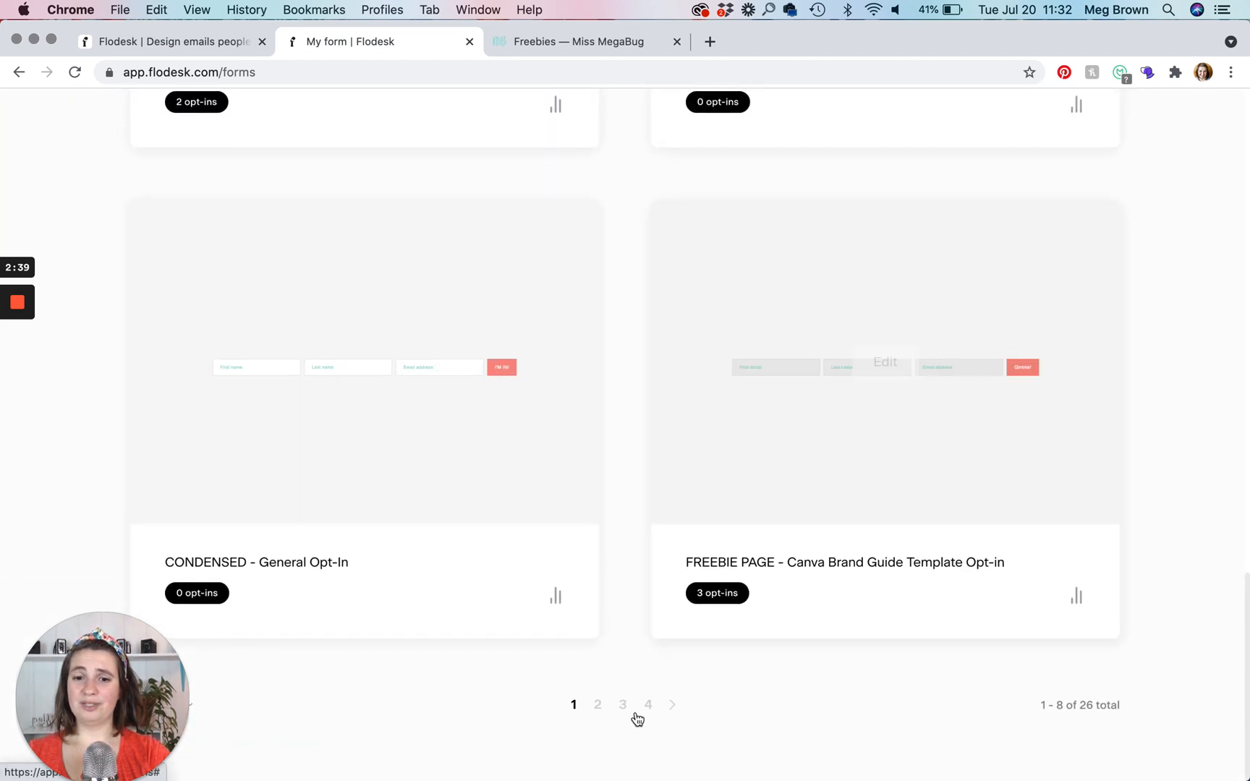
{"action": "scroll", "scroll_direction": "up", "scroll_amount": 3}
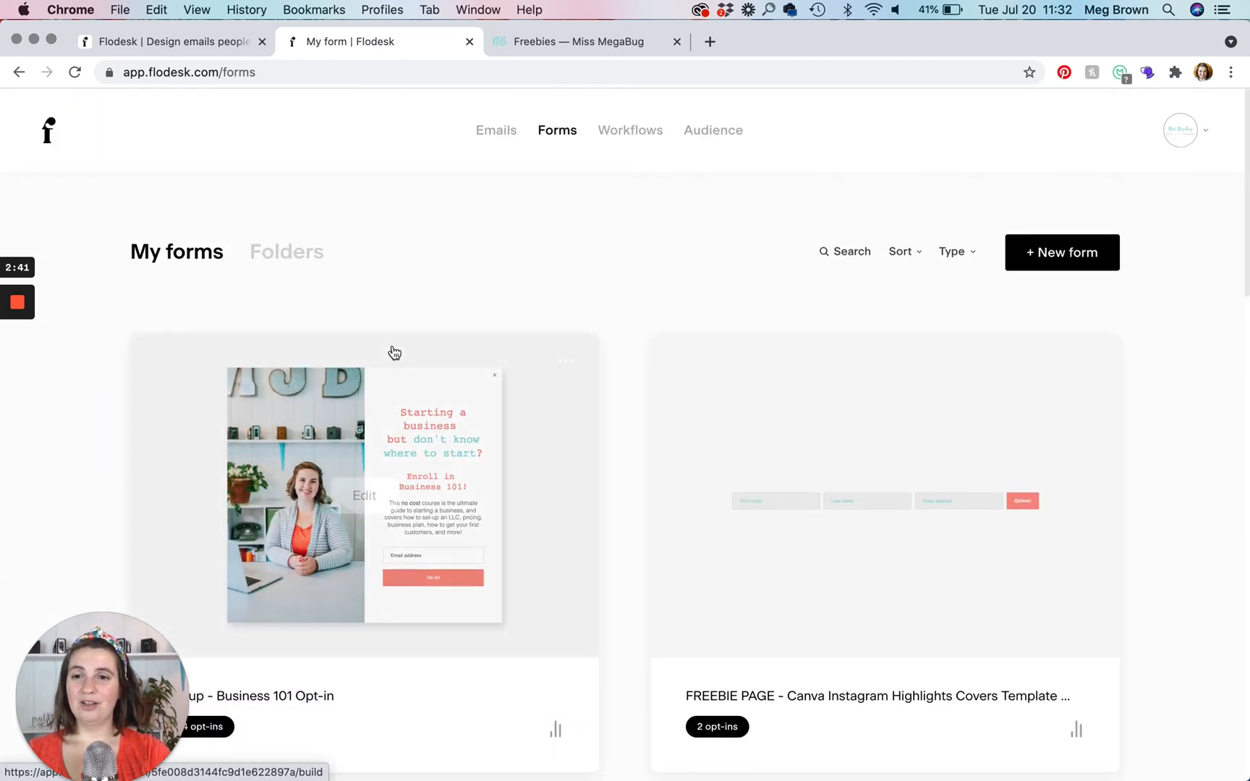
{"action": "left_click", "coordinate": [285, 252]}
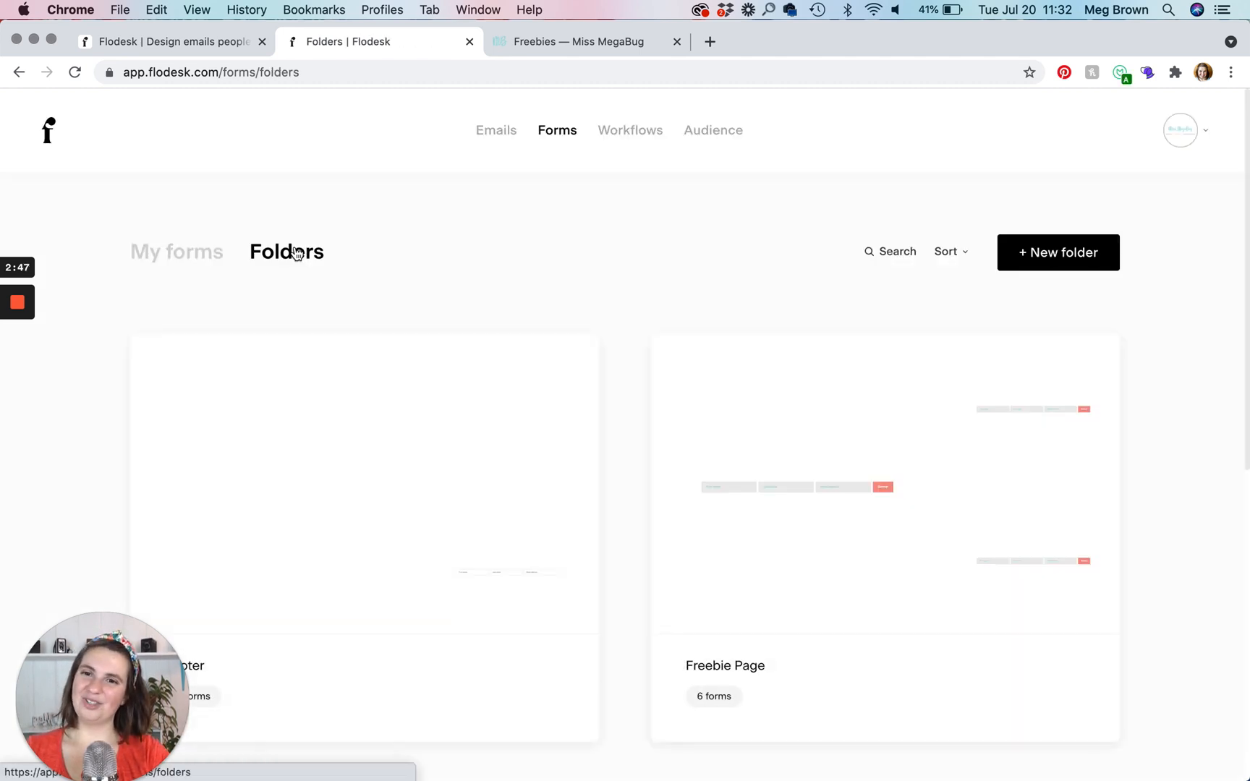
{"action": "scroll", "scroll_direction": "down", "scroll_amount": 3}
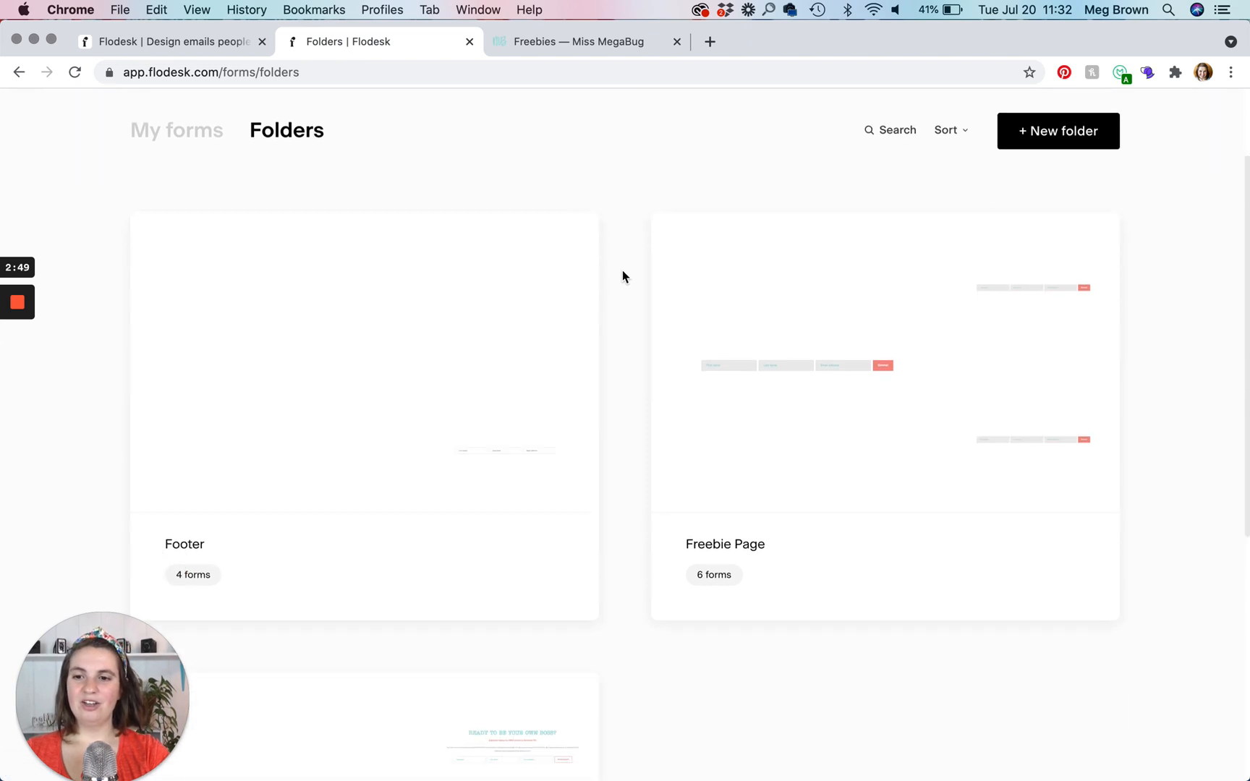
{"action": "mouse_move", "coordinate": [272, 411]}
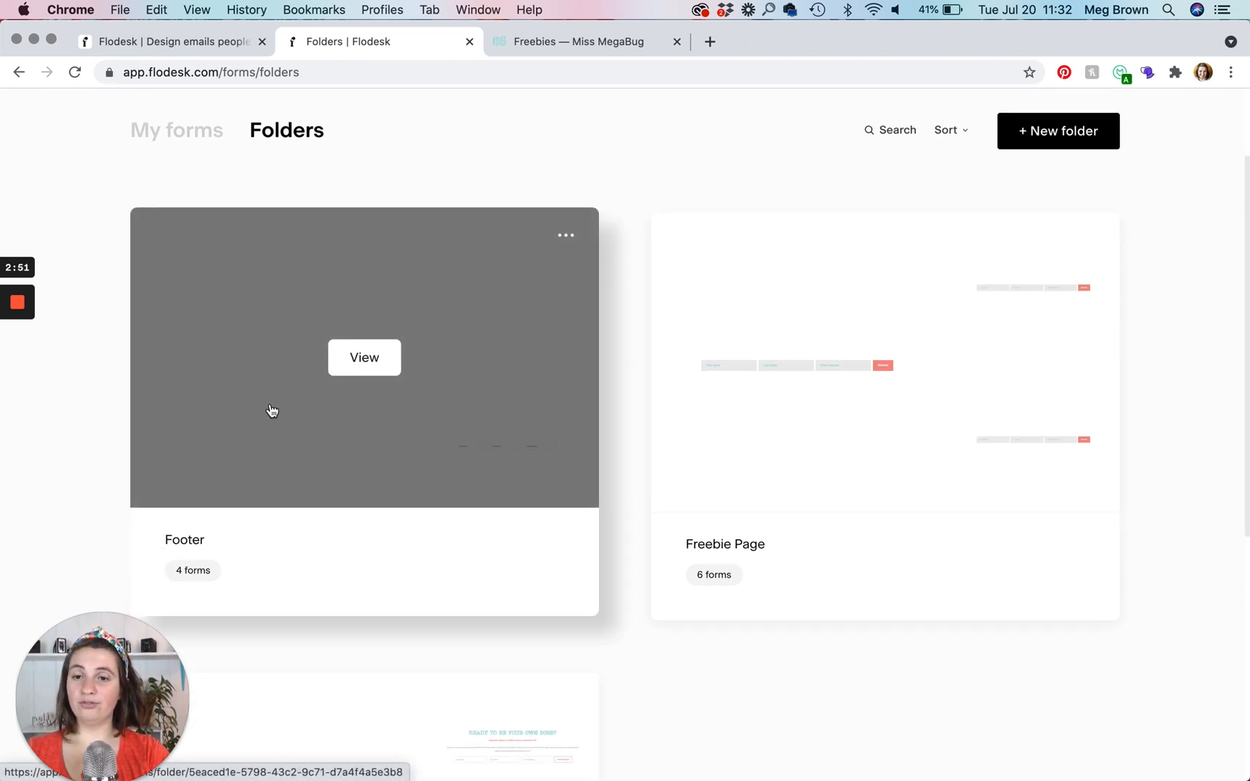
{"action": "mouse_move", "coordinate": [377, 638]}
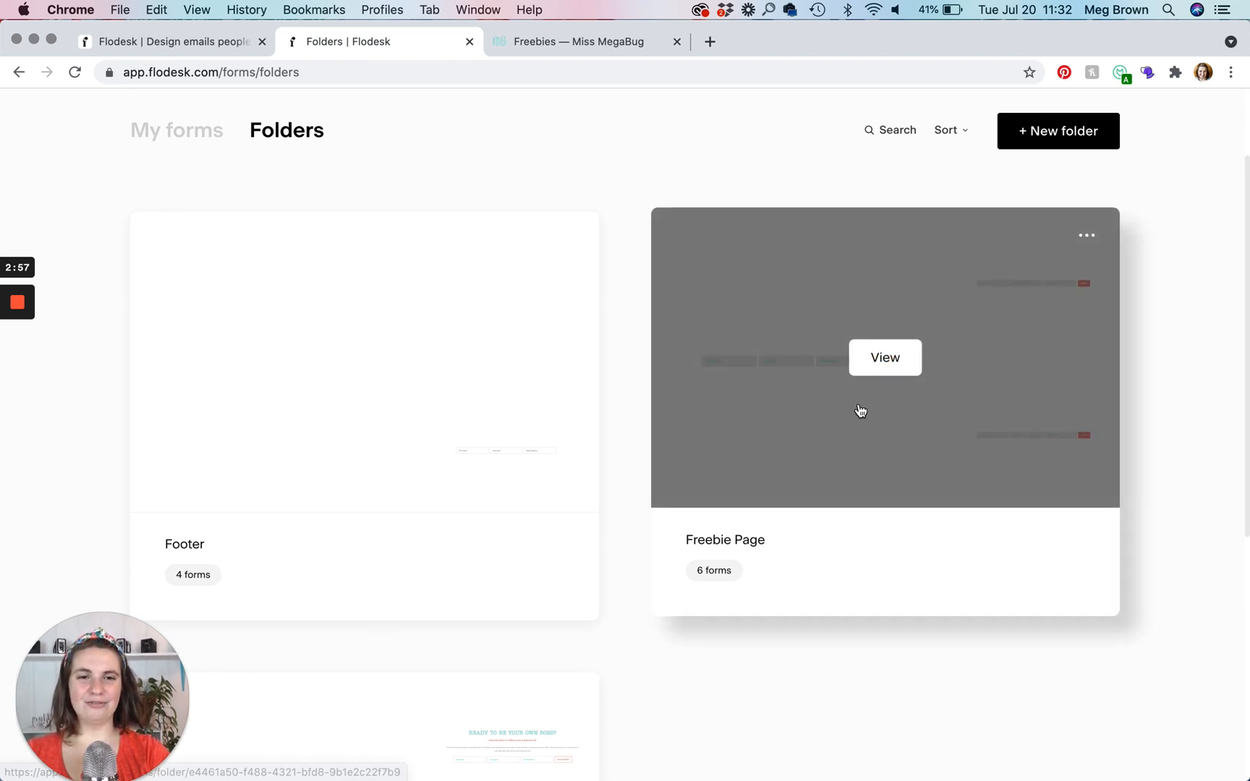
{"action": "mouse_move", "coordinate": [841, 528]}
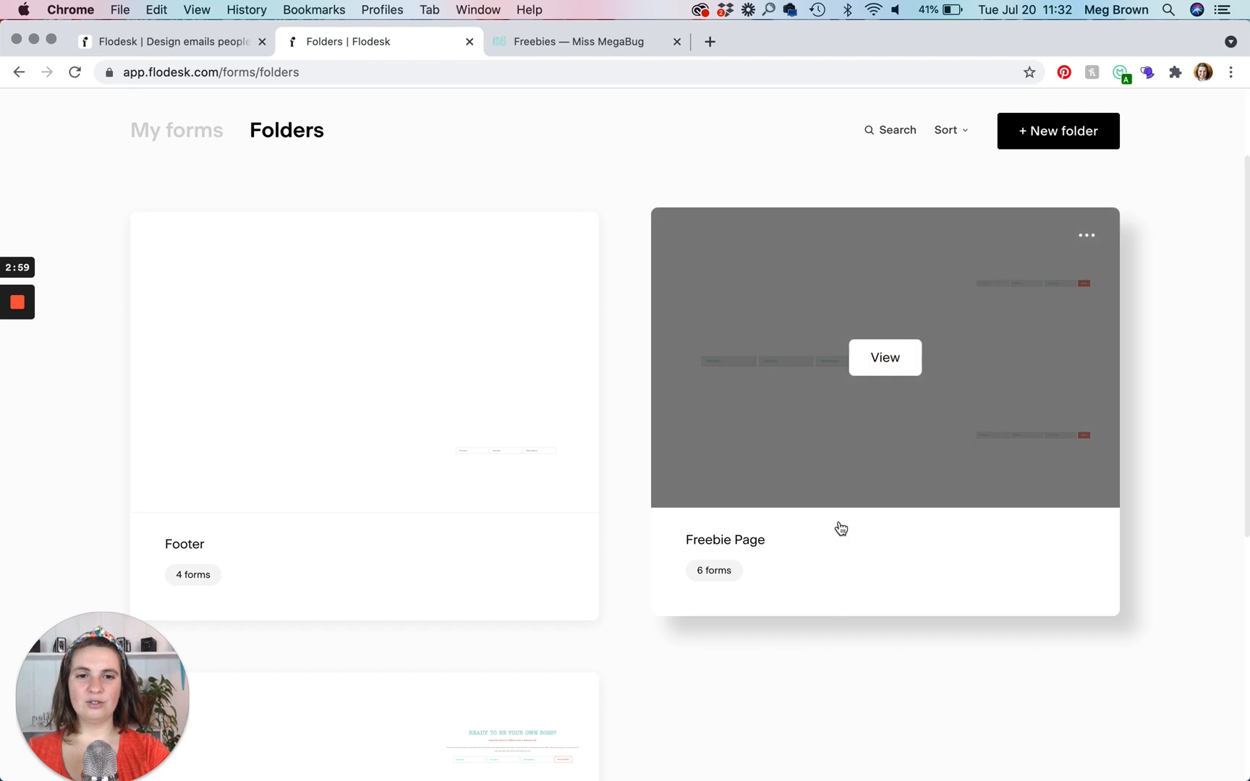
{"action": "scroll", "scroll_direction": "down", "scroll_amount": 3}
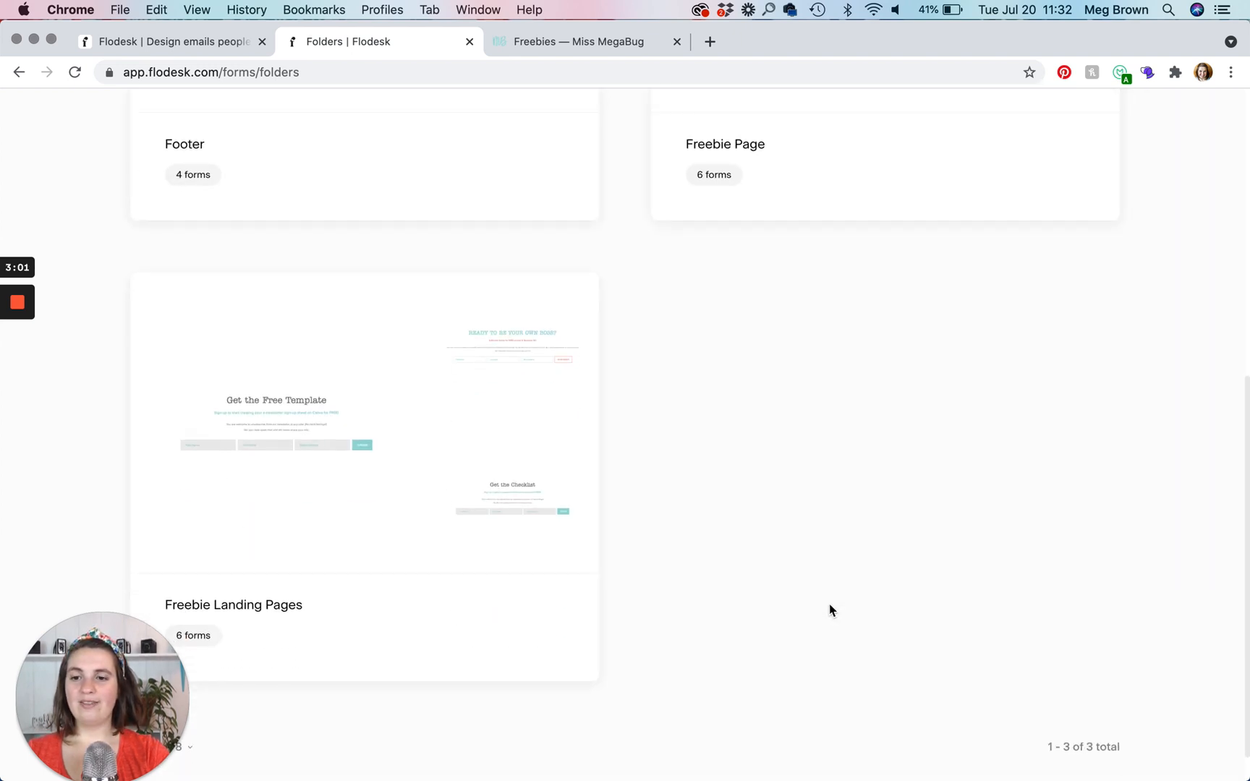
{"action": "mouse_move", "coordinate": [798, 627]}
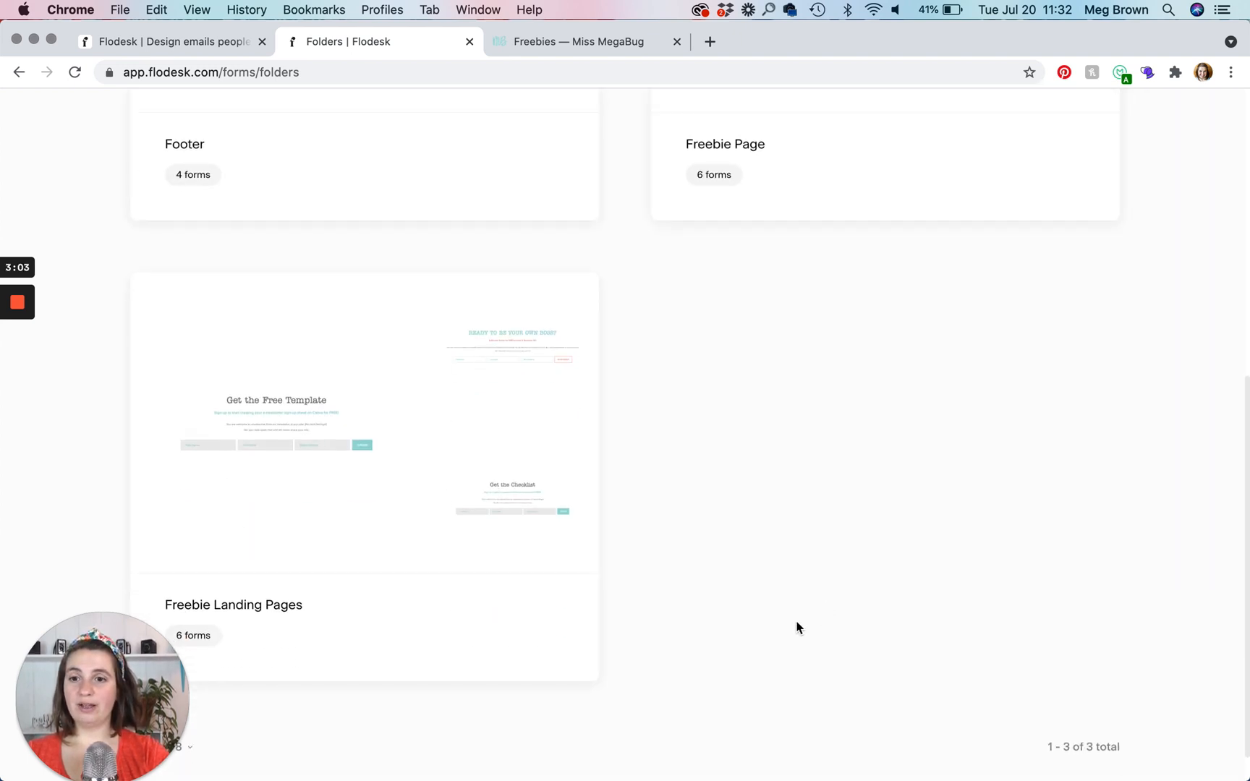
{"action": "mouse_move", "coordinate": [365, 418]}
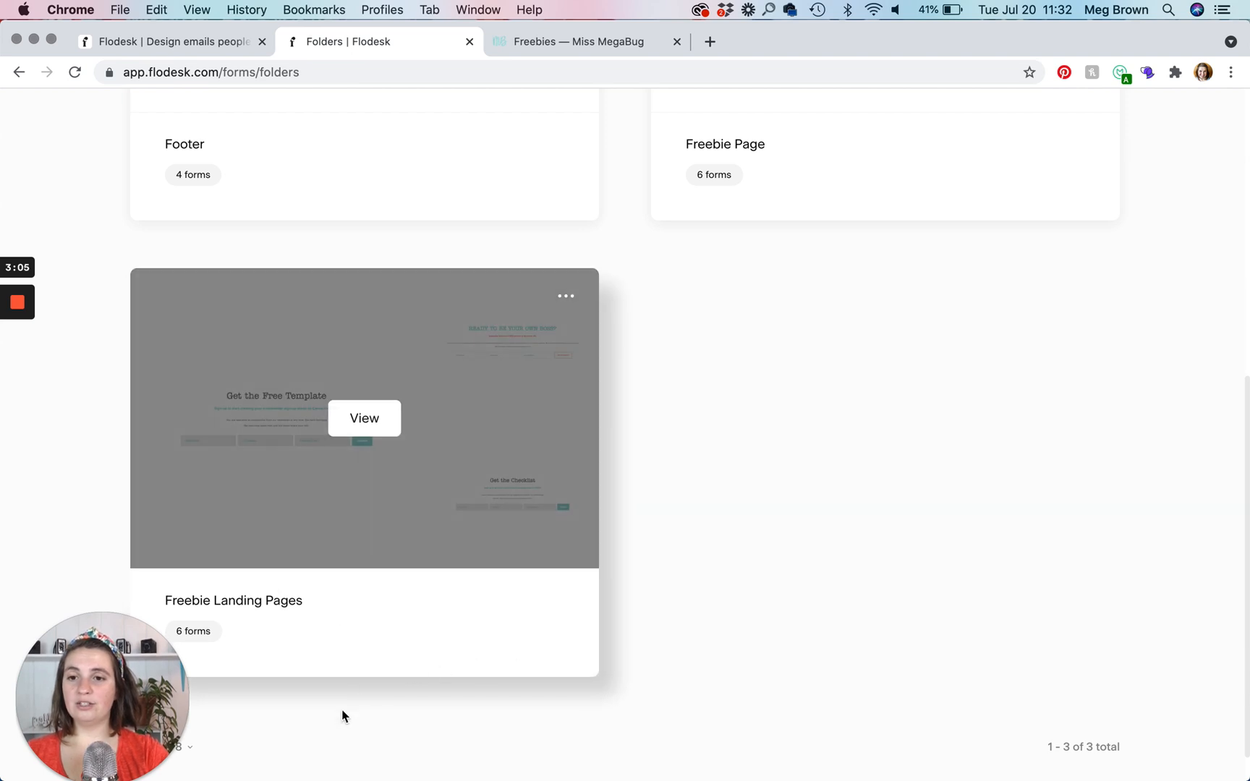
{"action": "mouse_move", "coordinate": [562, 597]}
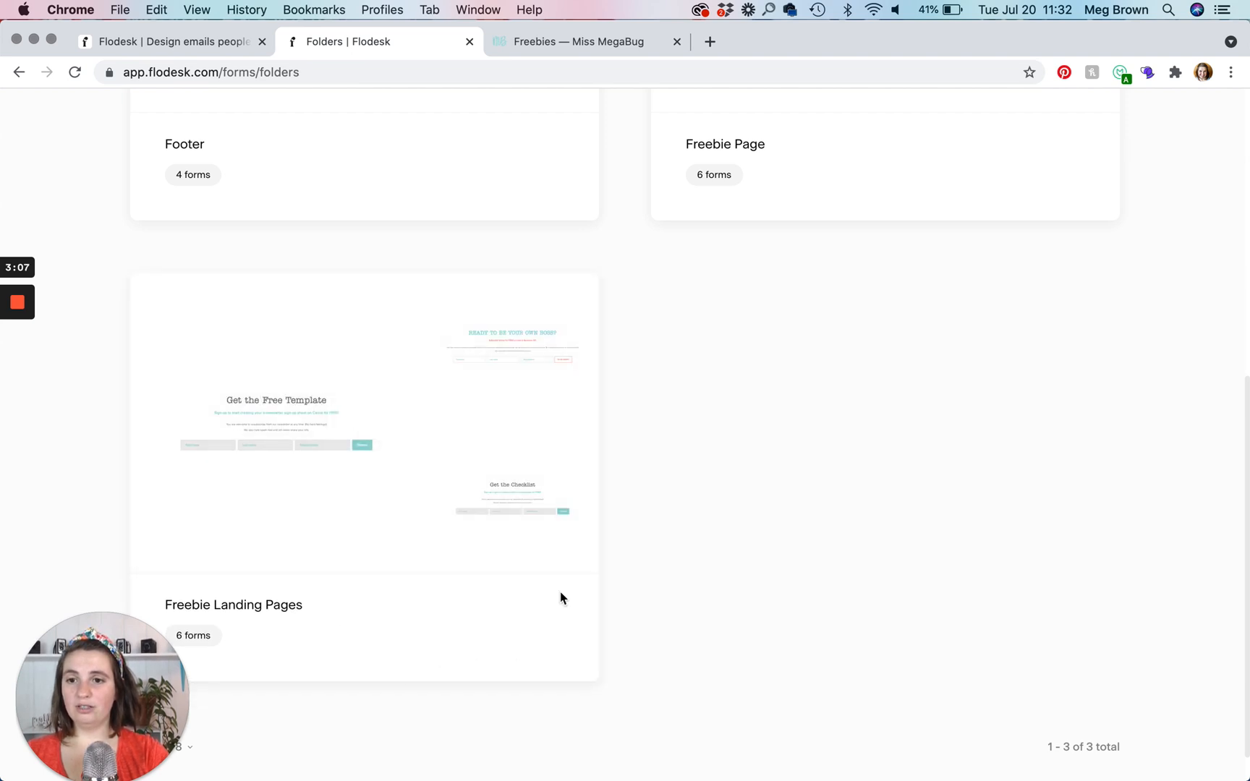
{"action": "scroll", "scroll_direction": "up", "scroll_amount": 3}
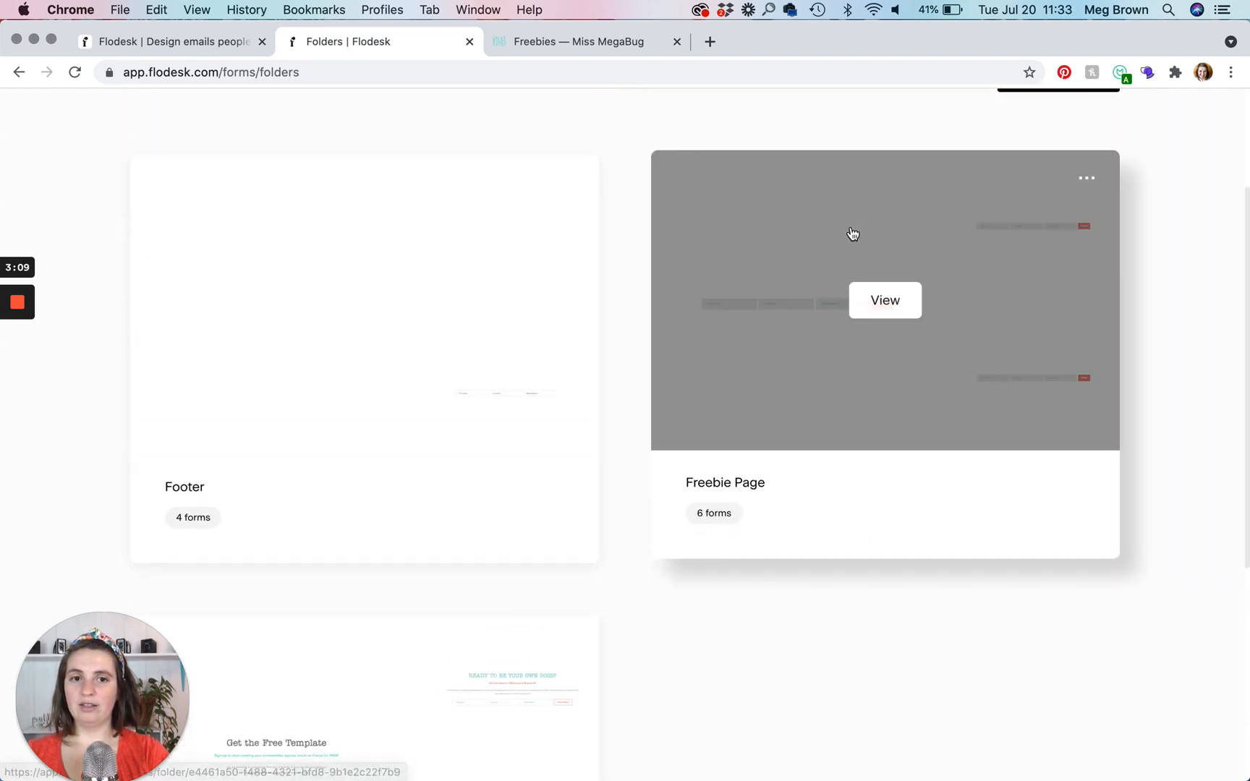
{"action": "scroll", "scroll_direction": "up", "scroll_amount": 3}
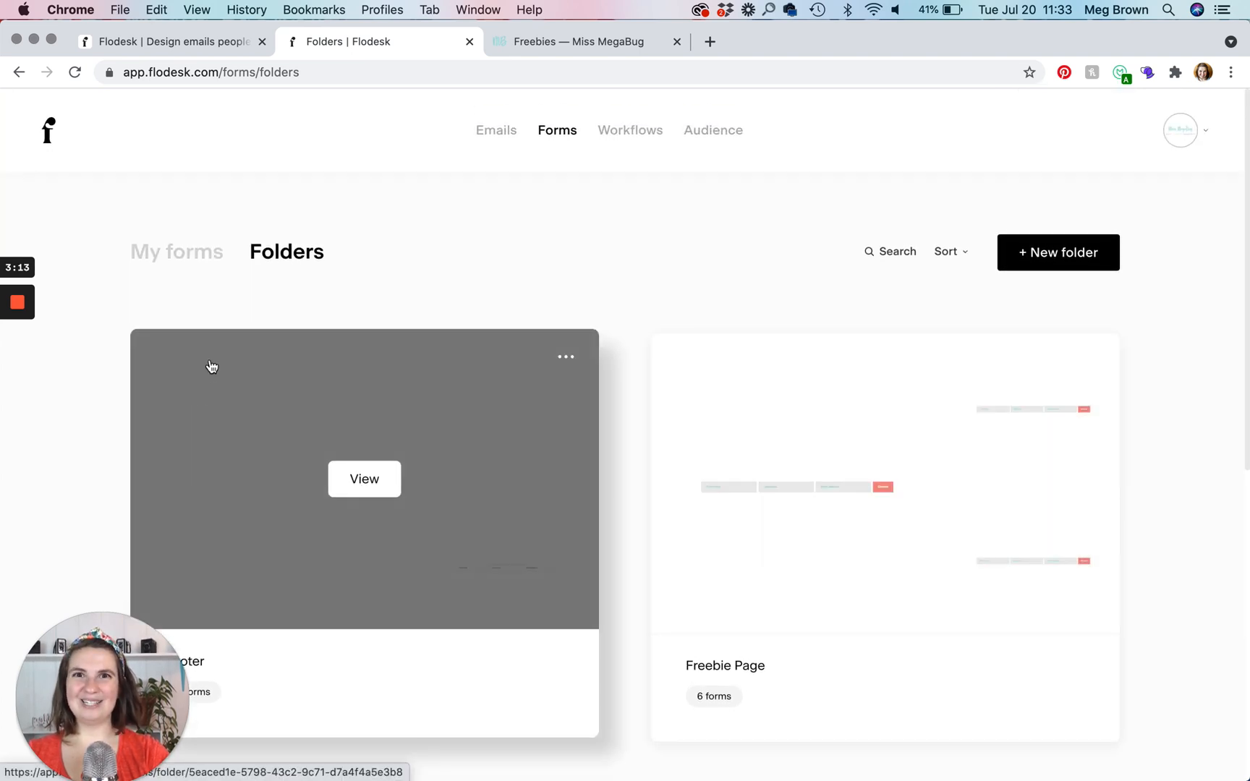
{"action": "left_click", "coordinate": [176, 252]}
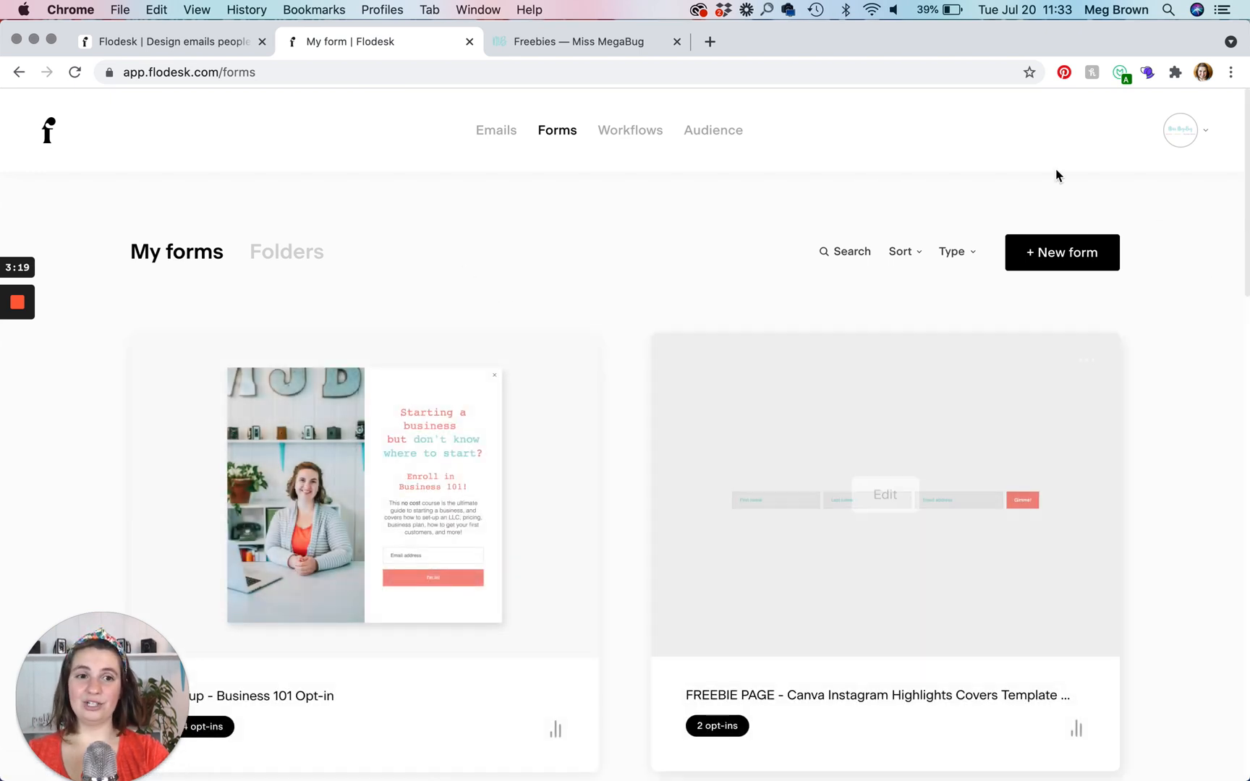
- Start a new form and browse Inline, Full page and finally Popup templates
{"action": "left_click", "coordinate": [1061, 254]}
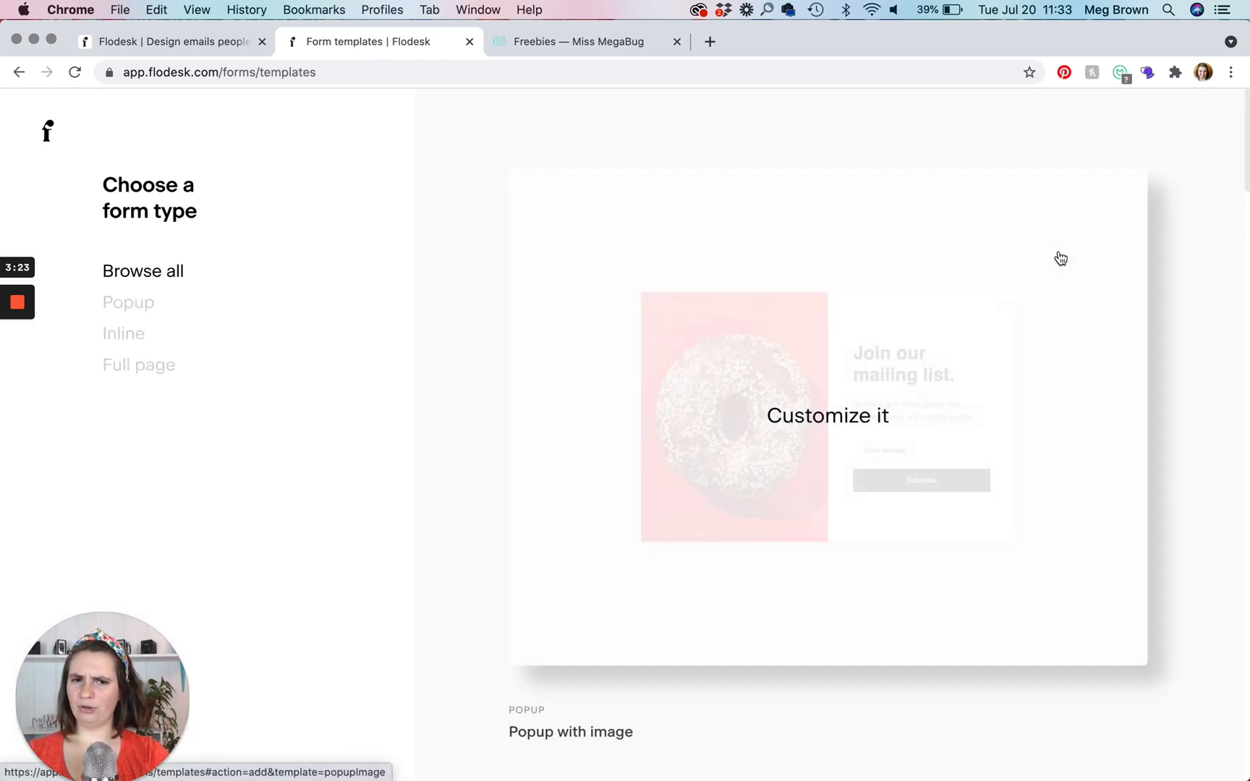
{"action": "mouse_move", "coordinate": [228, 298]}
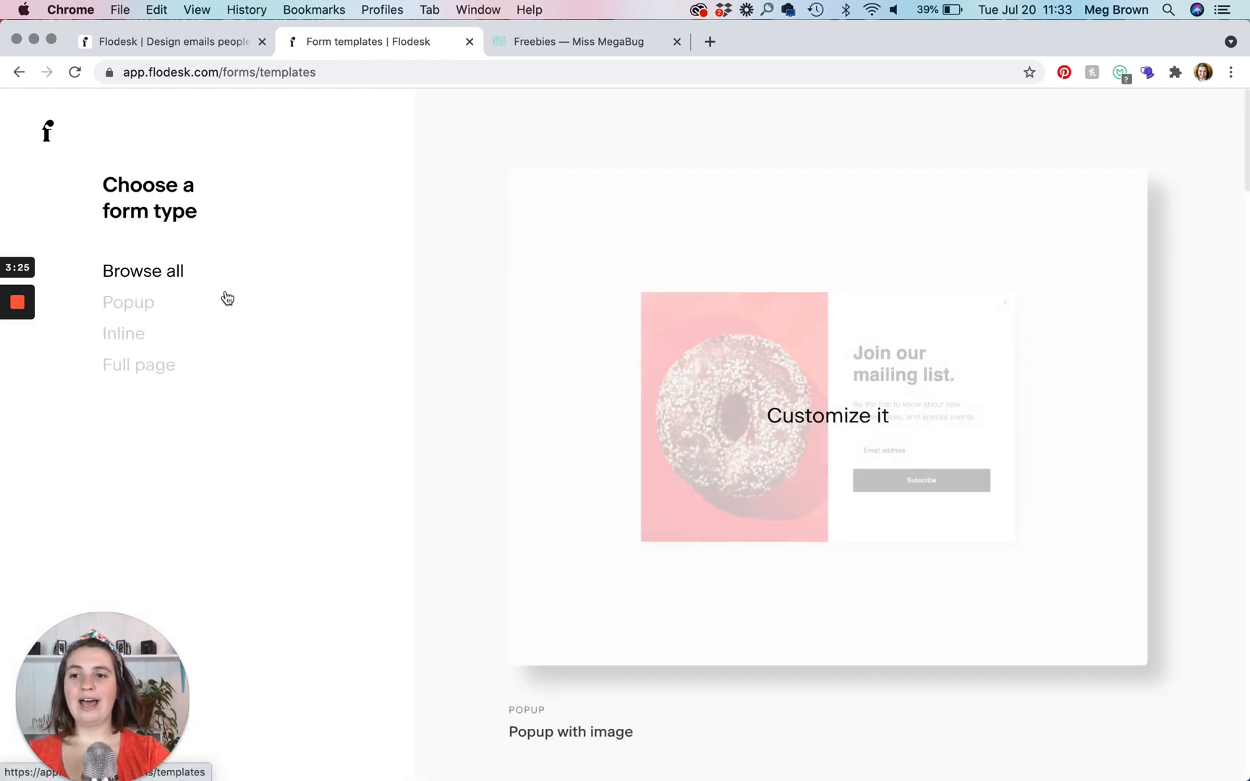
{"action": "left_click", "coordinate": [123, 332]}
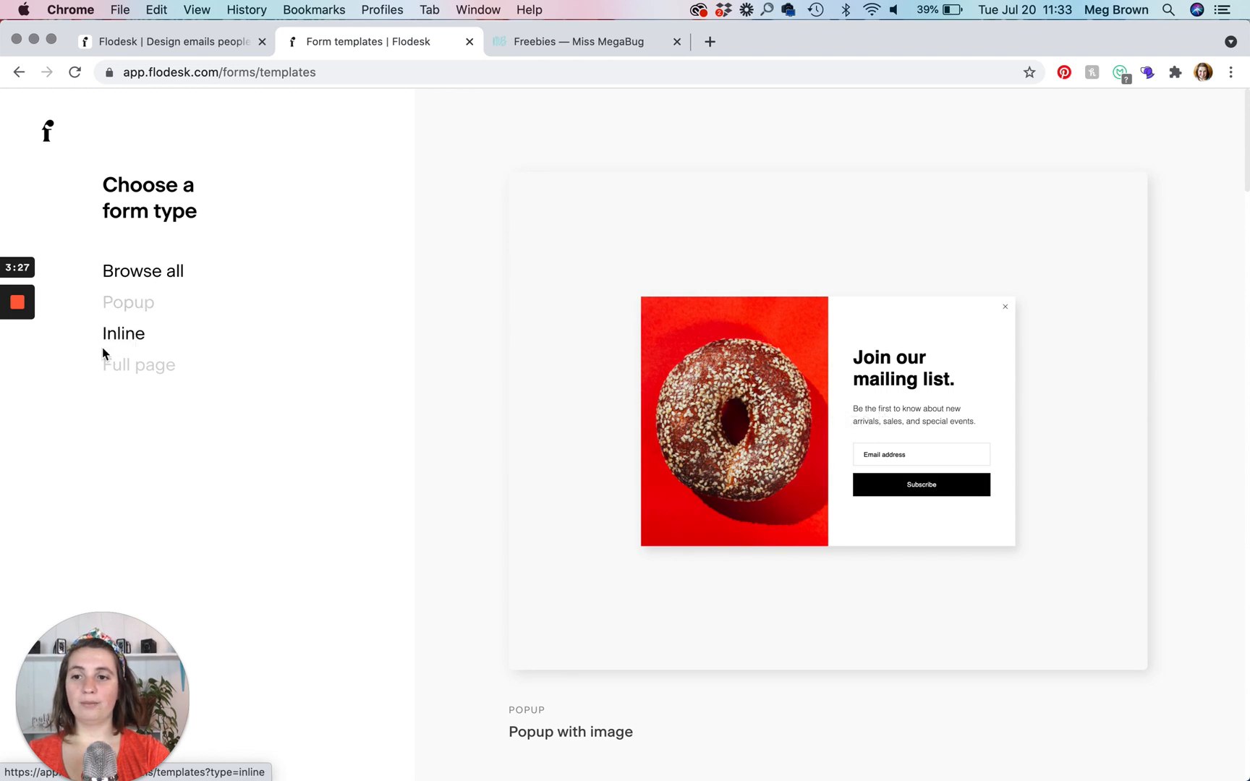
{"action": "mouse_move", "coordinate": [139, 365]}
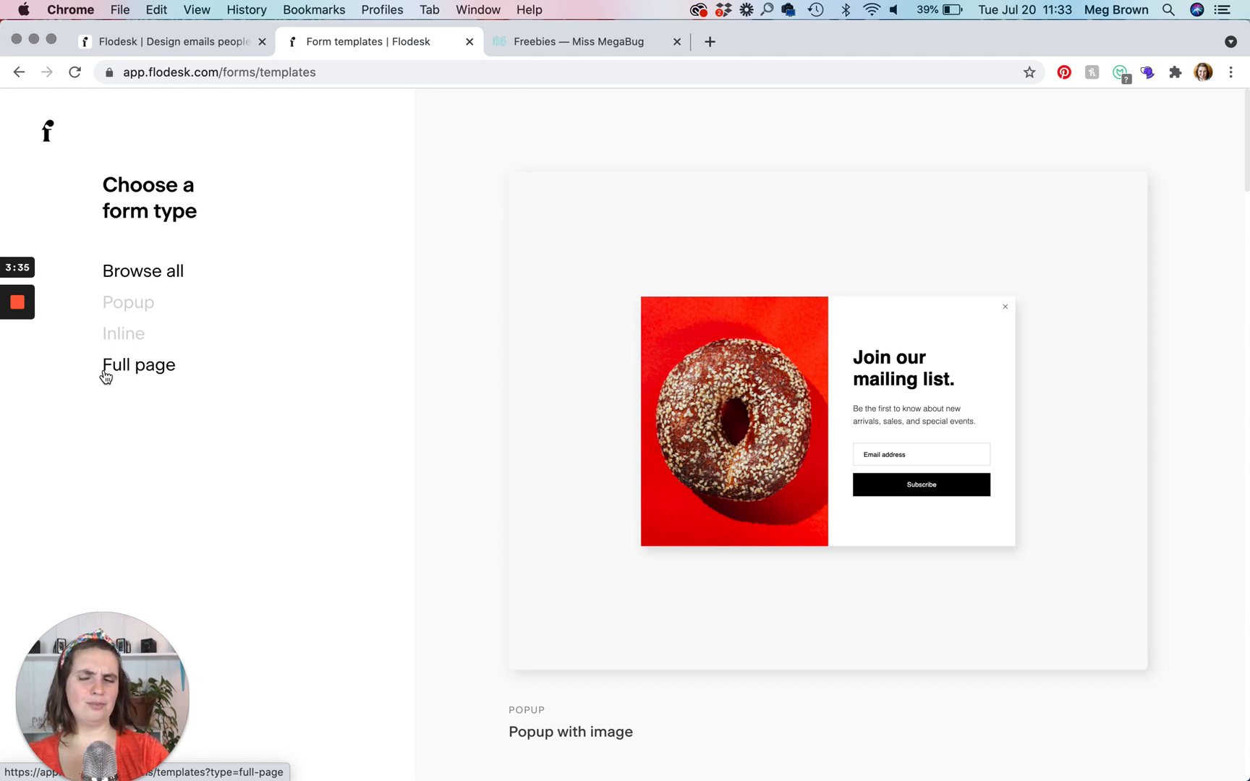
{"action": "left_click", "coordinate": [137, 365]}
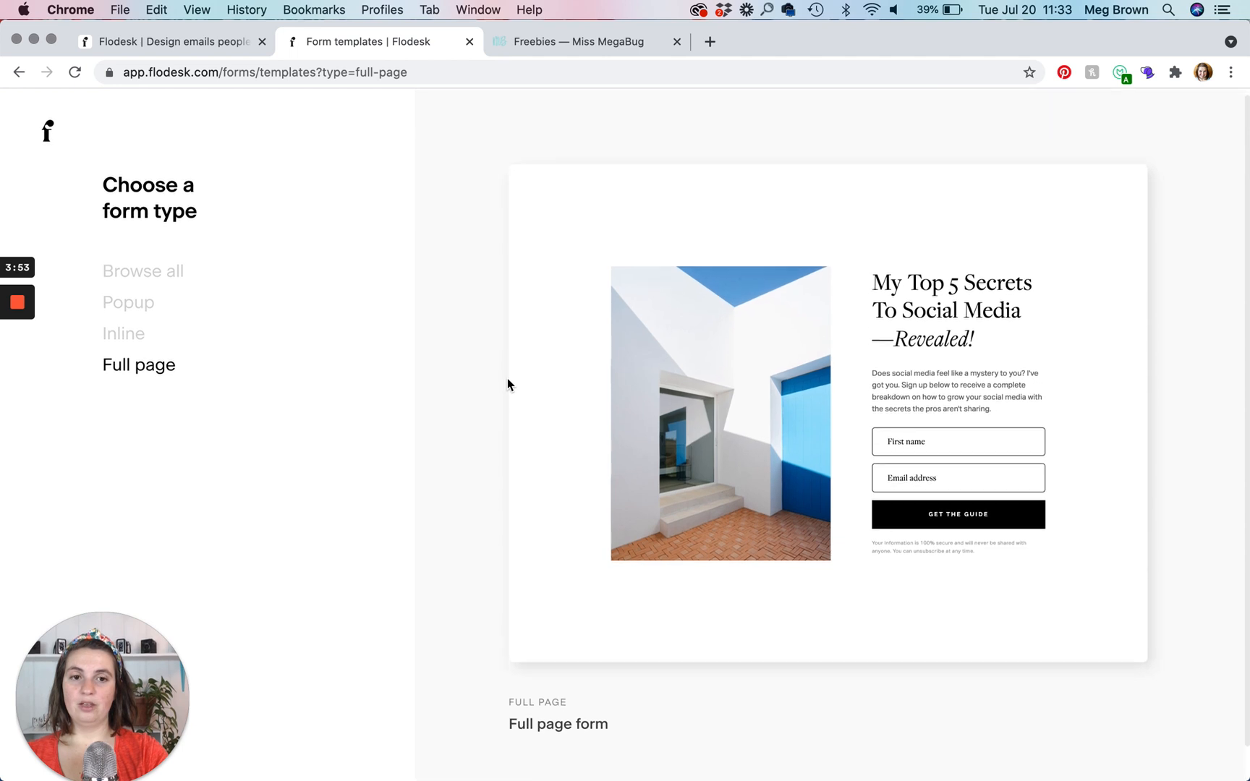
{"action": "left_click", "coordinate": [123, 333]}
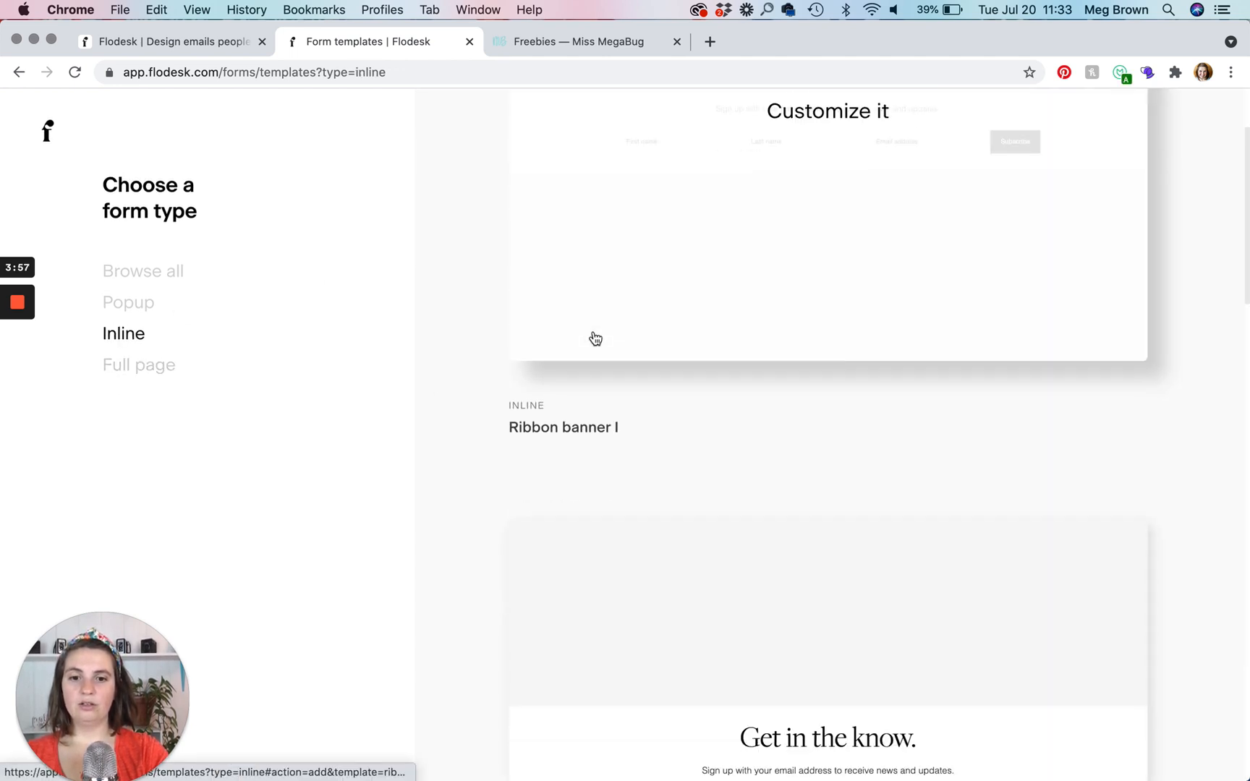
{"action": "scroll", "scroll_direction": "down", "scroll_amount": 3}
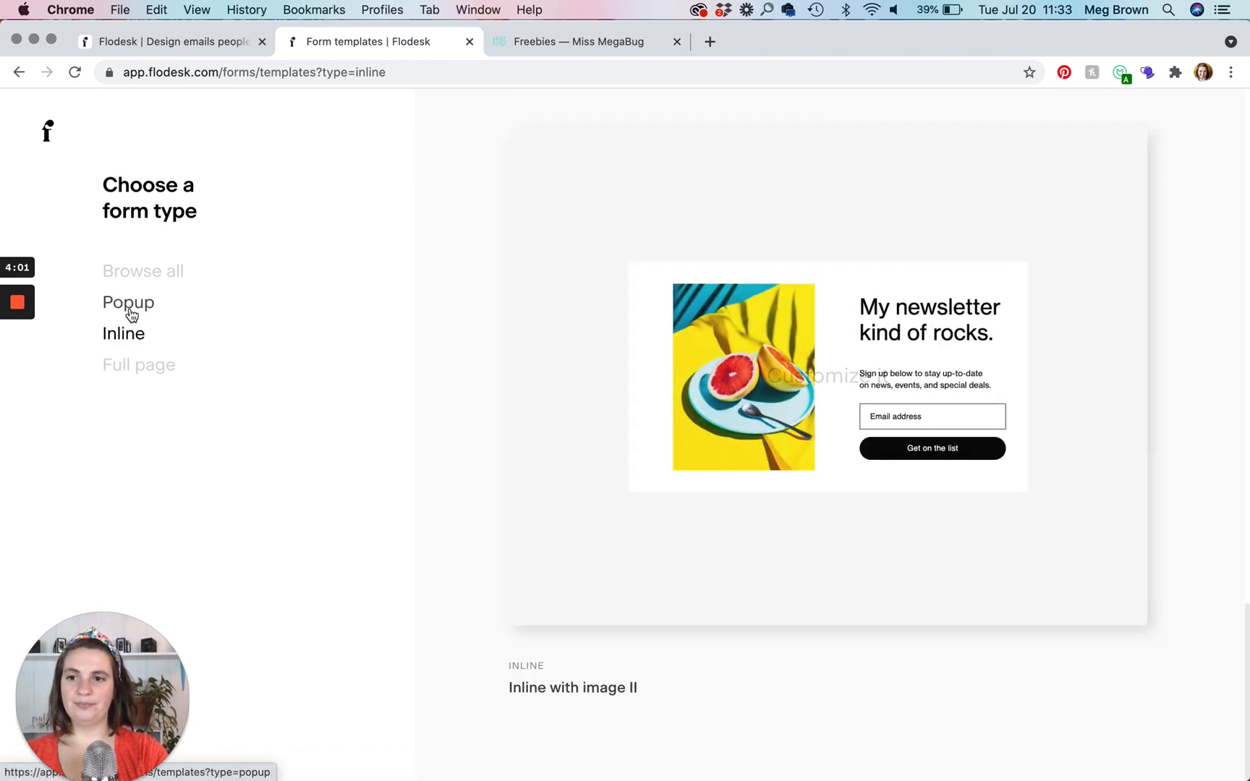
{"action": "left_click", "coordinate": [127, 303]}
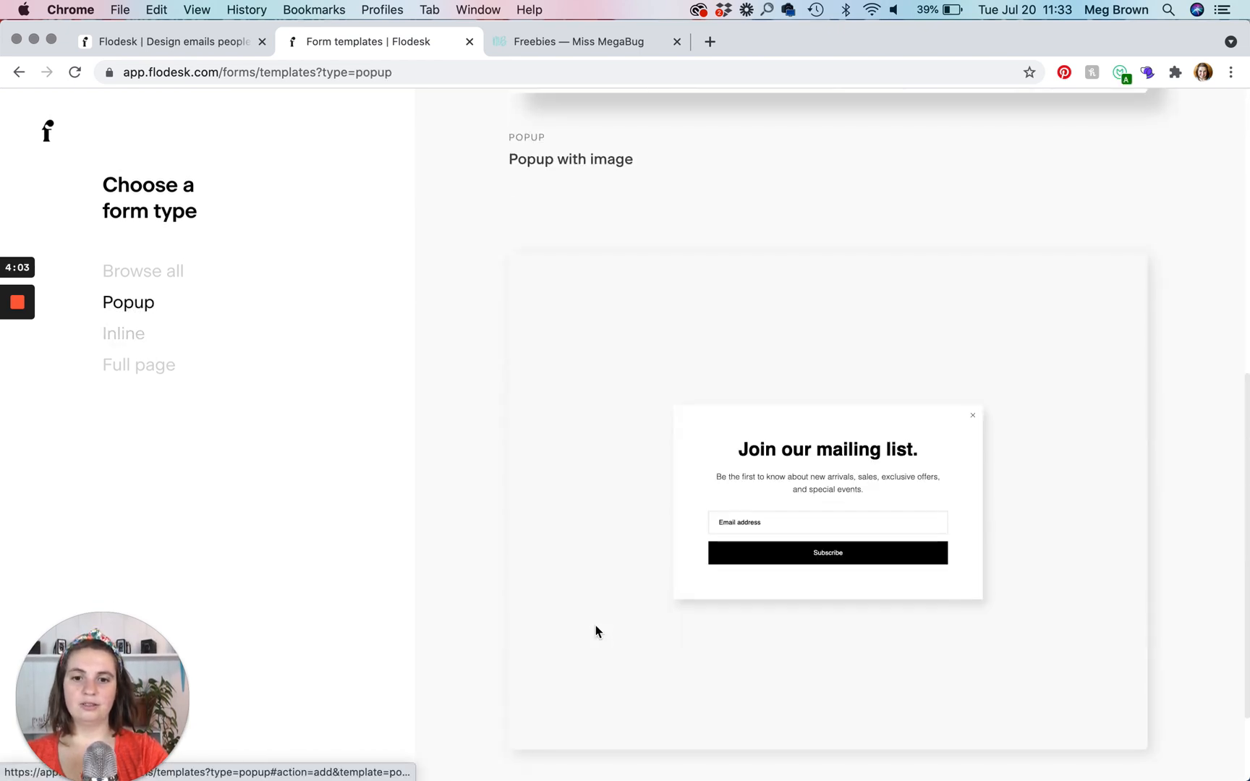
{"action": "scroll", "scroll_direction": "down", "scroll_amount": 3}
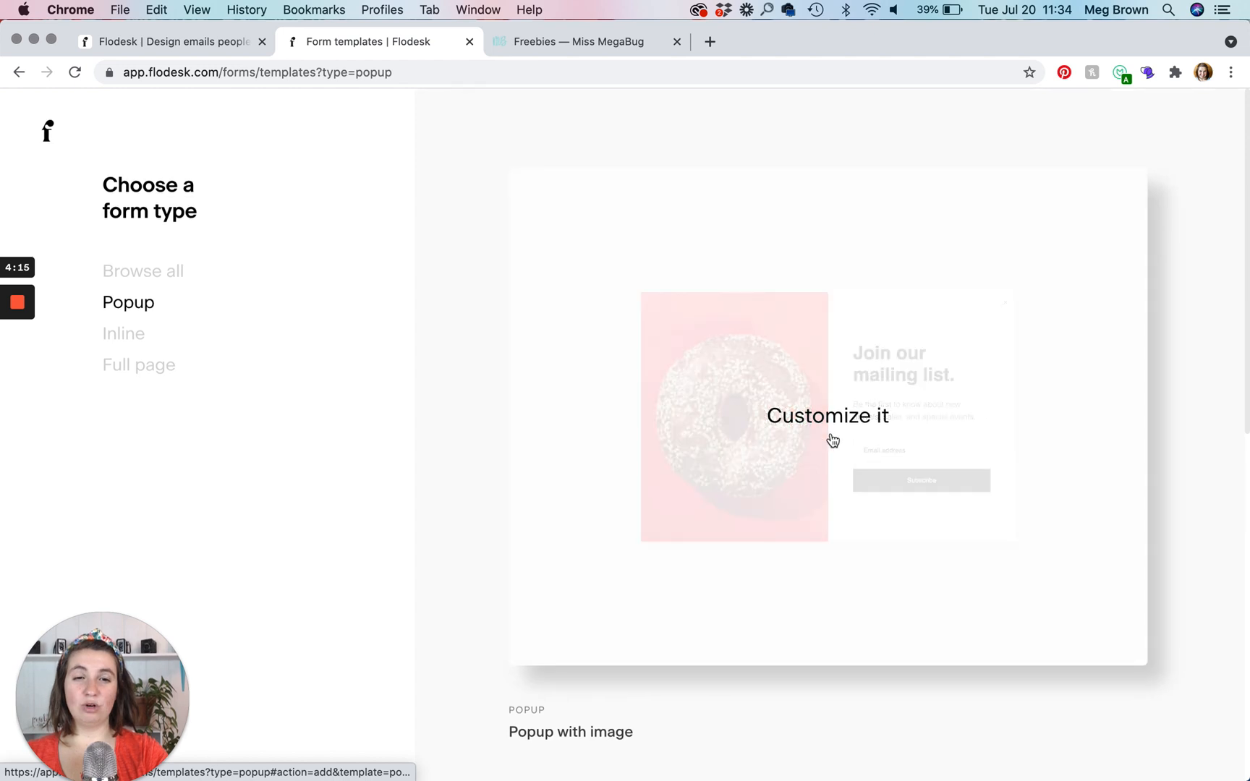
- Customize the Popup with image template, assigning new subscribers to the Test segment
{"action": "left_click", "coordinate": [826, 416]}
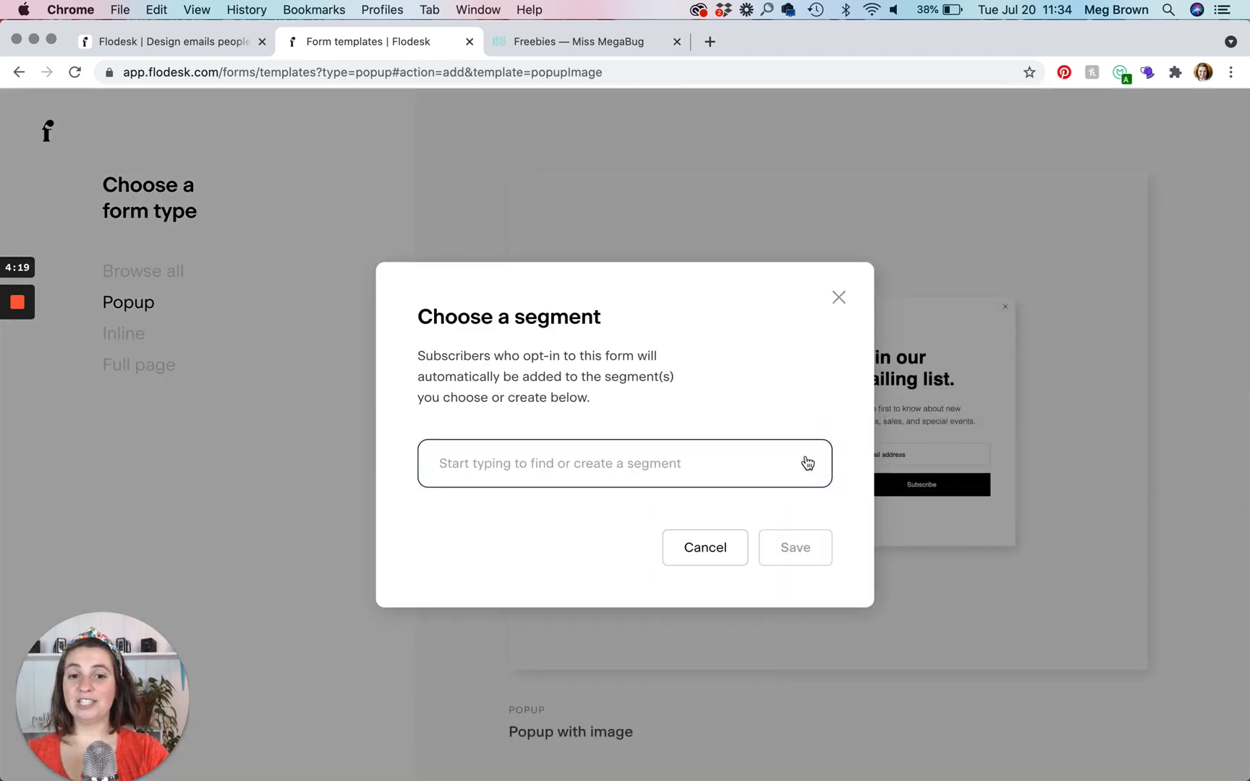
{"action": "left_click", "coordinate": [624, 463]}
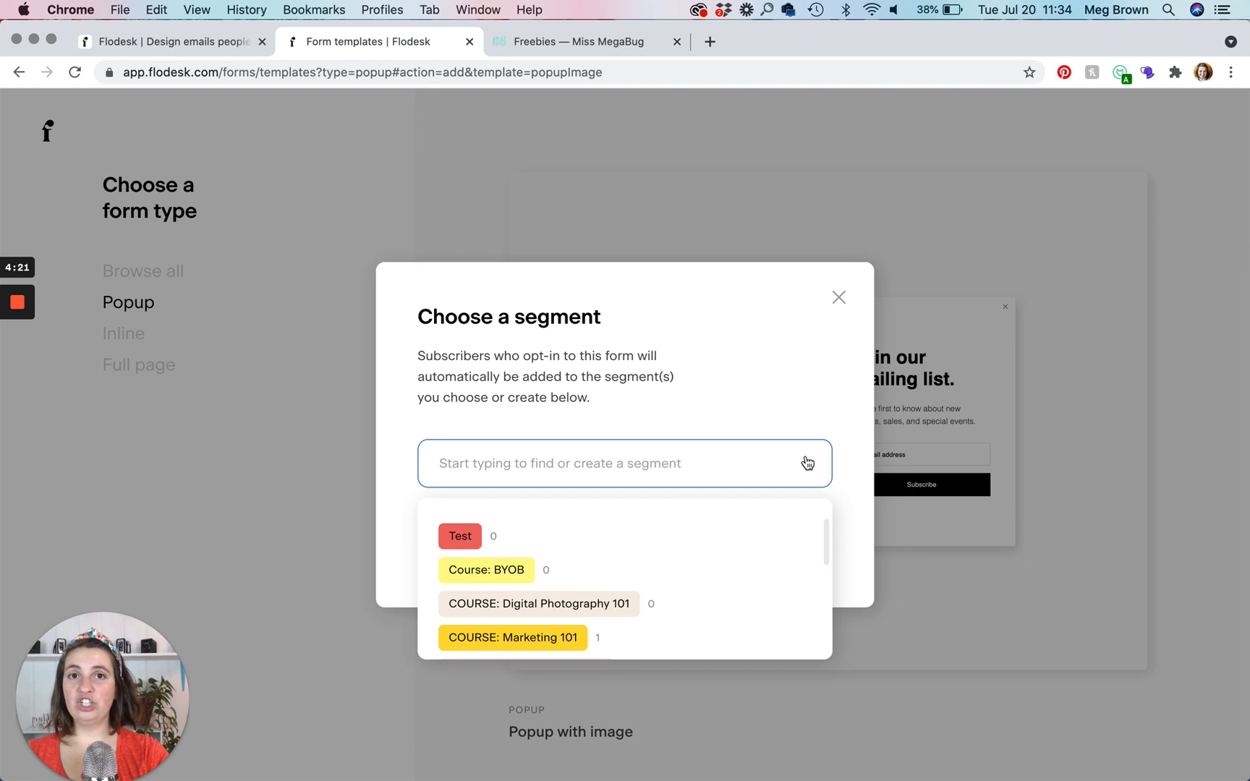
{"action": "mouse_move", "coordinate": [459, 537]}
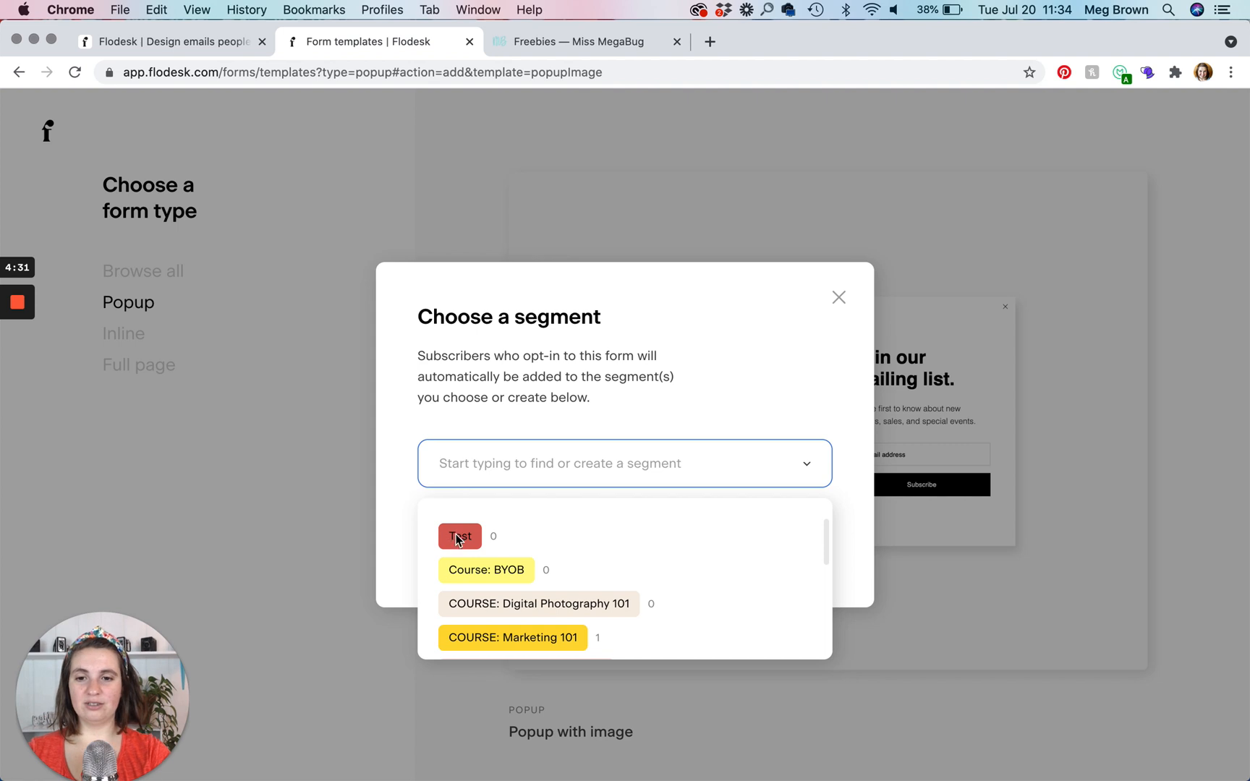
{"action": "left_click", "coordinate": [460, 535]}
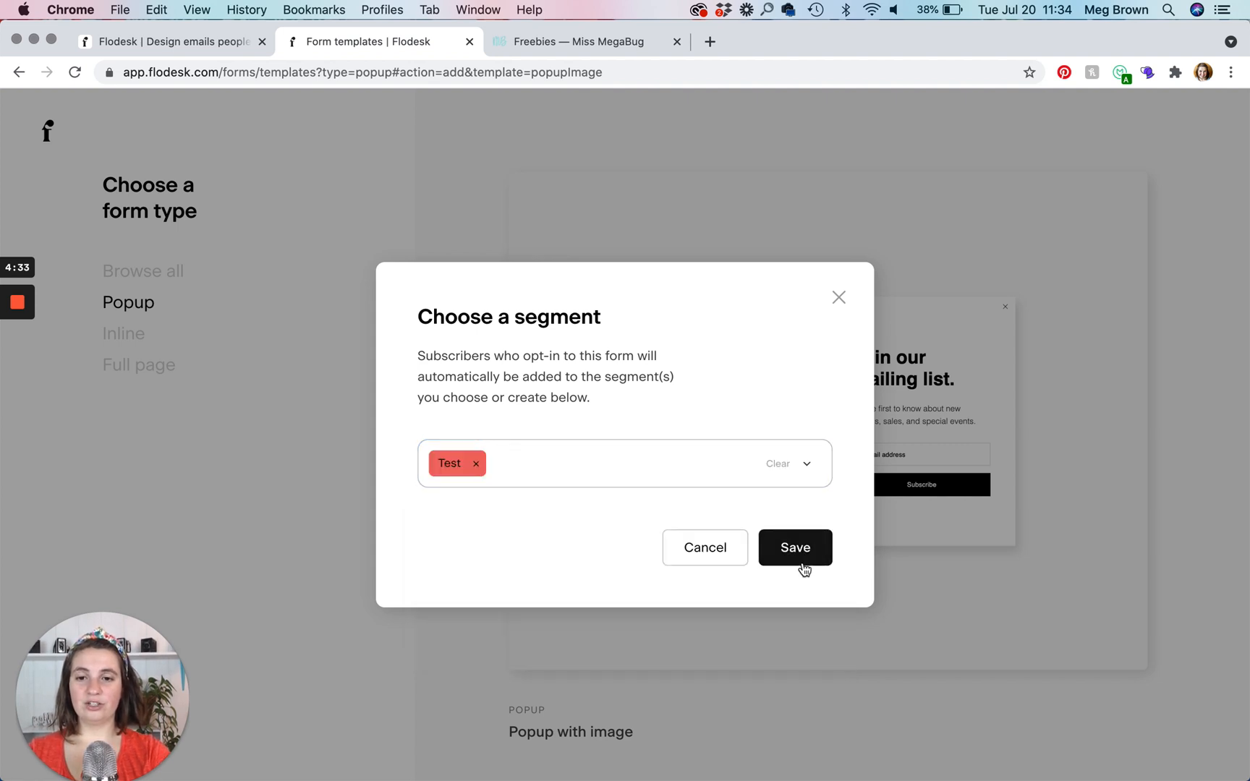
{"action": "left_click", "coordinate": [794, 547]}
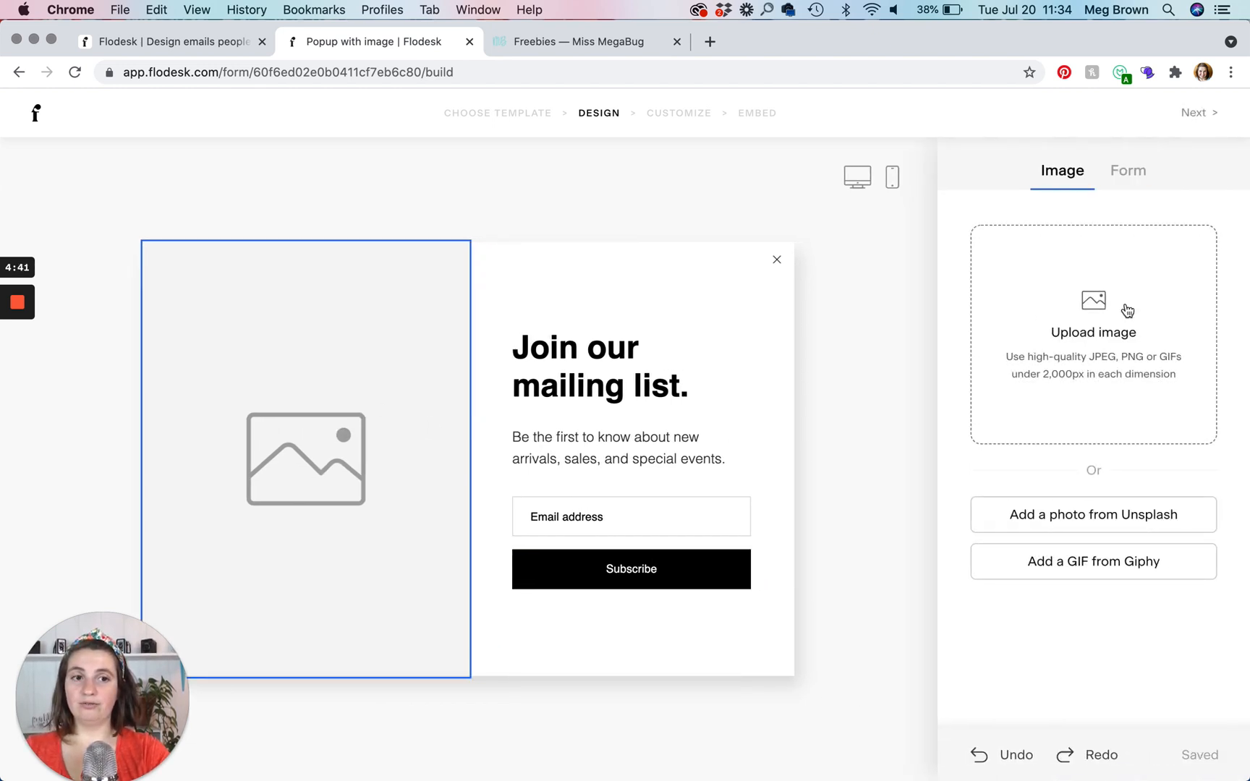
{"action": "mouse_move", "coordinate": [638, 342]}
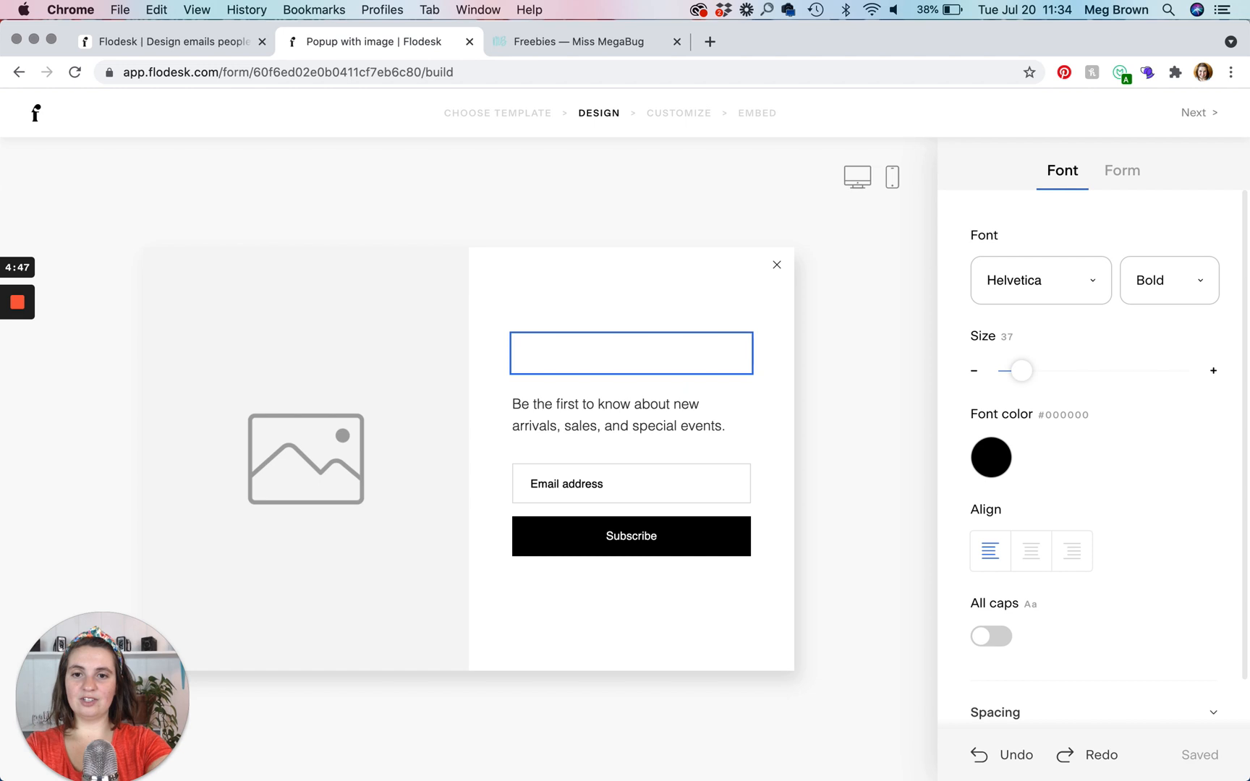
- Set the heading to 'Follow along', keep Helvetica and its colour, and centre it
{"action": "type", "text": "Follow along"}
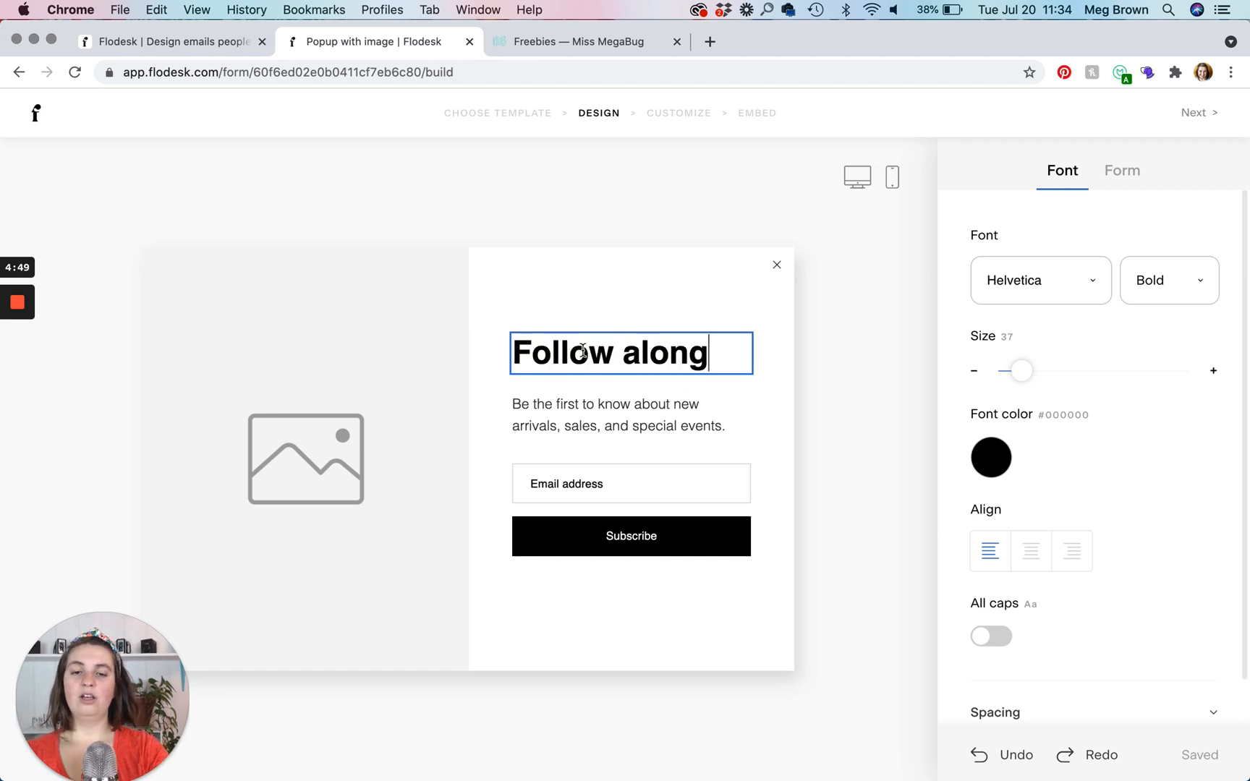
{"action": "double_click", "coordinate": [610, 352]}
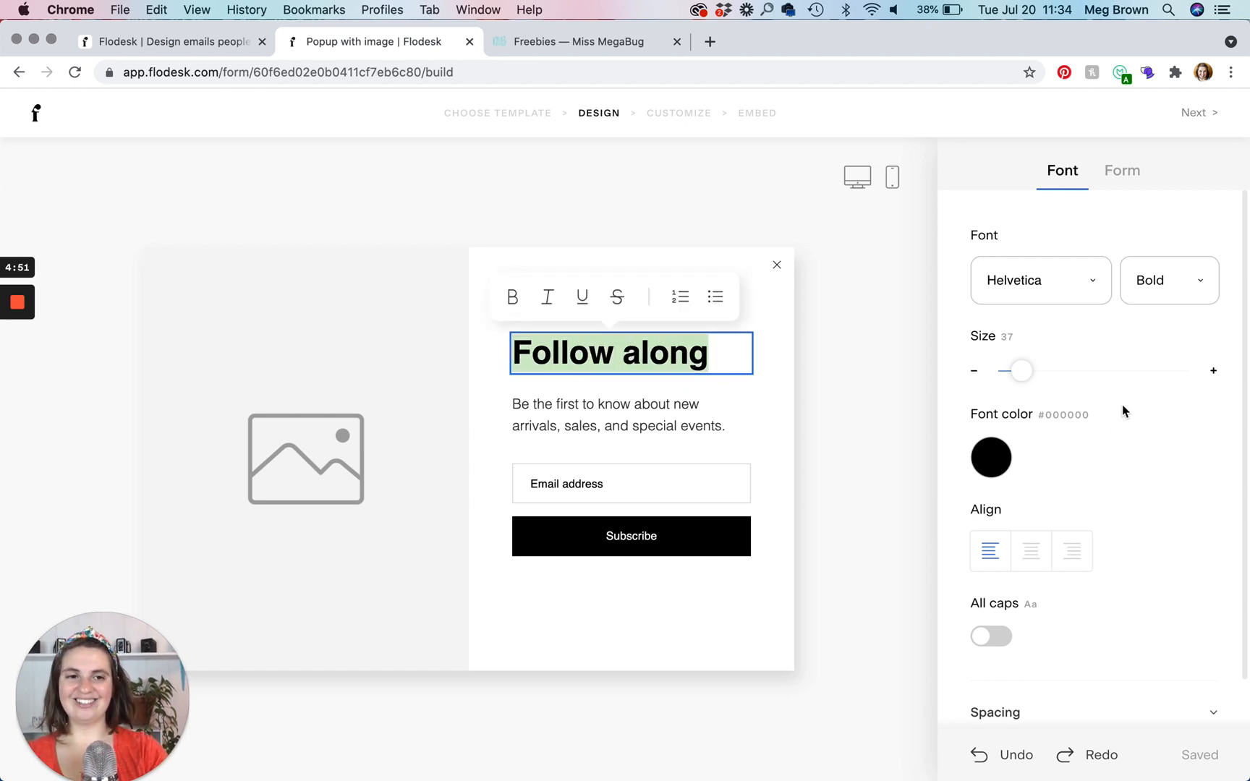
{"action": "left_click", "coordinate": [1039, 279]}
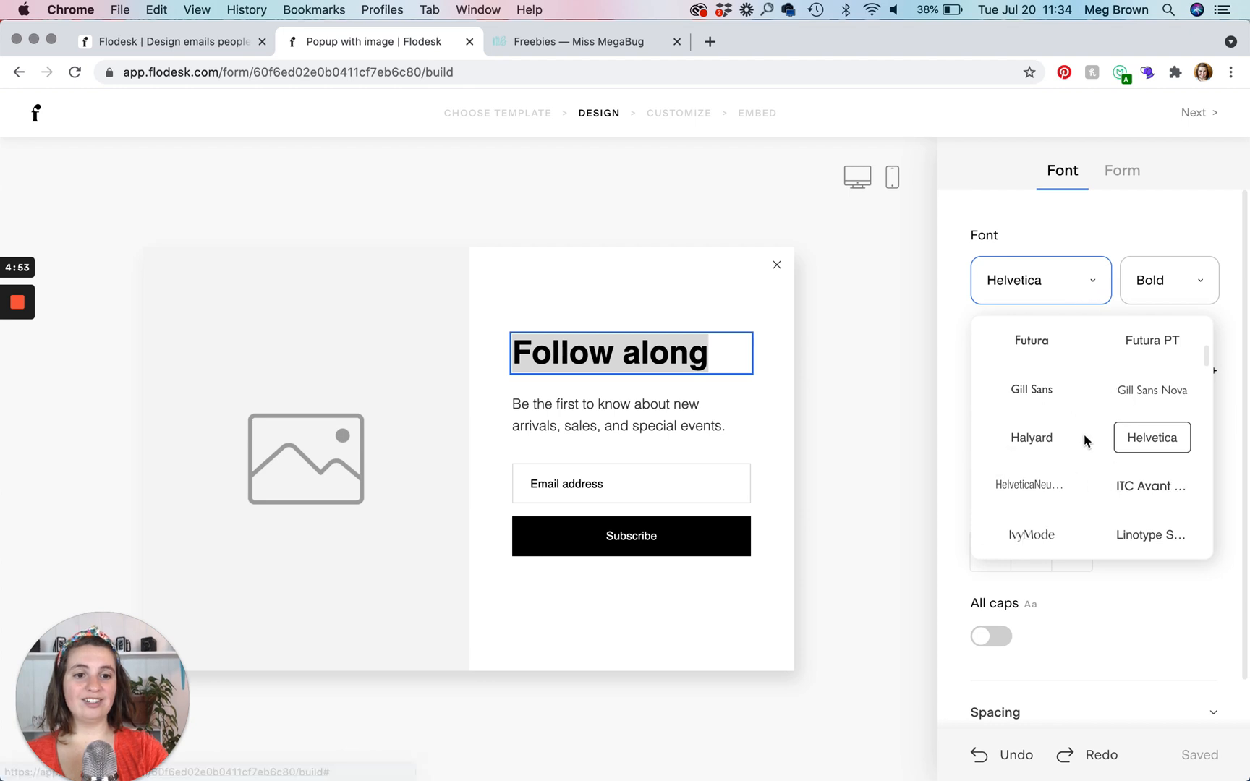
{"action": "left_click", "coordinate": [1150, 438]}
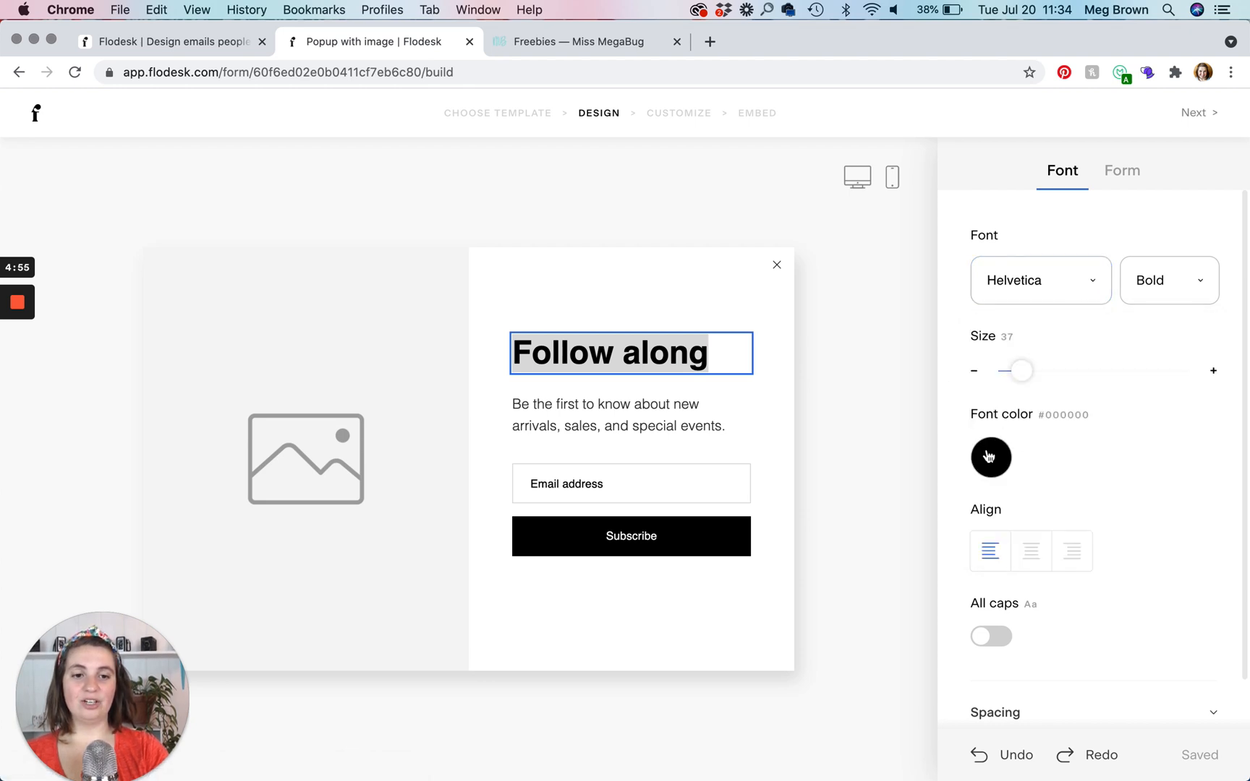
{"action": "left_click", "coordinate": [989, 457]}
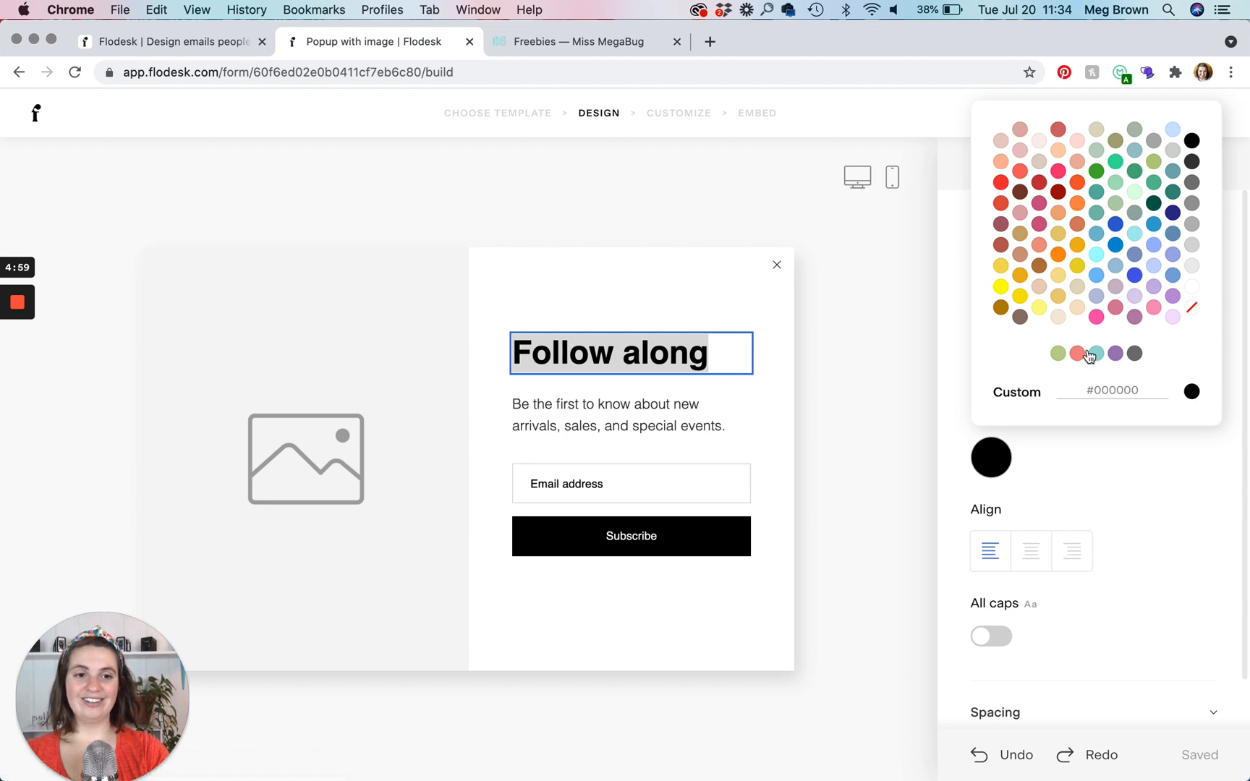
{"action": "mouse_move", "coordinate": [1150, 357]}
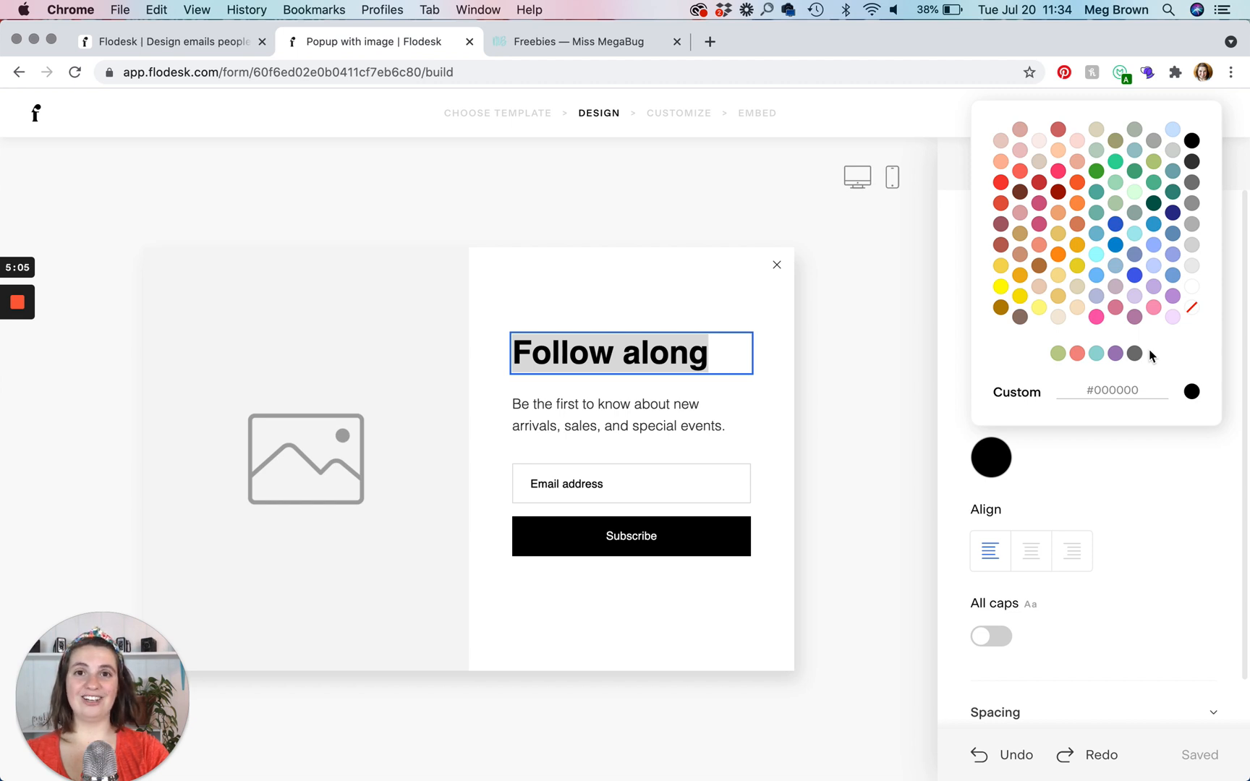
{"action": "mouse_move", "coordinate": [1127, 419]}
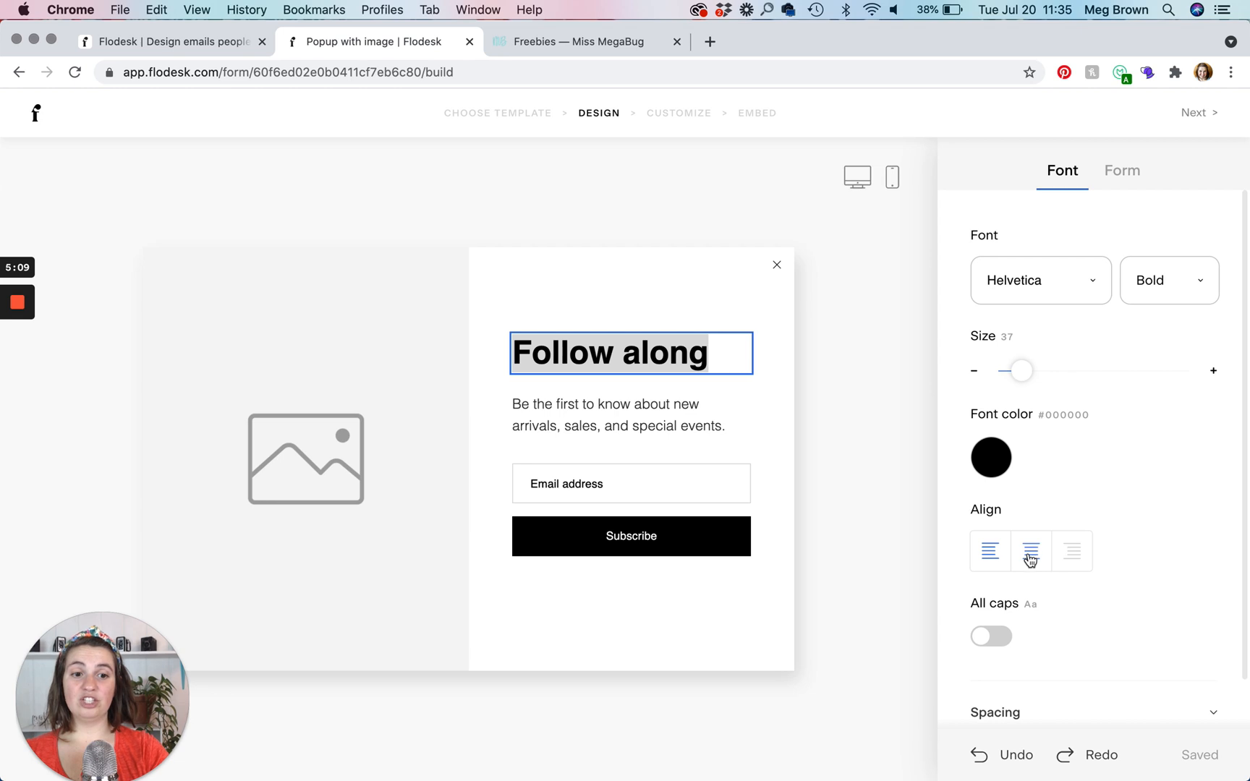
{"action": "left_click", "coordinate": [629, 415]}
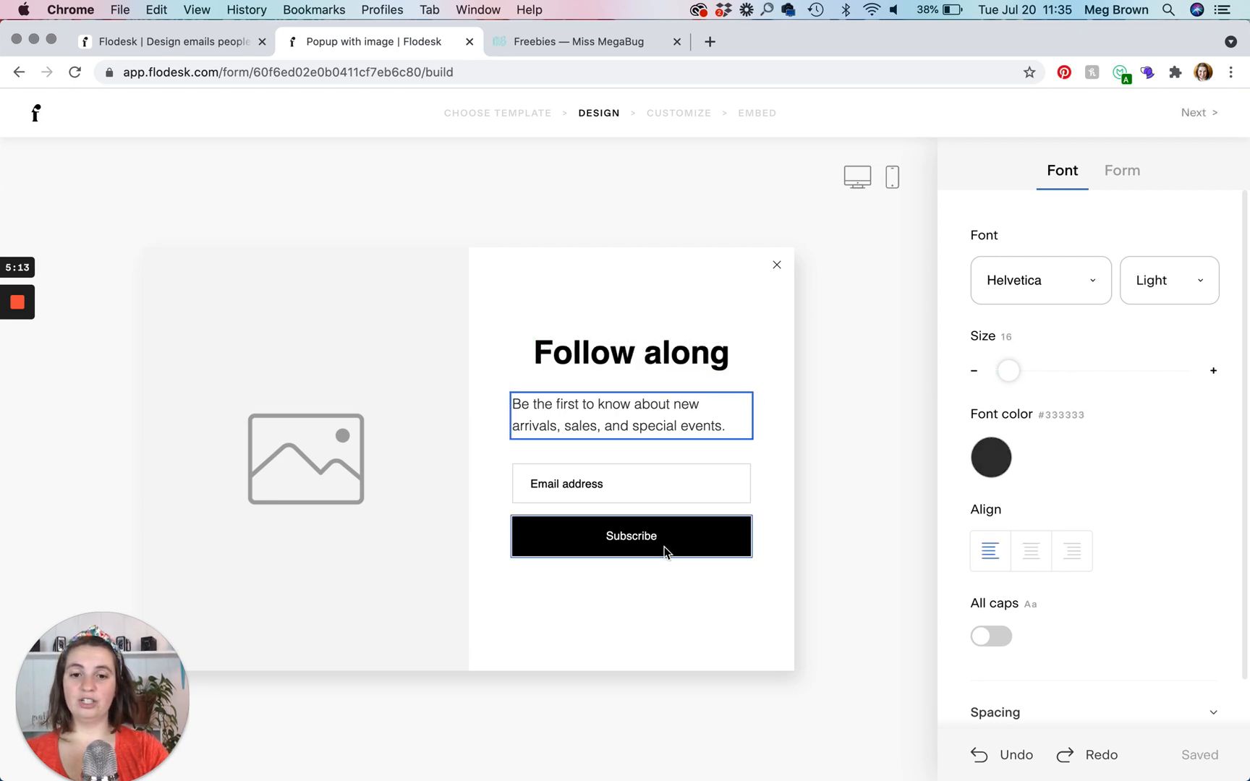
- Restyle the Subscribe button as an outline with slightly rounded corners and a black border
{"action": "left_click", "coordinate": [631, 535]}
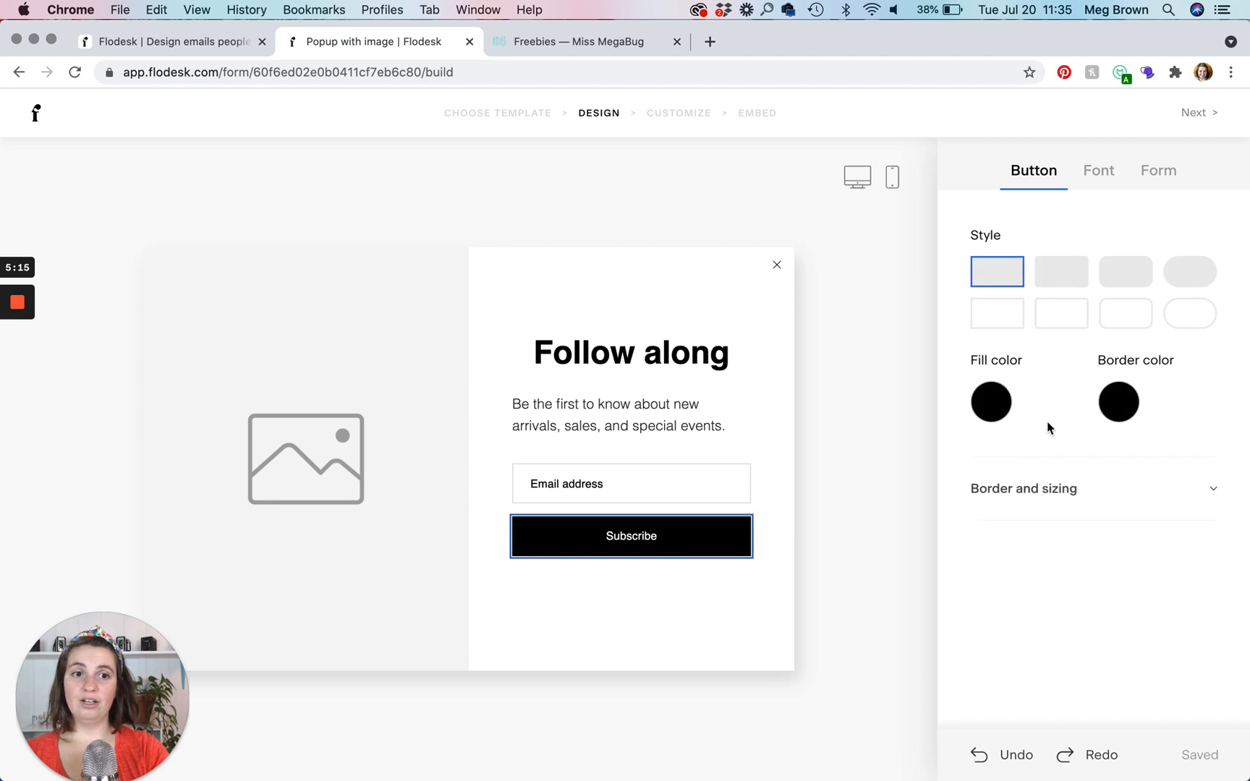
{"action": "double_click", "coordinate": [631, 535]}
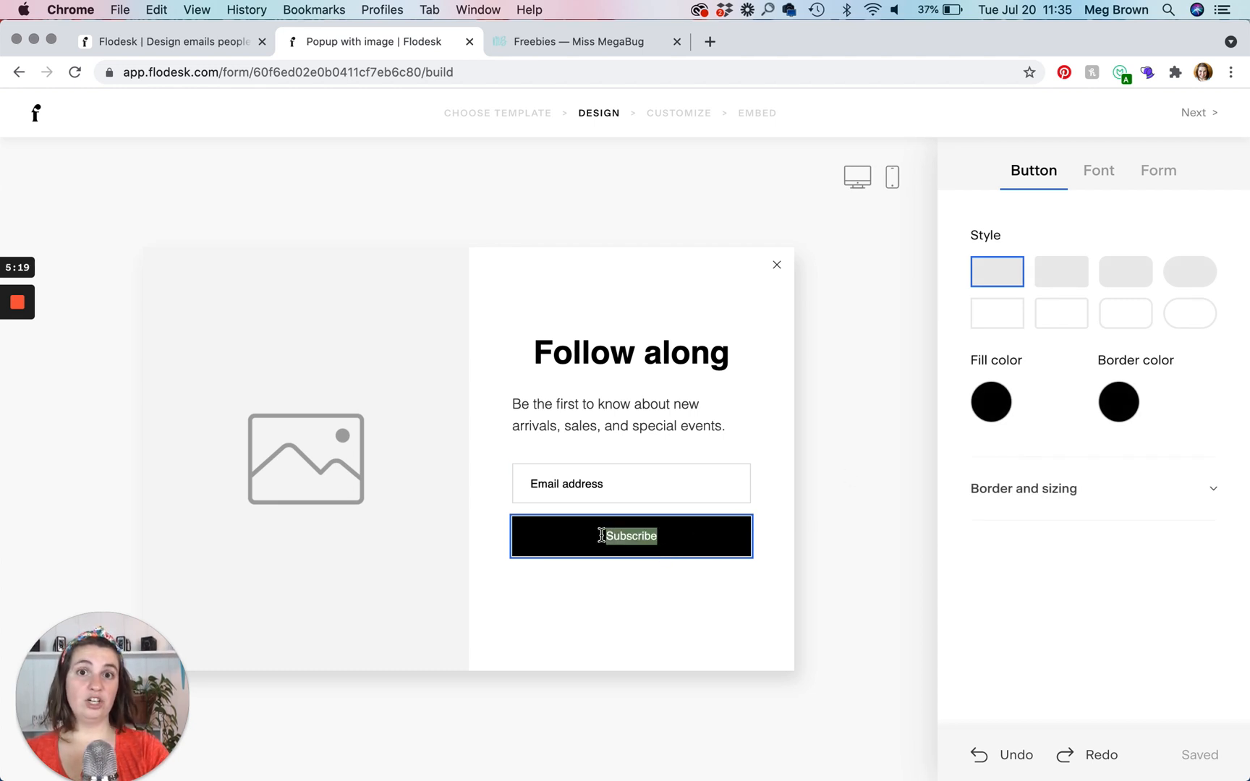
{"action": "left_click", "coordinate": [1098, 169]}
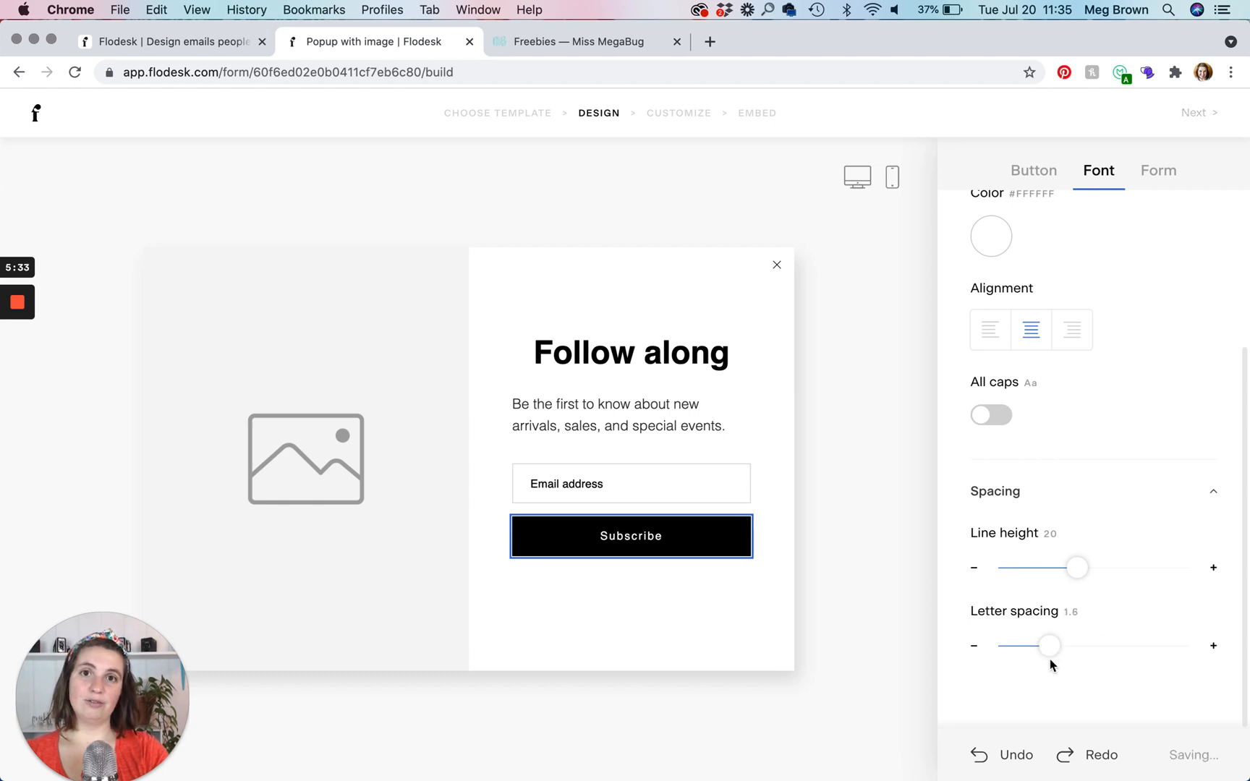
{"action": "left_click", "coordinate": [629, 415]}
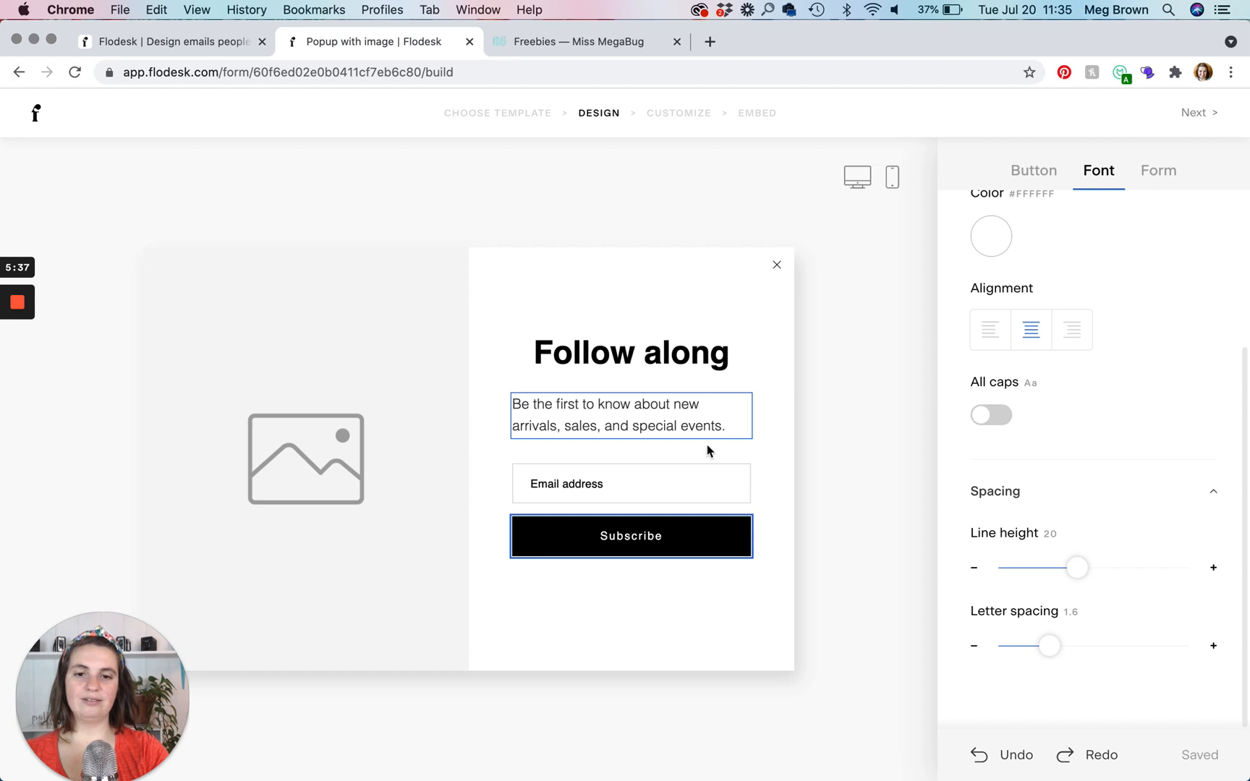
{"action": "mouse_move", "coordinate": [693, 423]}
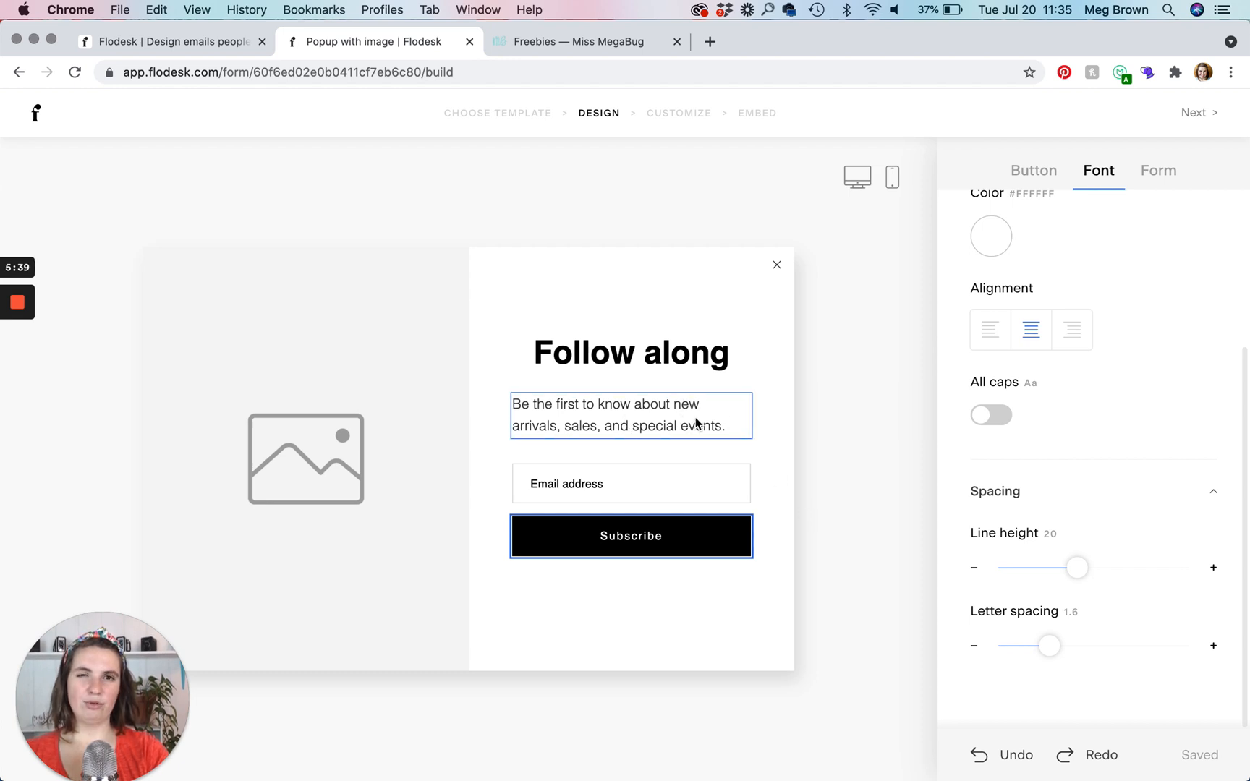
{"action": "left_click", "coordinate": [1033, 169]}
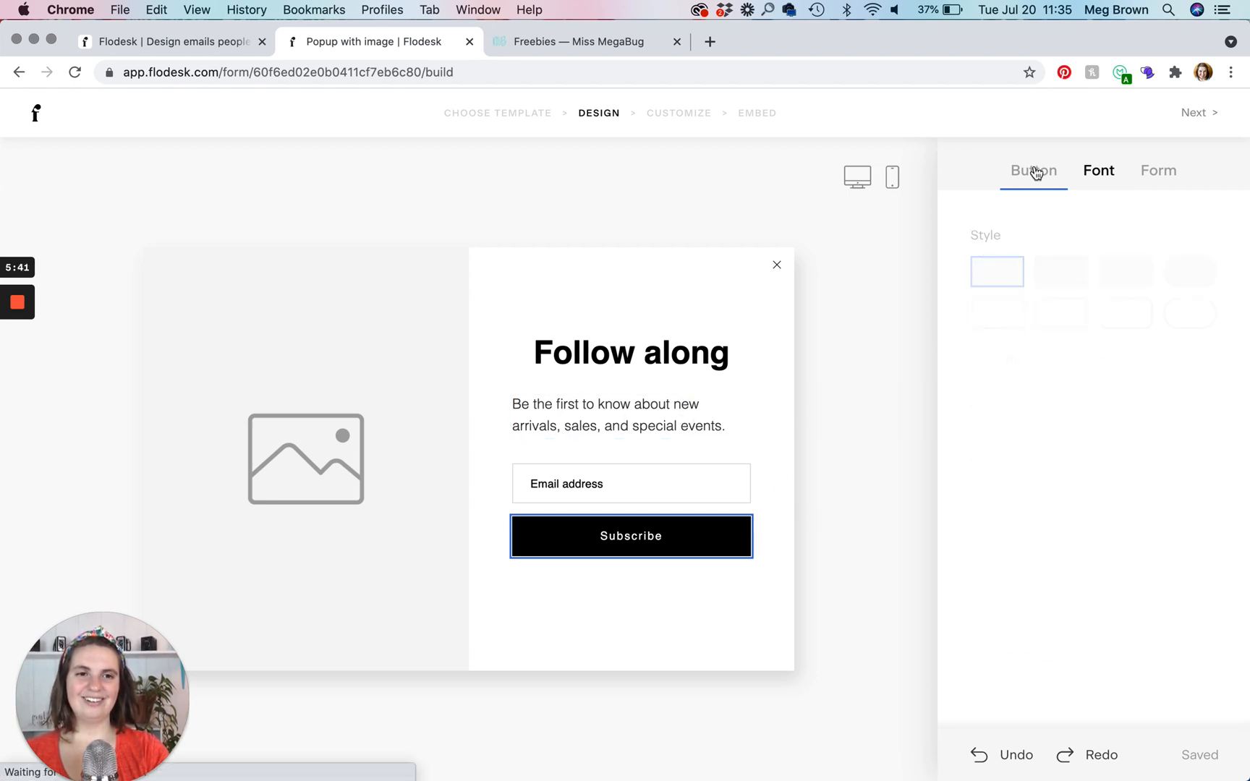
{"action": "left_click", "coordinate": [1033, 169]}
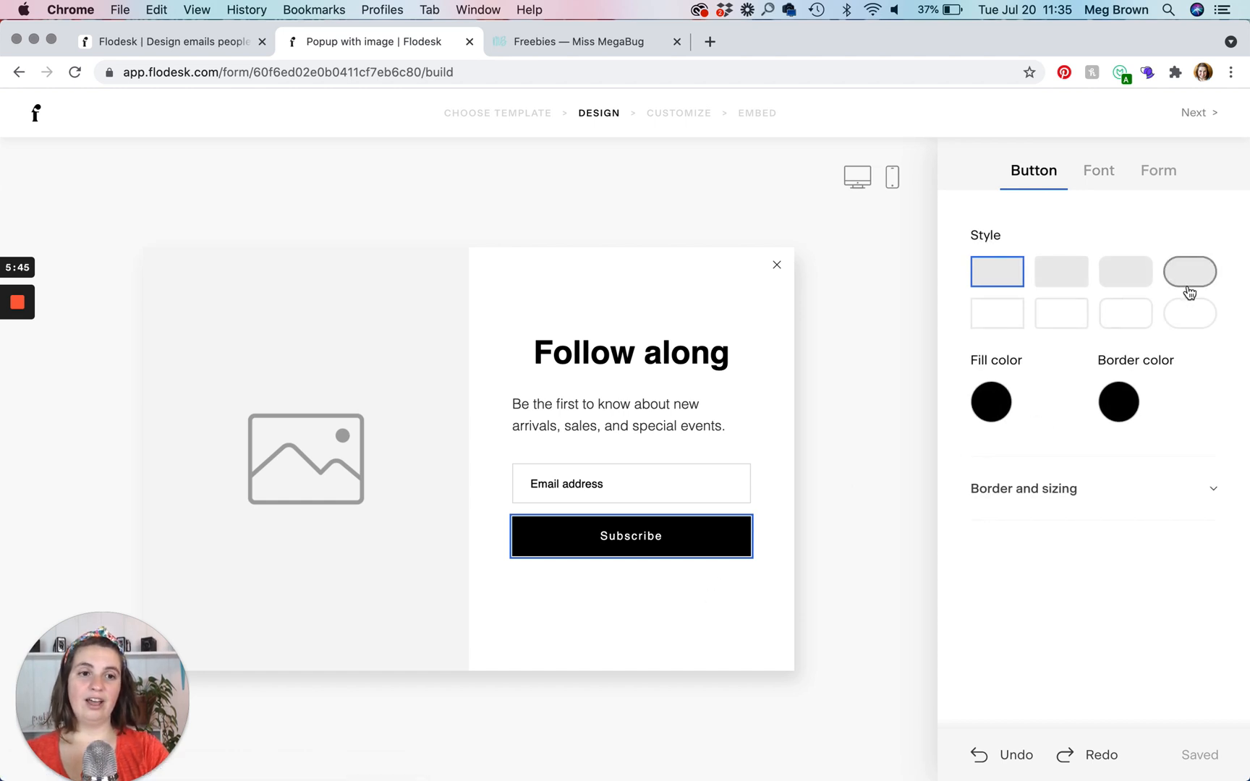
{"action": "left_click", "coordinate": [1189, 313]}
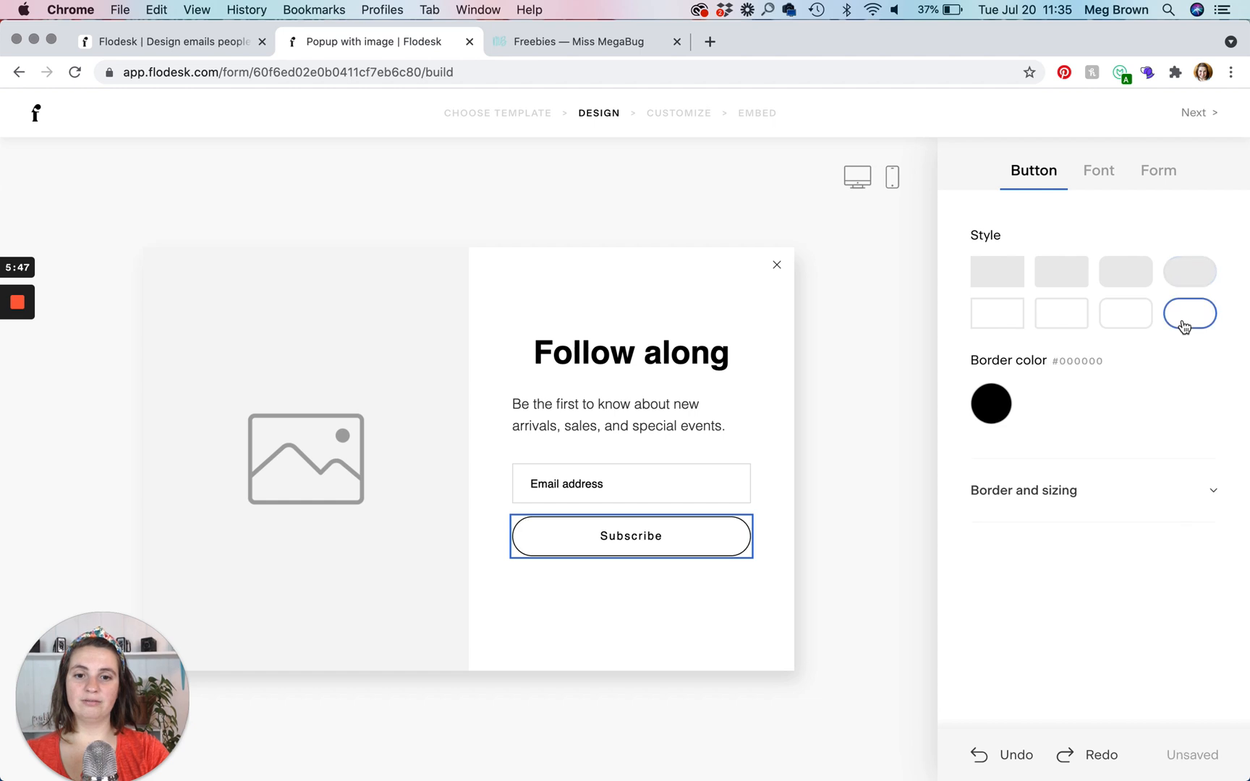
{"action": "left_click", "coordinate": [1124, 314]}
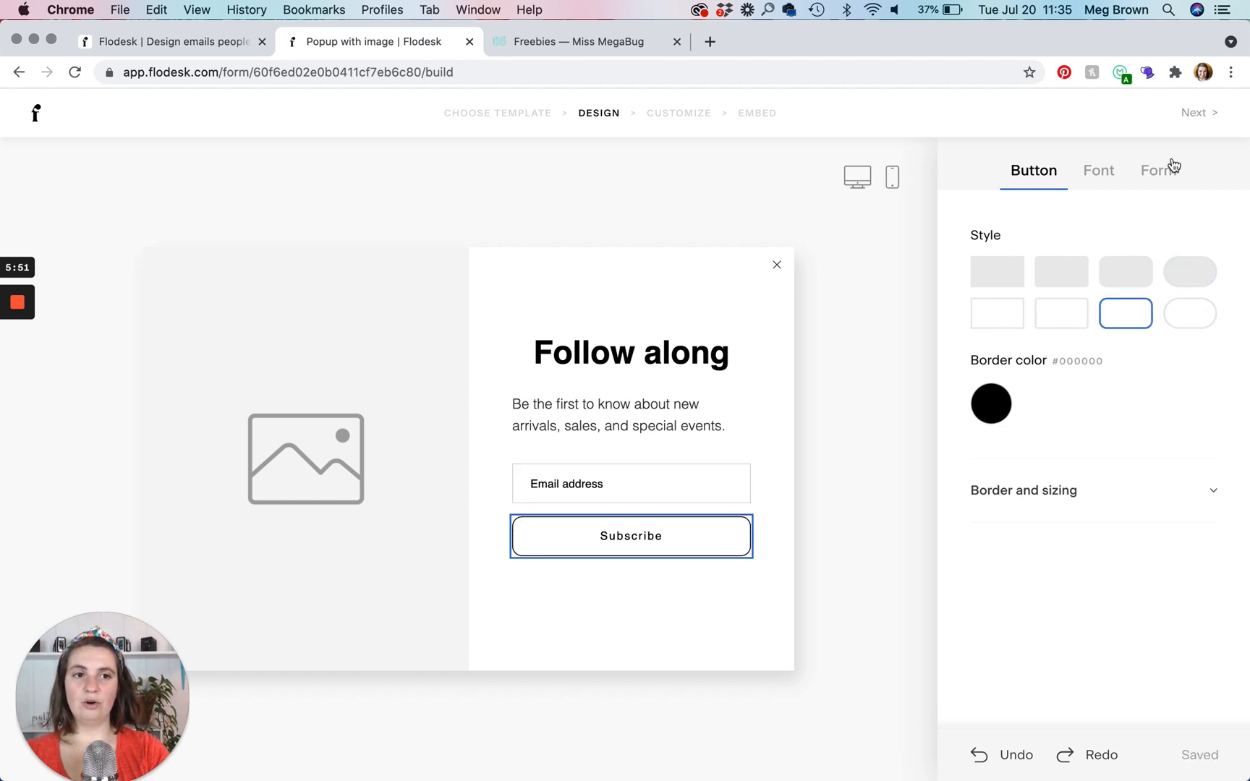
- In the Form settings, give the popup background a coral colour
{"action": "left_click", "coordinate": [1157, 169]}
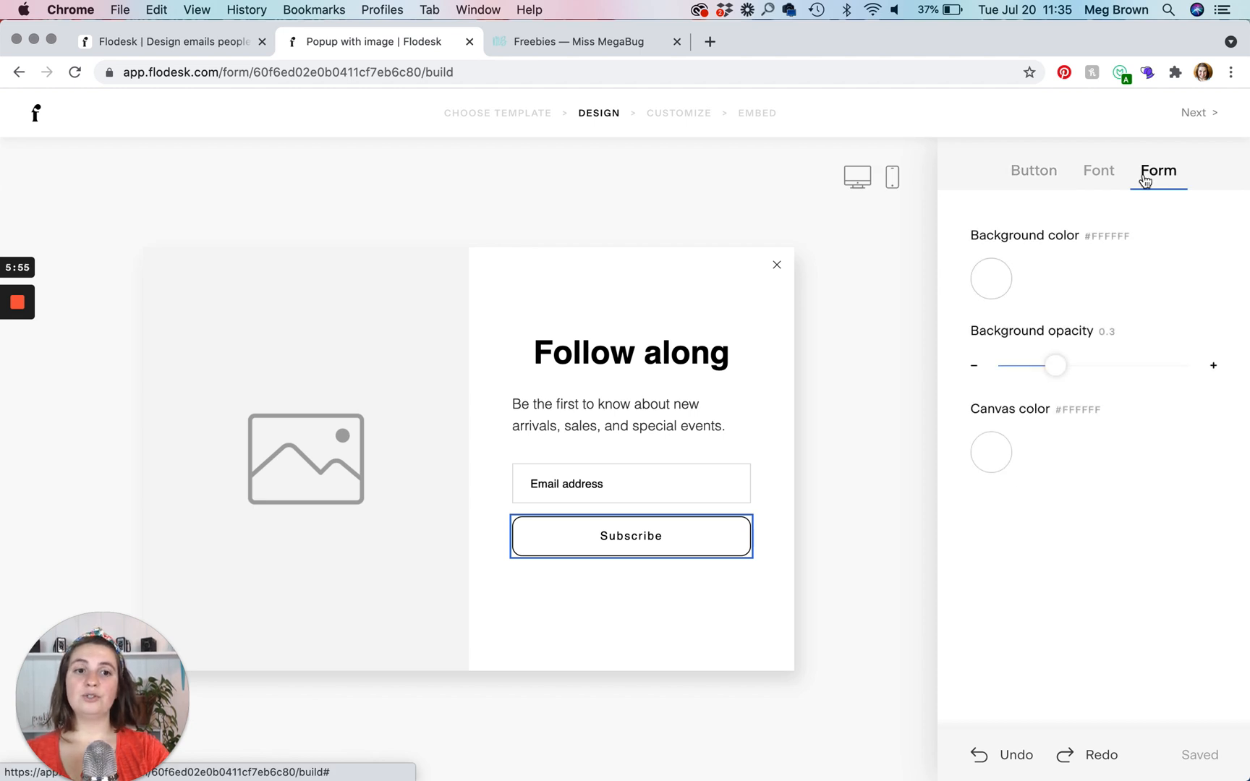
{"action": "mouse_move", "coordinate": [593, 267]}
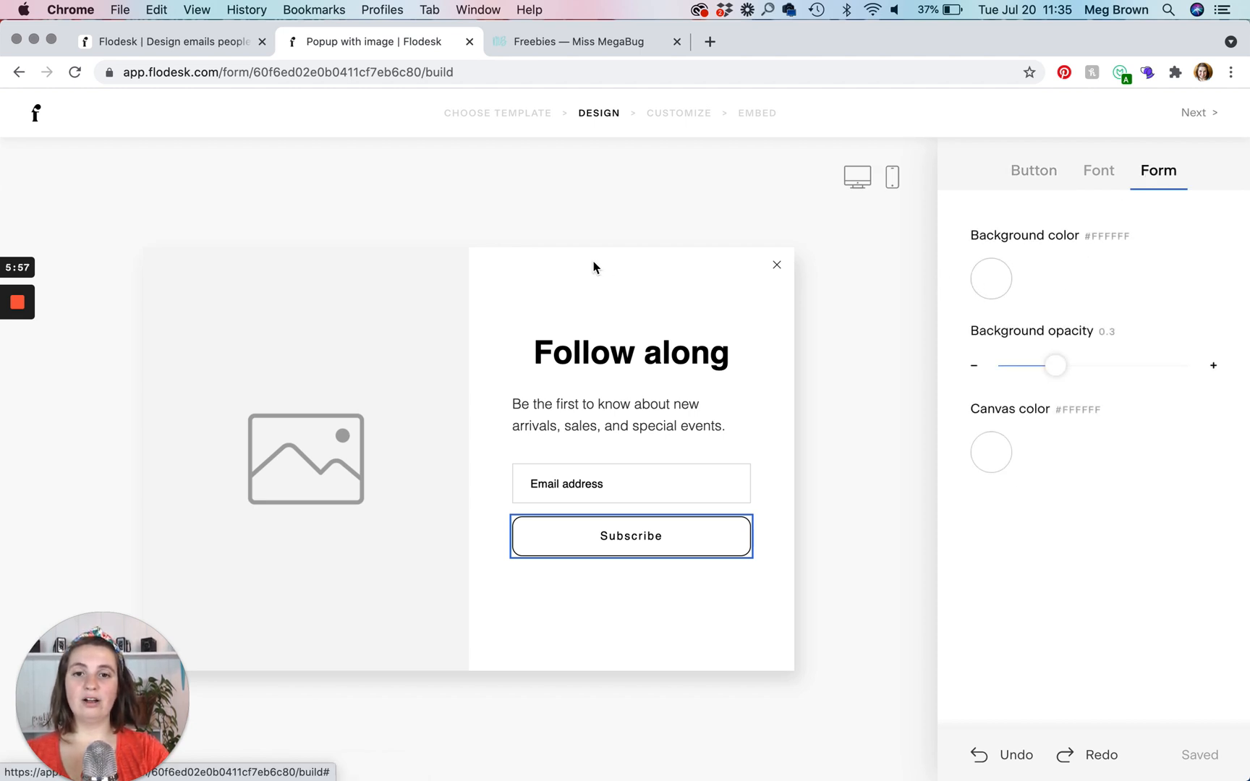
{"action": "mouse_move", "coordinate": [763, 647]}
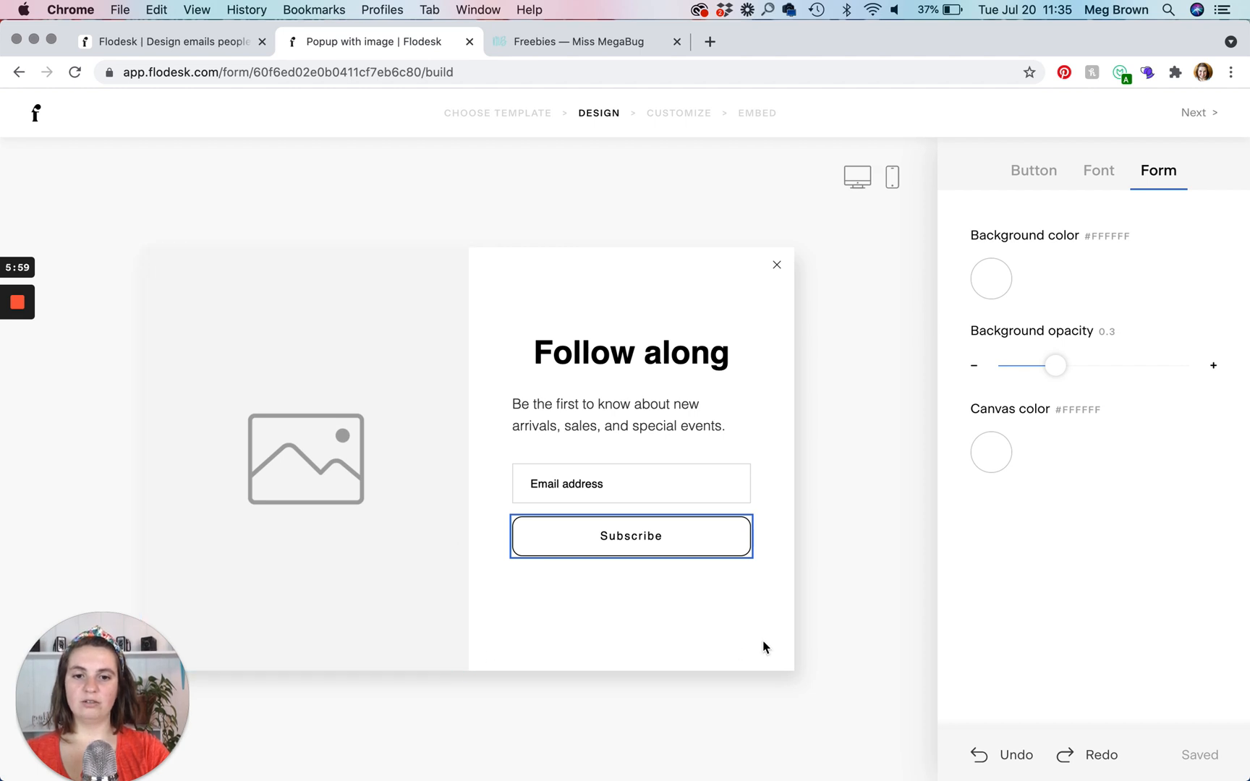
{"action": "left_click", "coordinate": [991, 278]}
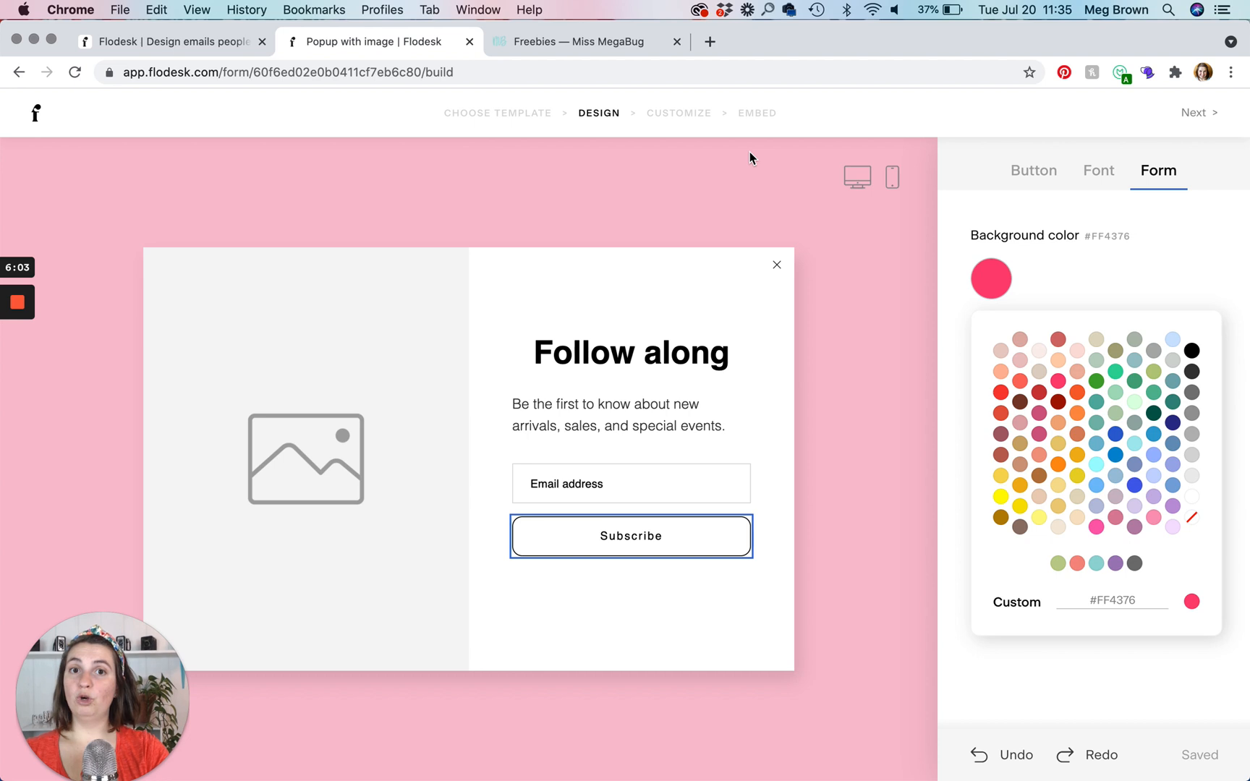
{"action": "mouse_move", "coordinate": [90, 447]}
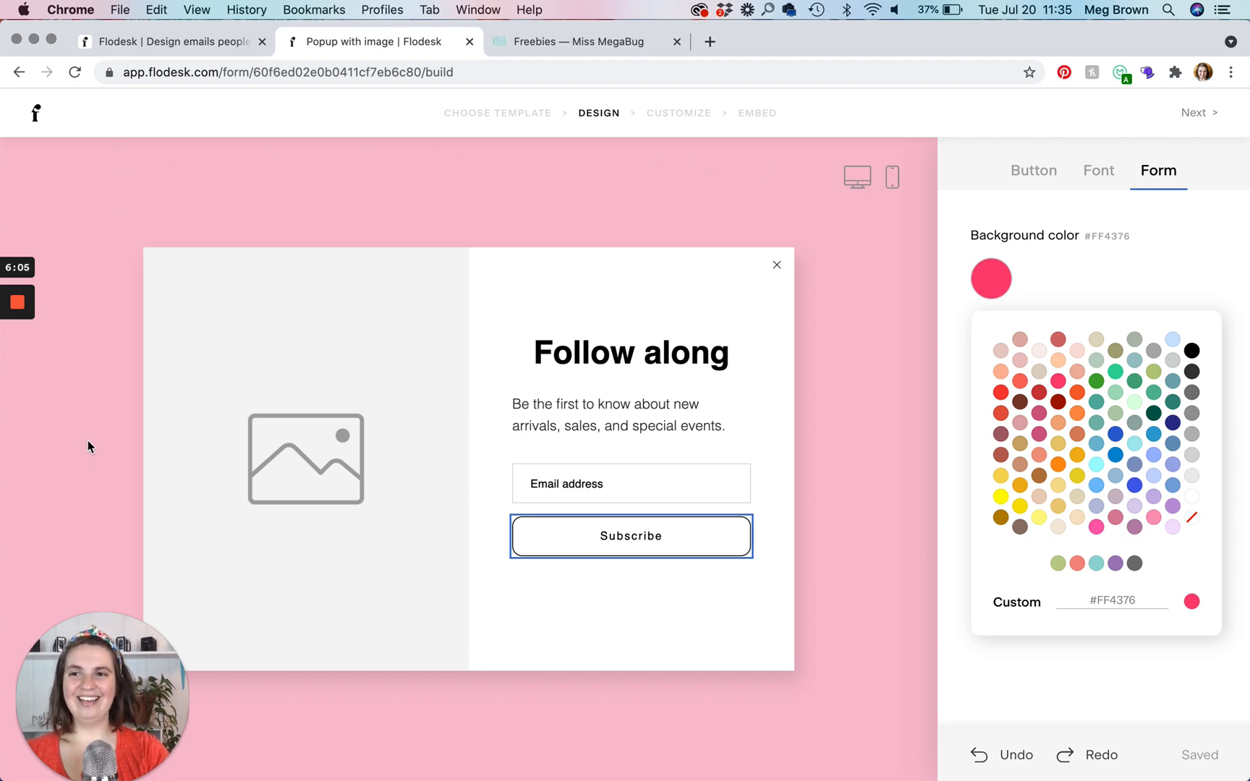
{"action": "mouse_move", "coordinate": [863, 434]}
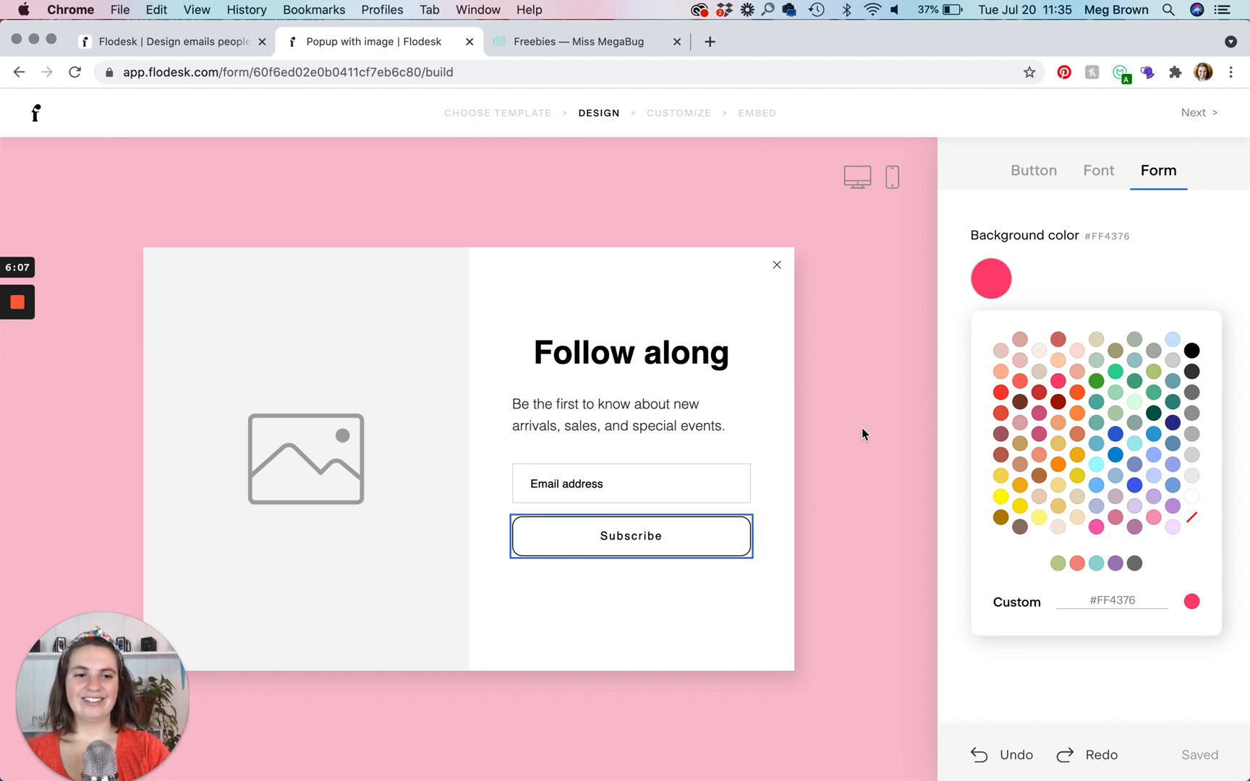
{"action": "mouse_move", "coordinate": [901, 431]}
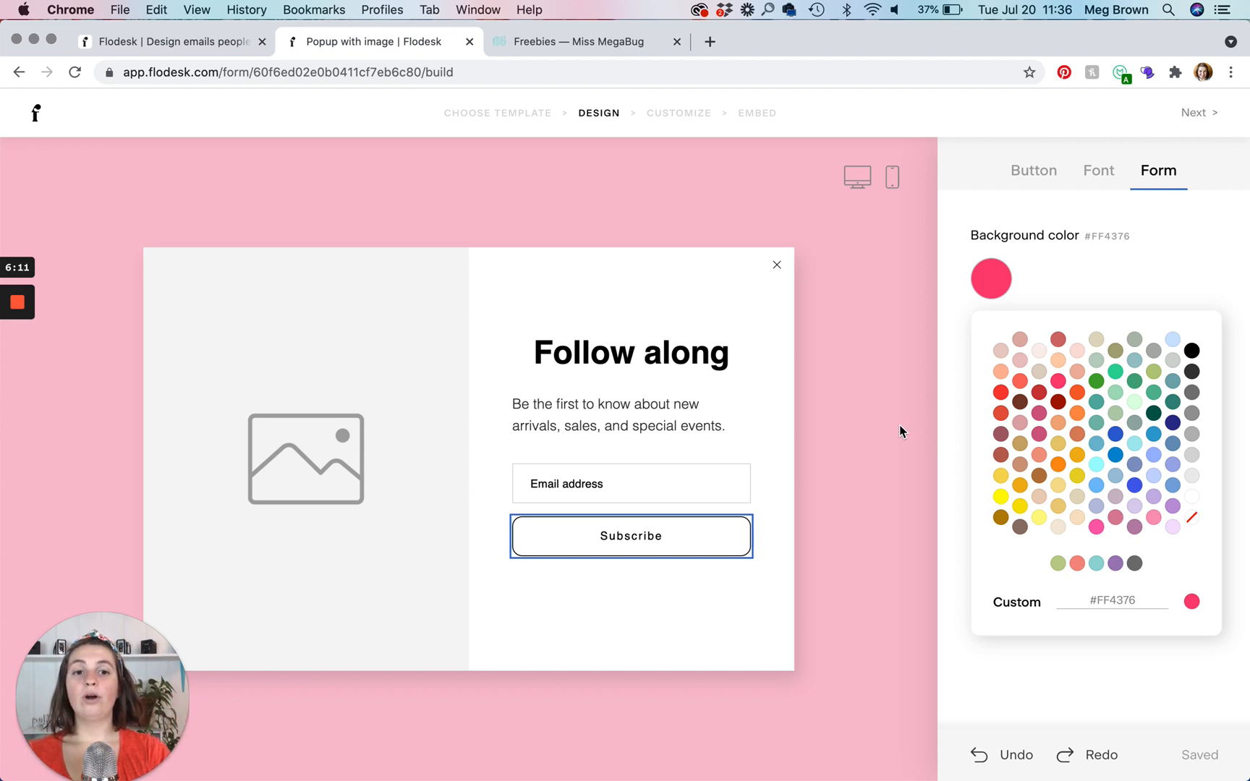
{"action": "mouse_move", "coordinate": [739, 131]}
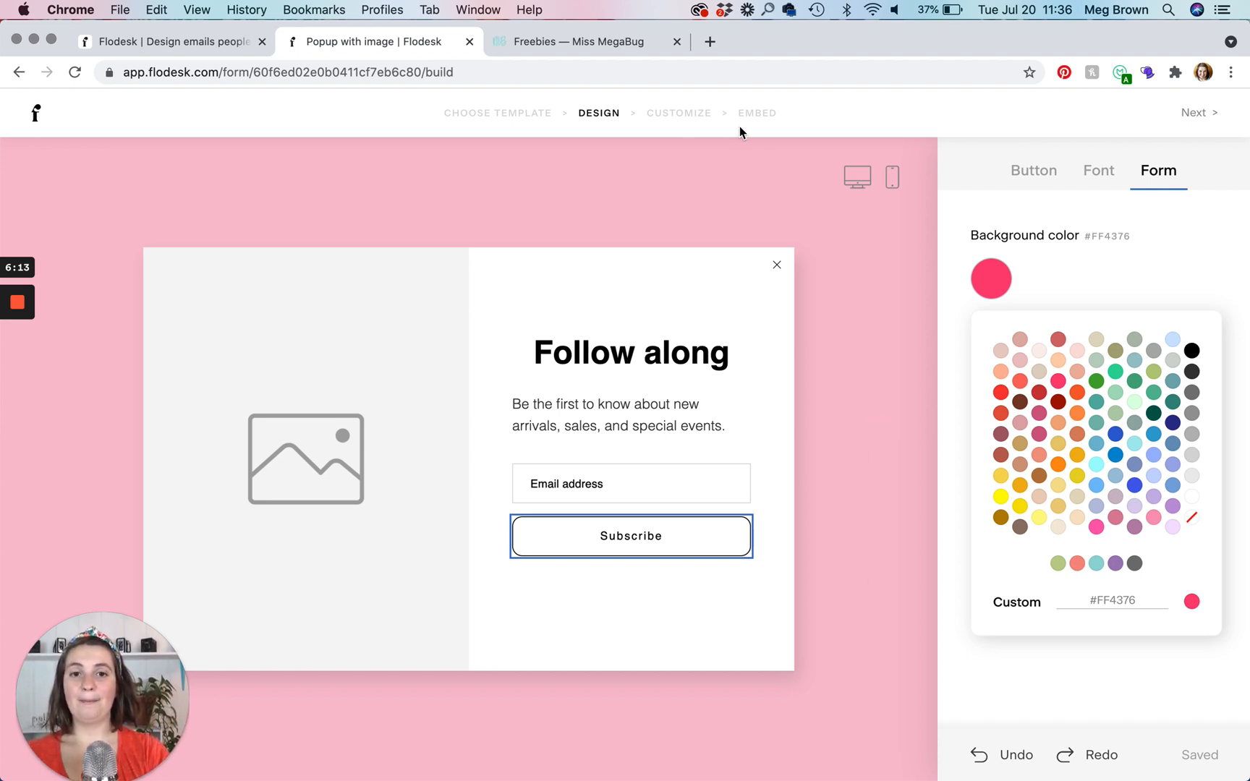
{"action": "mouse_move", "coordinate": [1244, 339]}
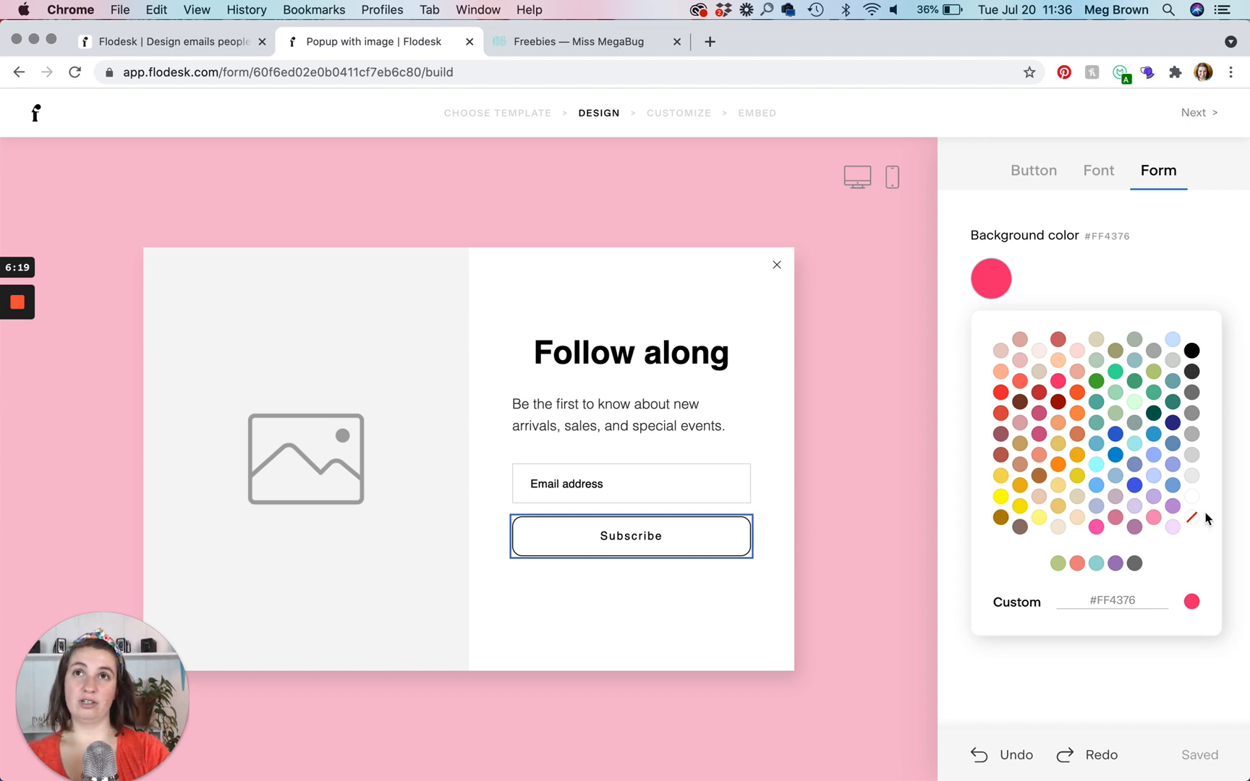
{"action": "mouse_move", "coordinate": [1194, 522]}
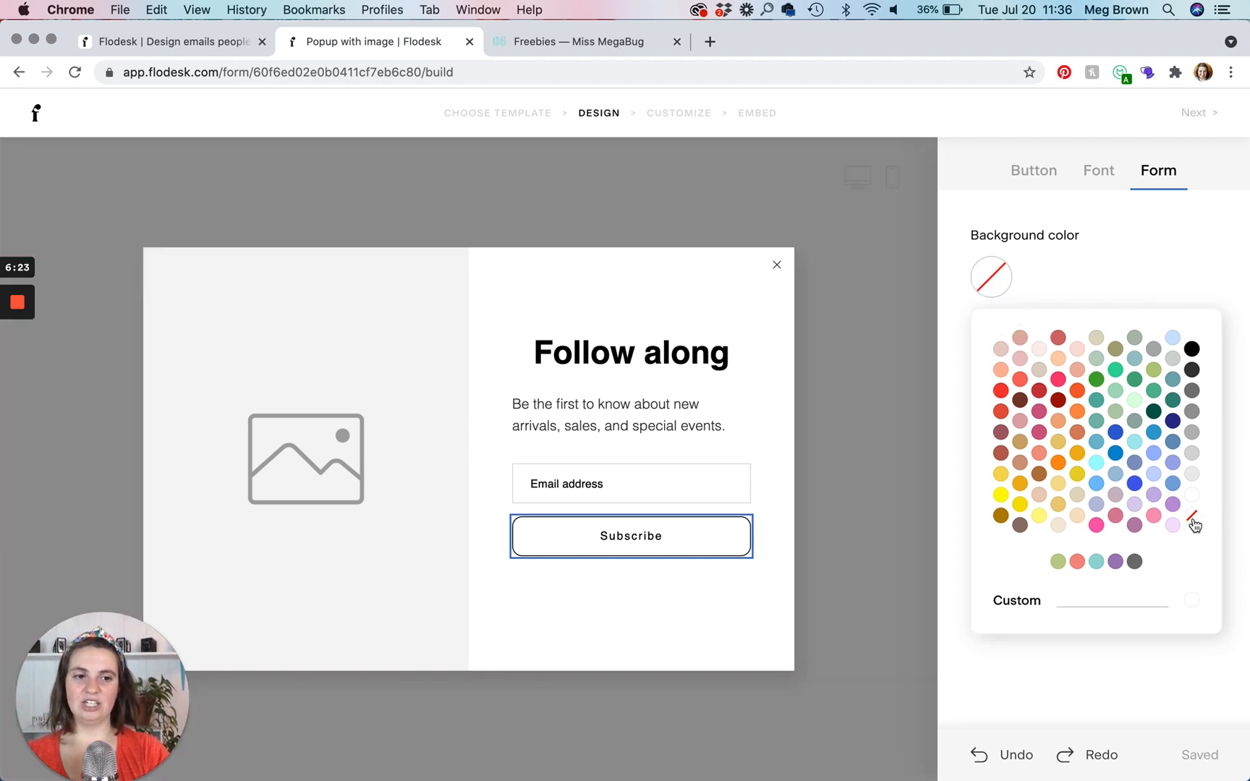
{"action": "mouse_move", "coordinate": [85, 184]}
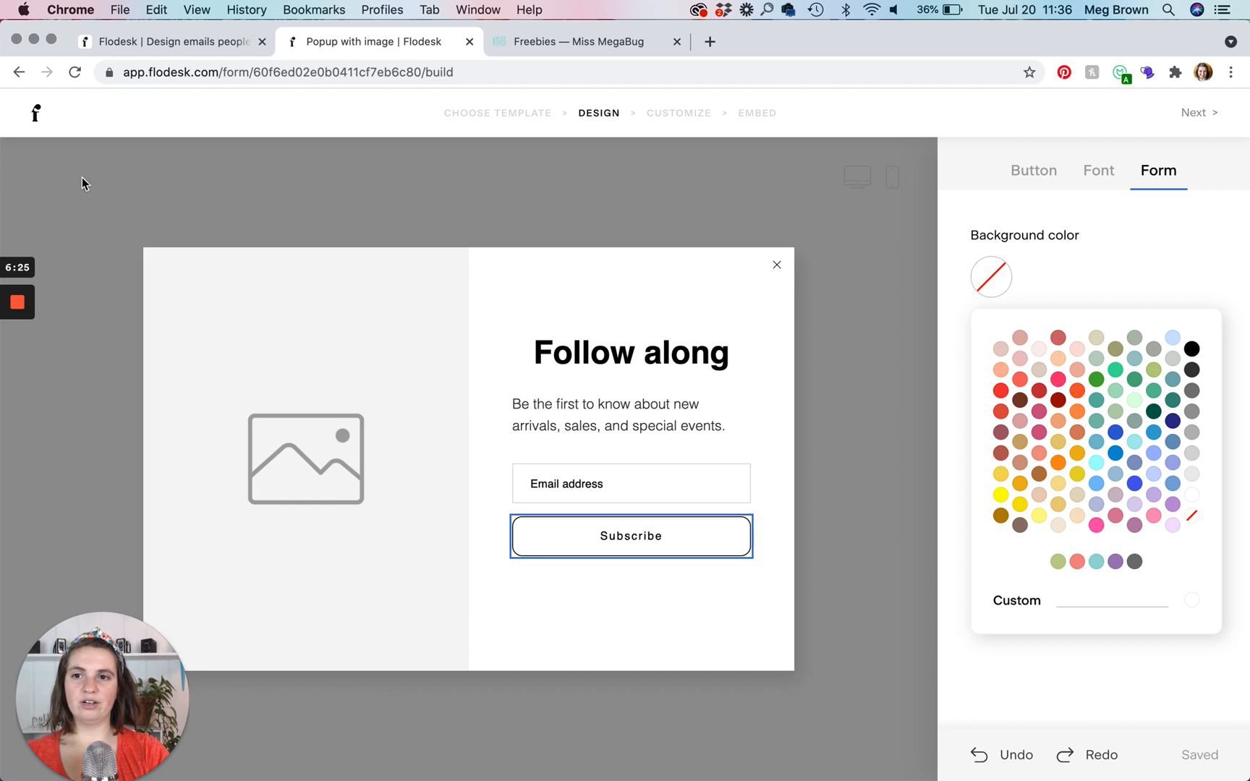
{"action": "mouse_move", "coordinate": [844, 246]}
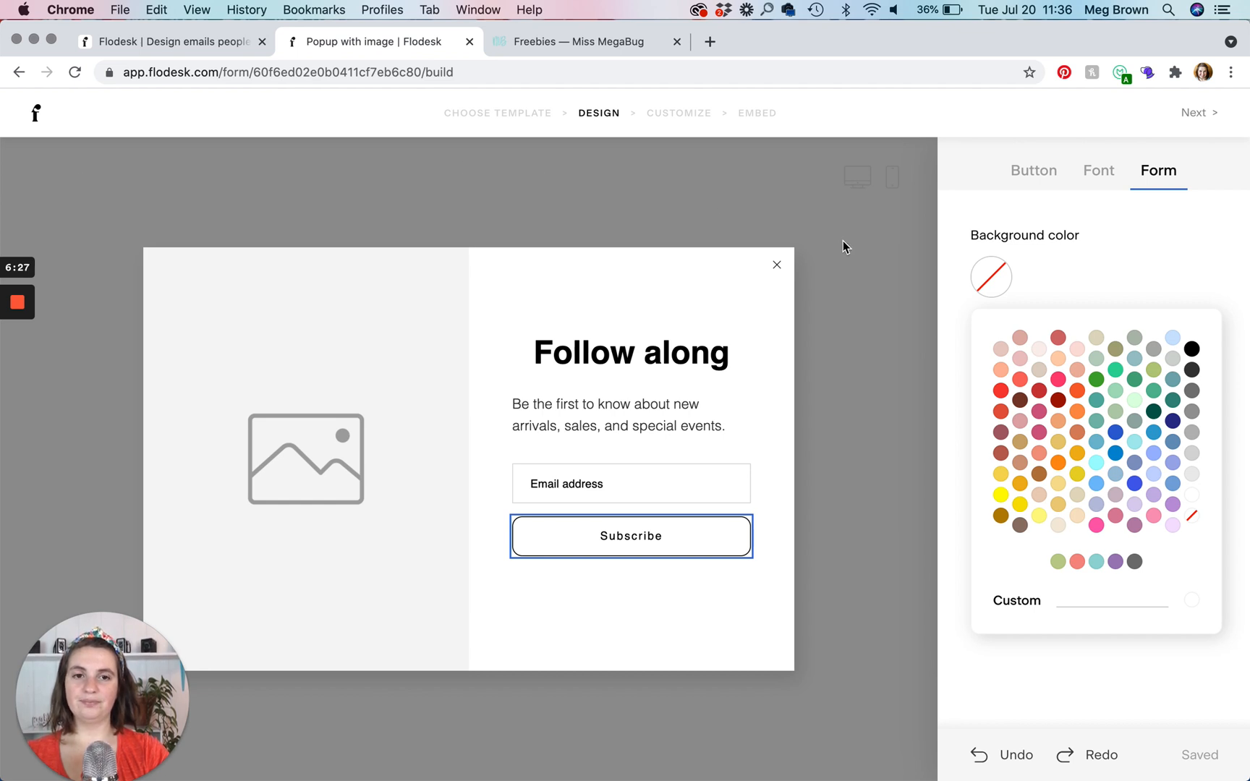
{"action": "mouse_move", "coordinate": [450, 171]}
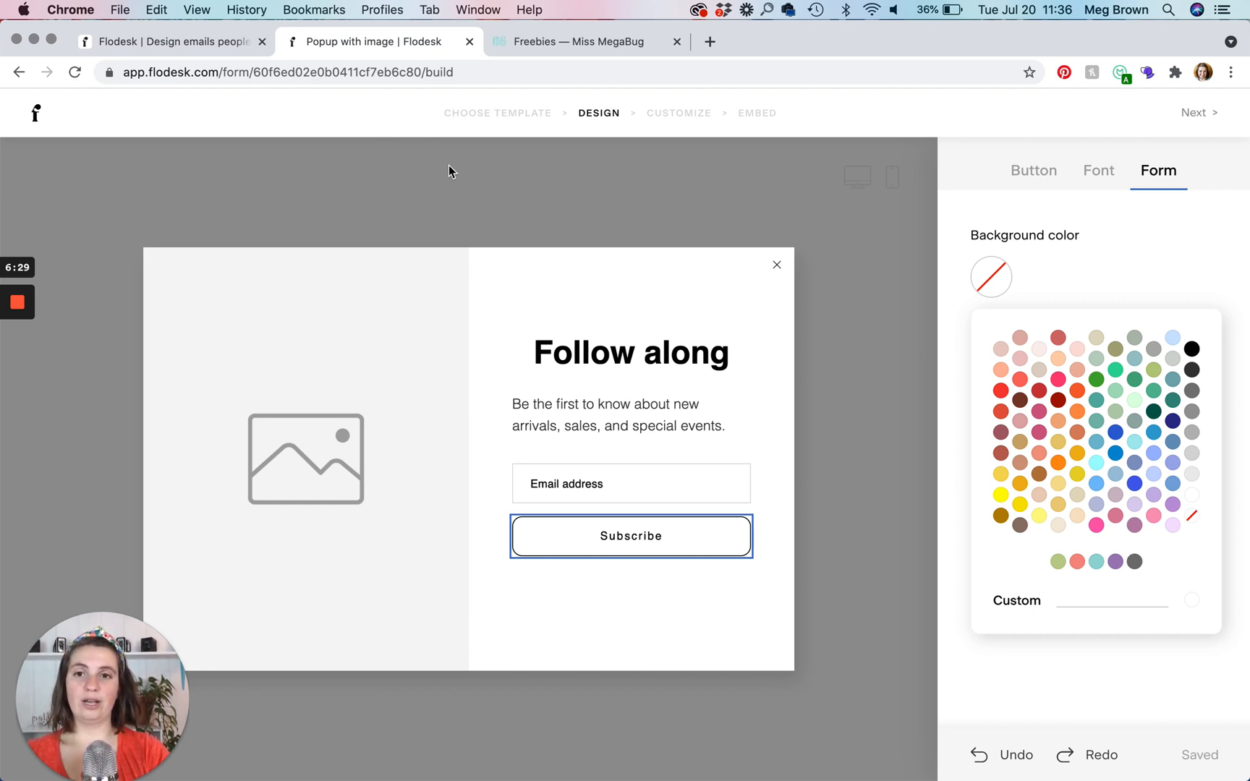
{"action": "mouse_move", "coordinate": [1190, 262]}
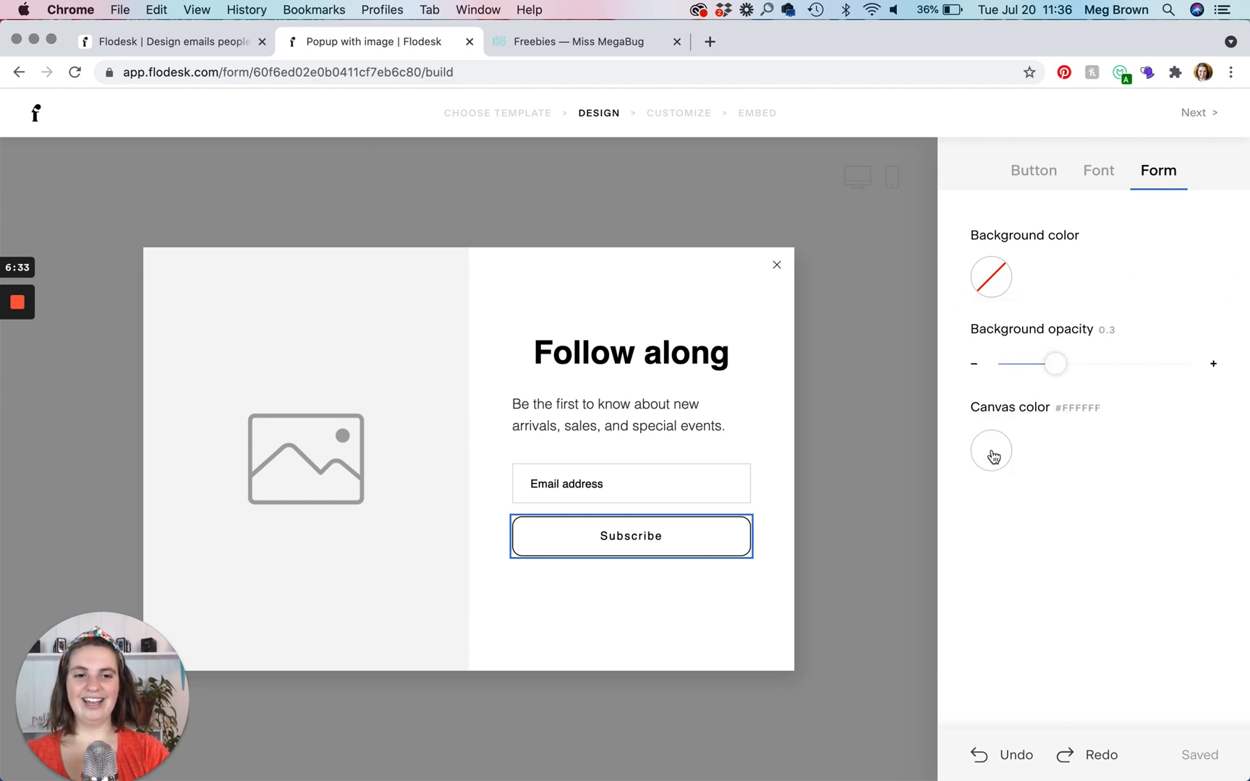
{"action": "mouse_move", "coordinate": [622, 269]}
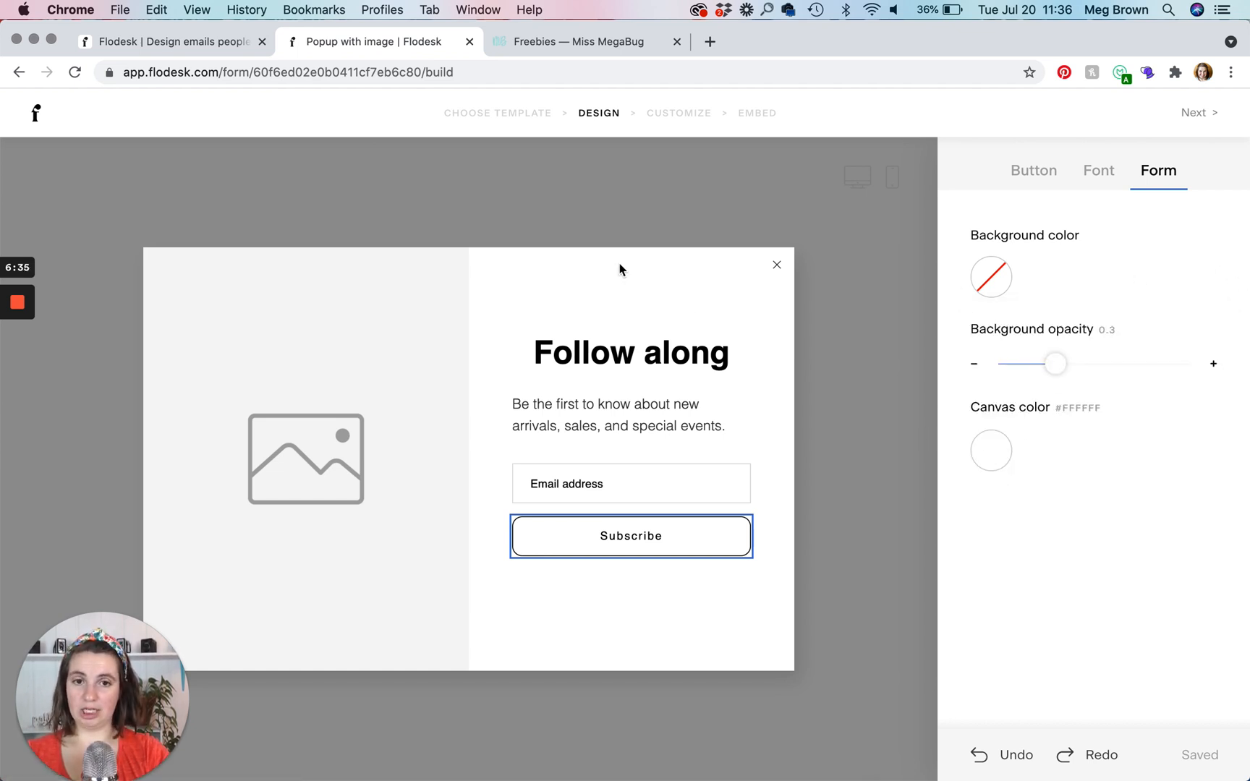
{"action": "mouse_move", "coordinate": [989, 450]}
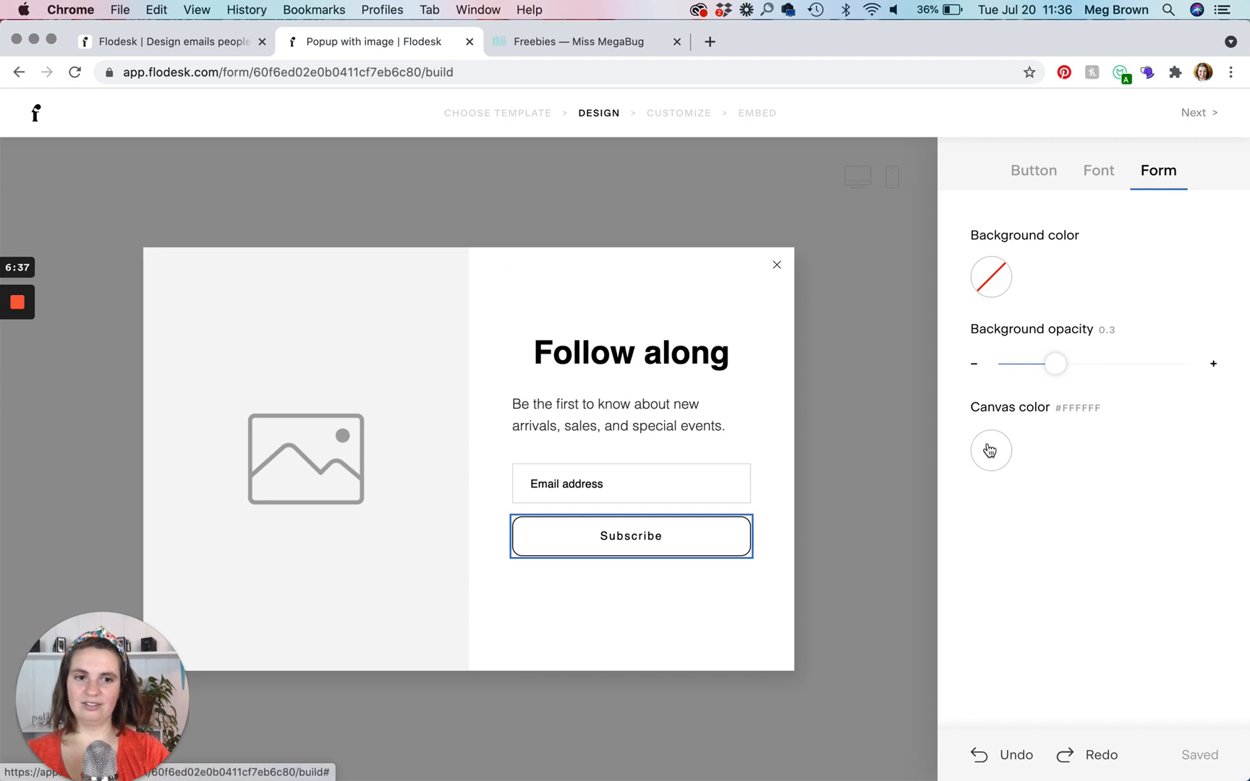
- Set the canvas to teal (#95D5D4) and a fully opaque periwinkle background (#9DB8FF), then move to Customize
{"action": "left_click", "coordinate": [991, 450]}
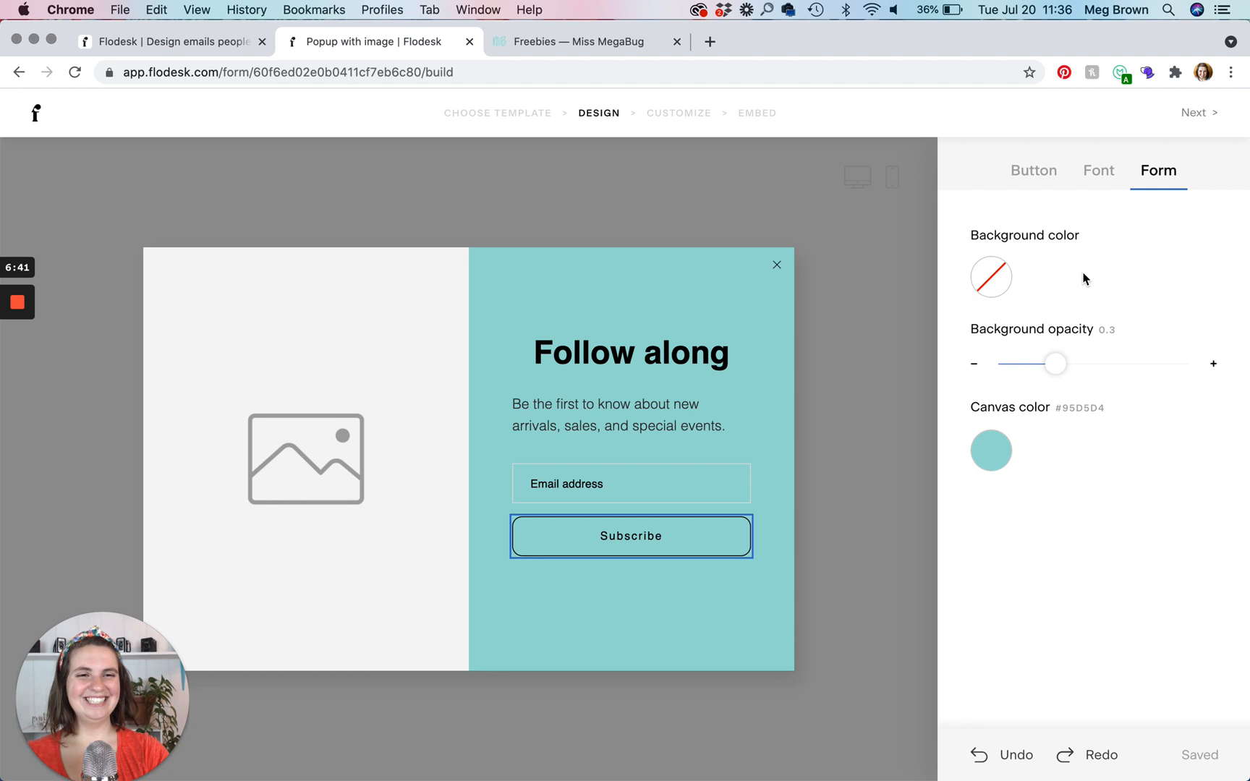
{"action": "mouse_move", "coordinate": [853, 215]}
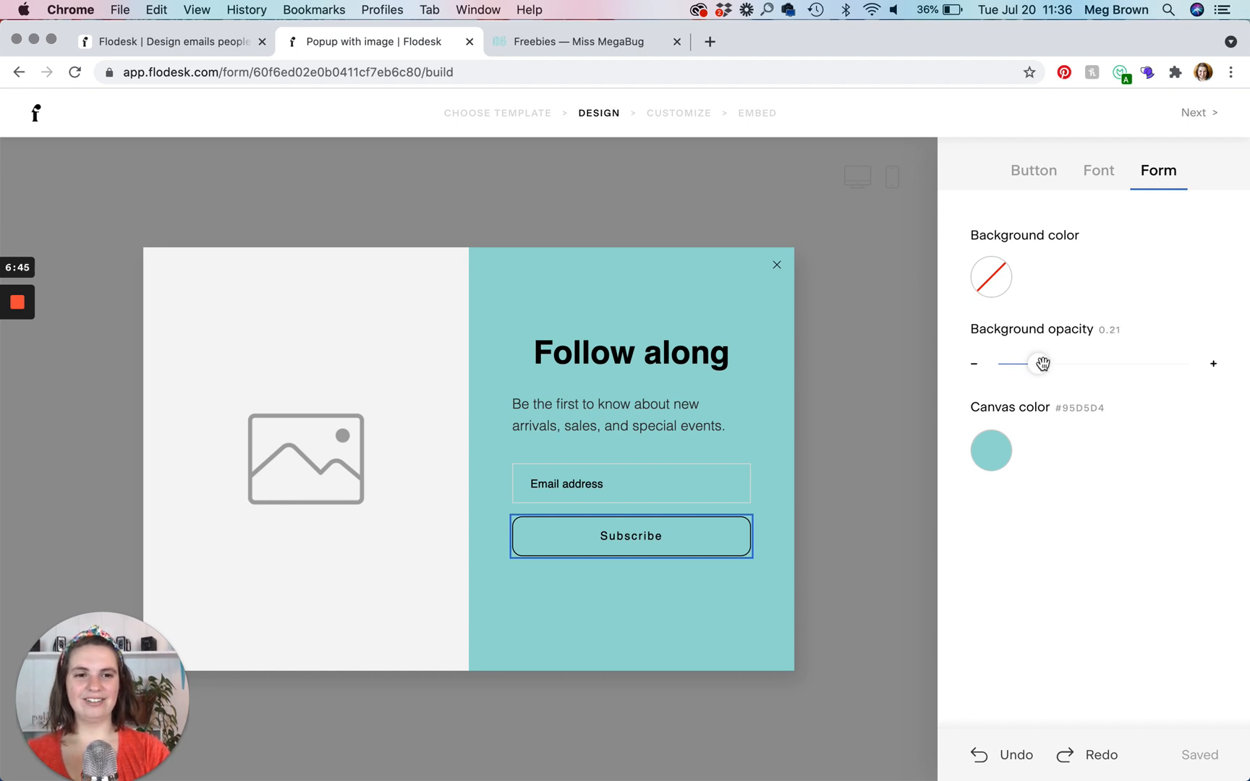
{"action": "left_click", "coordinate": [990, 277]}
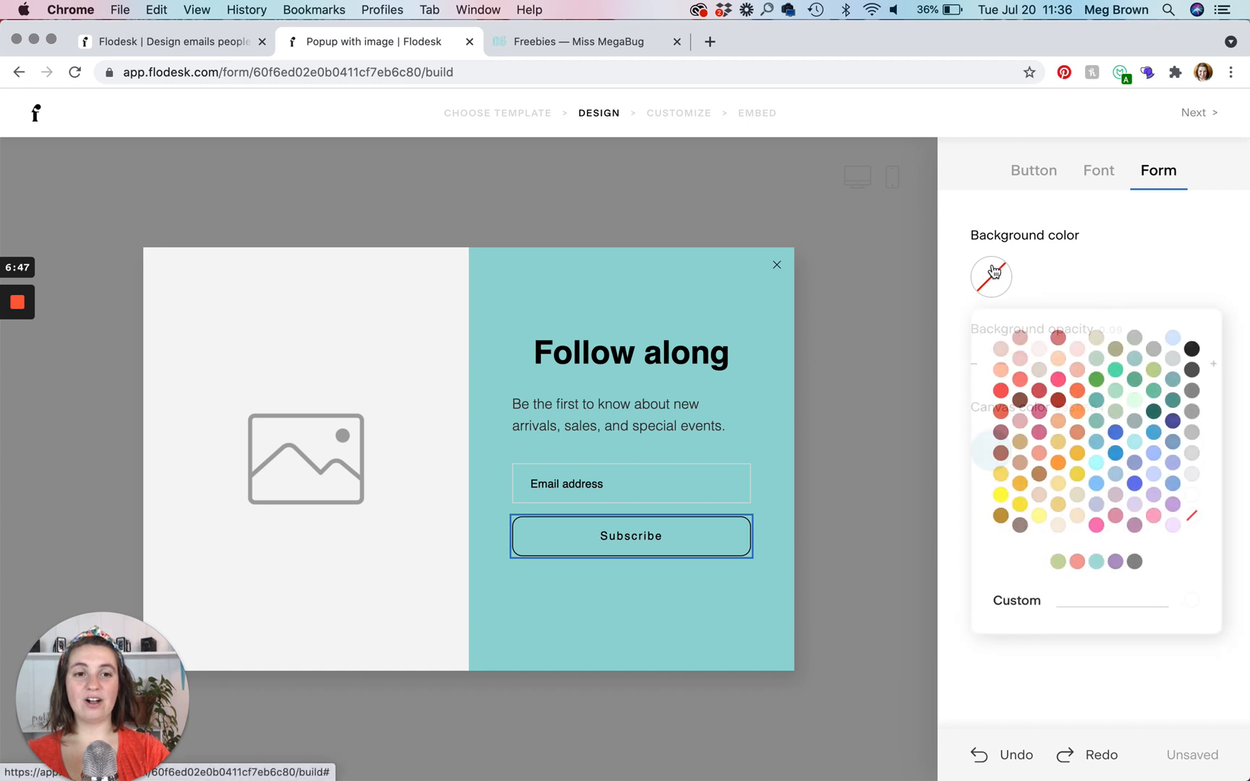
{"action": "left_click", "coordinate": [1156, 463]}
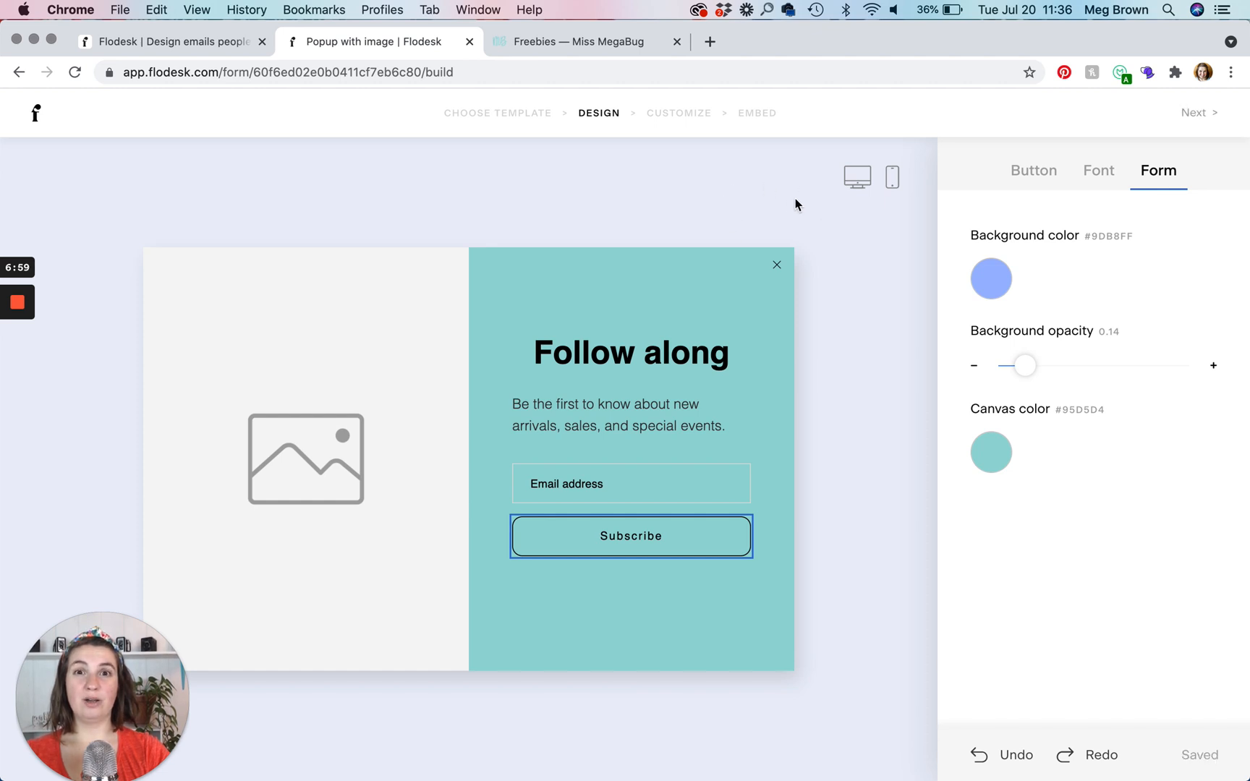
{"action": "mouse_move", "coordinate": [1028, 373]}
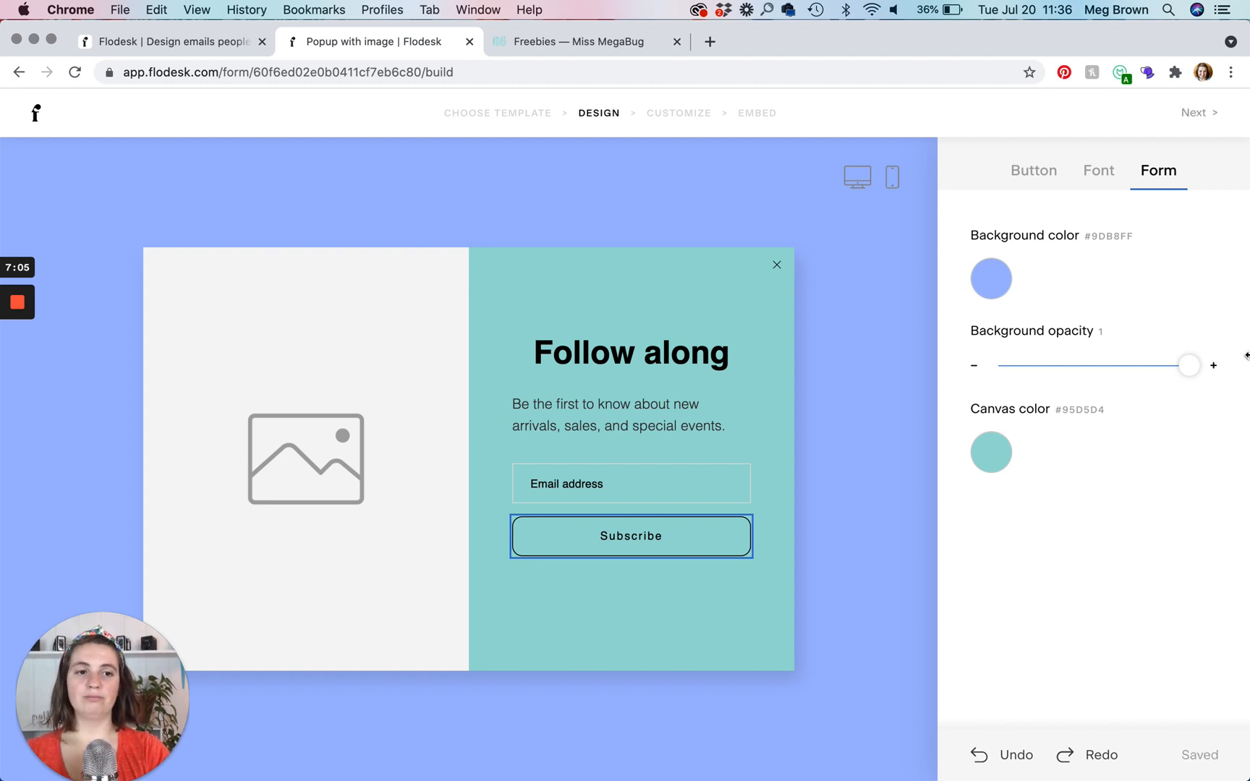
{"action": "mouse_move", "coordinate": [1206, 376]}
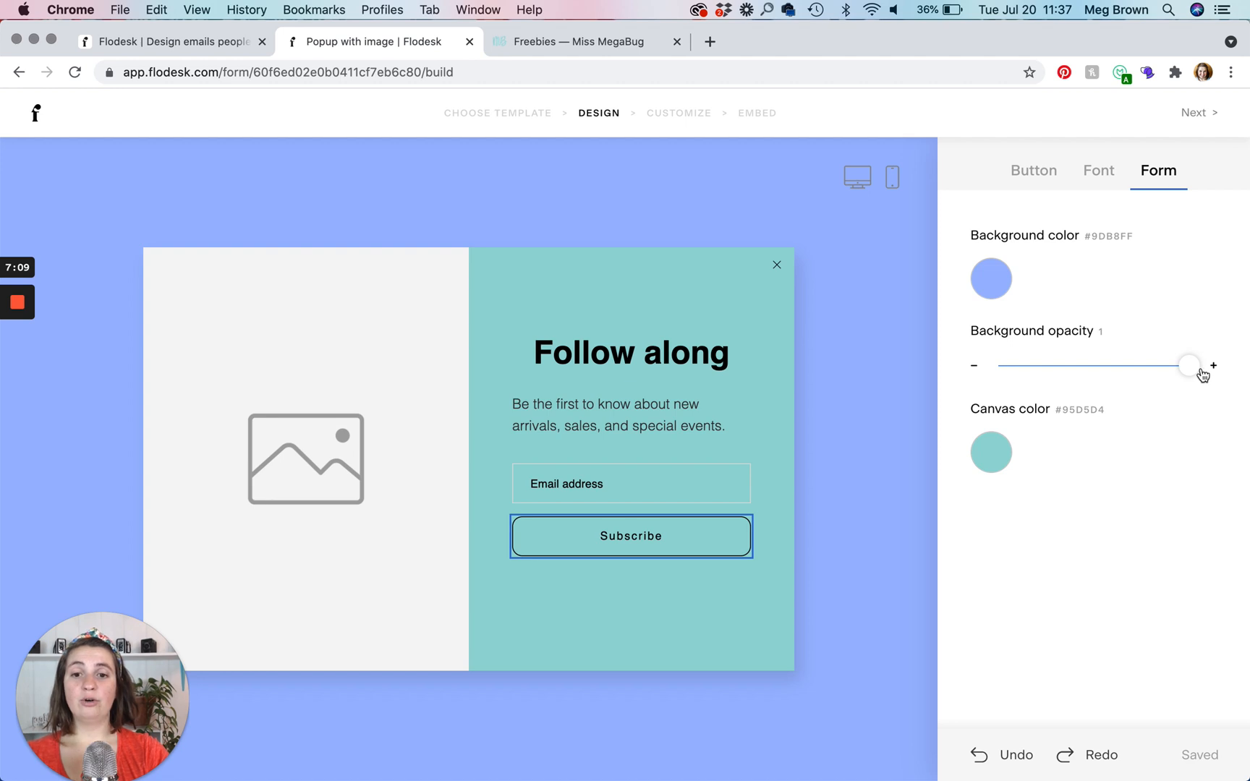
{"action": "mouse_move", "coordinate": [1131, 227]}
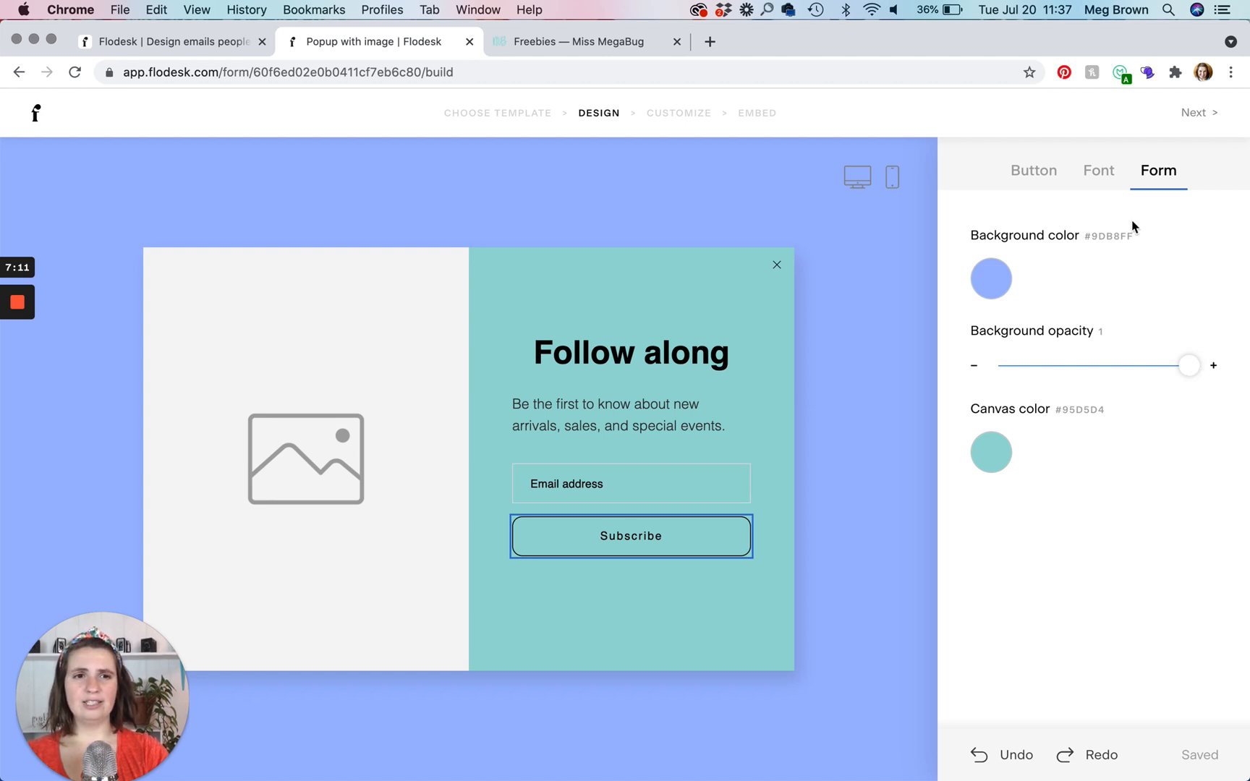
{"action": "left_click", "coordinate": [1032, 170]}
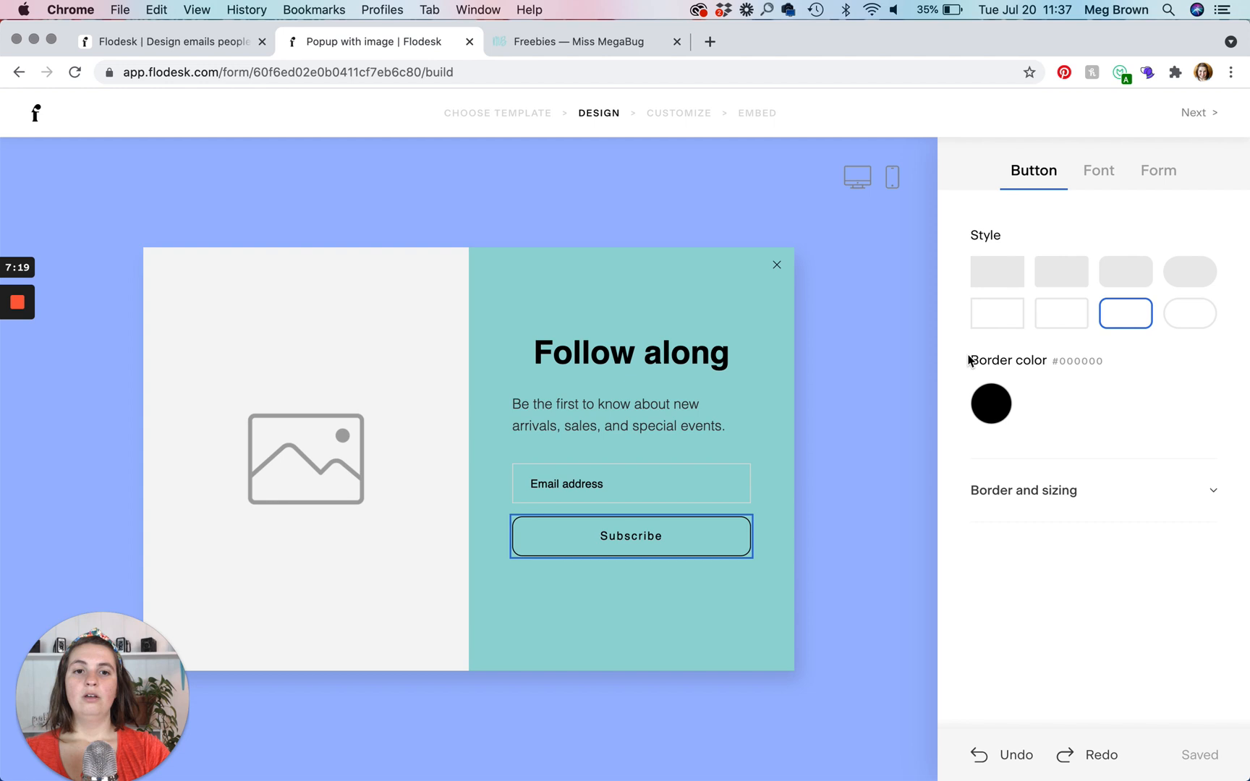
{"action": "mouse_move", "coordinate": [1200, 117]}
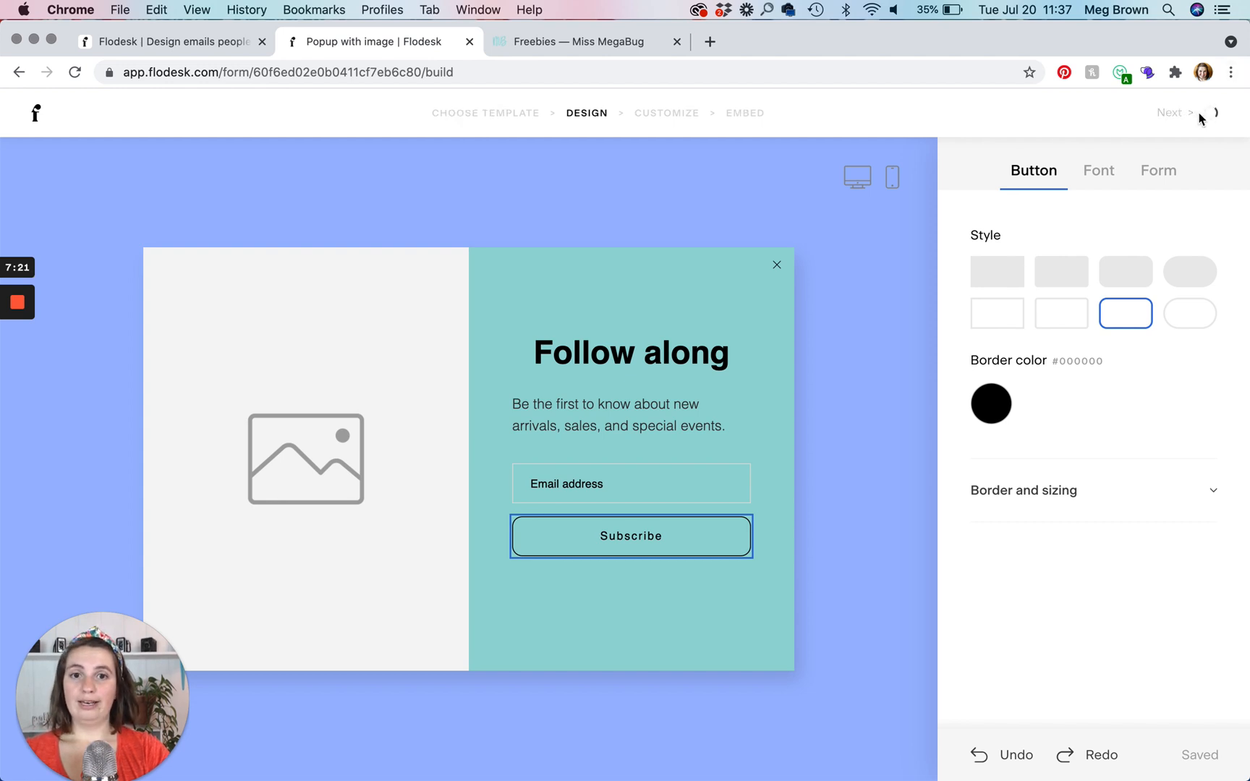
{"action": "left_click", "coordinate": [1169, 111]}
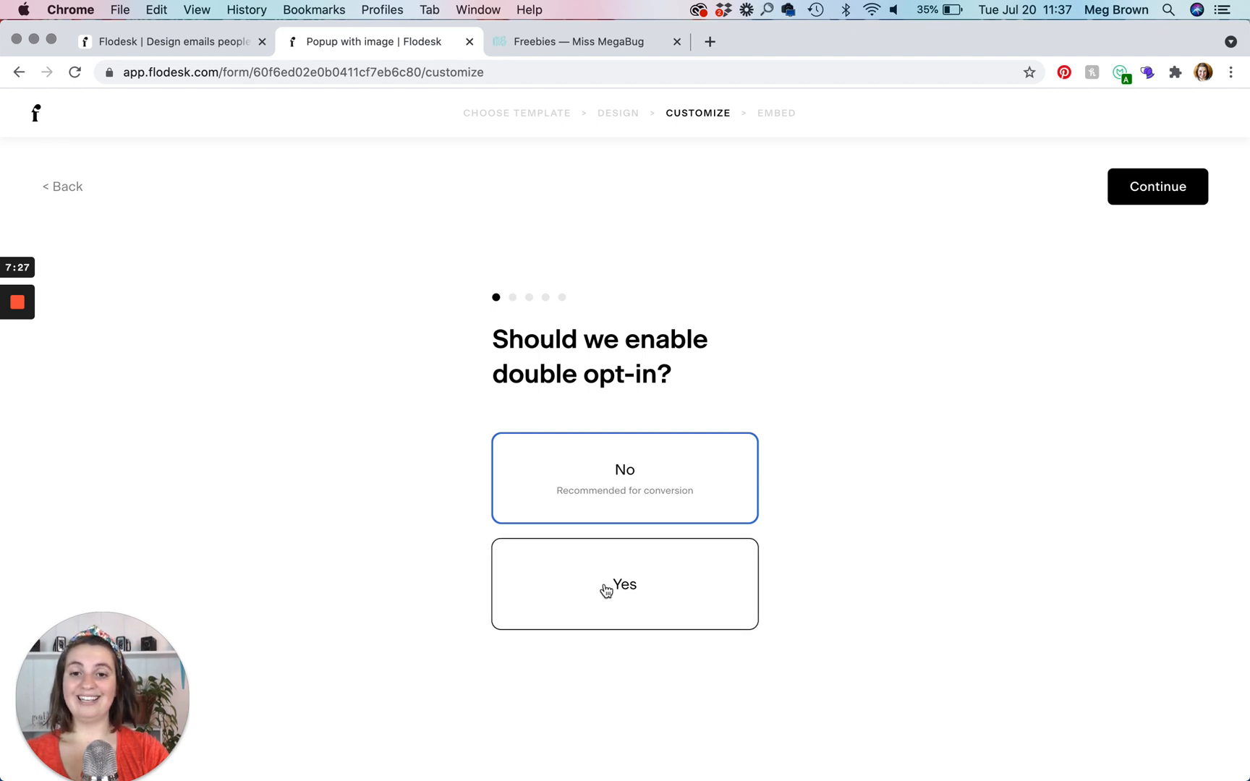
- Answer Yes to double opt-in and continue to the 'Display this popup' question
{"action": "left_click", "coordinate": [623, 583]}
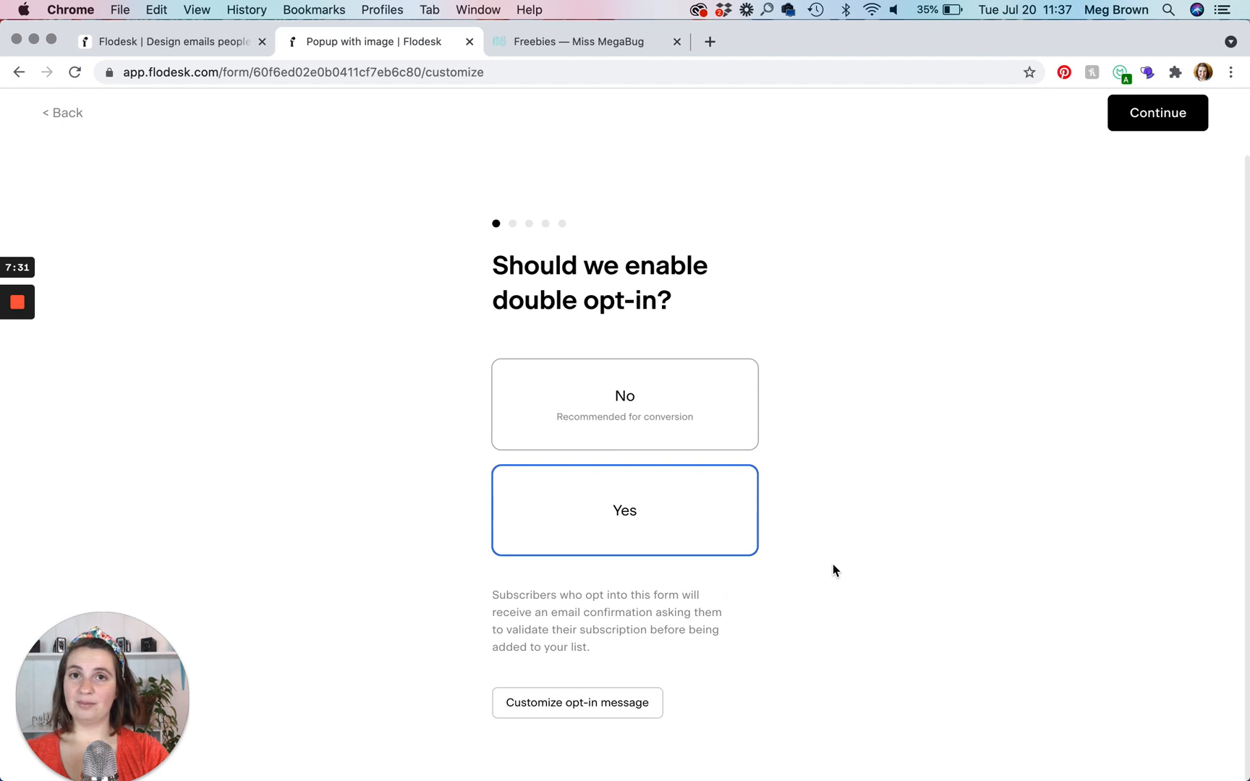
{"action": "mouse_move", "coordinate": [657, 732]}
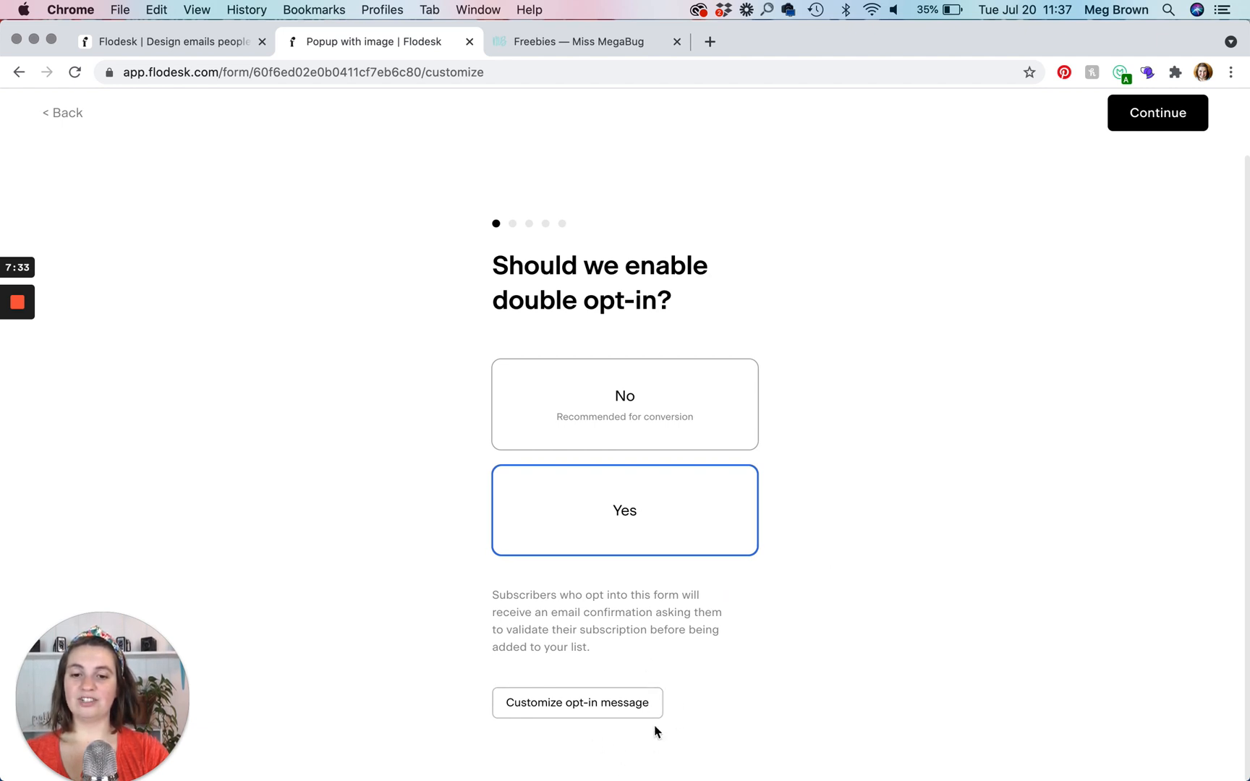
{"action": "mouse_move", "coordinate": [576, 707]}
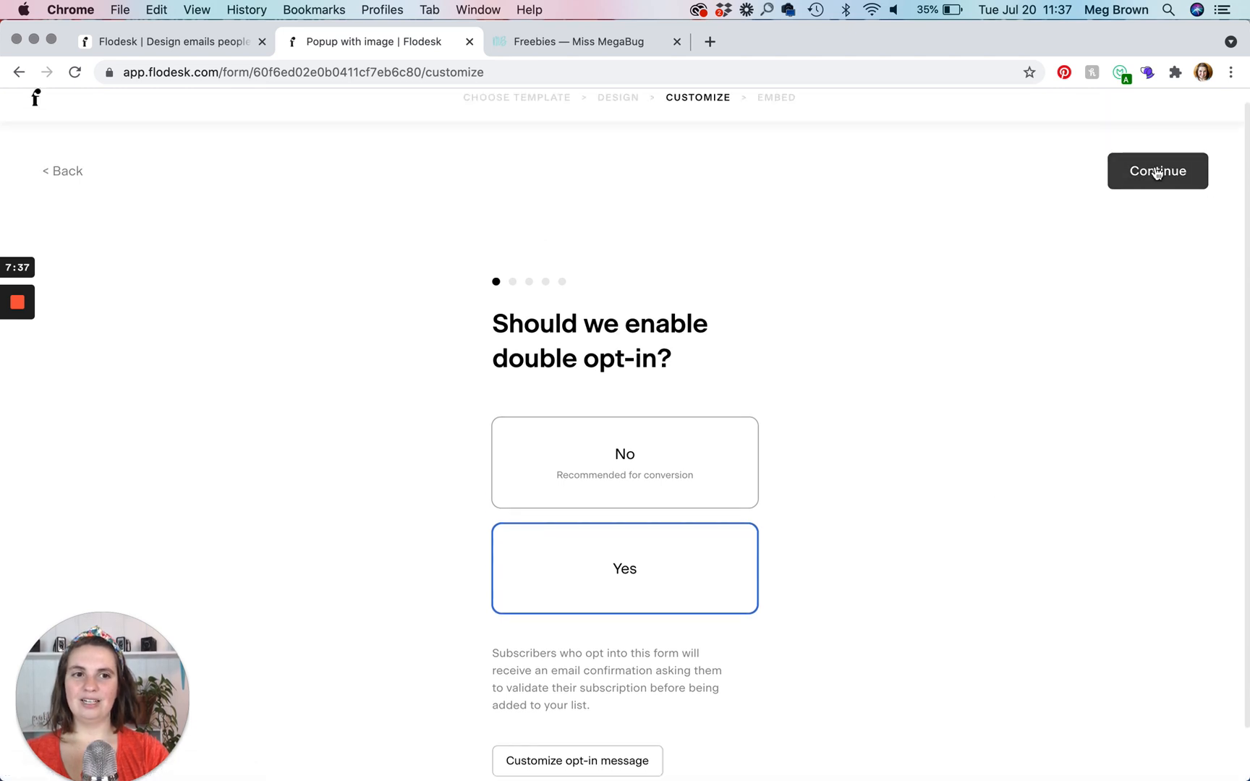
{"action": "left_click", "coordinate": [1157, 171]}
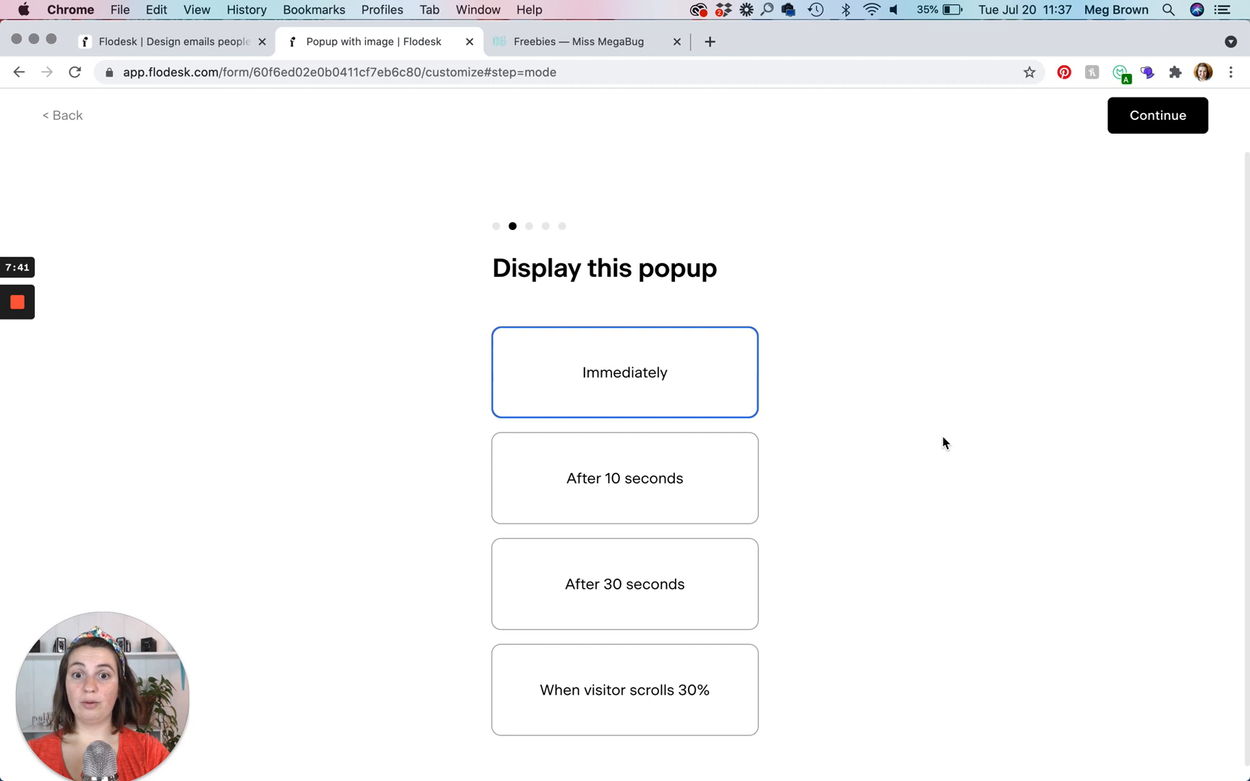
{"action": "scroll", "scroll_direction": "up", "scroll_amount": 3}
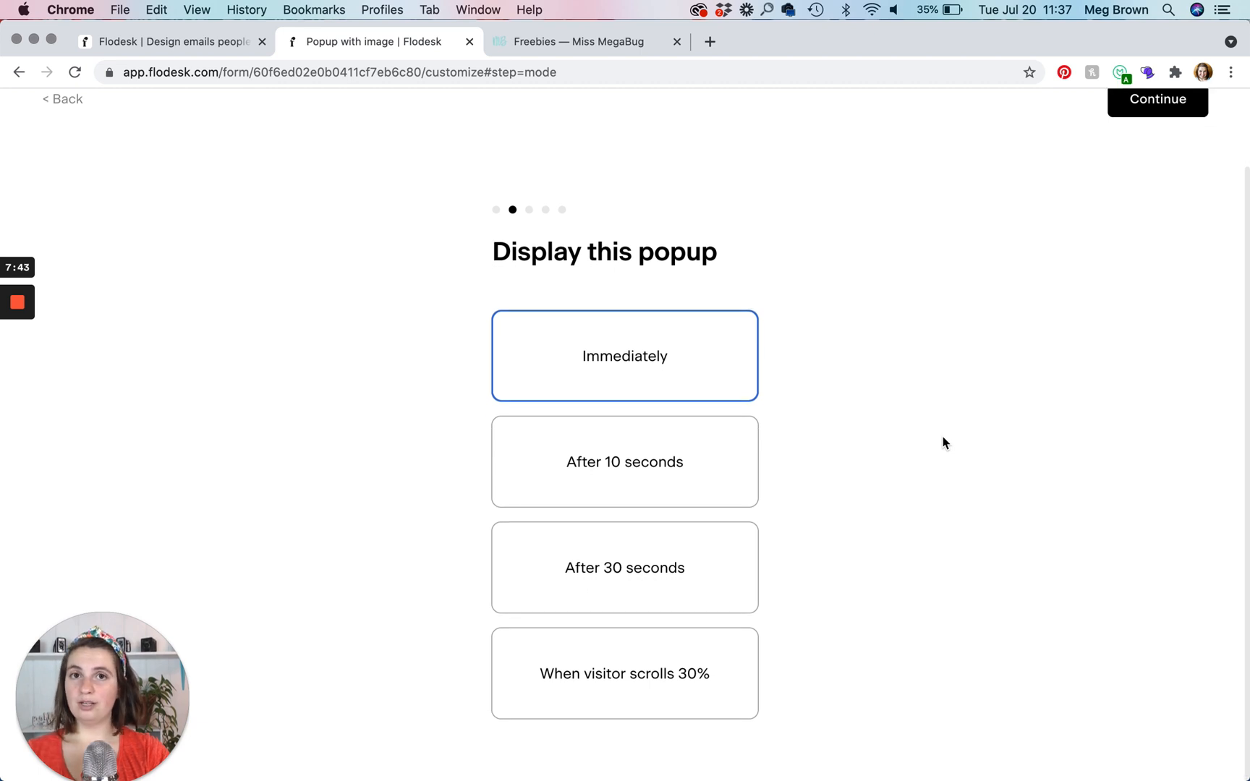
{"action": "mouse_move", "coordinate": [548, 382]}
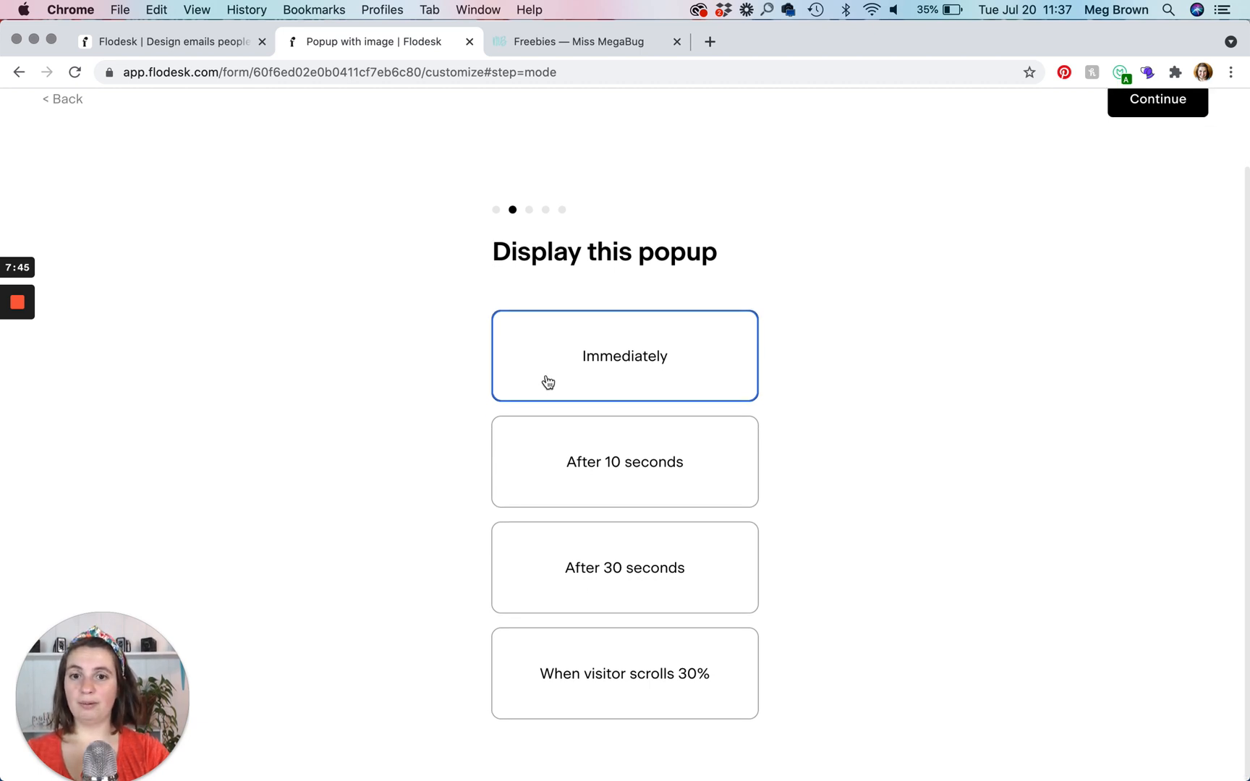
{"action": "mouse_move", "coordinate": [709, 483]}
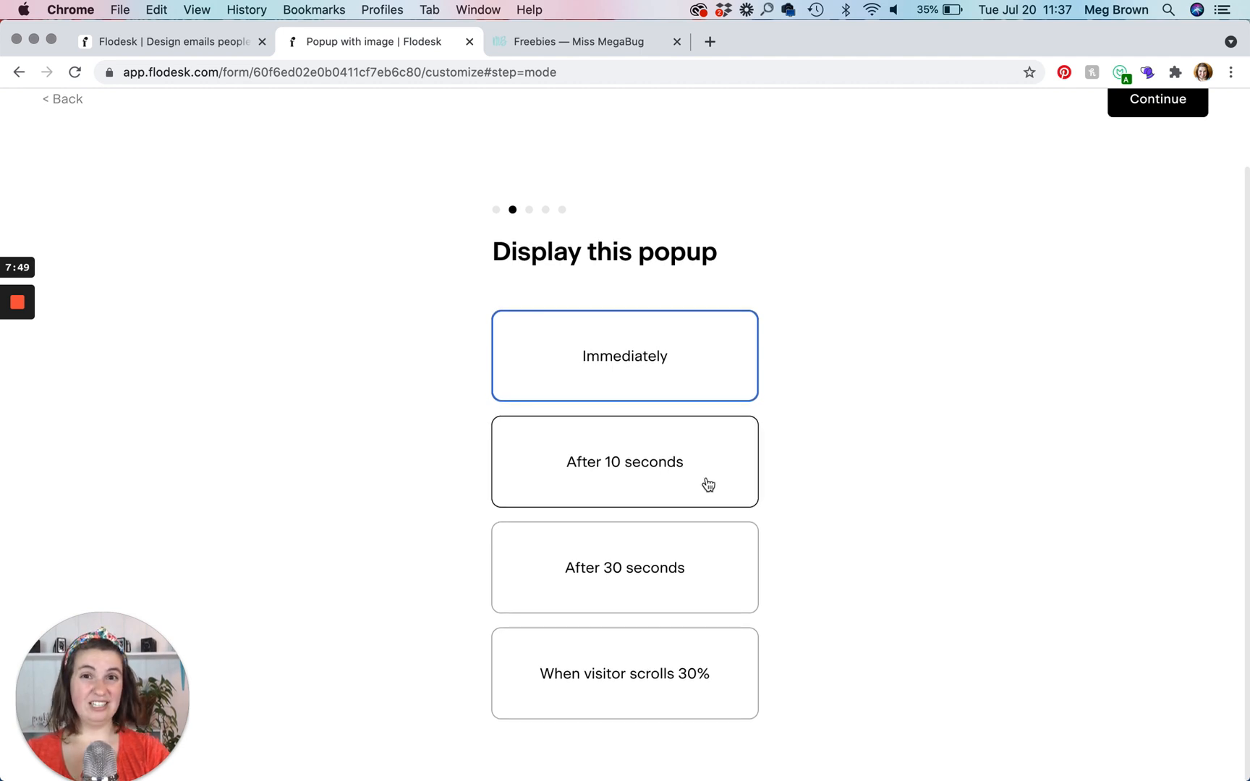
{"action": "mouse_move", "coordinate": [705, 666]}
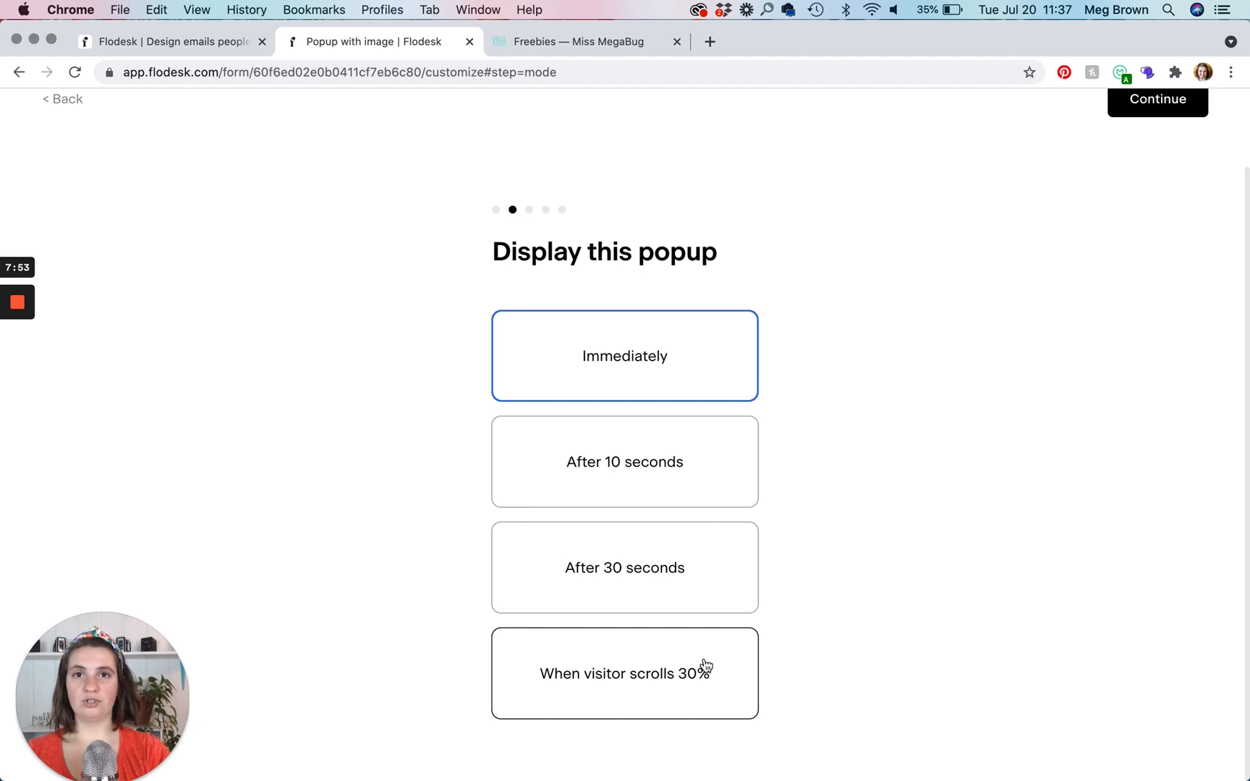
{"action": "mouse_move", "coordinate": [1010, 425]}
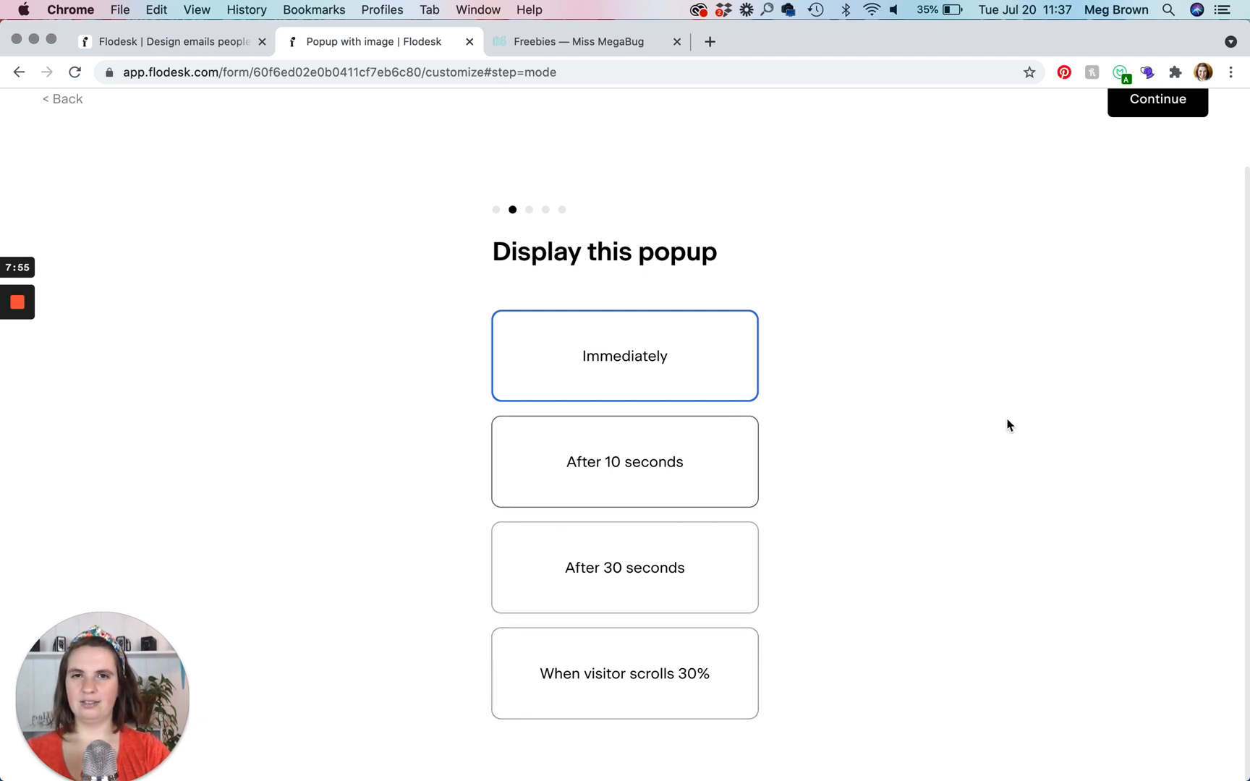
- Show the popup after 10 seconds and hide it from subscribed return visitors
{"action": "left_click", "coordinate": [624, 462]}
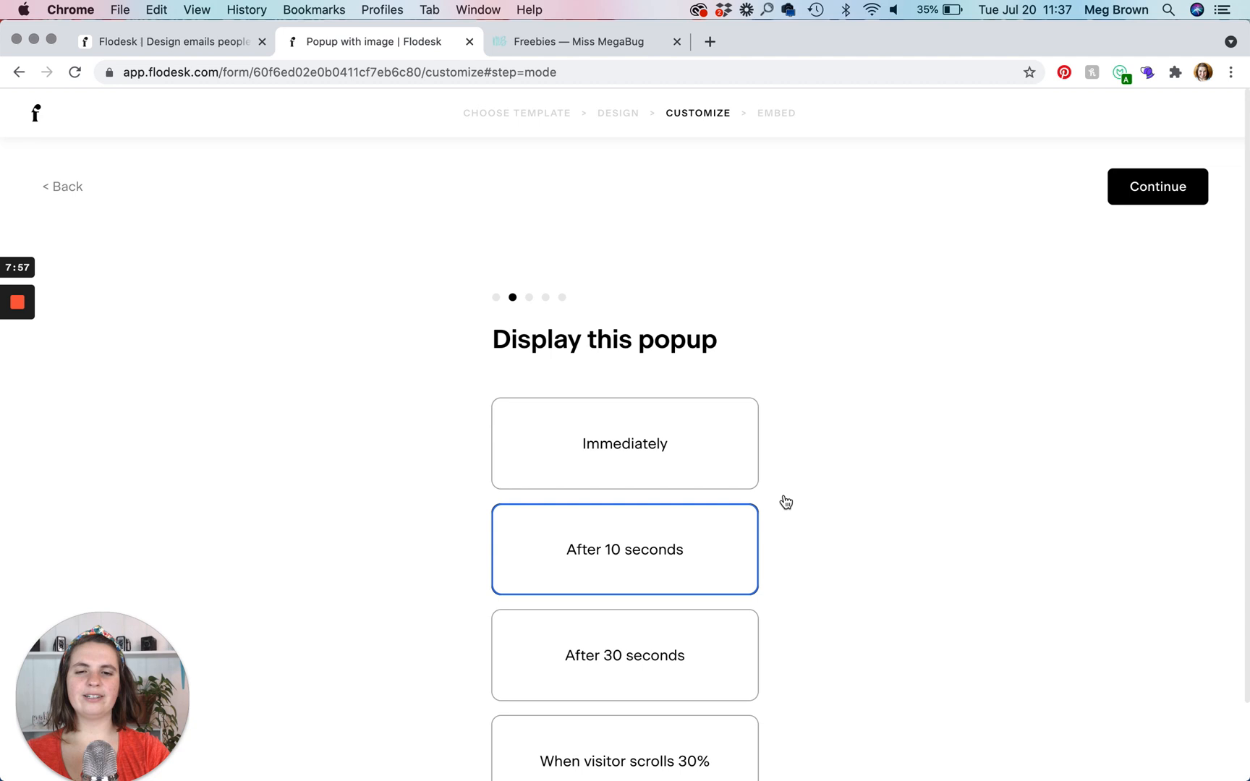
{"action": "left_click", "coordinate": [1158, 185]}
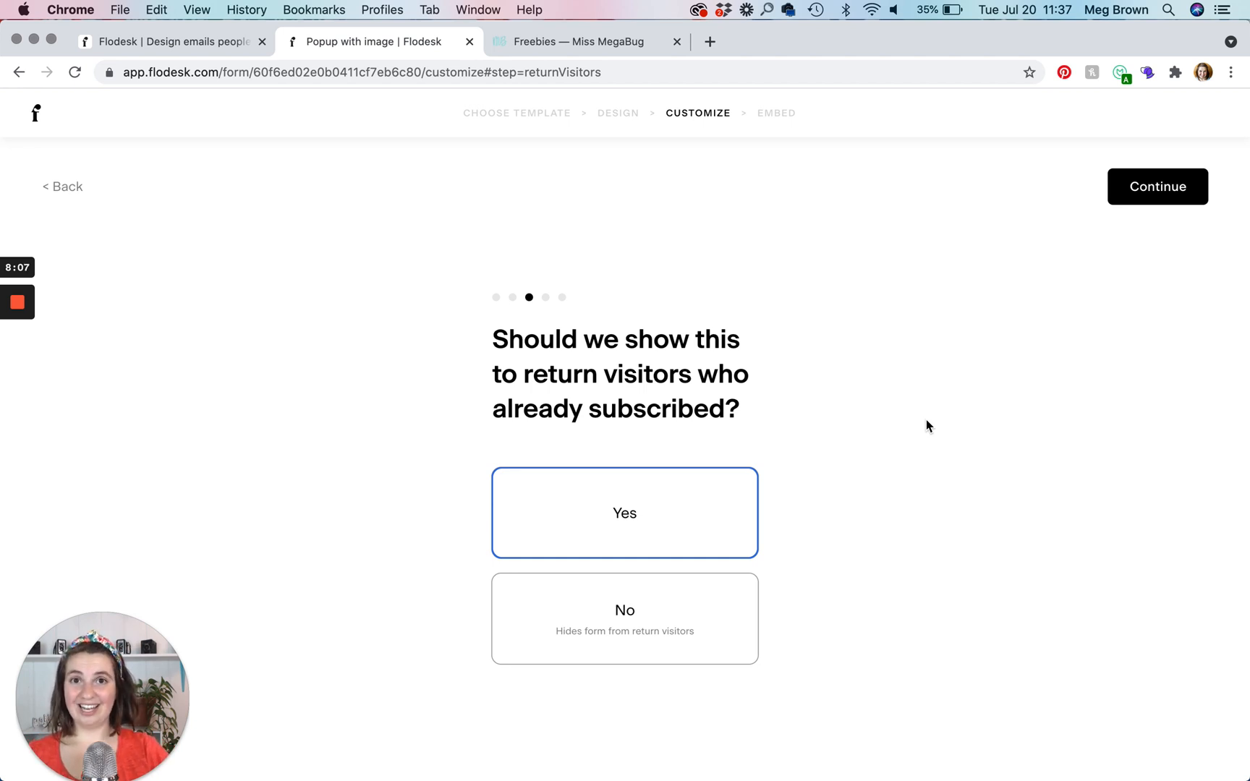
{"action": "left_click", "coordinate": [624, 619]}
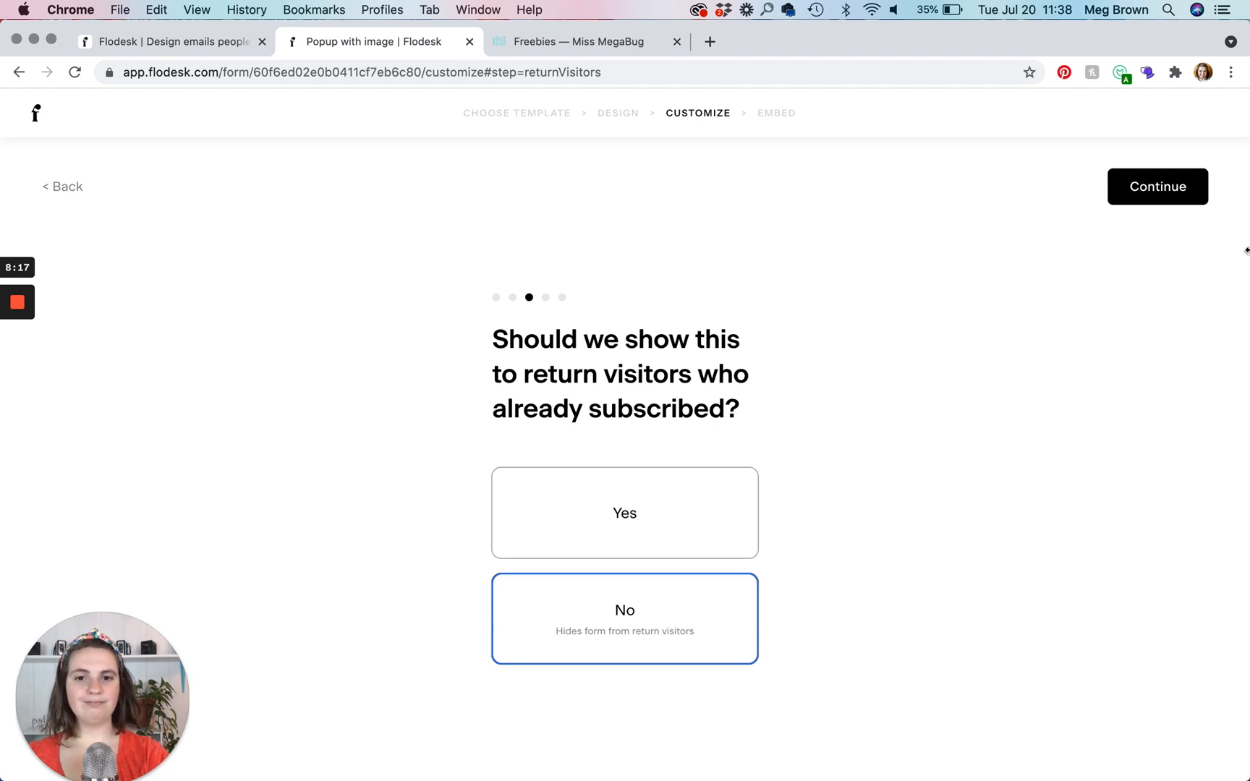
{"action": "left_click", "coordinate": [1158, 187]}
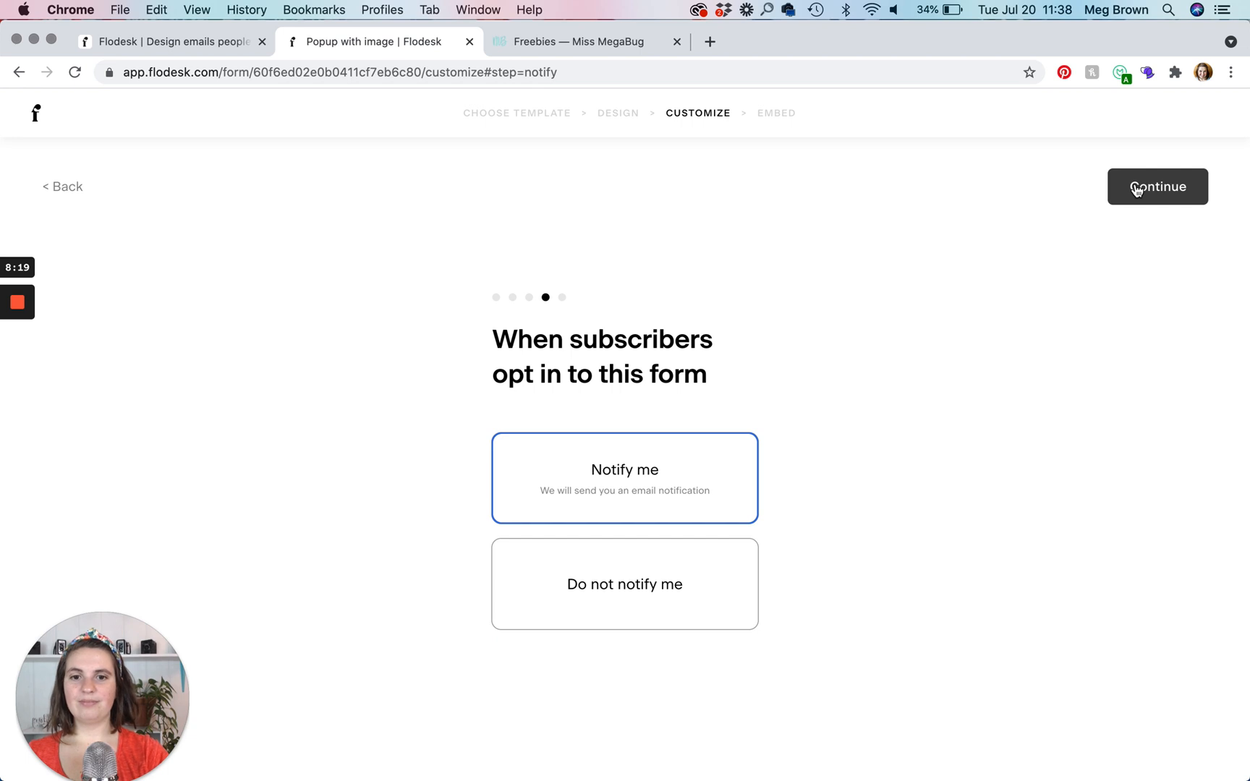
- Choose 'Do not notify me' and settle on 'Display success message' after submission
{"action": "left_click", "coordinate": [623, 583]}
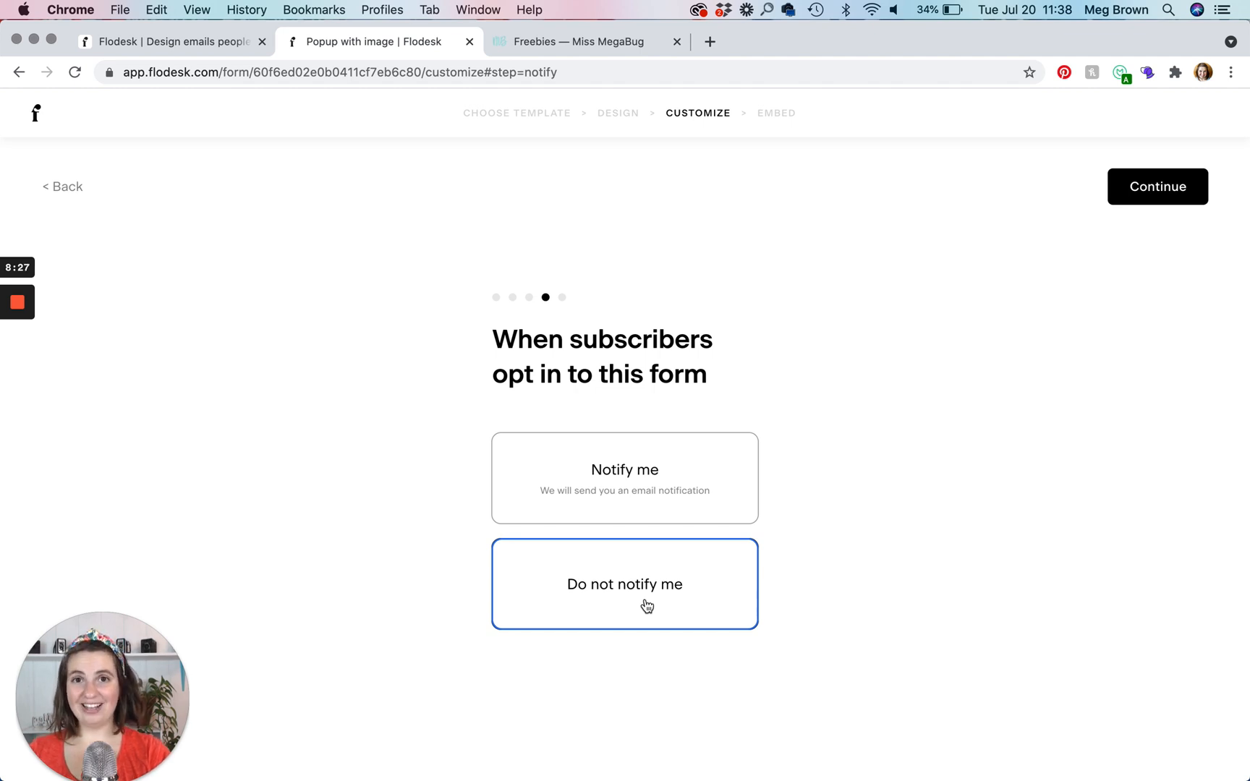
{"action": "mouse_move", "coordinate": [933, 507]}
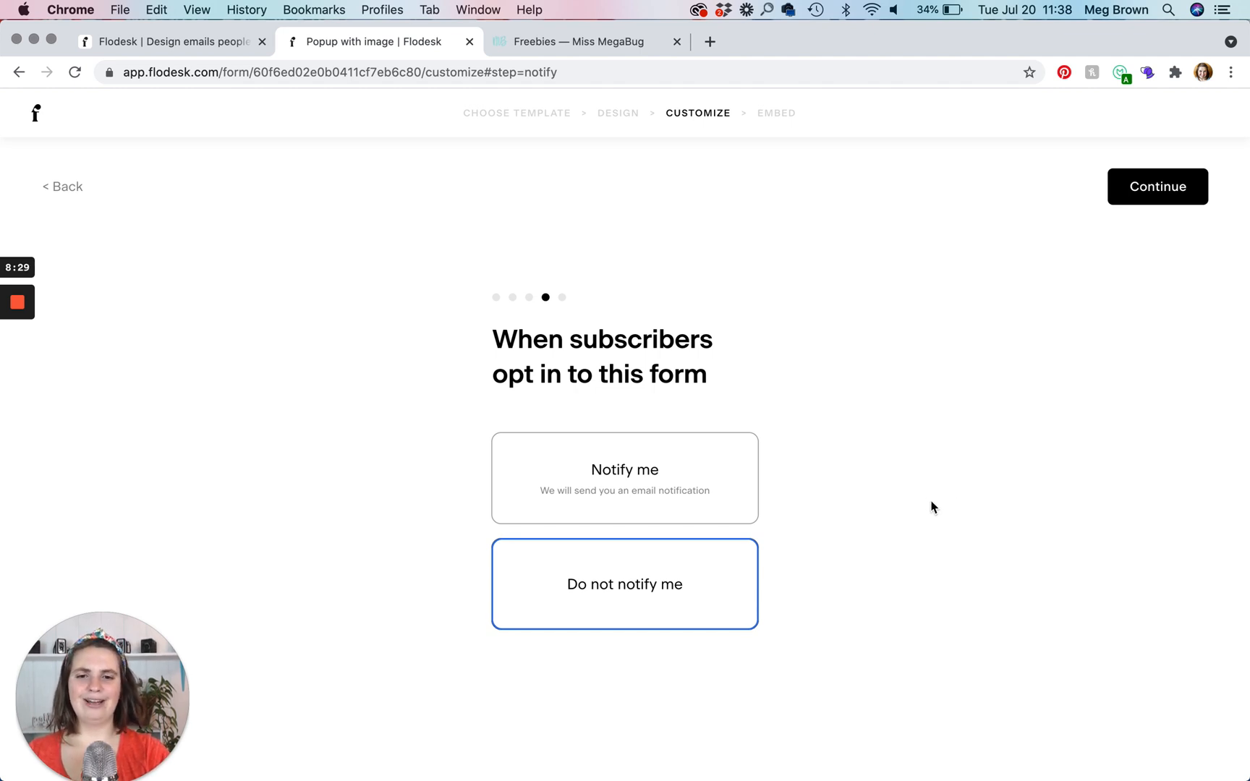
{"action": "left_click", "coordinate": [1157, 187]}
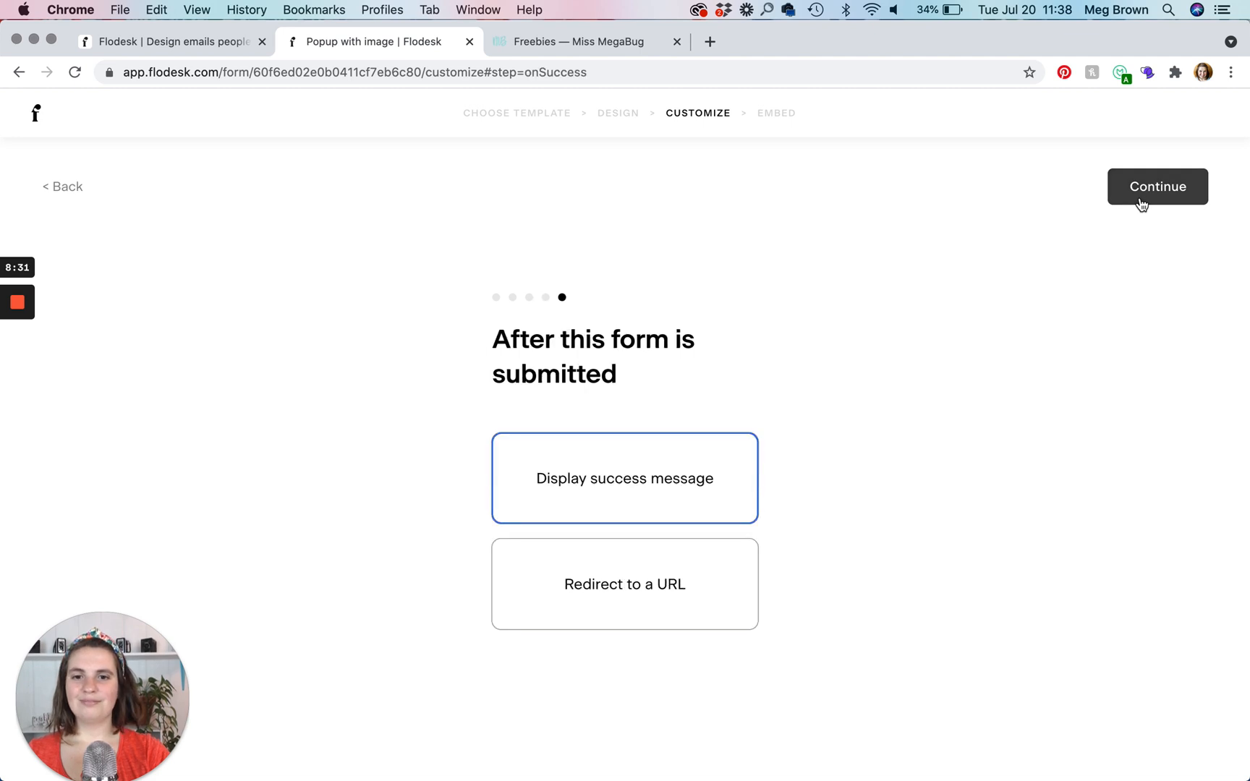
{"action": "mouse_move", "coordinate": [913, 357]}
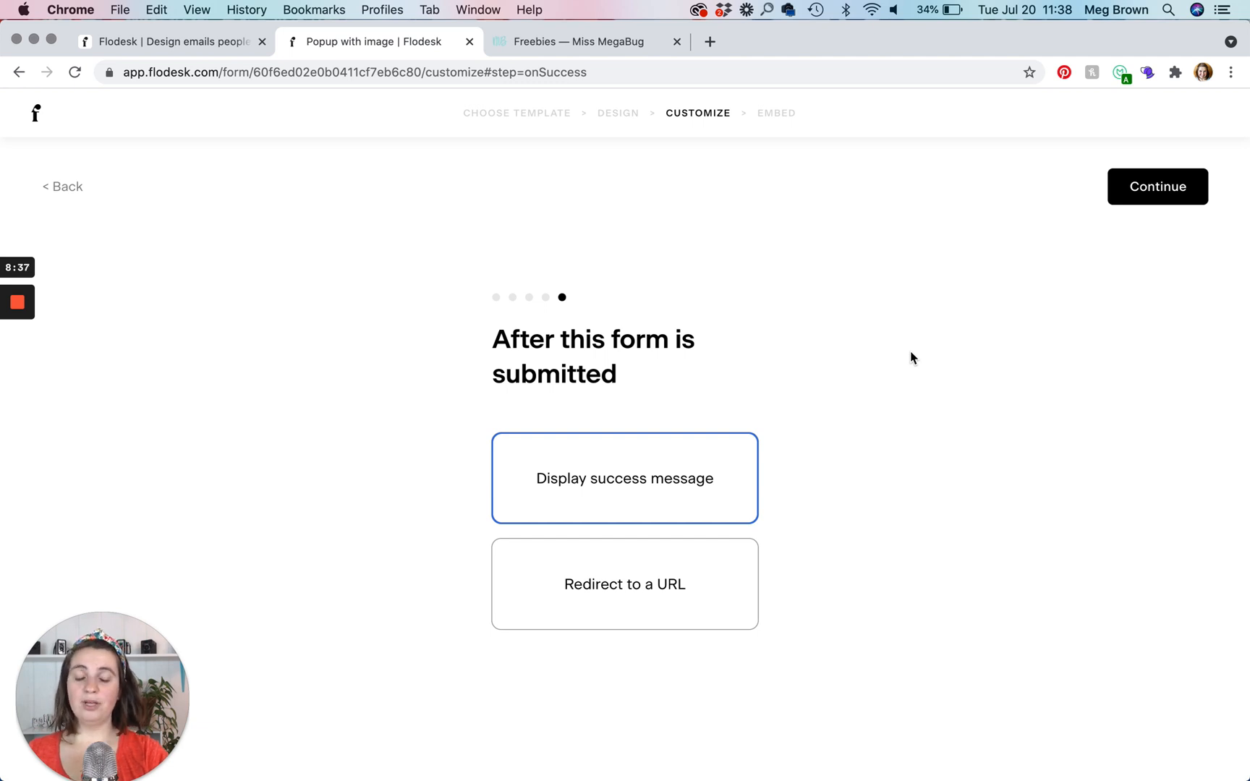
{"action": "mouse_move", "coordinate": [651, 516]}
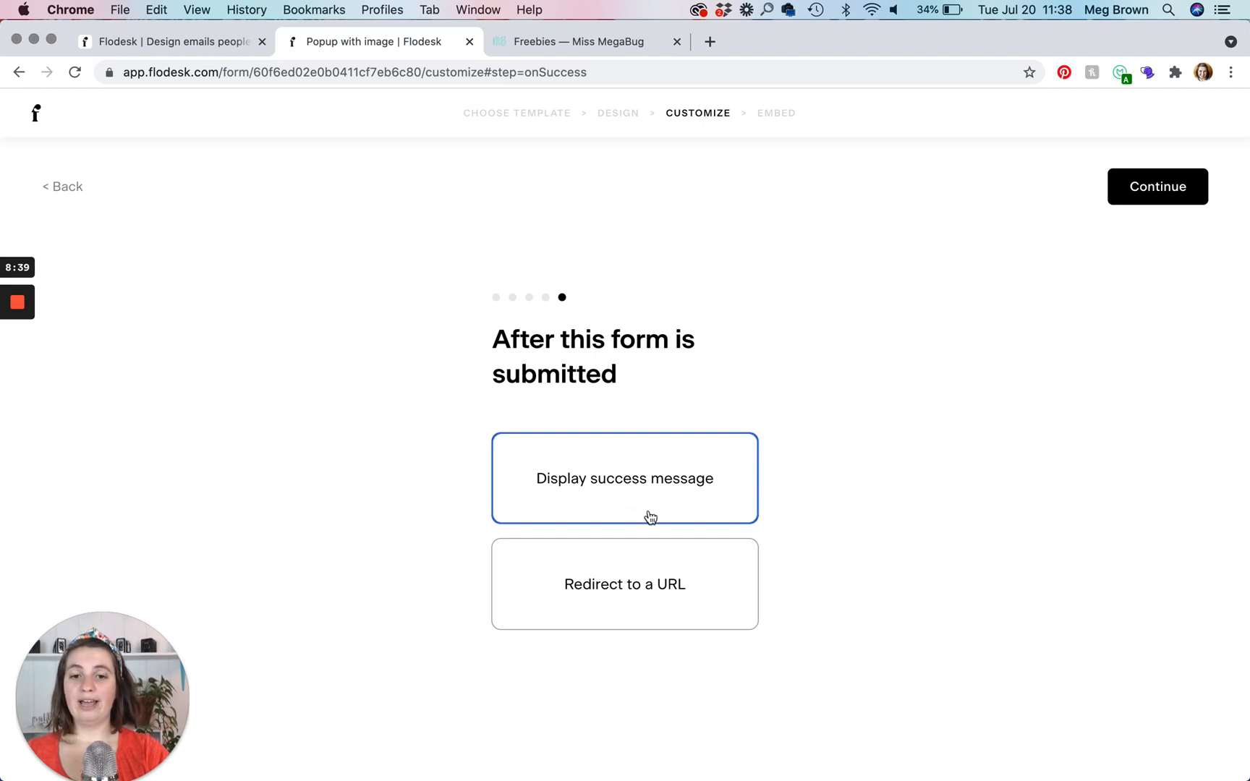
{"action": "mouse_move", "coordinate": [646, 488]}
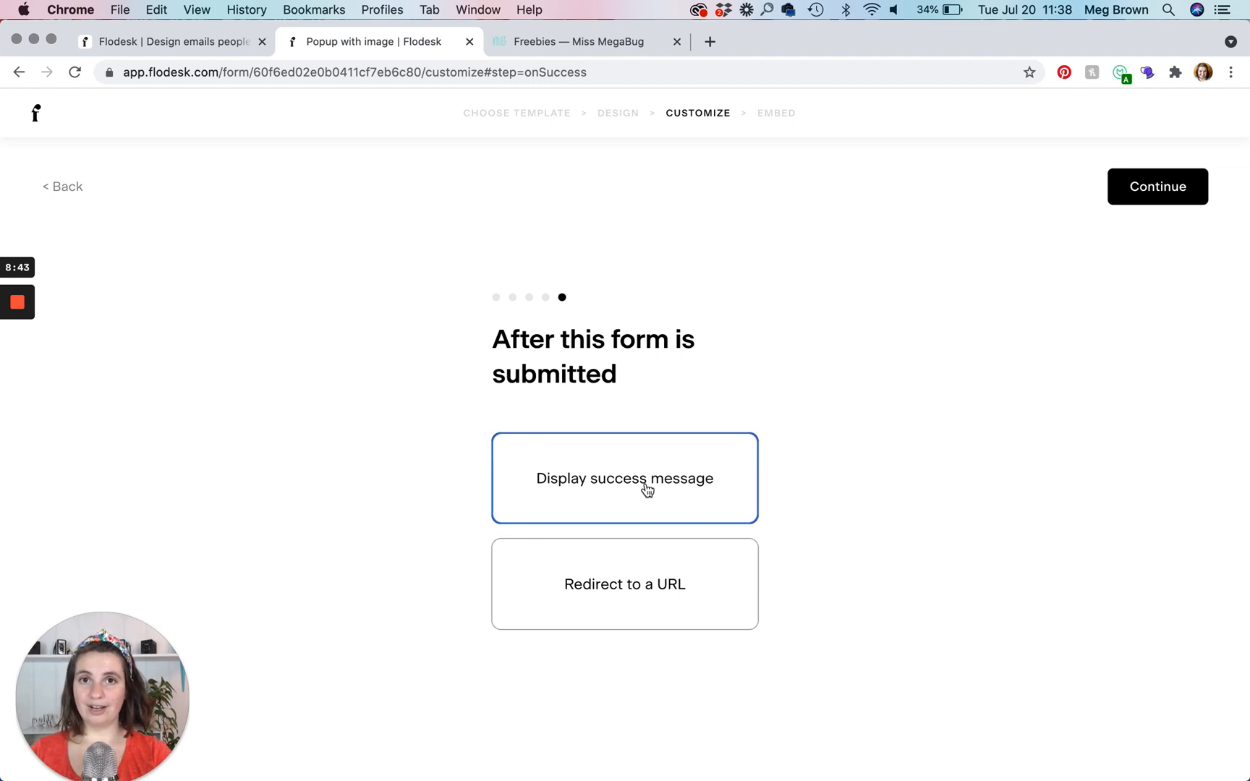
{"action": "left_click", "coordinate": [623, 583]}
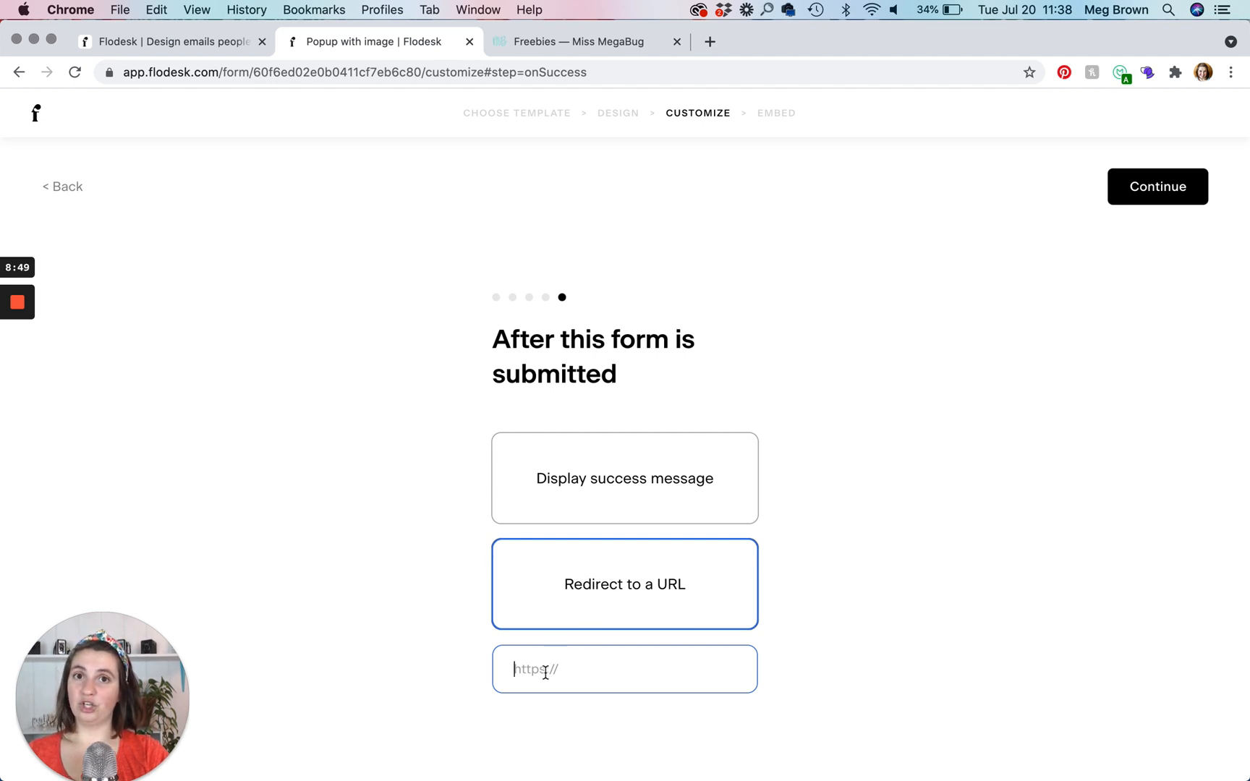
{"action": "left_click", "coordinate": [623, 477]}
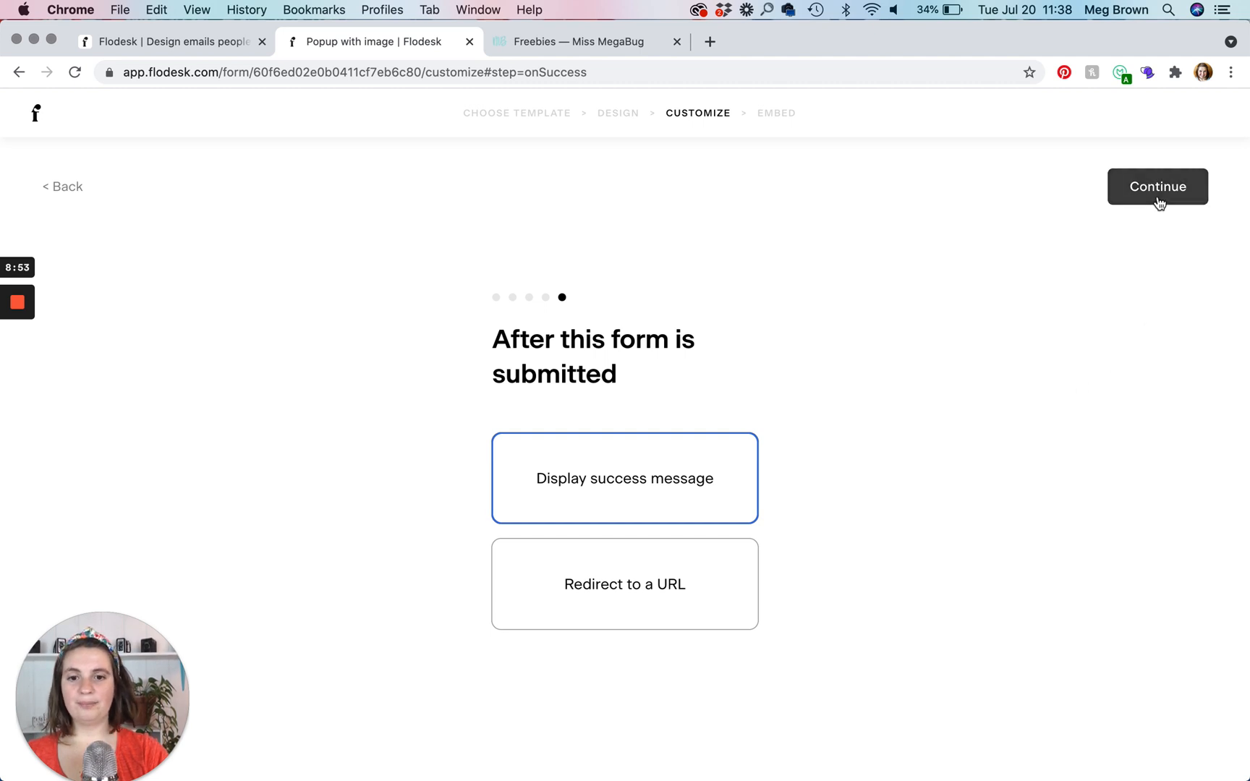
- Save the popup settings and copy the Header code snippet from the publish page
{"action": "left_click", "coordinate": [1157, 185]}
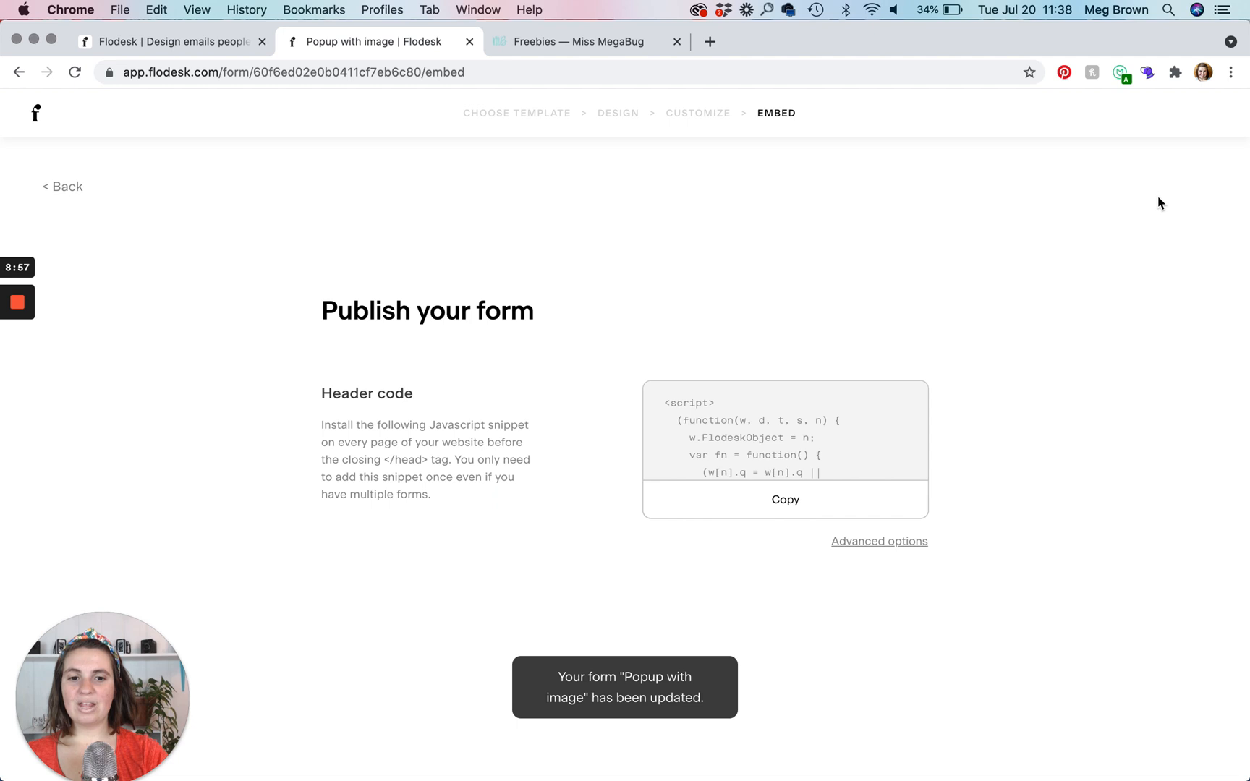
{"action": "mouse_move", "coordinate": [1043, 464]}
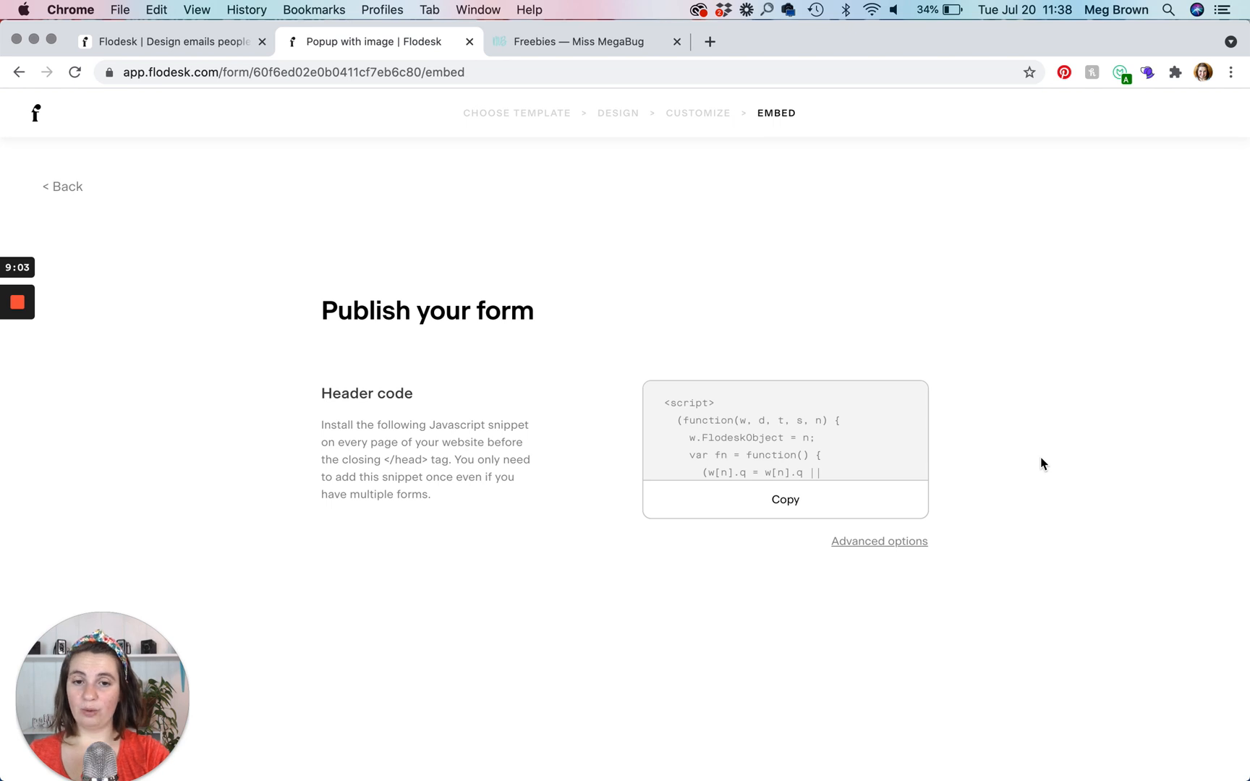
{"action": "mouse_move", "coordinate": [784, 499]}
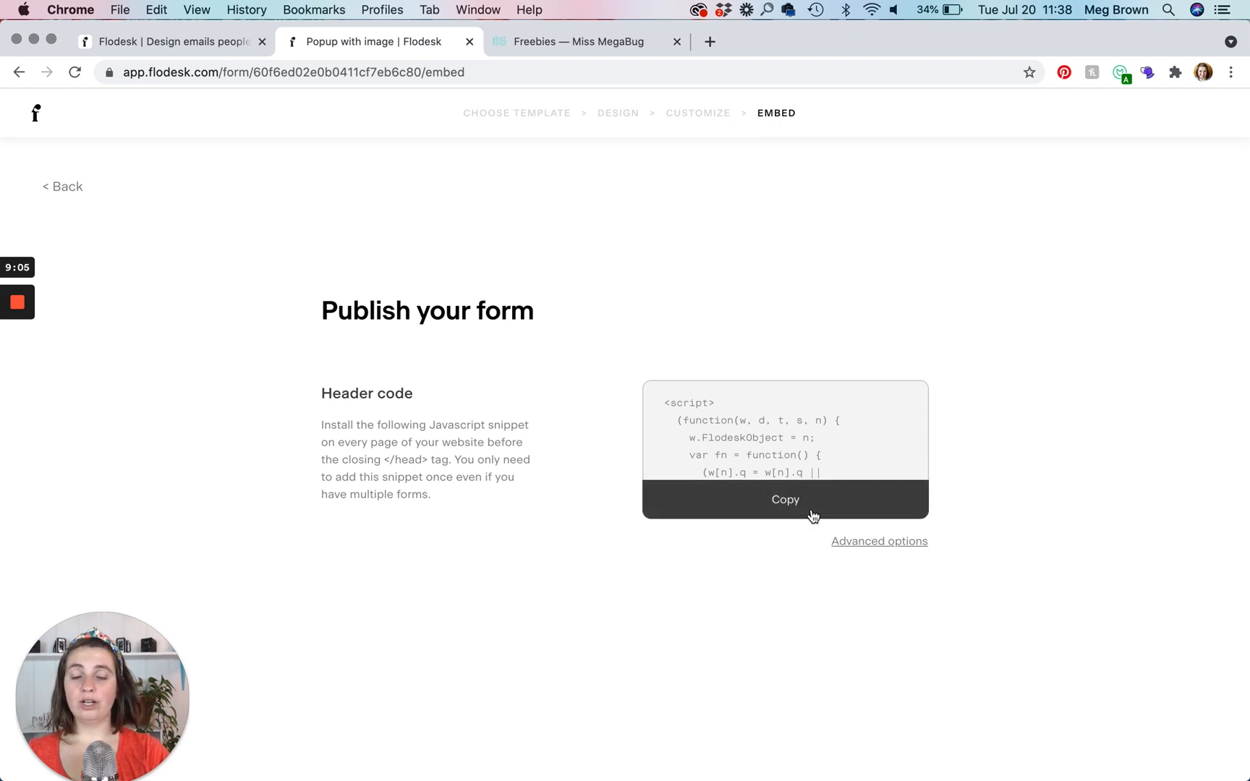
{"action": "left_click", "coordinate": [784, 499]}
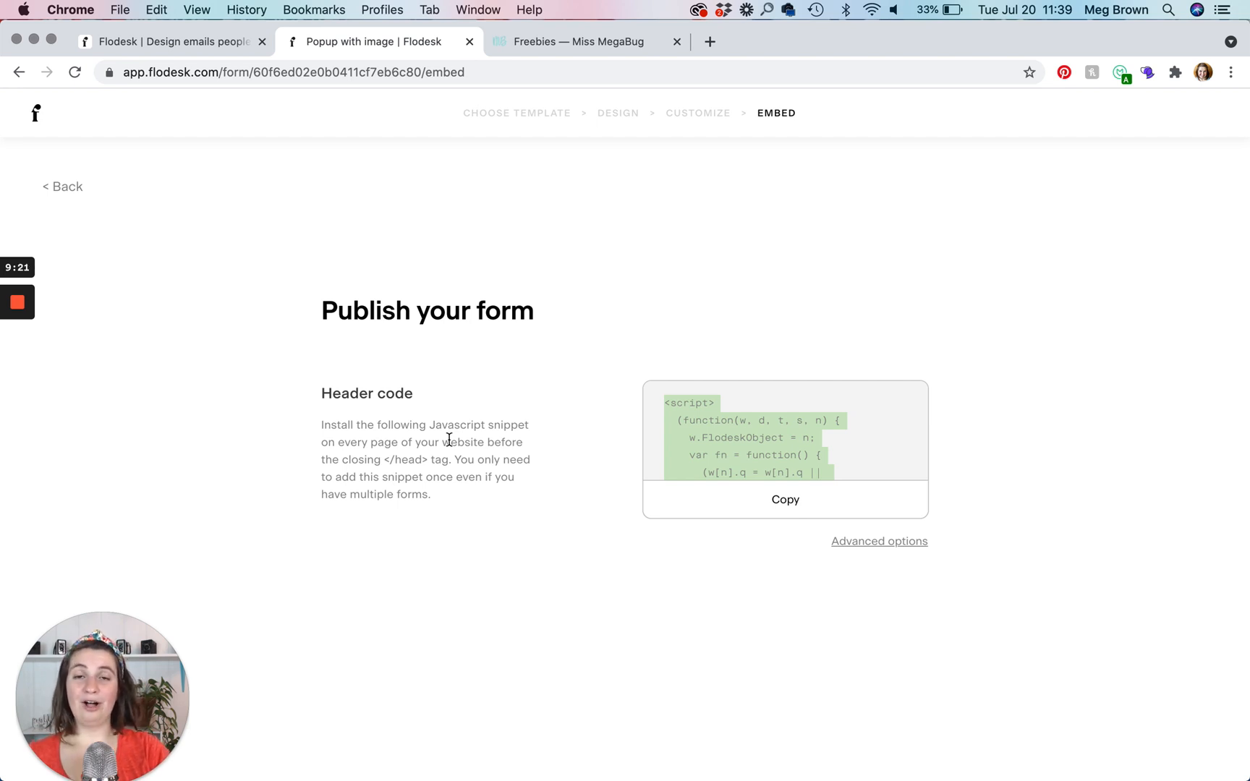
{"action": "mouse_move", "coordinate": [757, 663]}
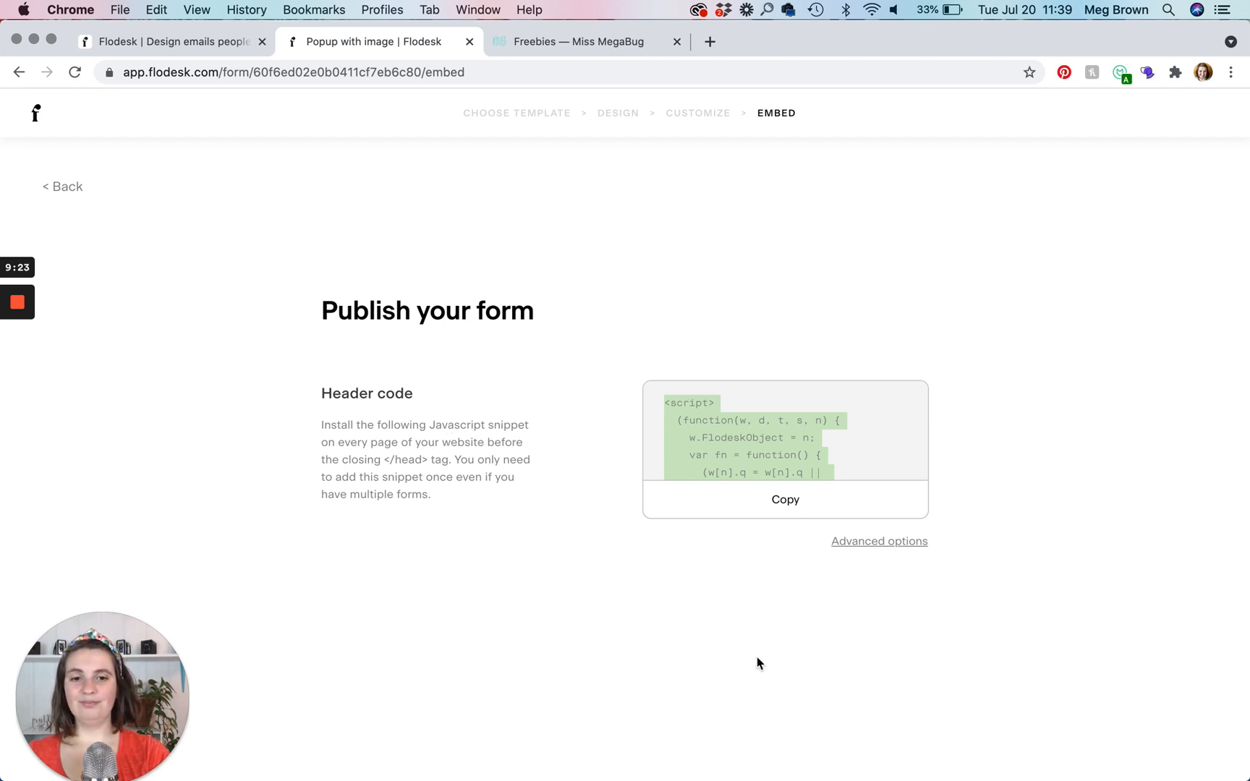
{"action": "mouse_move", "coordinate": [489, 300]}
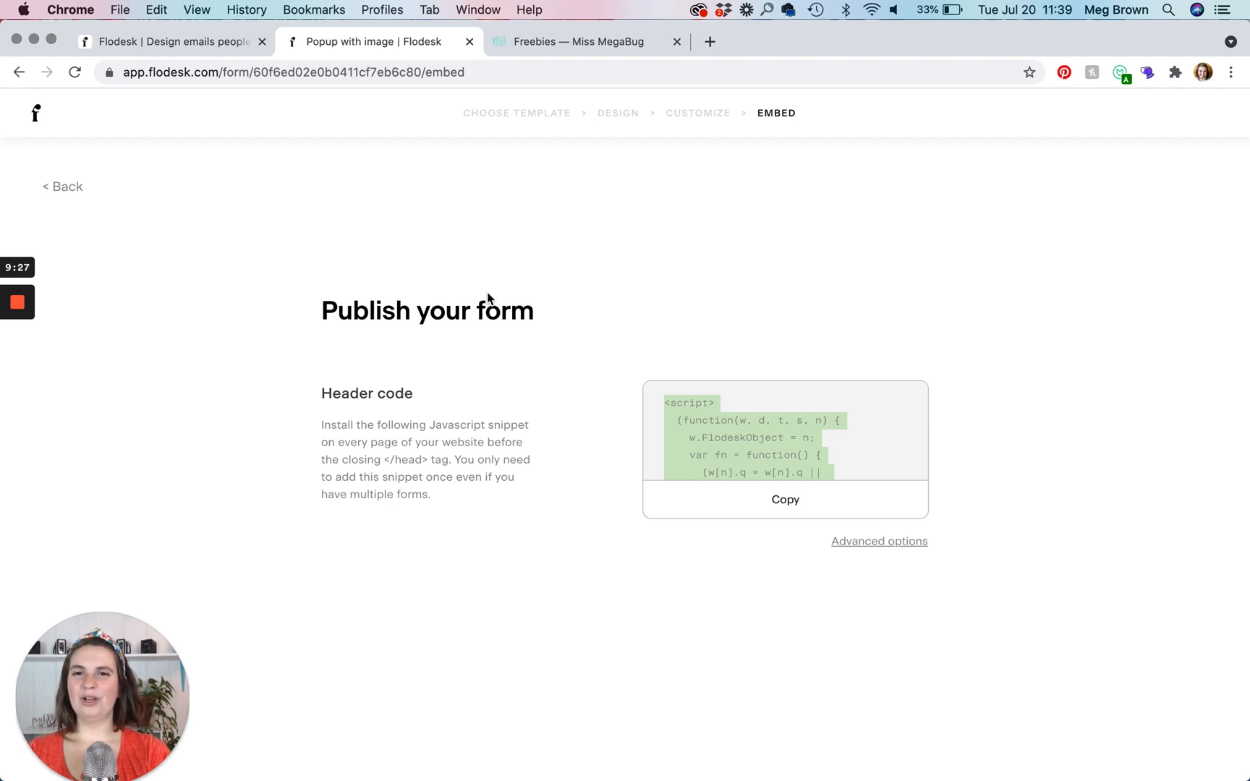
{"action": "mouse_move", "coordinate": [120, 135]}
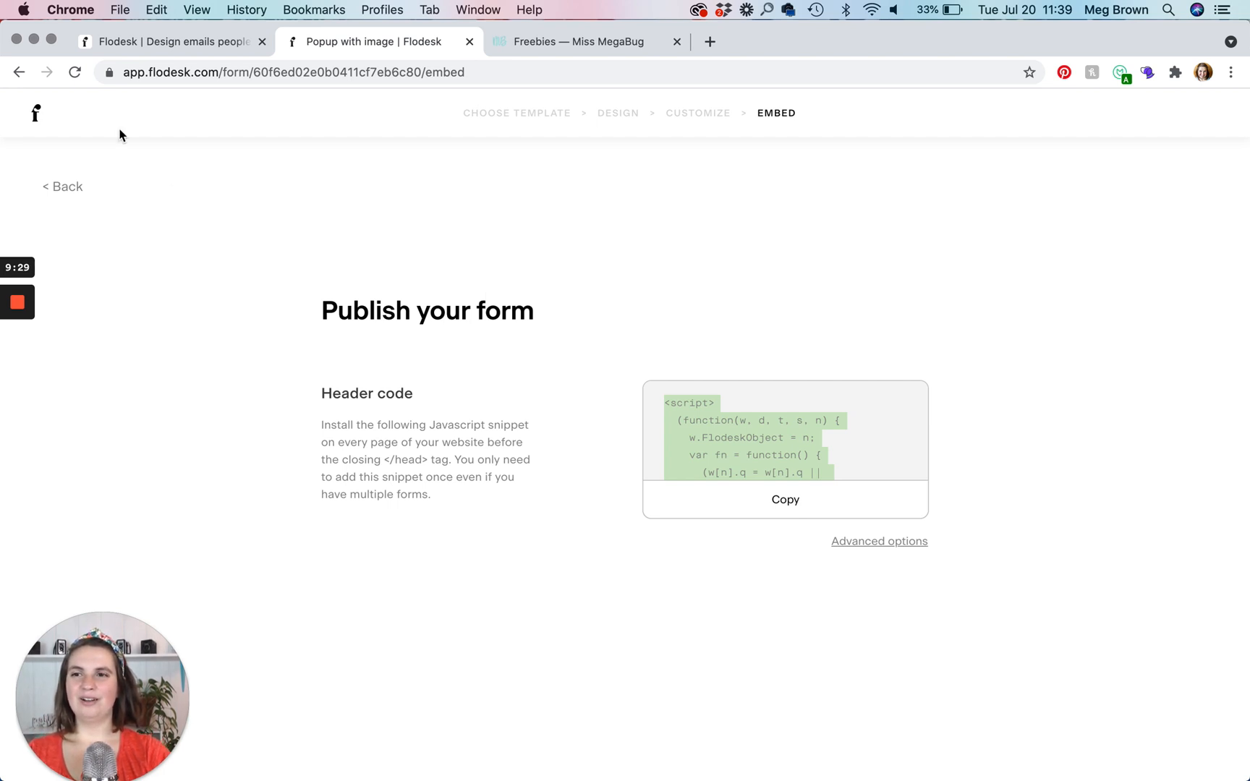
{"action": "mouse_move", "coordinate": [36, 113]}
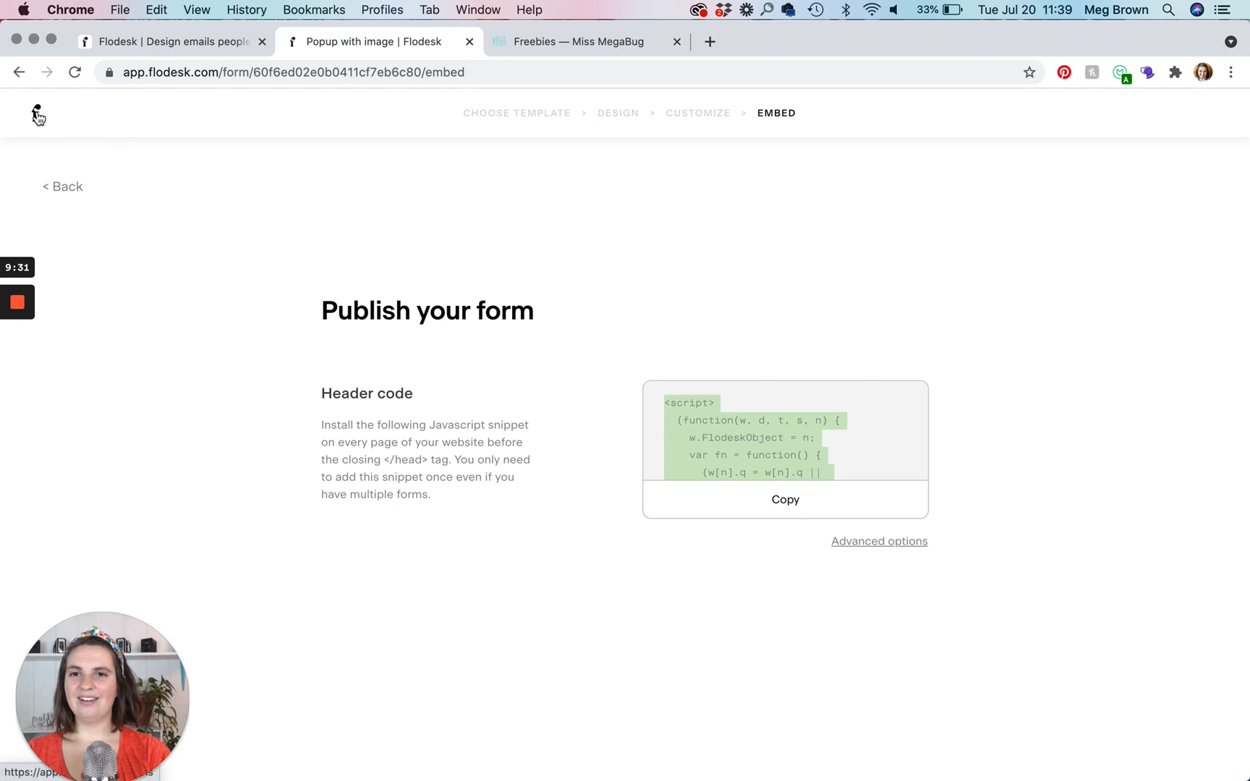
- Start a new form filtered to Inline templates and bring Ribbon banner I into view
{"action": "left_click", "coordinate": [39, 129]}
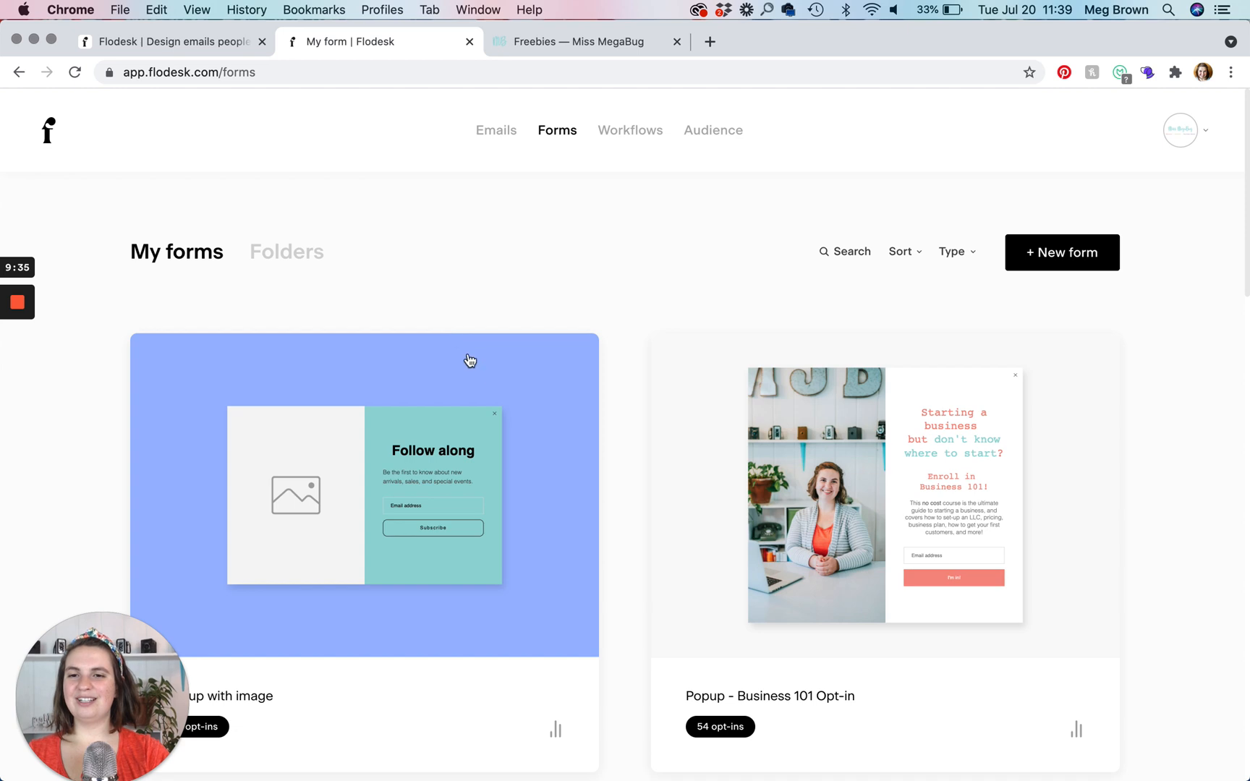
{"action": "mouse_move", "coordinate": [647, 339]}
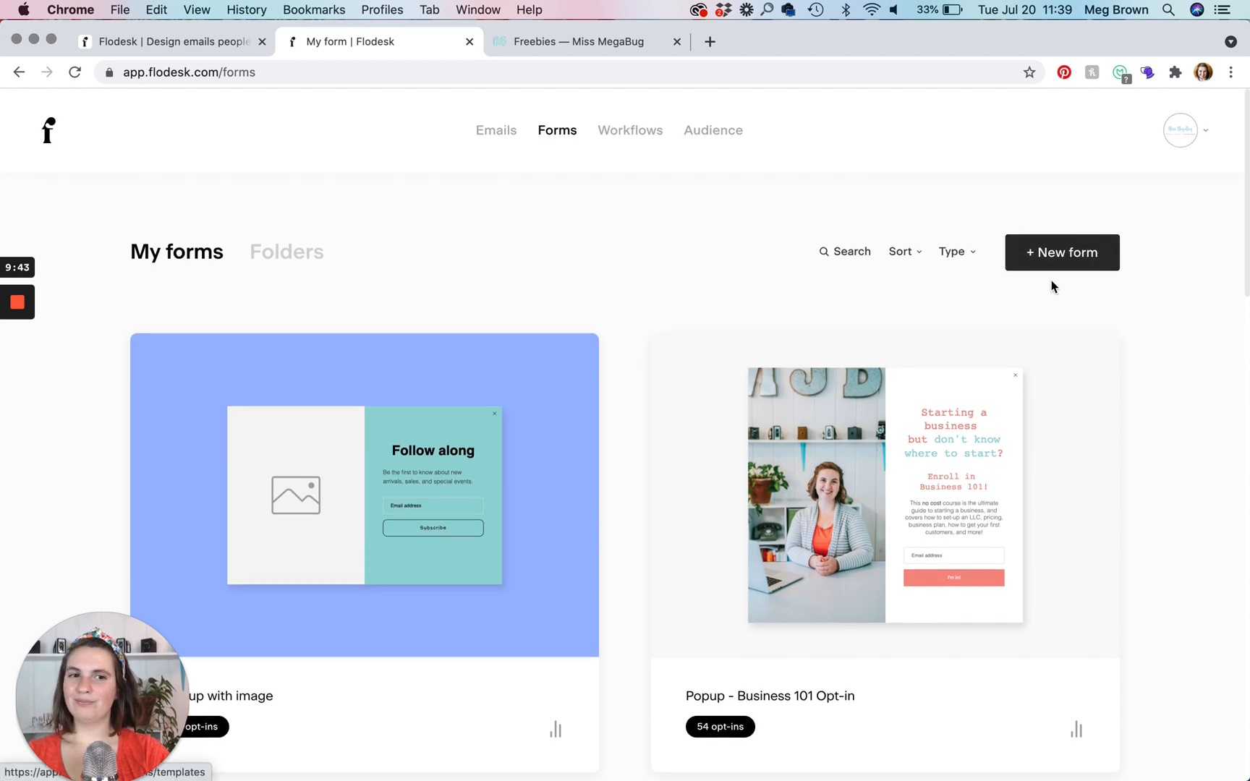
{"action": "left_click", "coordinate": [1061, 253]}
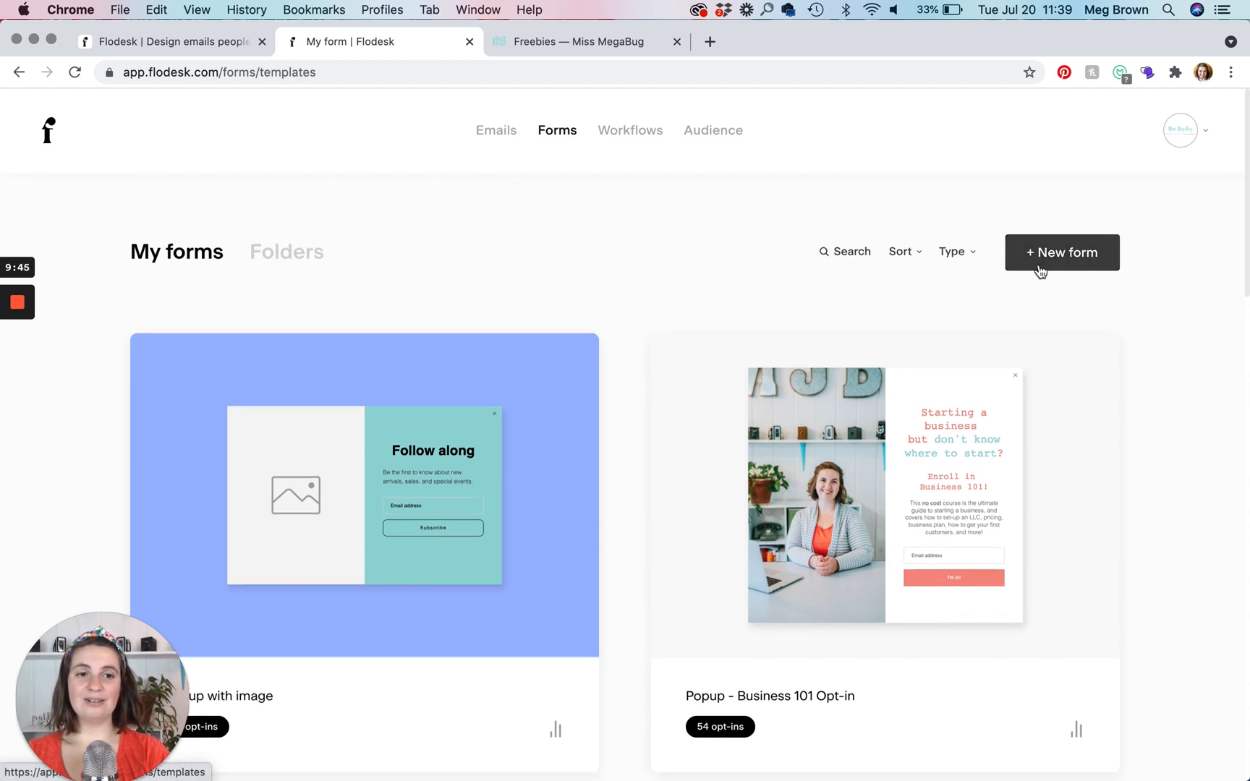
{"action": "left_click", "coordinate": [1060, 253]}
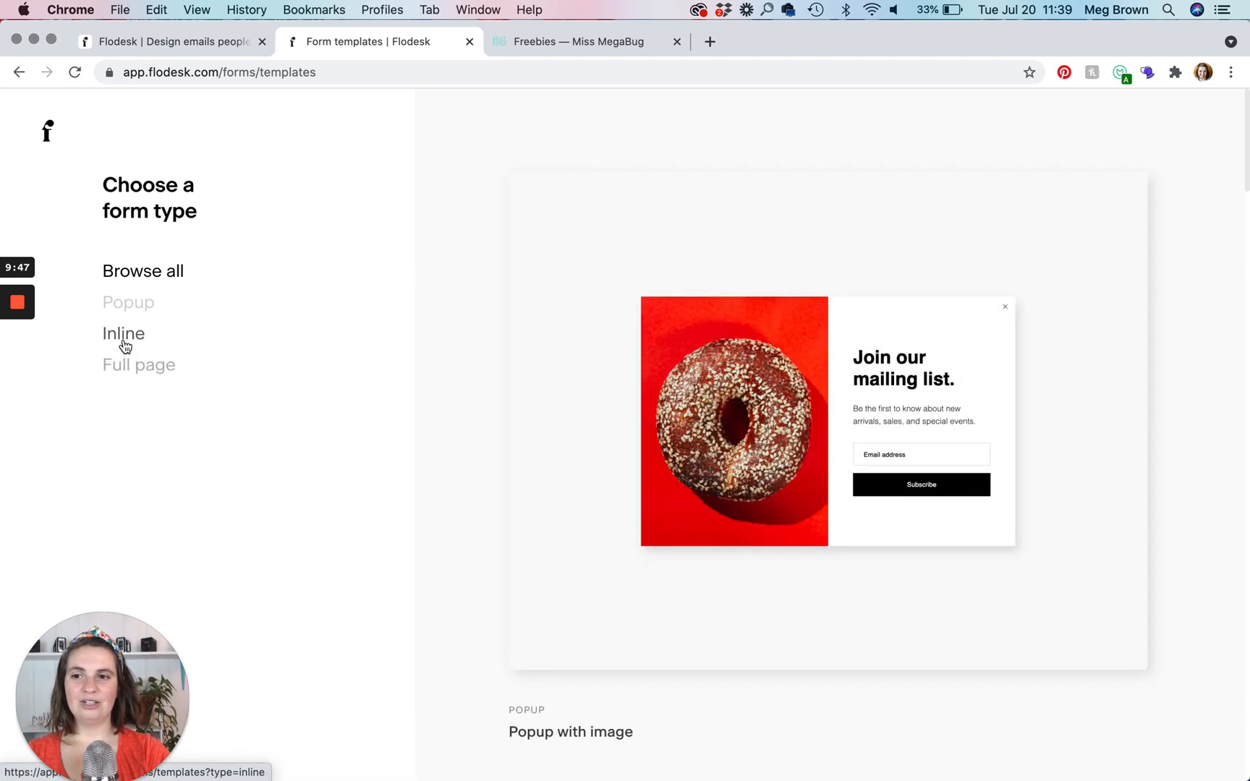
{"action": "left_click", "coordinate": [123, 332]}
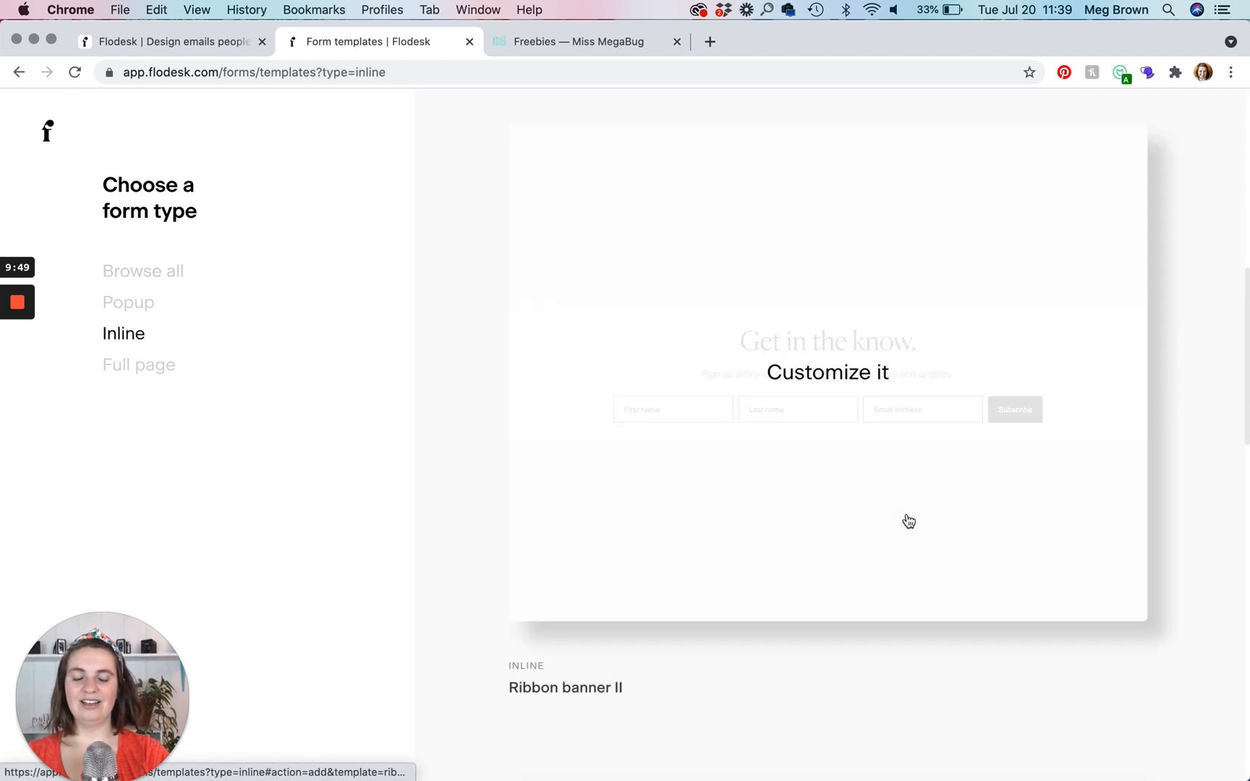
{"action": "scroll", "scroll_direction": "down", "scroll_amount": 3}
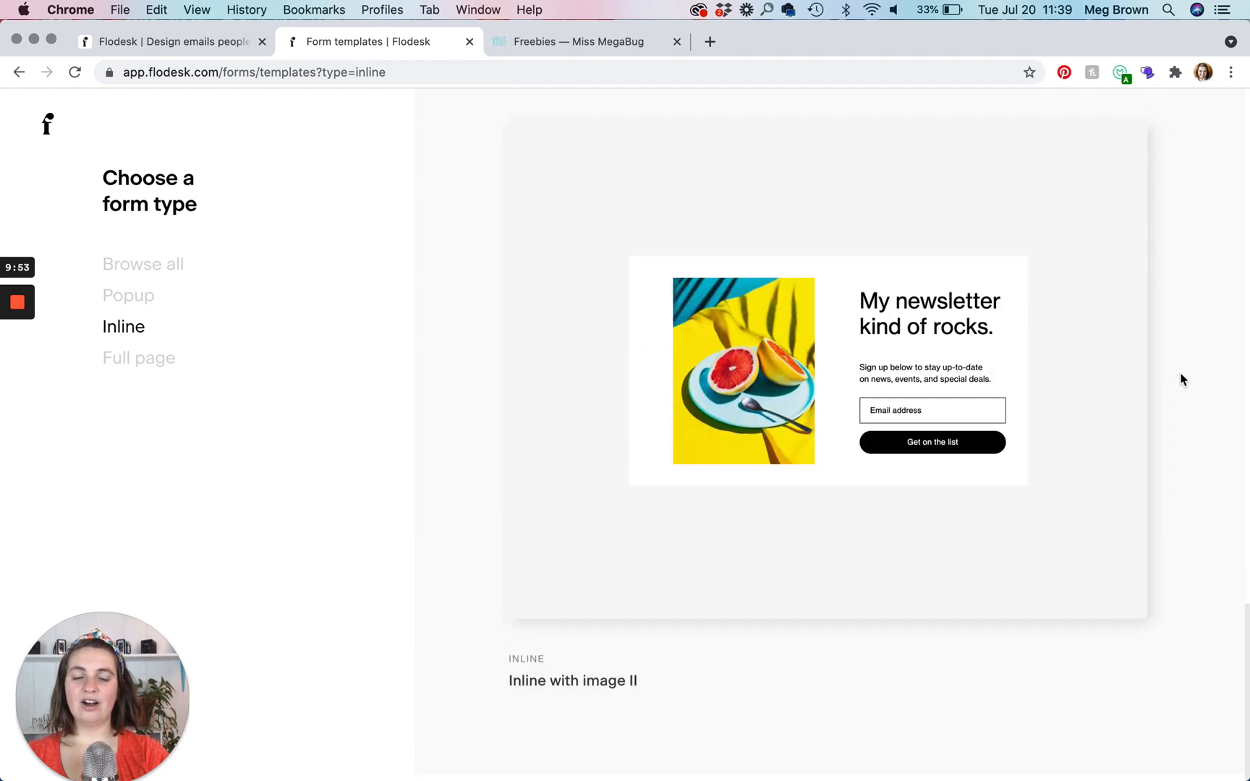
{"action": "scroll", "scroll_direction": "down", "scroll_amount": 3}
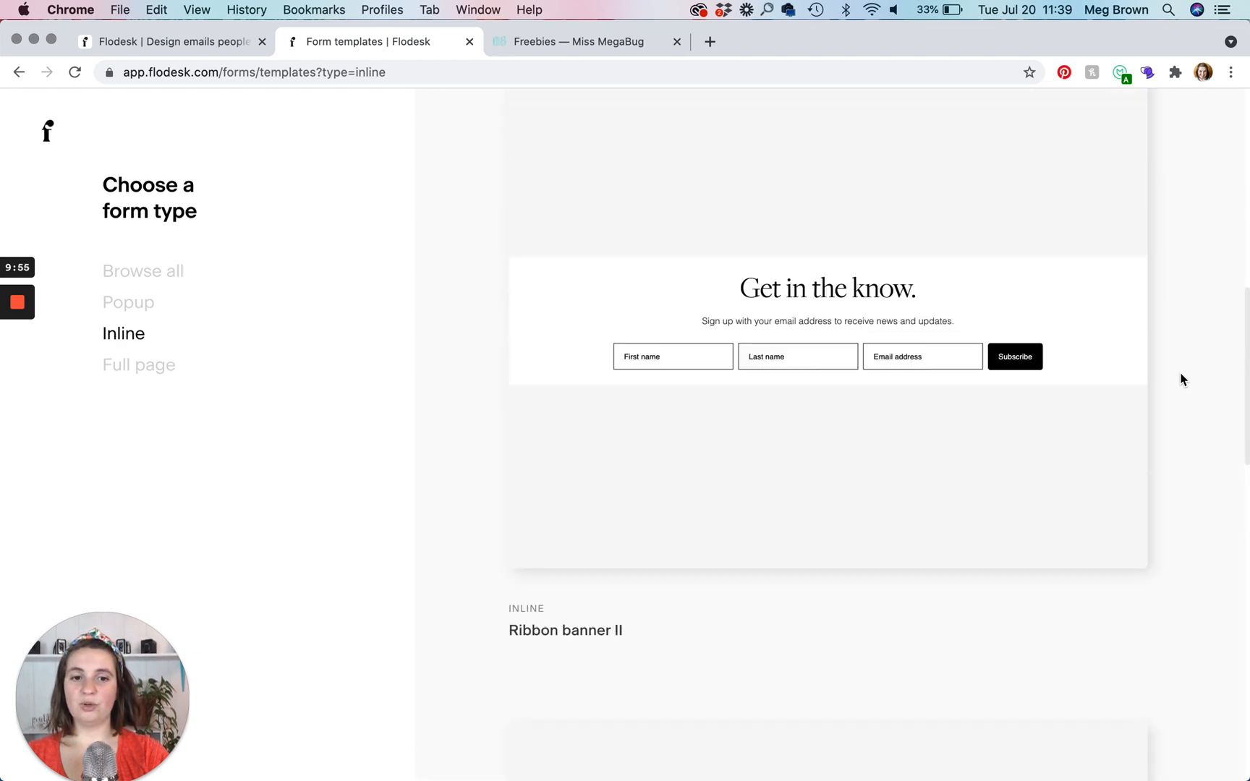
{"action": "scroll", "scroll_direction": "down", "scroll_amount": 3}
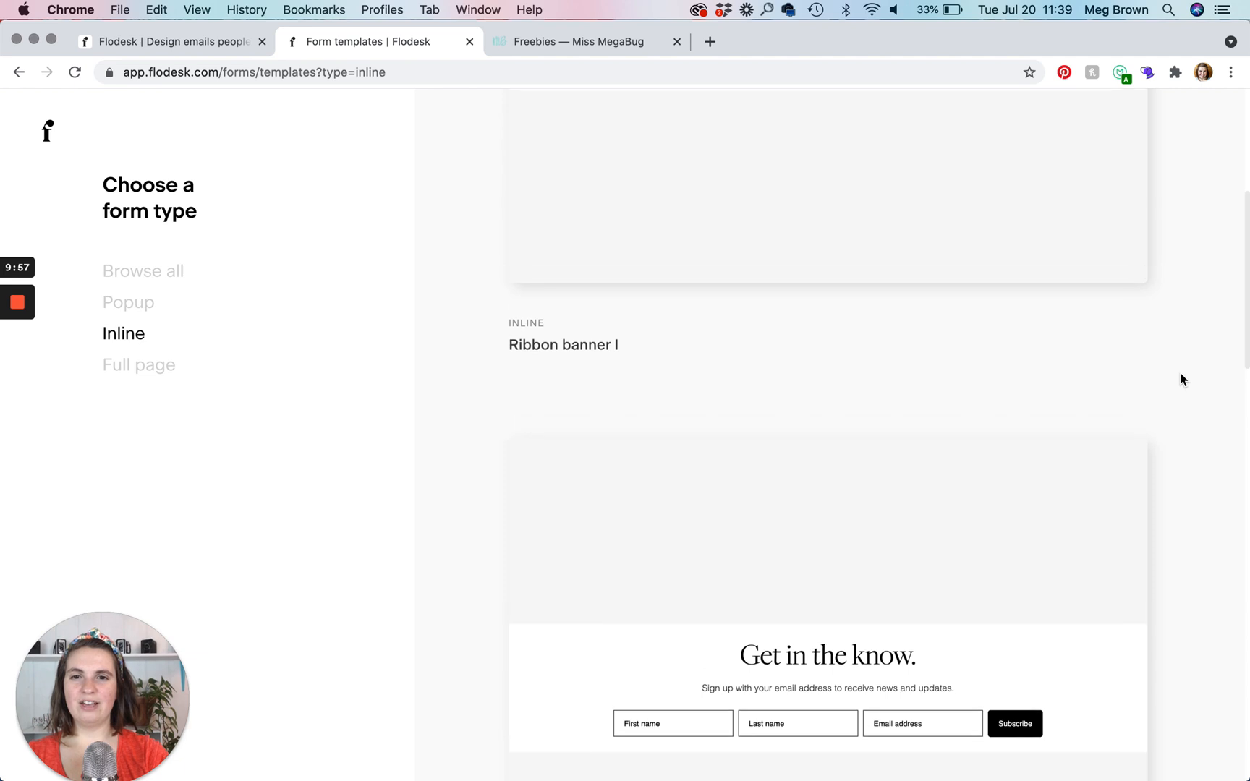
{"action": "scroll", "scroll_direction": "up", "scroll_amount": 3}
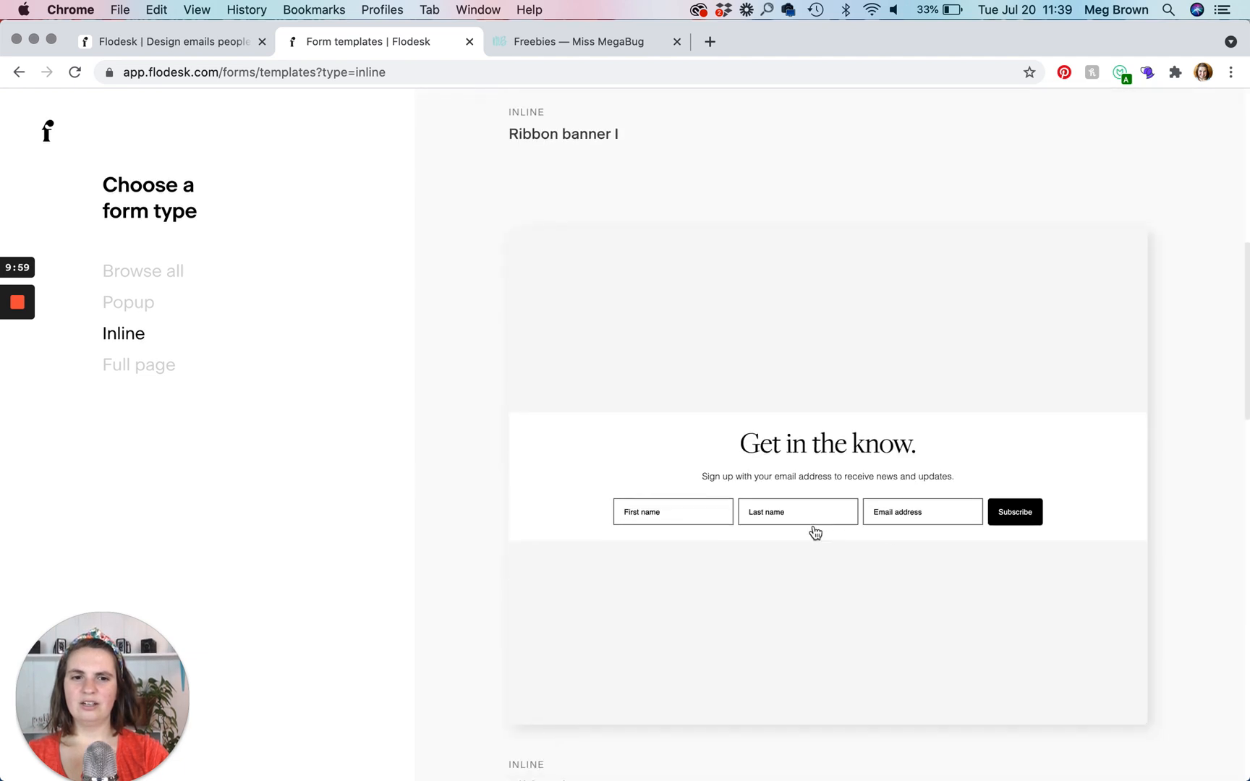
{"action": "scroll", "scroll_direction": "down", "scroll_amount": 3}
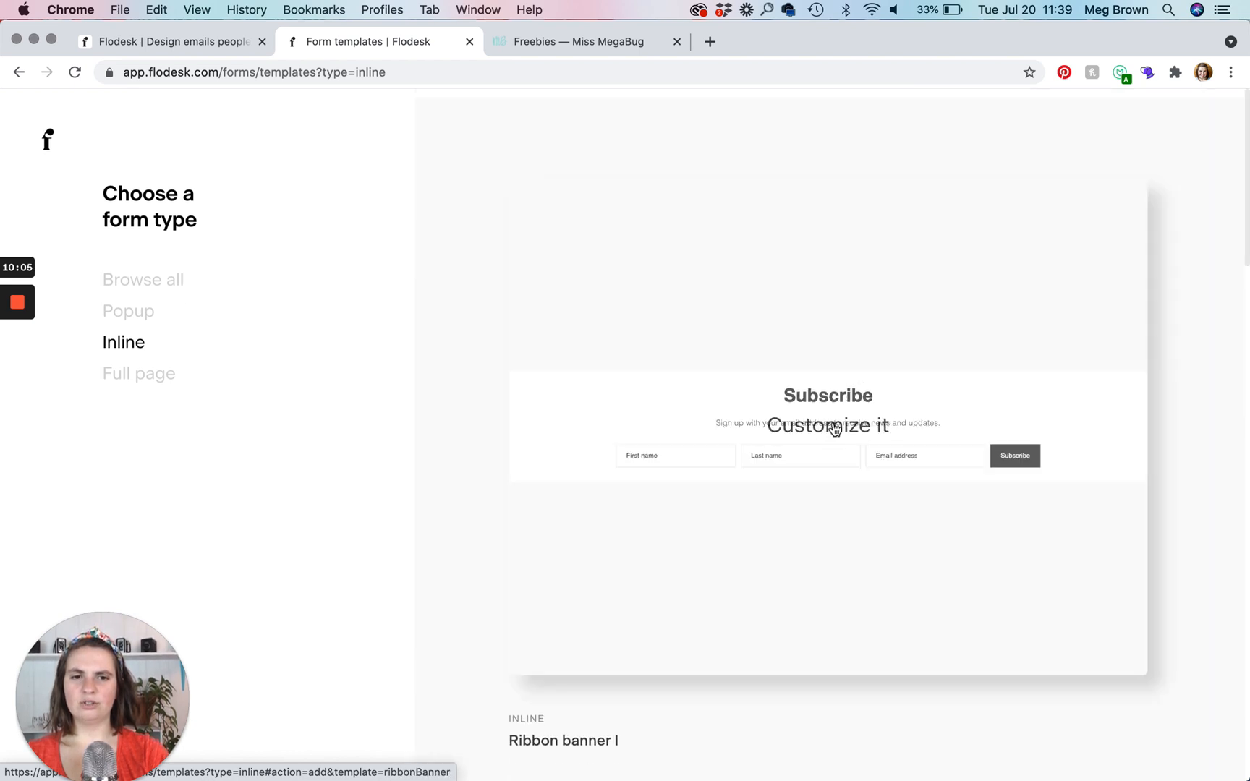
- Create a Ribbon banner I form that adds subscribers to the Test segment
{"action": "left_click", "coordinate": [826, 425]}
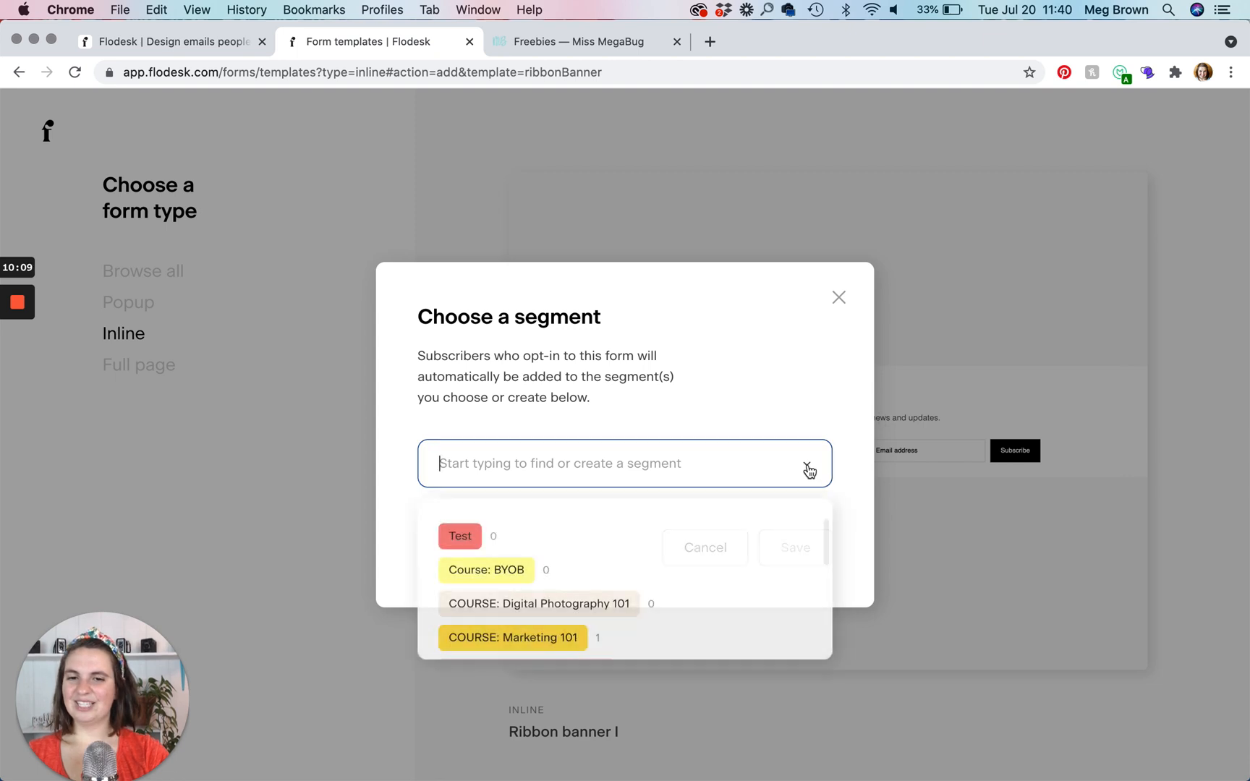
{"action": "left_click", "coordinate": [460, 536]}
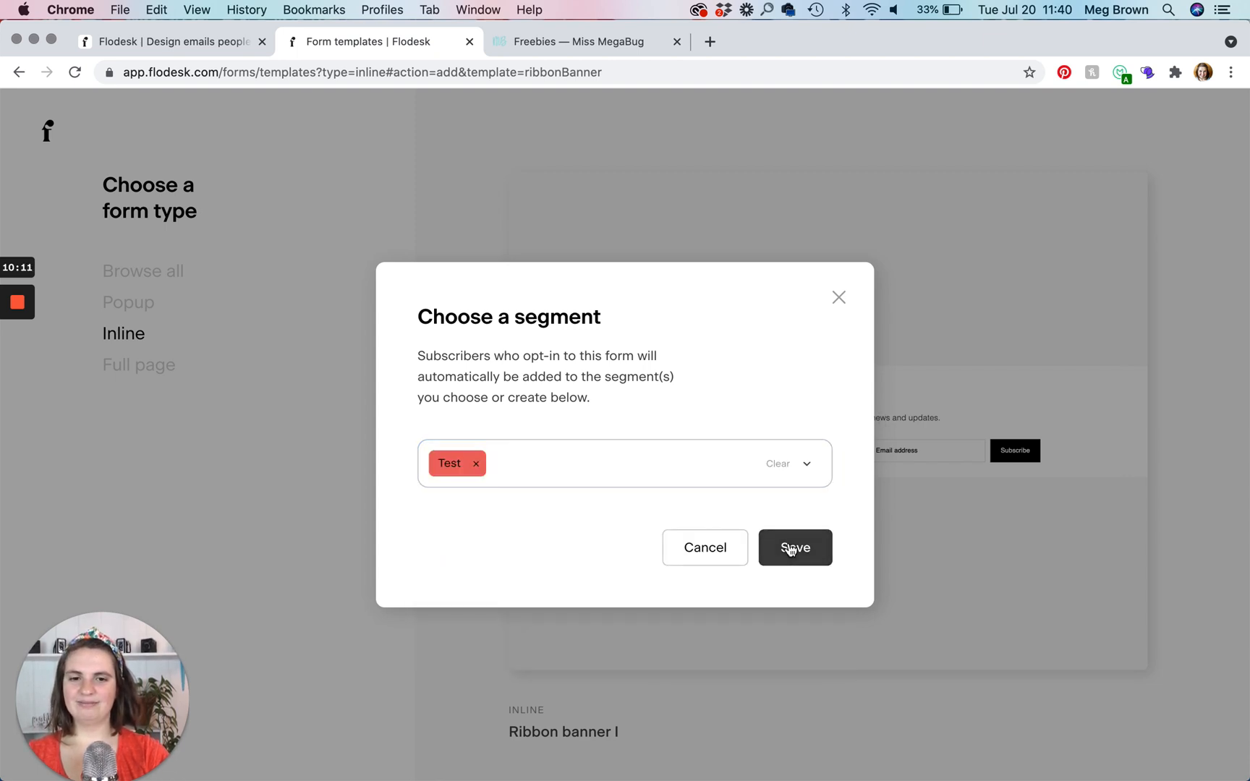
{"action": "left_click", "coordinate": [794, 548]}
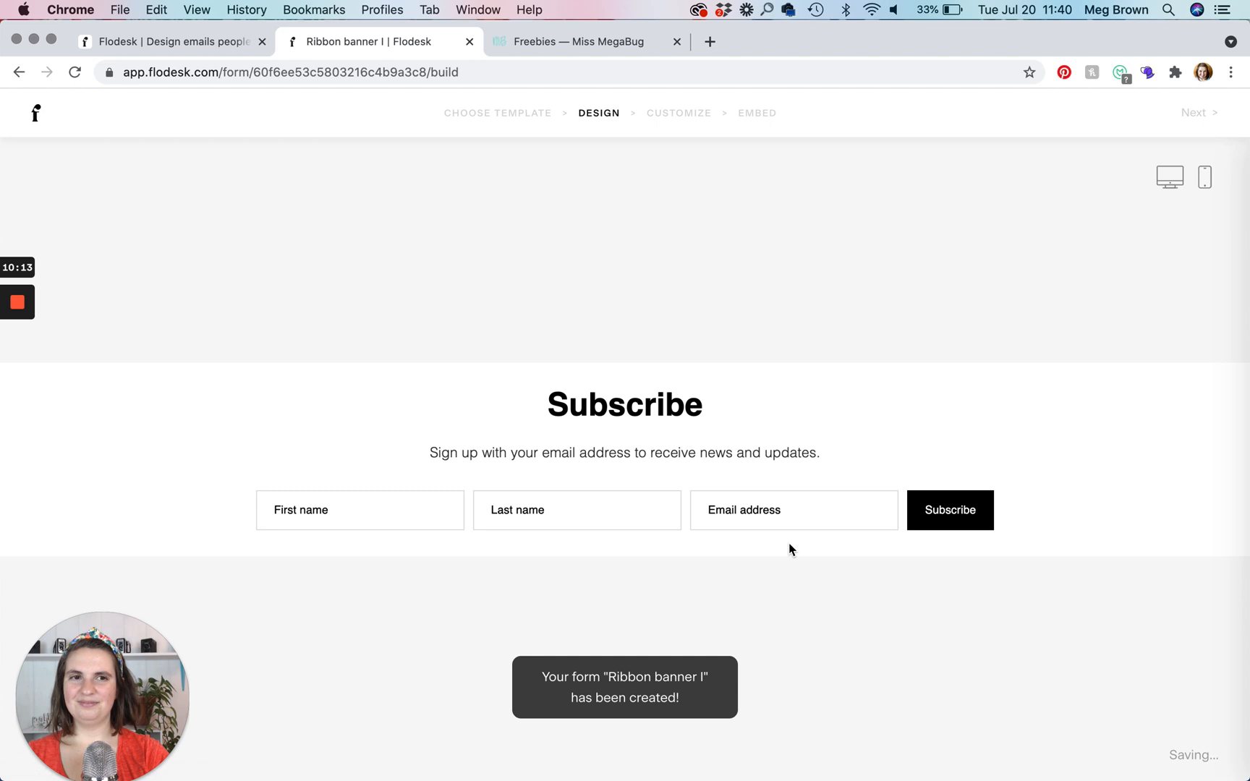
- Colour the banner's input field text light teal #95D5D4
{"action": "left_click", "coordinate": [576, 511]}
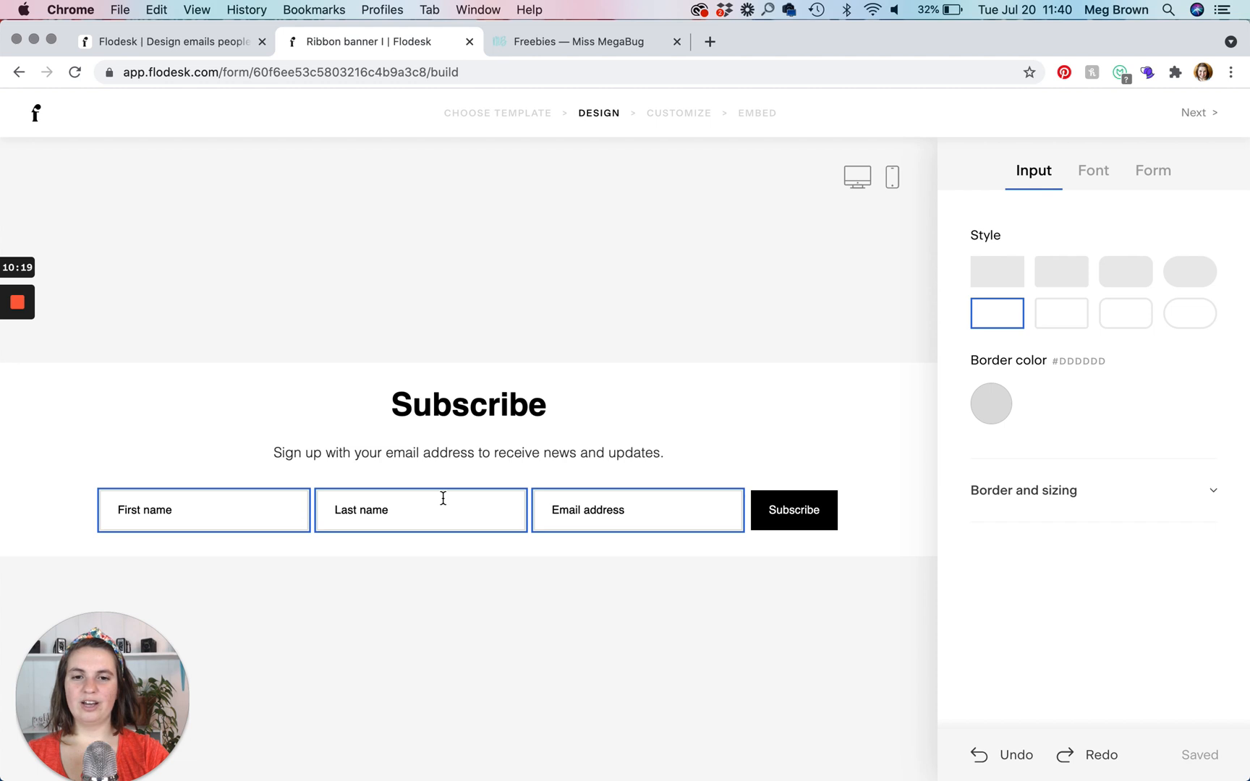
{"action": "mouse_move", "coordinate": [535, 504]}
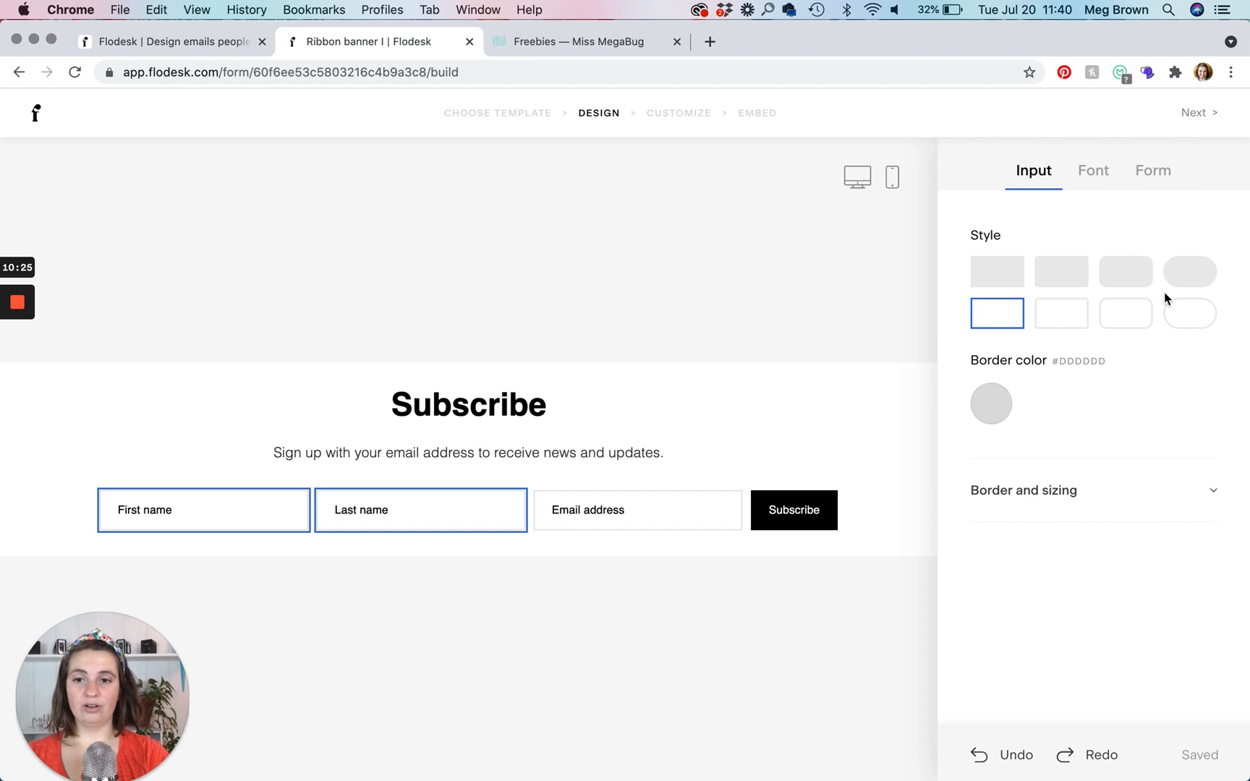
{"action": "left_click", "coordinate": [1092, 169]}
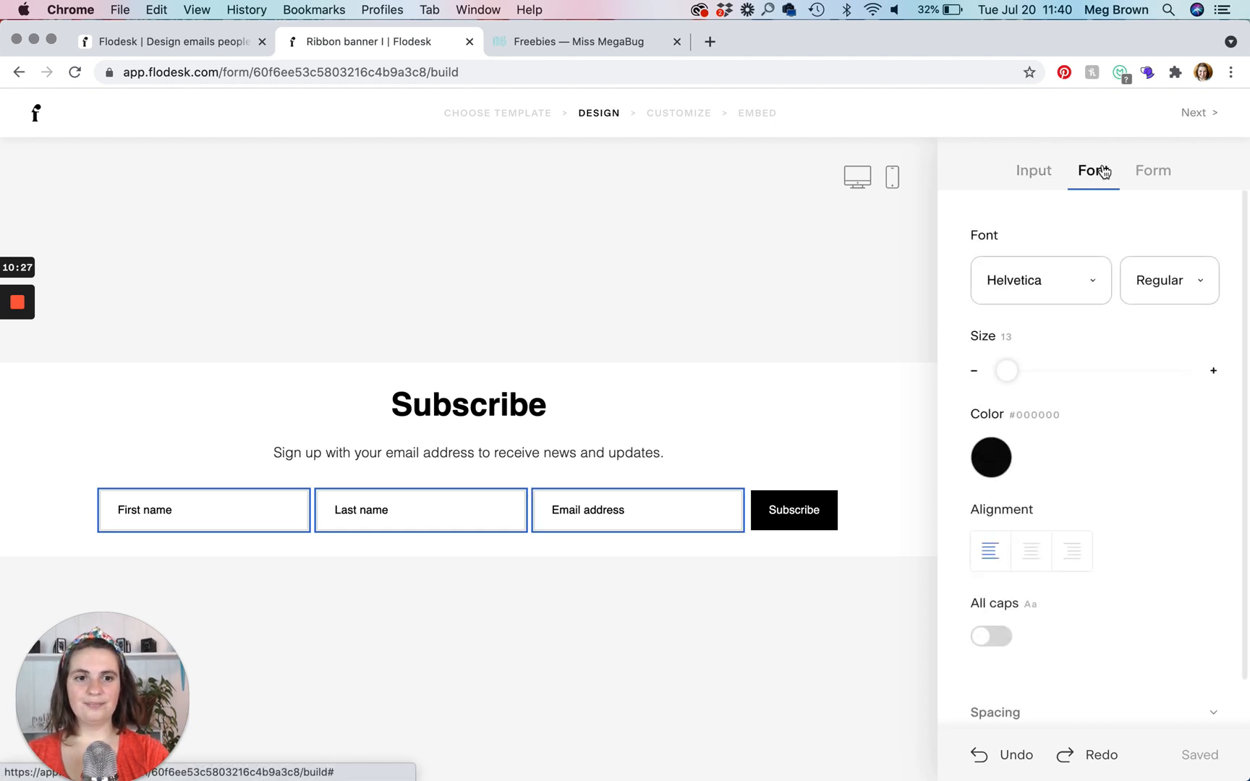
{"action": "left_click", "coordinate": [990, 457]}
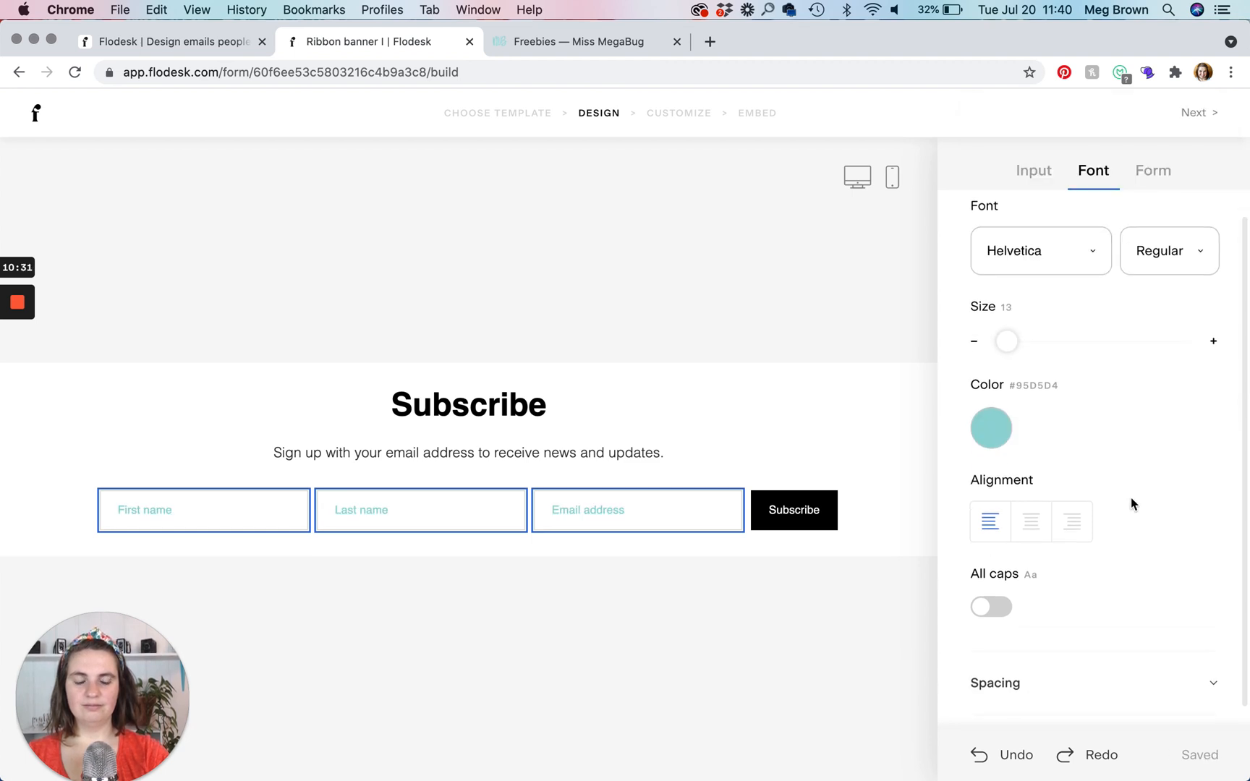
{"action": "left_click", "coordinate": [989, 606]}
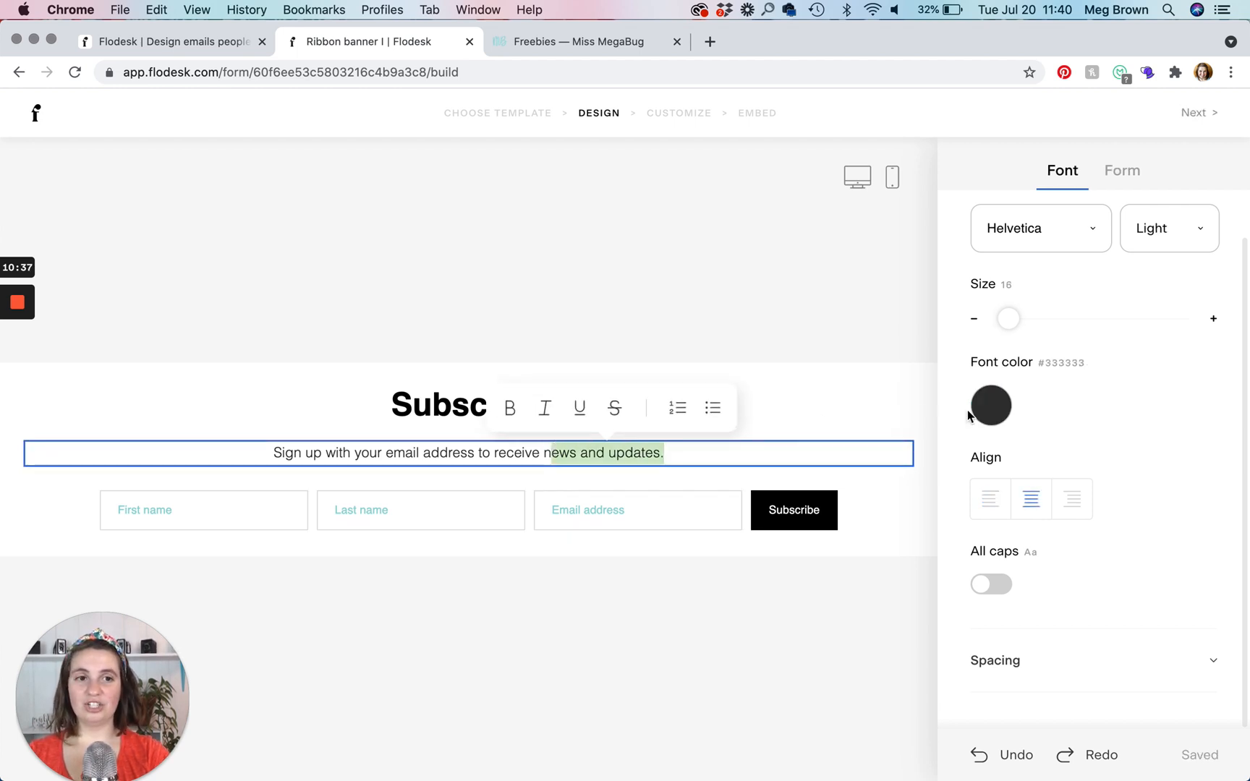
{"action": "left_click", "coordinate": [1121, 170]}
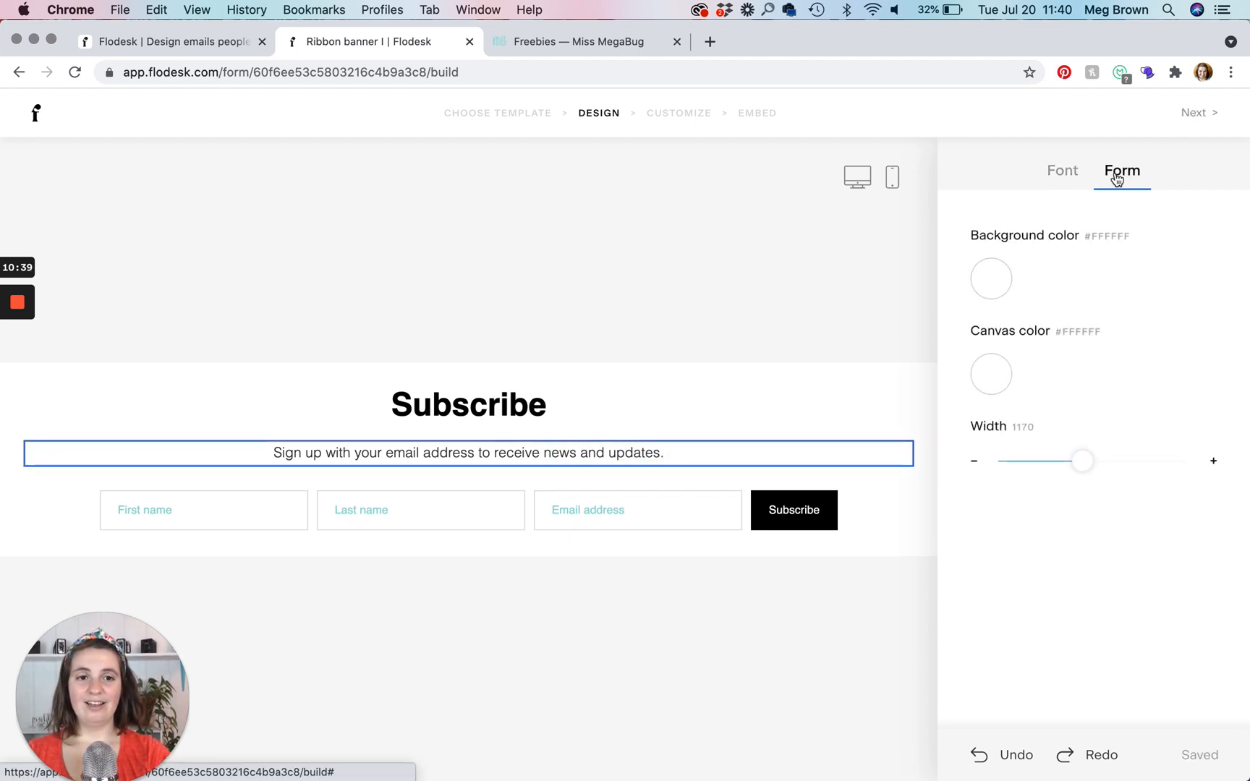
- Make the form background transparent and the canvas coral #F58F84
{"action": "left_click", "coordinate": [989, 278]}
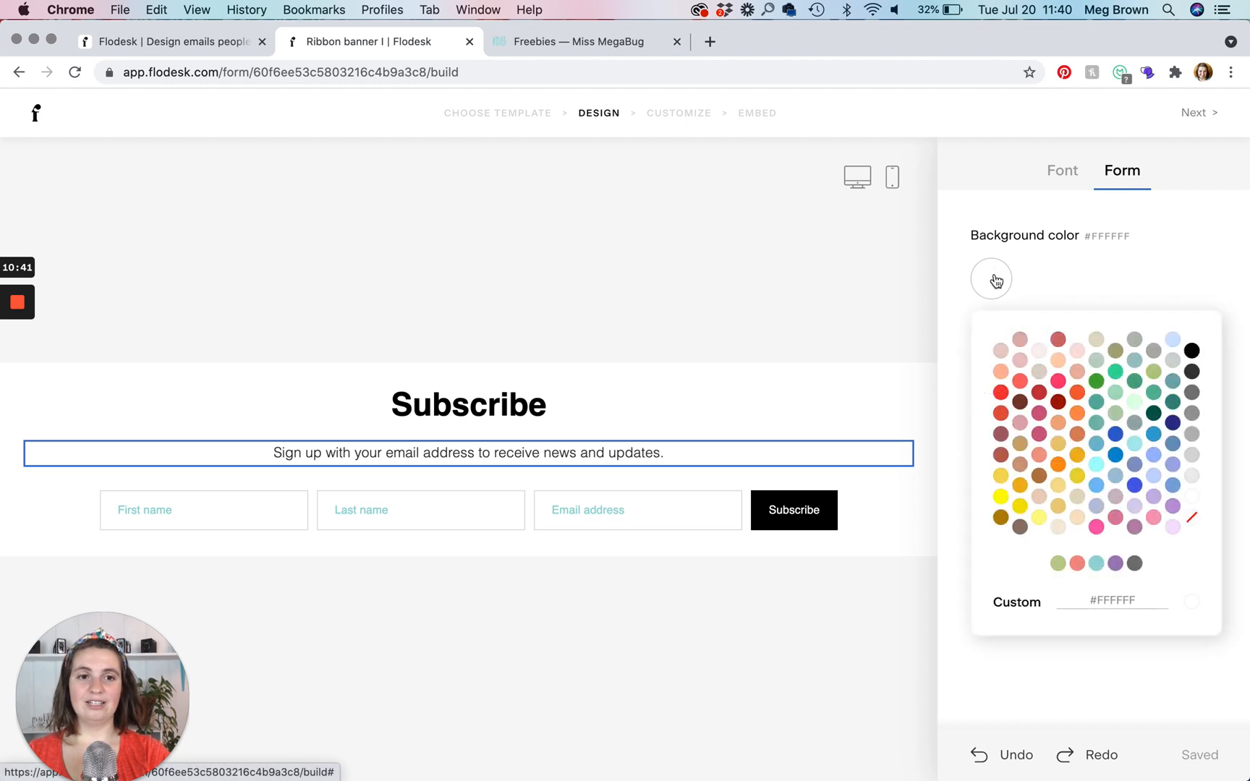
{"action": "left_click", "coordinate": [990, 278]}
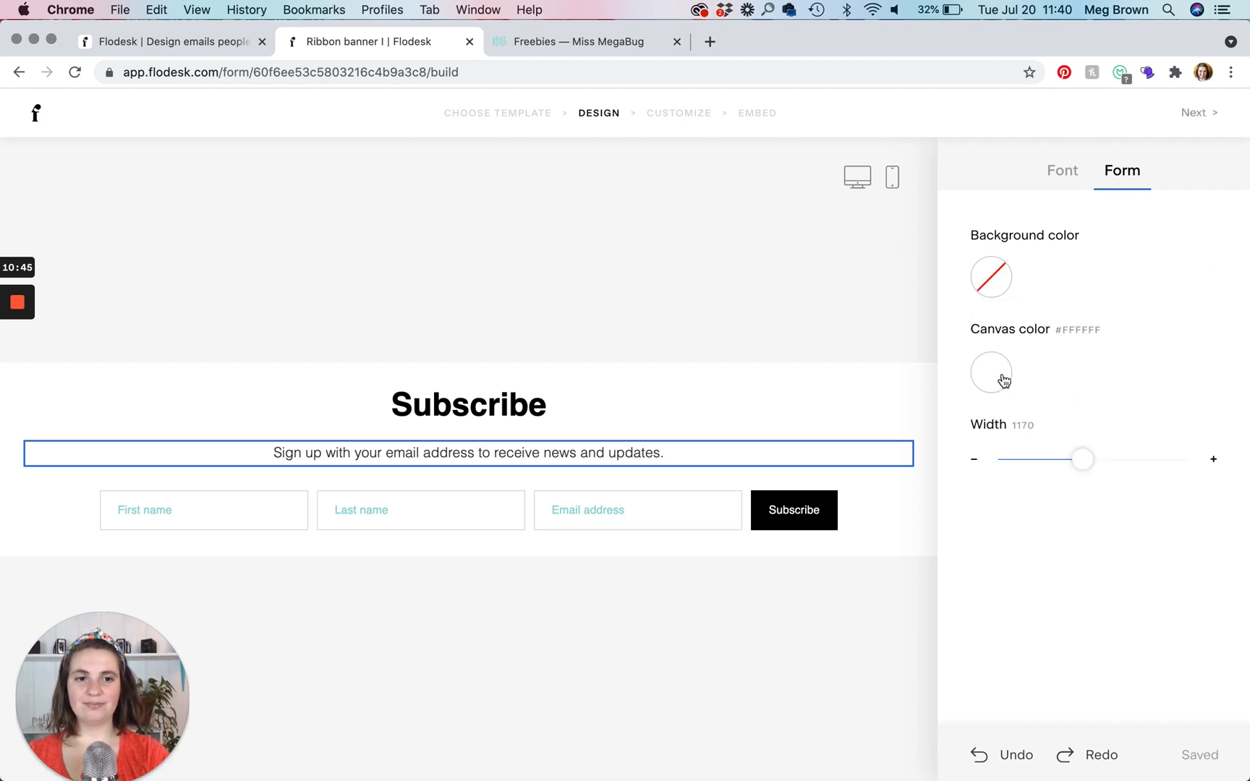
{"action": "left_click", "coordinate": [990, 372]}
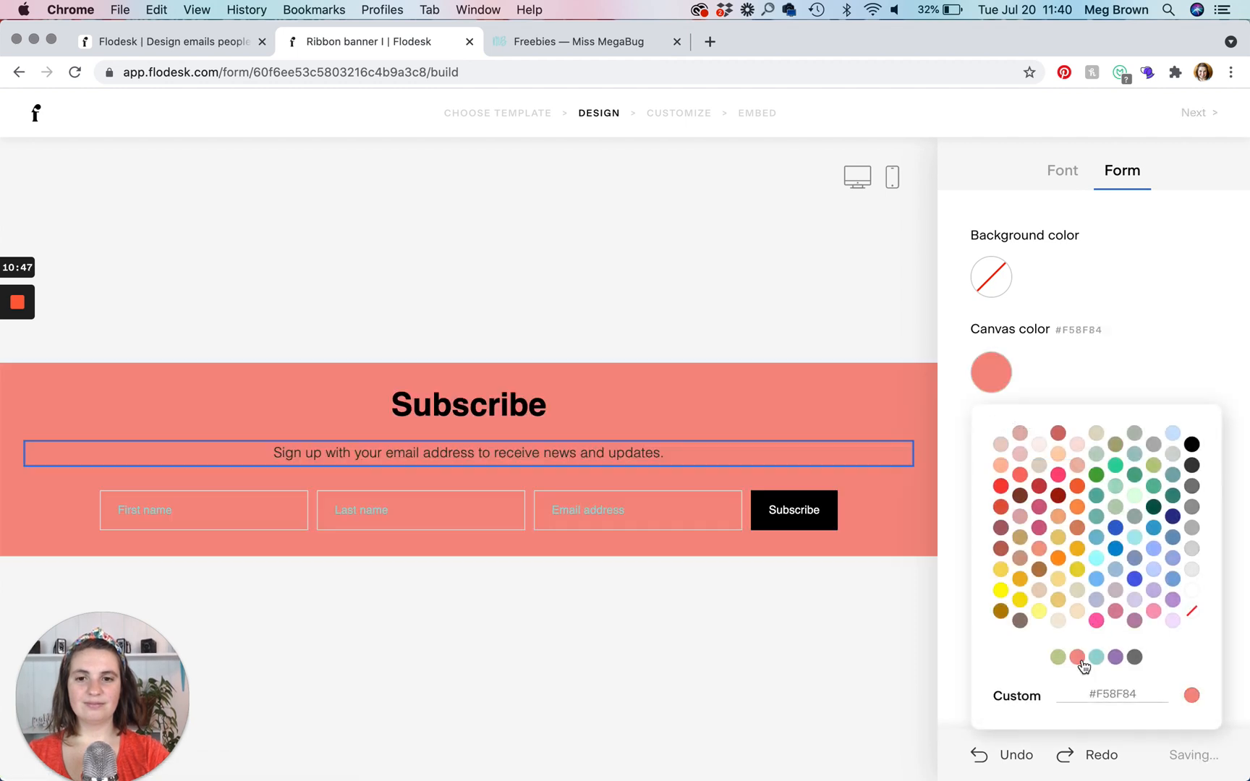
{"action": "mouse_move", "coordinate": [807, 682]}
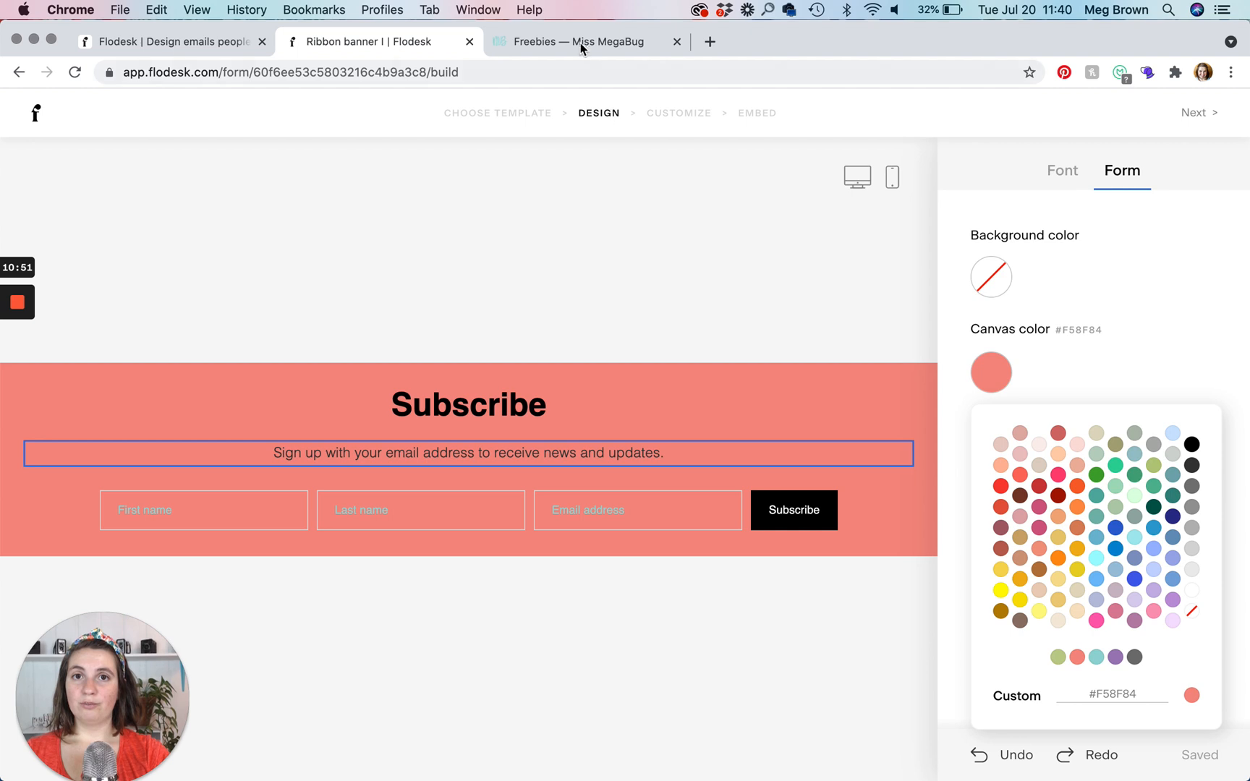
{"action": "left_click", "coordinate": [582, 40]}
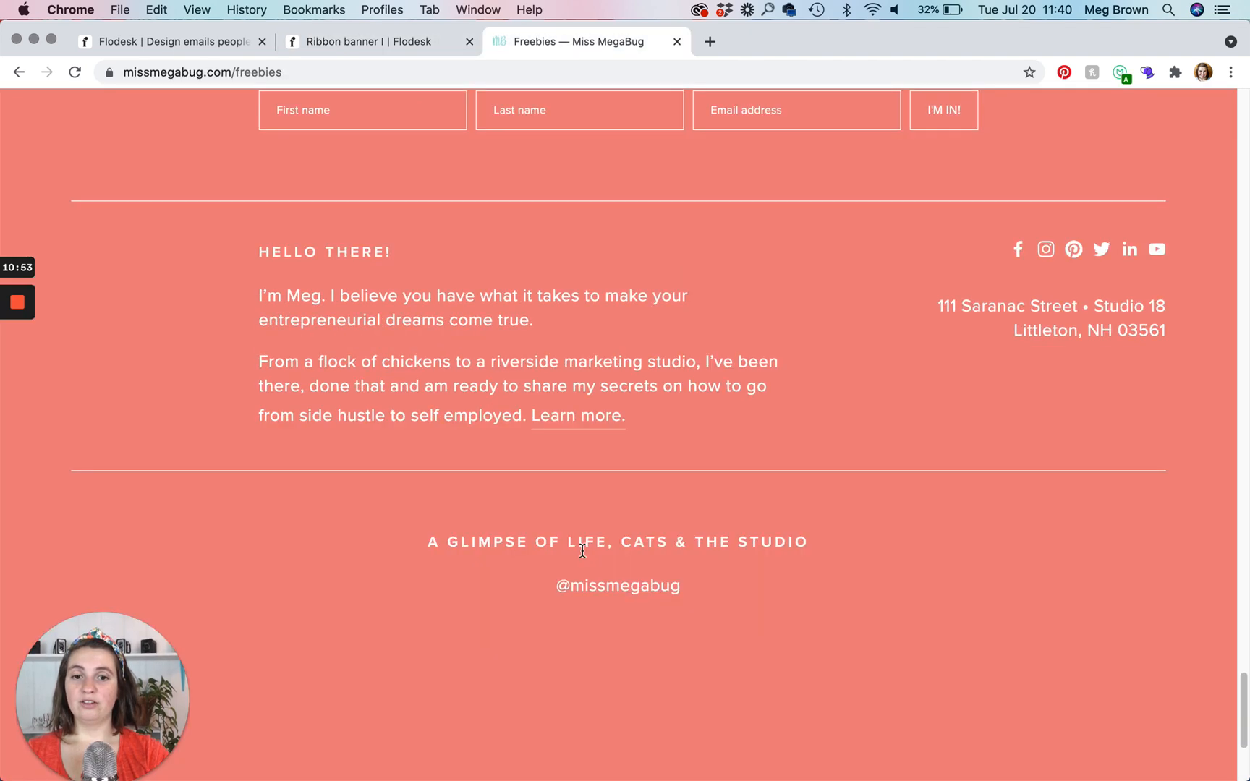
{"action": "scroll", "scroll_direction": "up", "scroll_amount": 3}
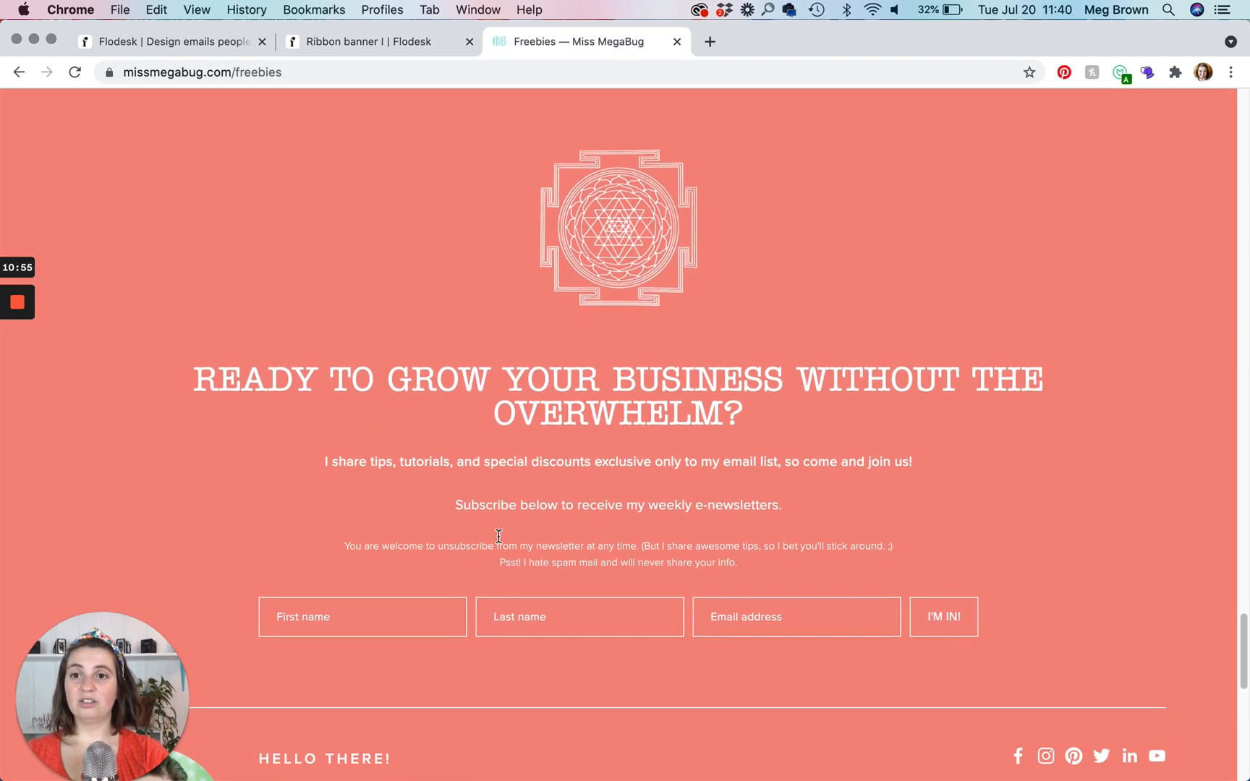
{"action": "mouse_move", "coordinate": [476, 434]}
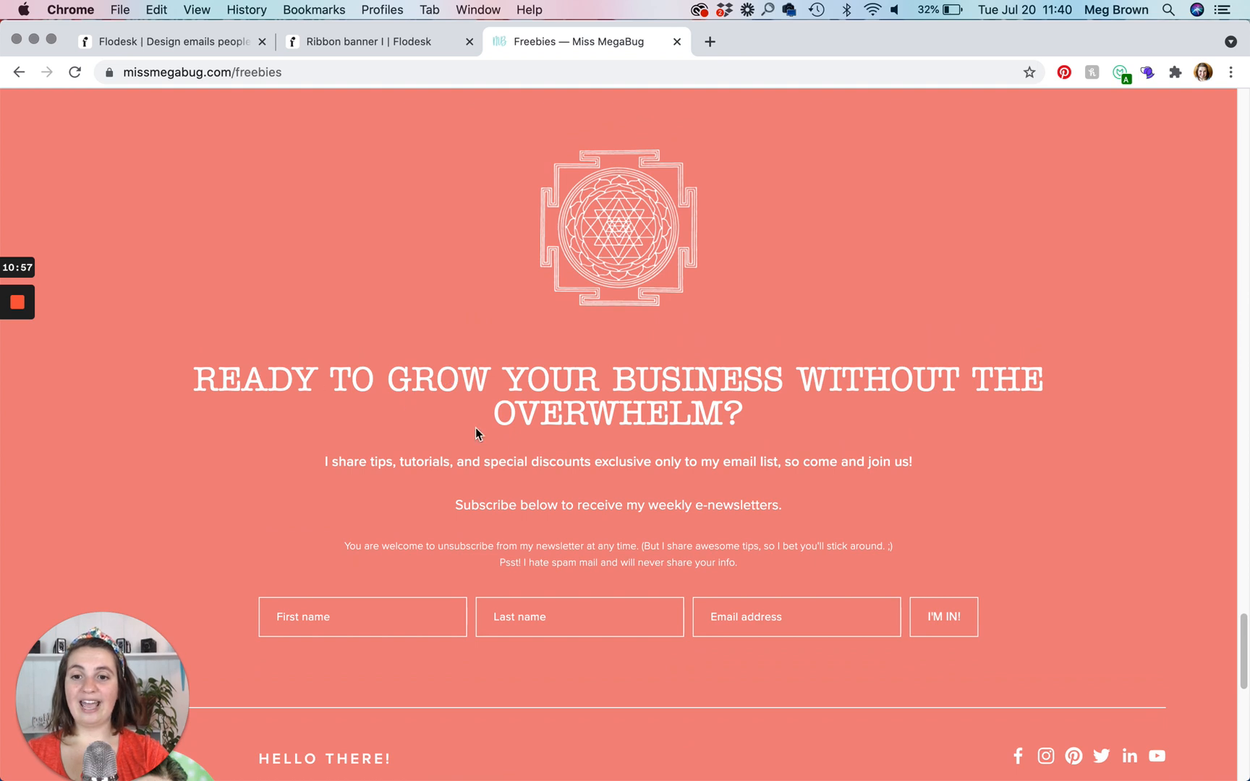
{"action": "mouse_move", "coordinate": [341, 43]}
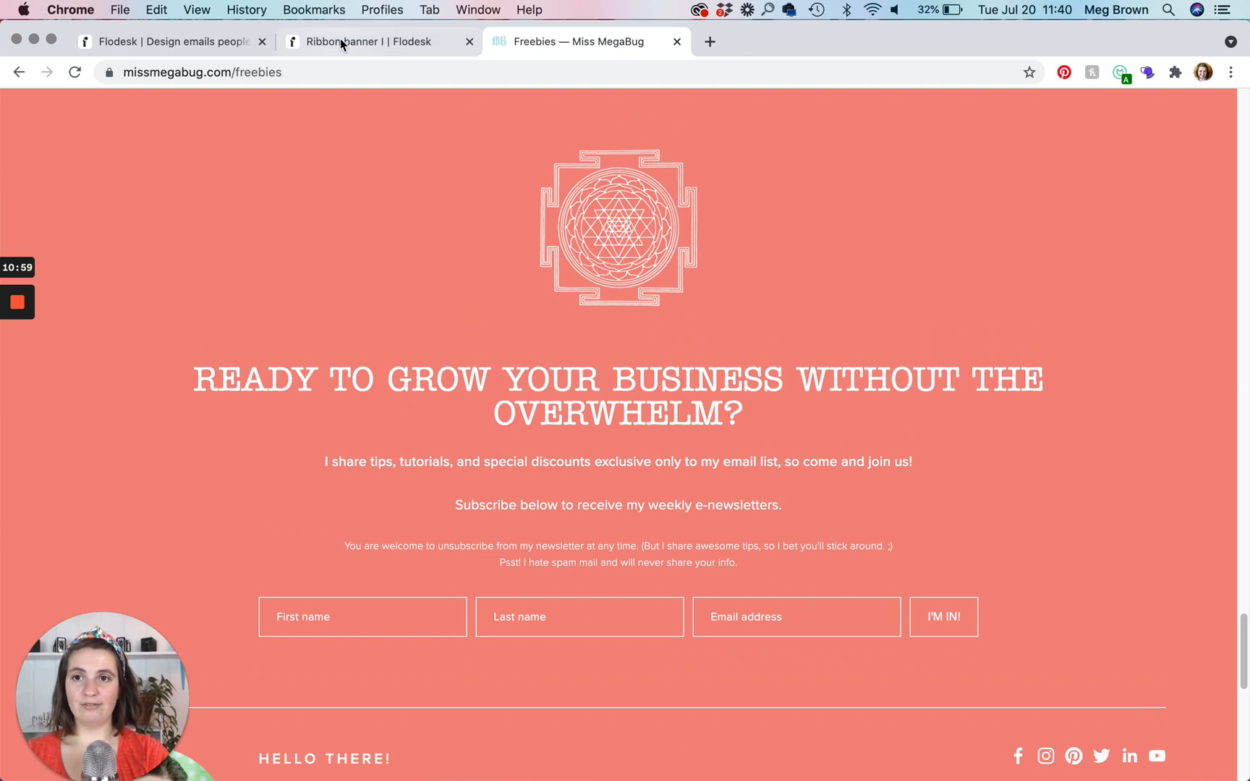
{"action": "left_click", "coordinate": [374, 41]}
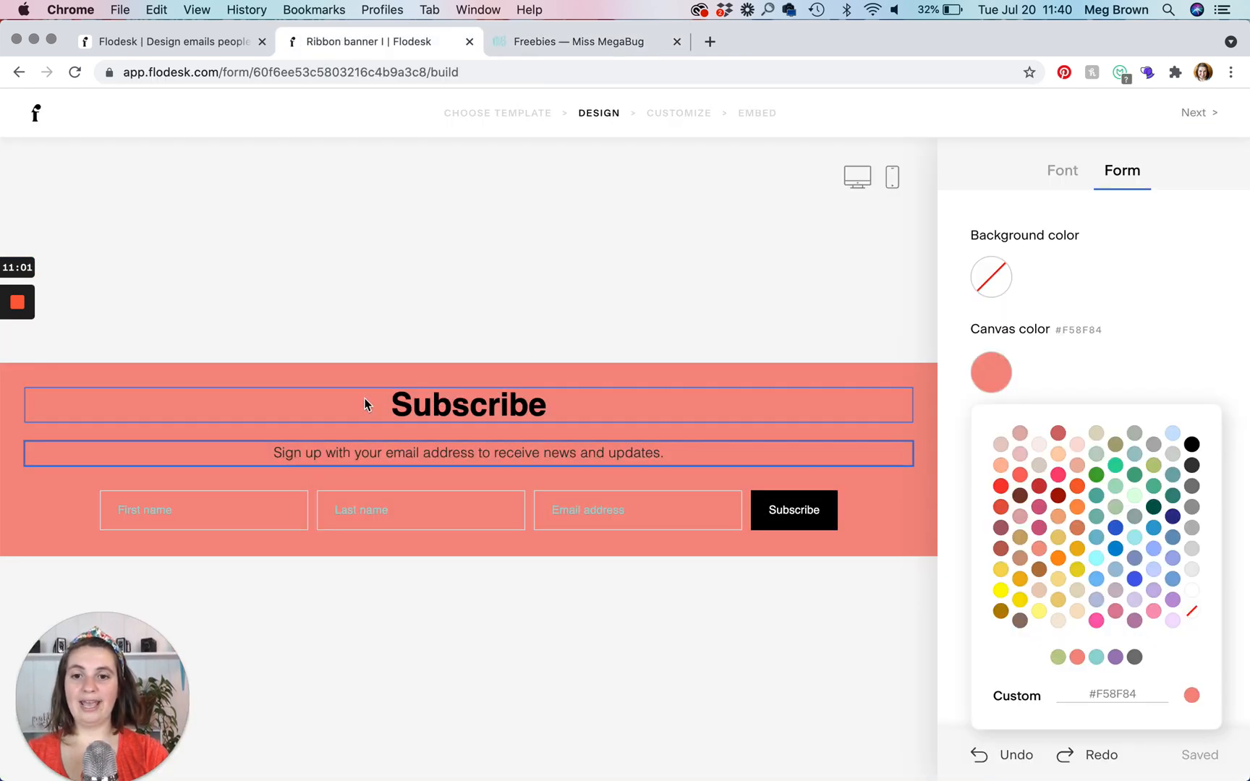
{"action": "left_click", "coordinate": [419, 510]}
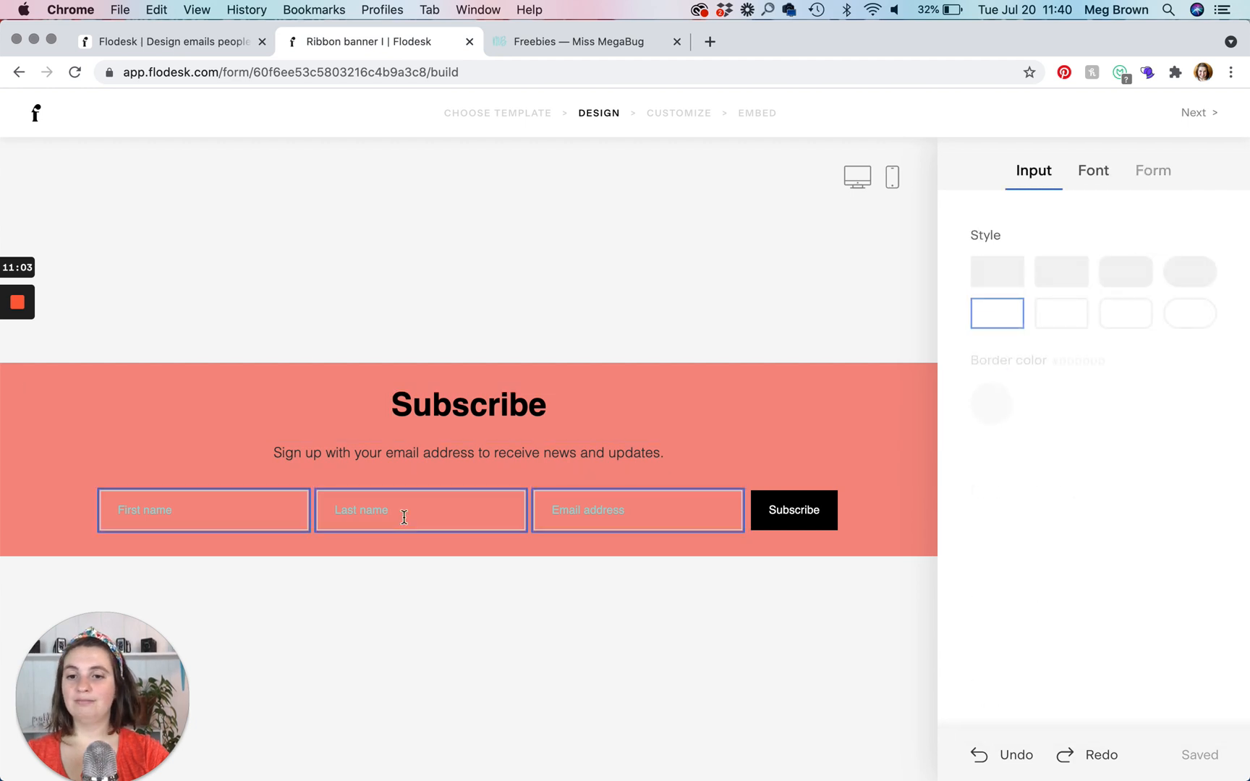
{"action": "left_click", "coordinate": [586, 41]}
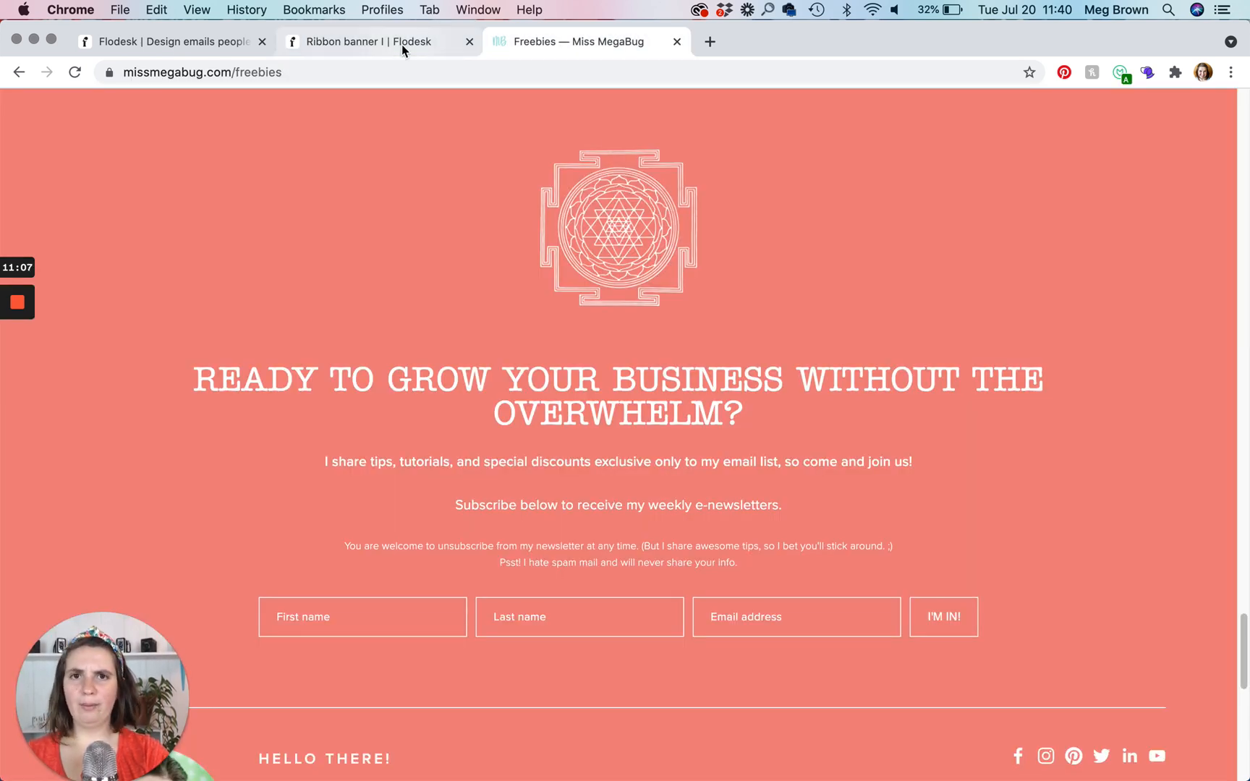
{"action": "left_click", "coordinate": [374, 42]}
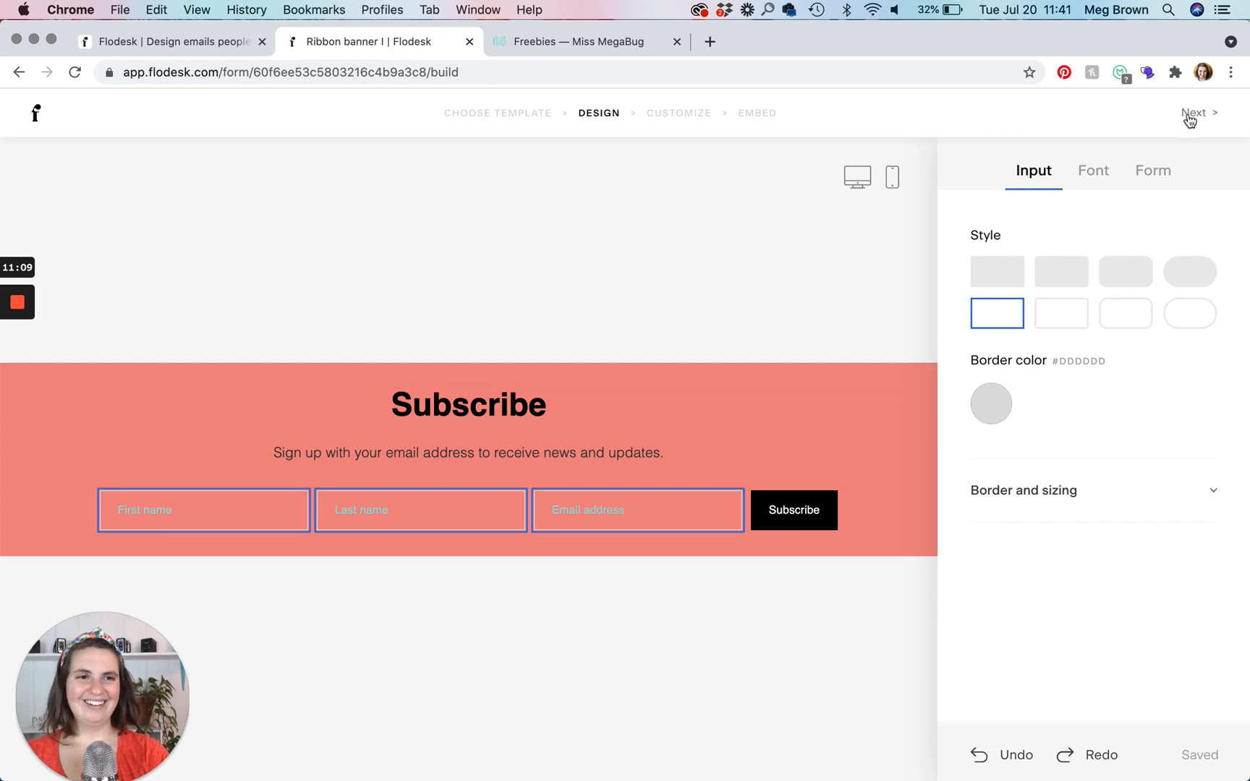
{"action": "left_click", "coordinate": [891, 176]}
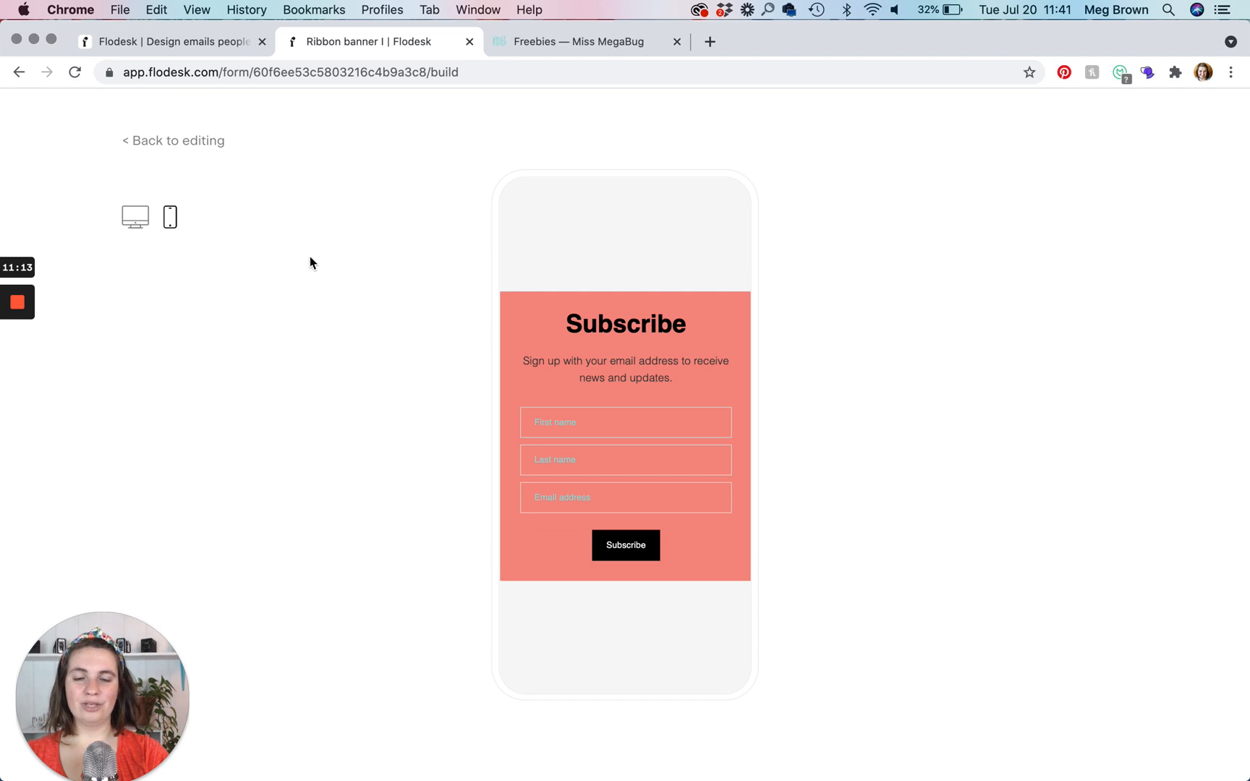
{"action": "left_click", "coordinate": [134, 217]}
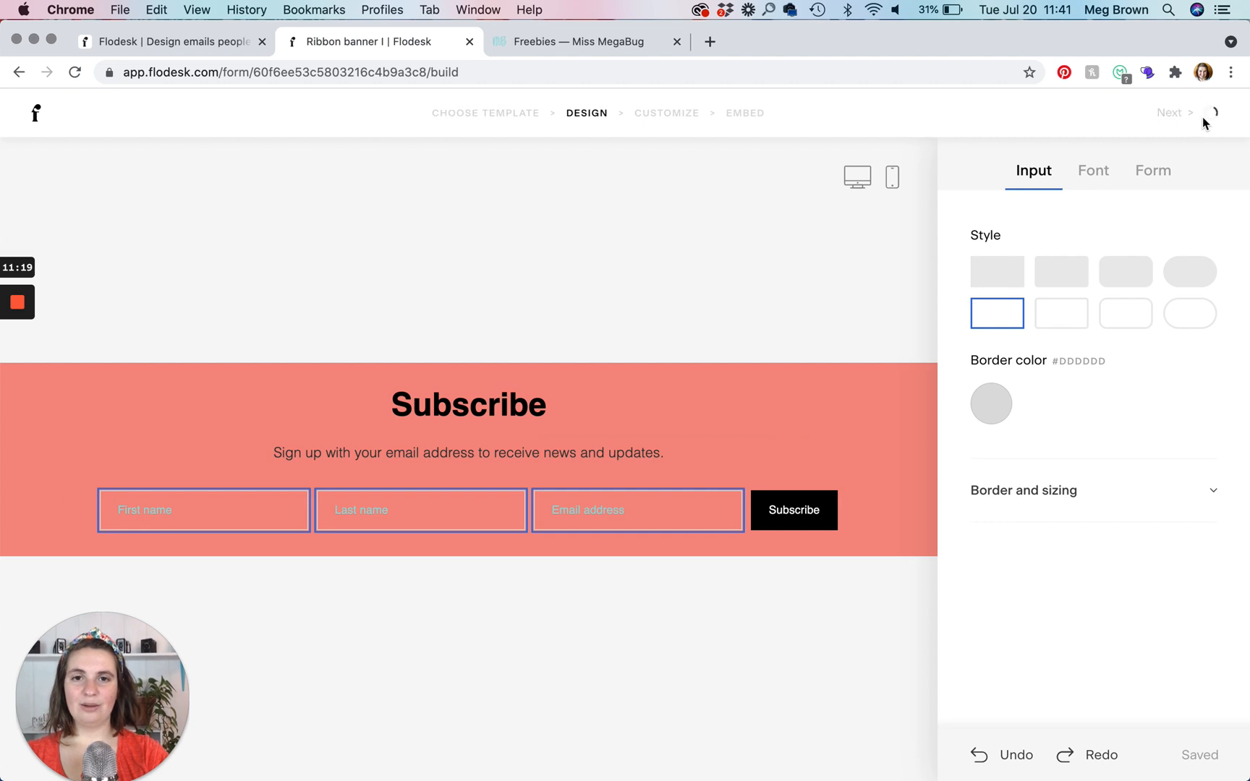
{"action": "left_click", "coordinate": [1172, 112]}
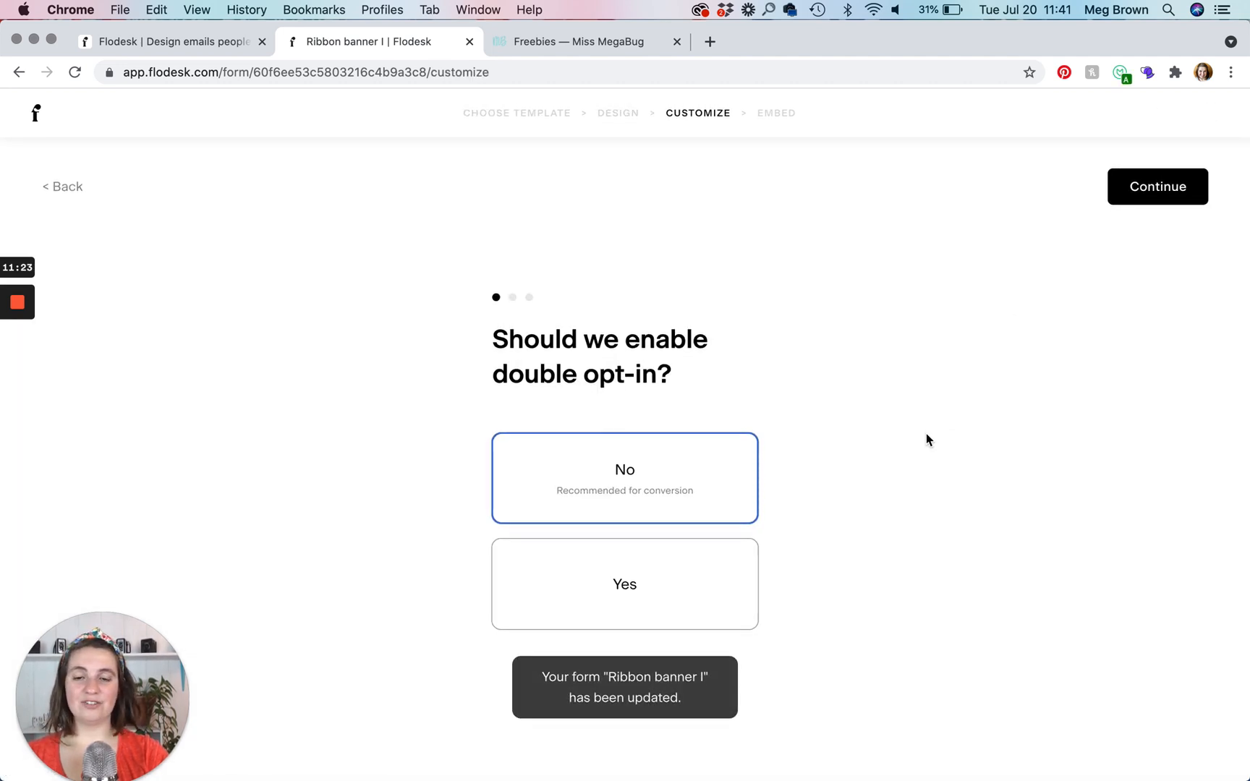
- Keep No for double opt-in, choose 'Do not notify me', keep the success message, and reach the embed codes
{"action": "left_click", "coordinate": [623, 583]}
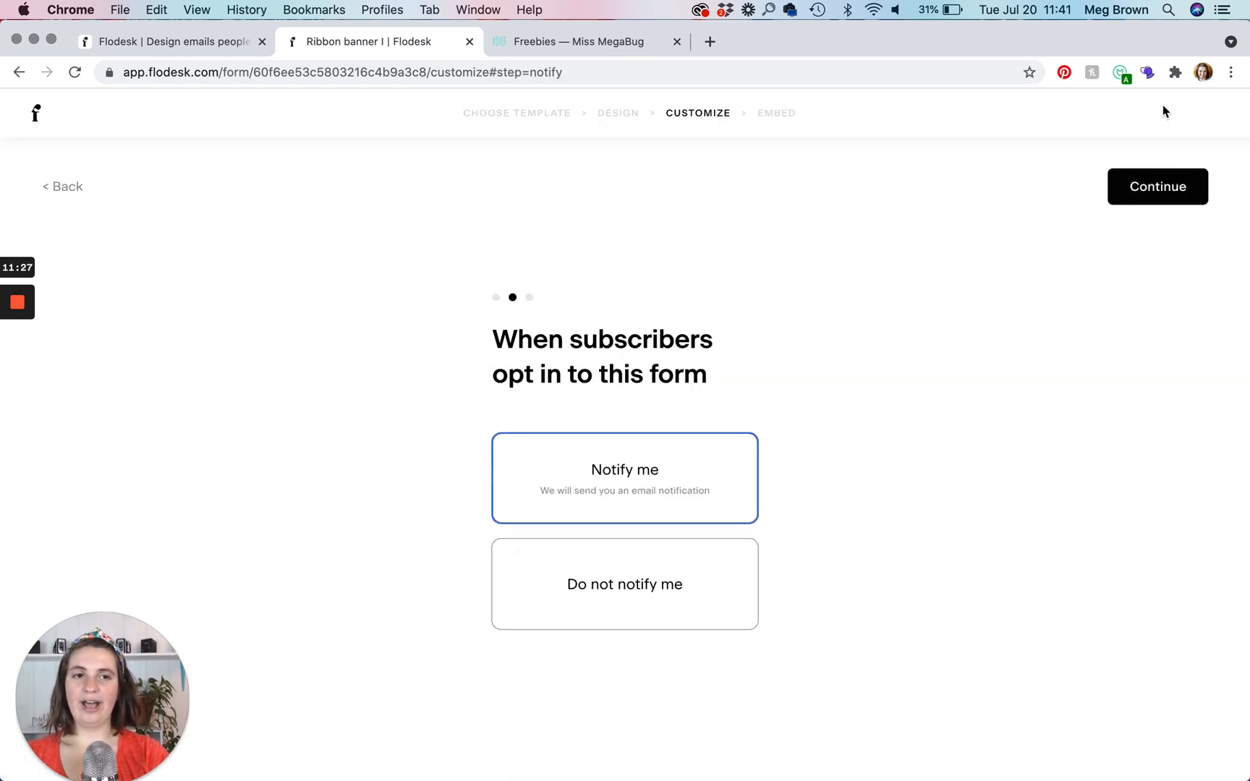
{"action": "mouse_move", "coordinate": [912, 333]}
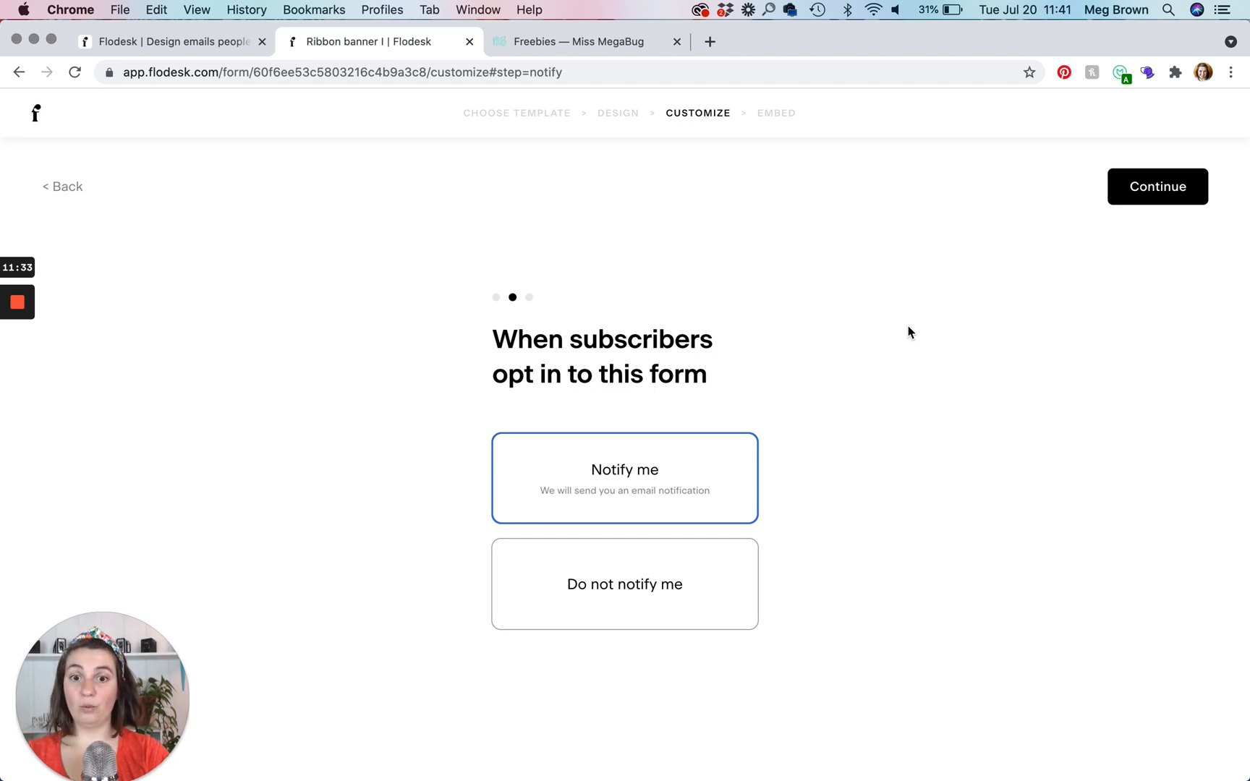
{"action": "left_click", "coordinate": [624, 583]}
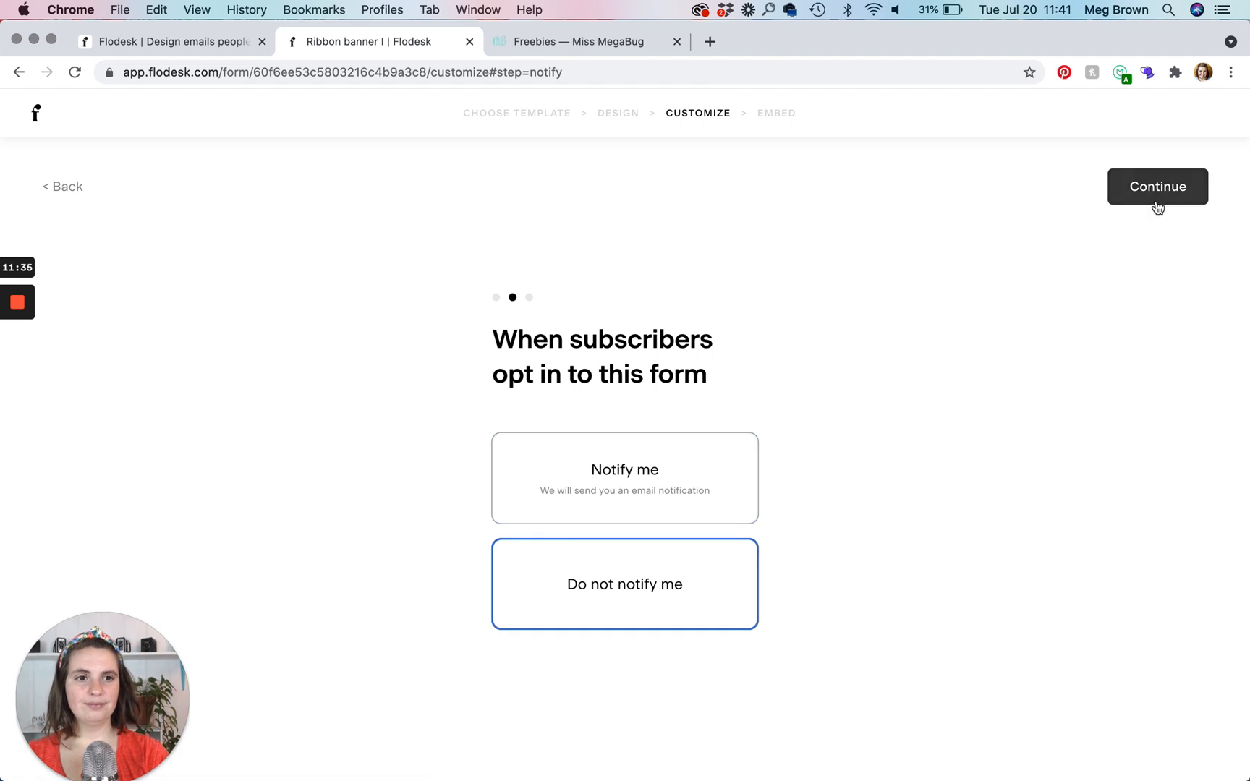
{"action": "left_click", "coordinate": [1157, 185]}
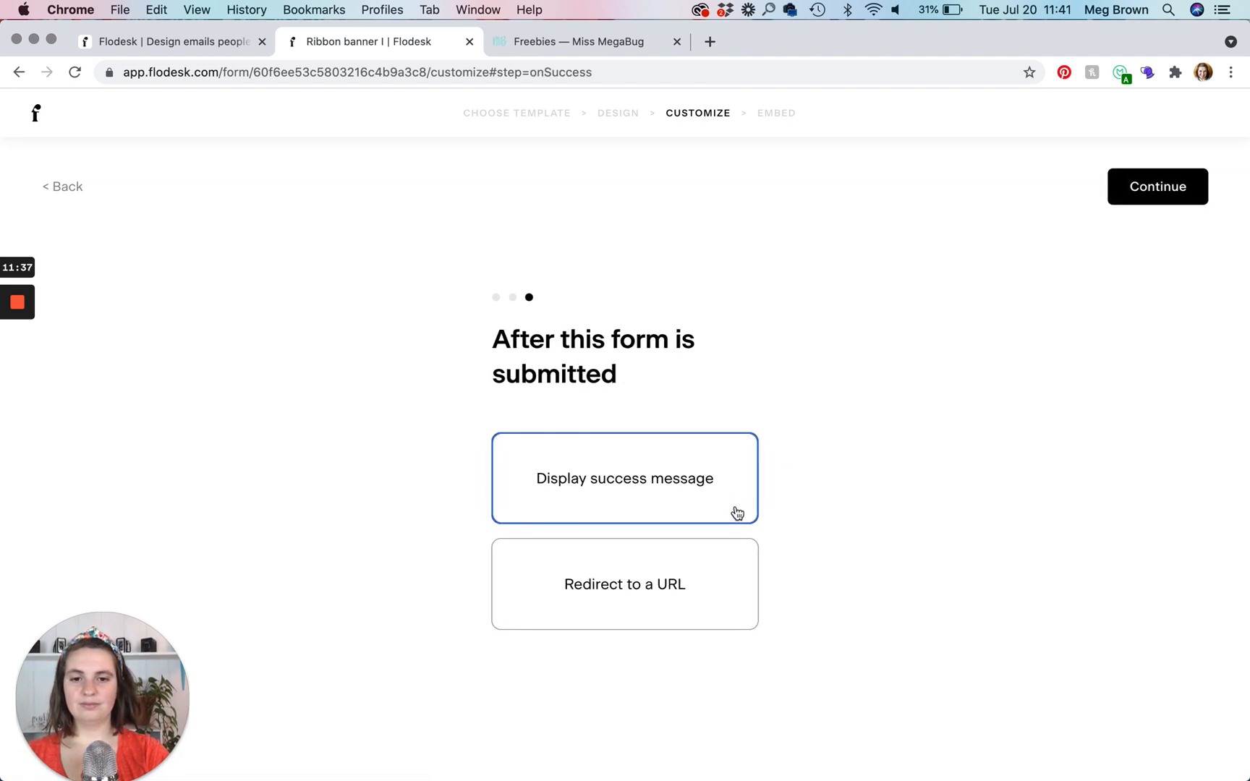
{"action": "left_click", "coordinate": [1157, 187]}
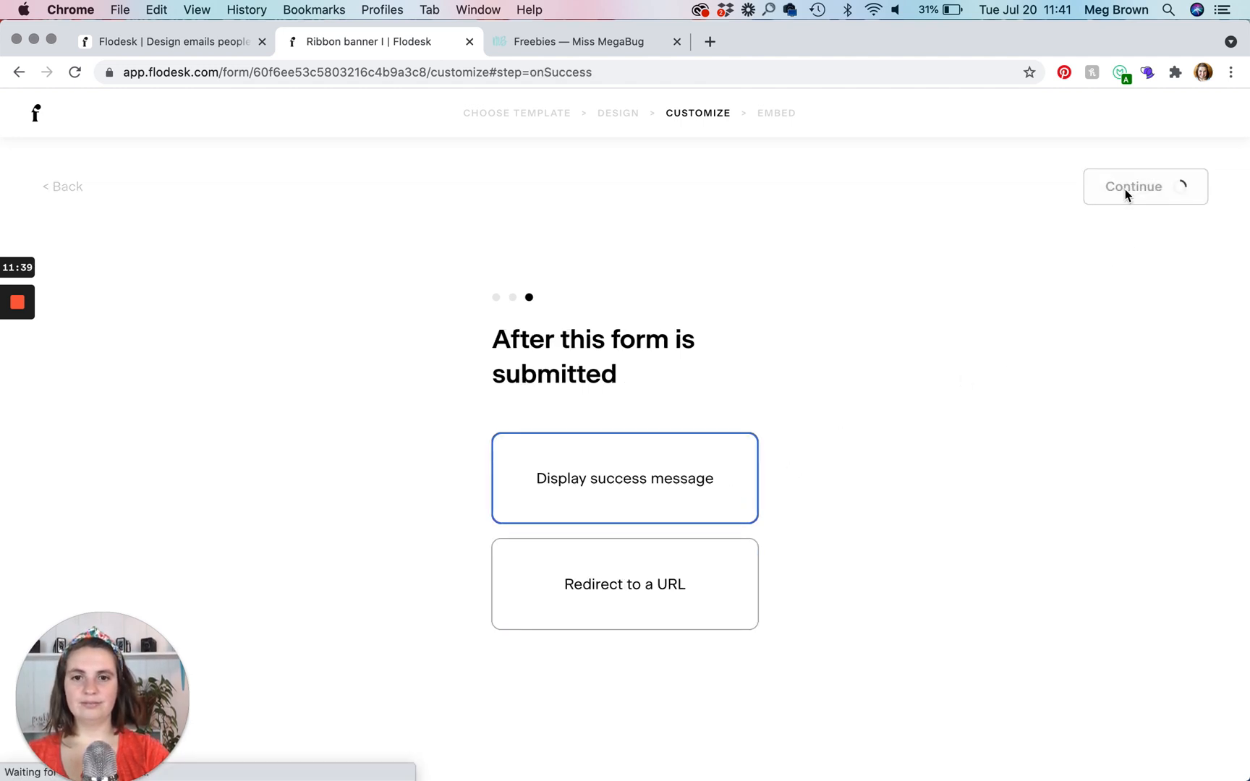
{"action": "left_click", "coordinate": [1131, 186]}
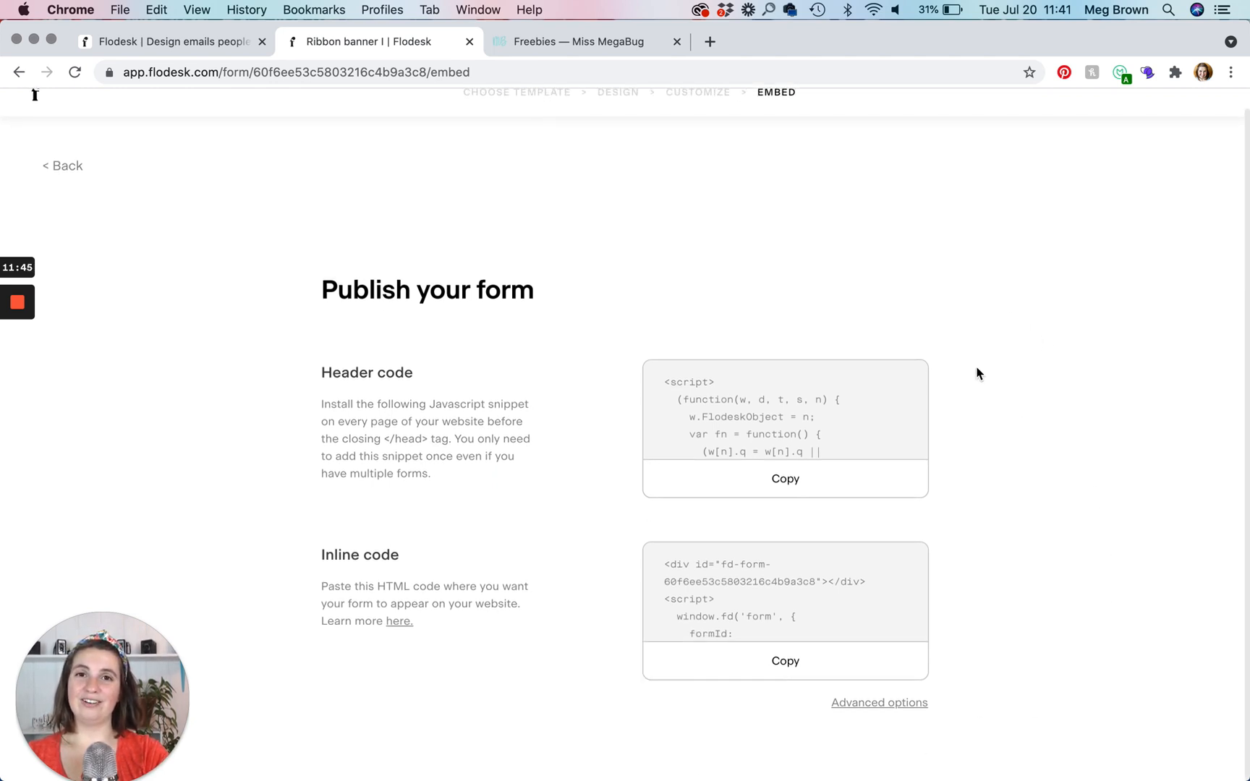
{"action": "mouse_move", "coordinate": [768, 256]}
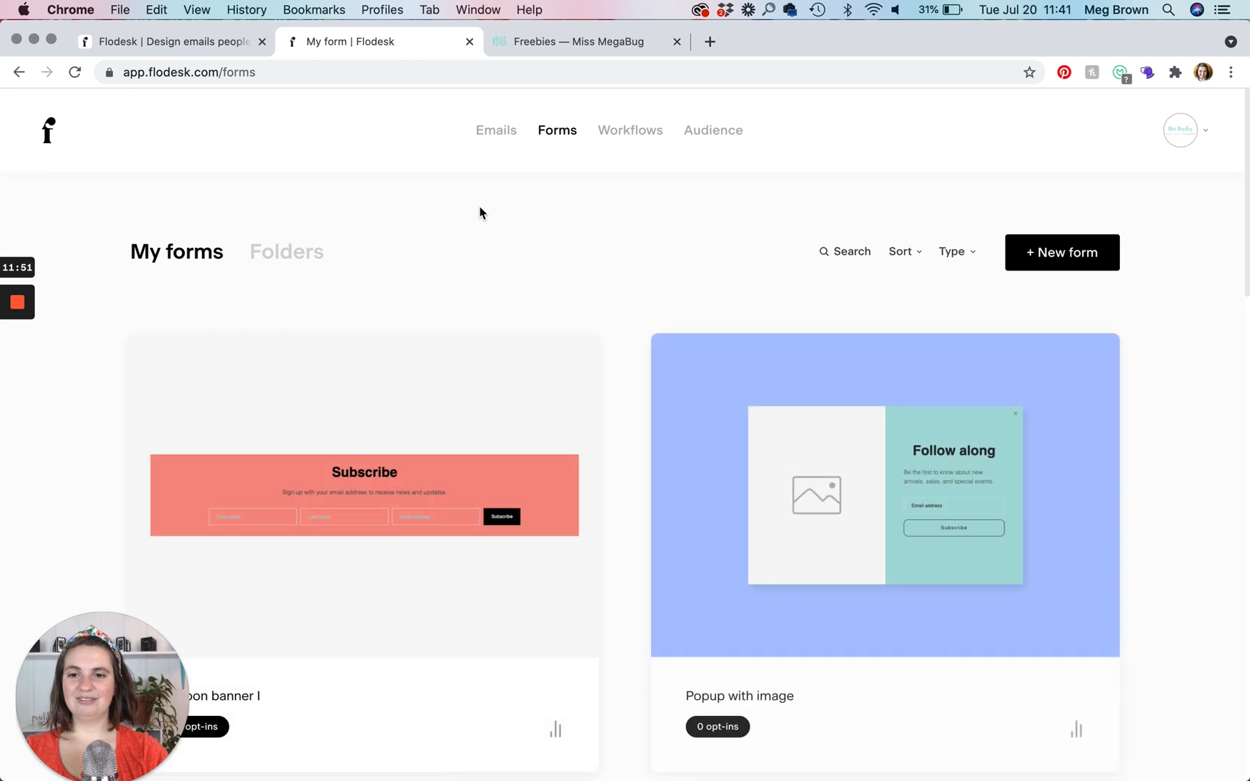
- Create a new Full page form from the full-page template tied to the Test segment
{"action": "scroll", "scroll_direction": "down", "scroll_amount": 3}
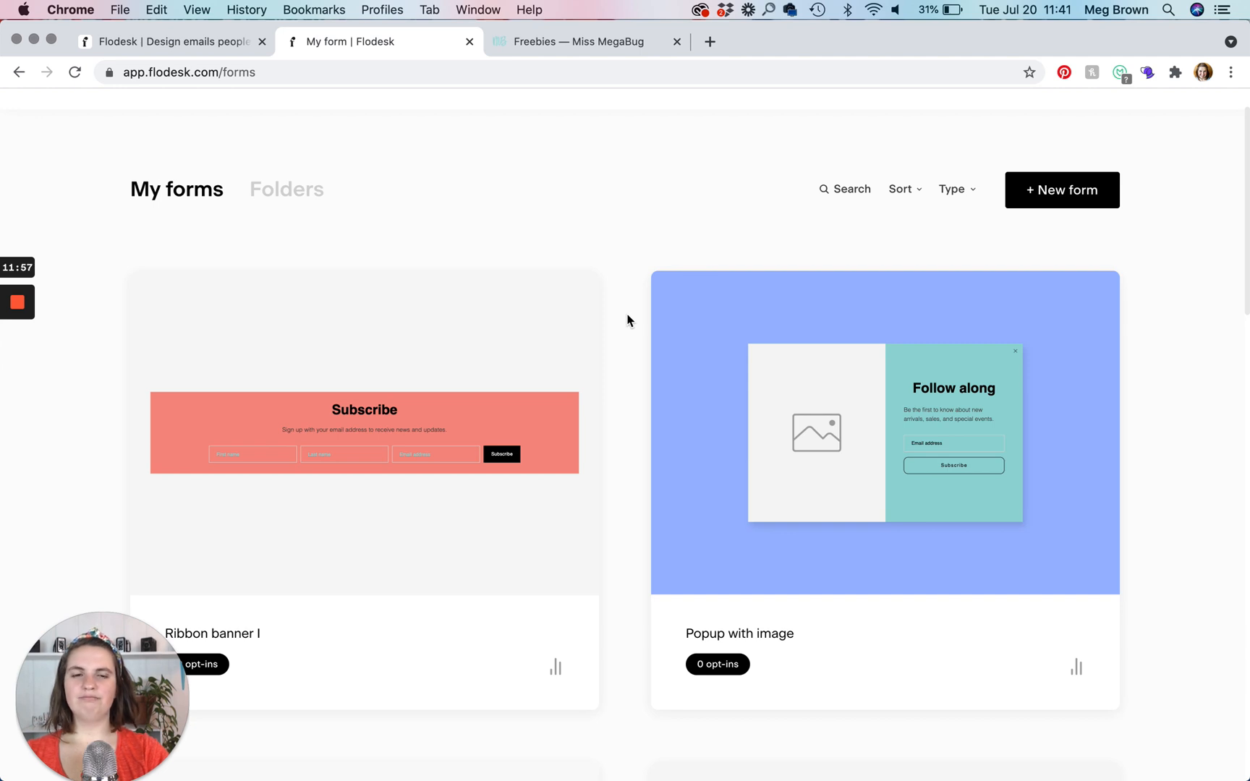
{"action": "left_click", "coordinate": [1060, 189]}
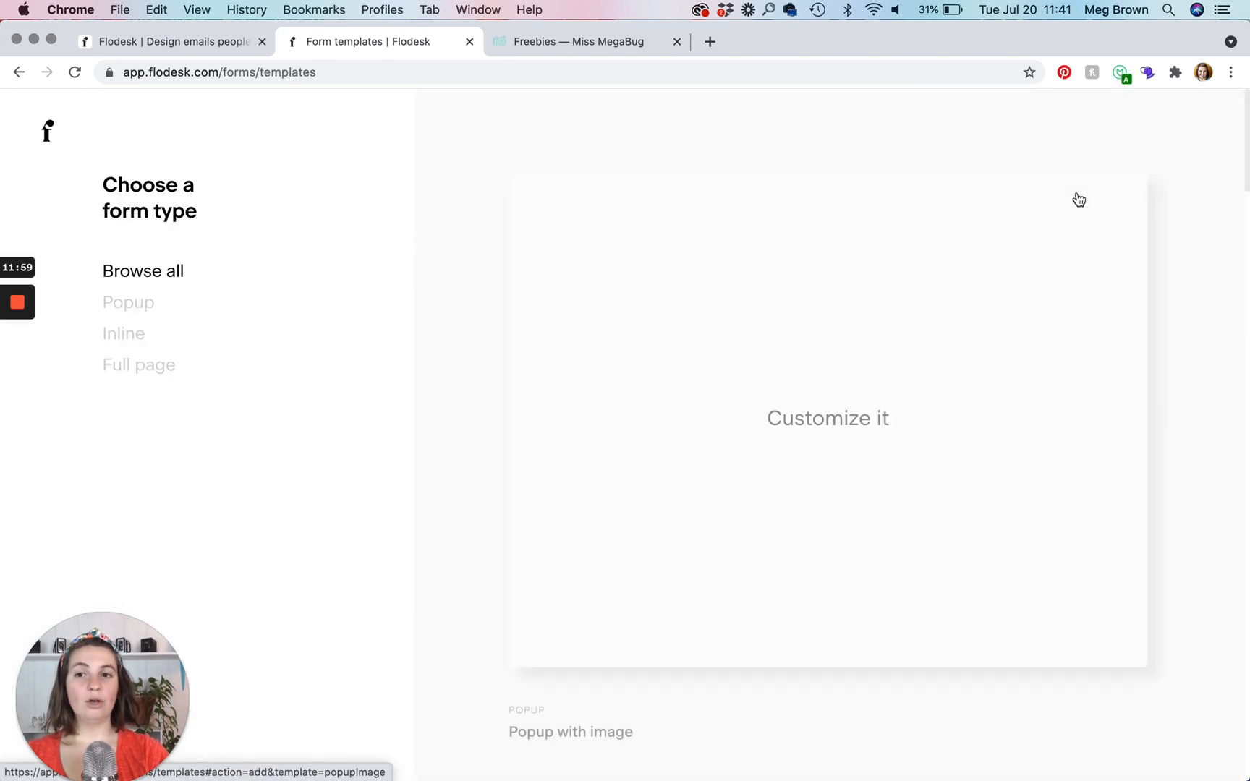
{"action": "left_click", "coordinate": [139, 365]}
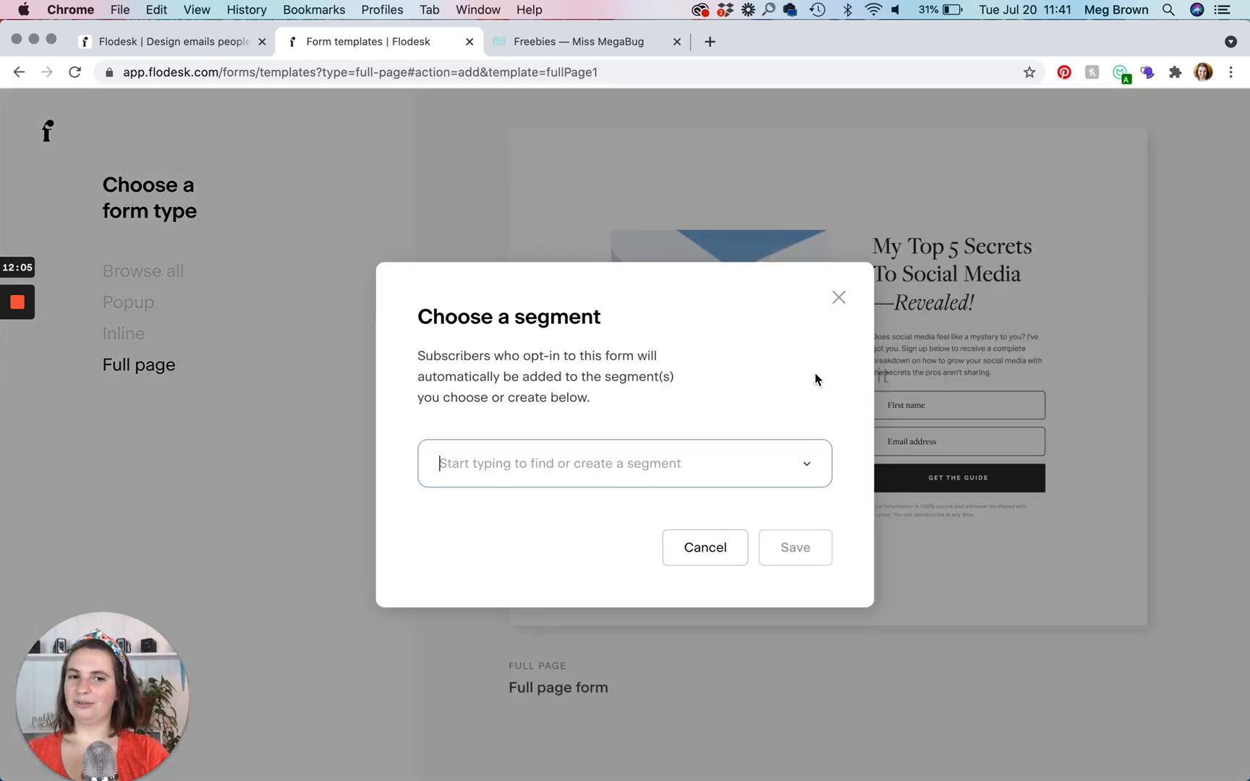
{"action": "left_click", "coordinate": [624, 463]}
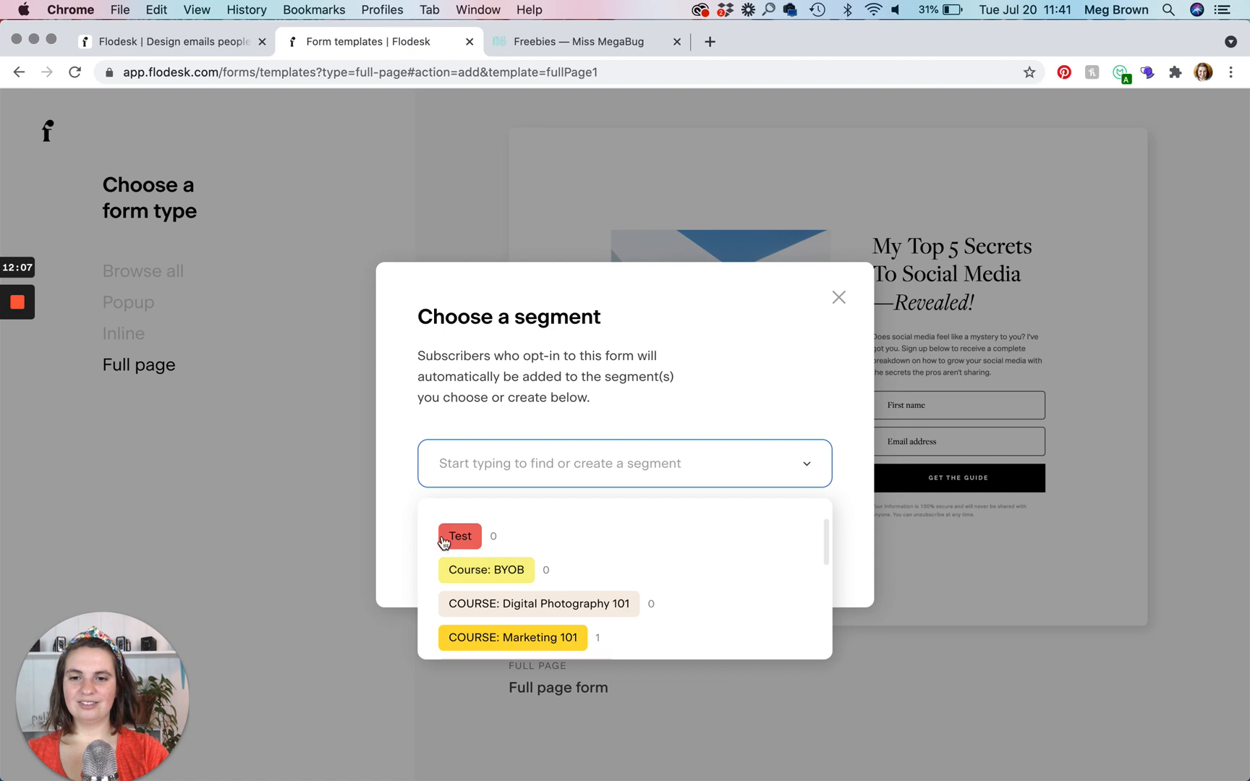
{"action": "left_click", "coordinate": [458, 536]}
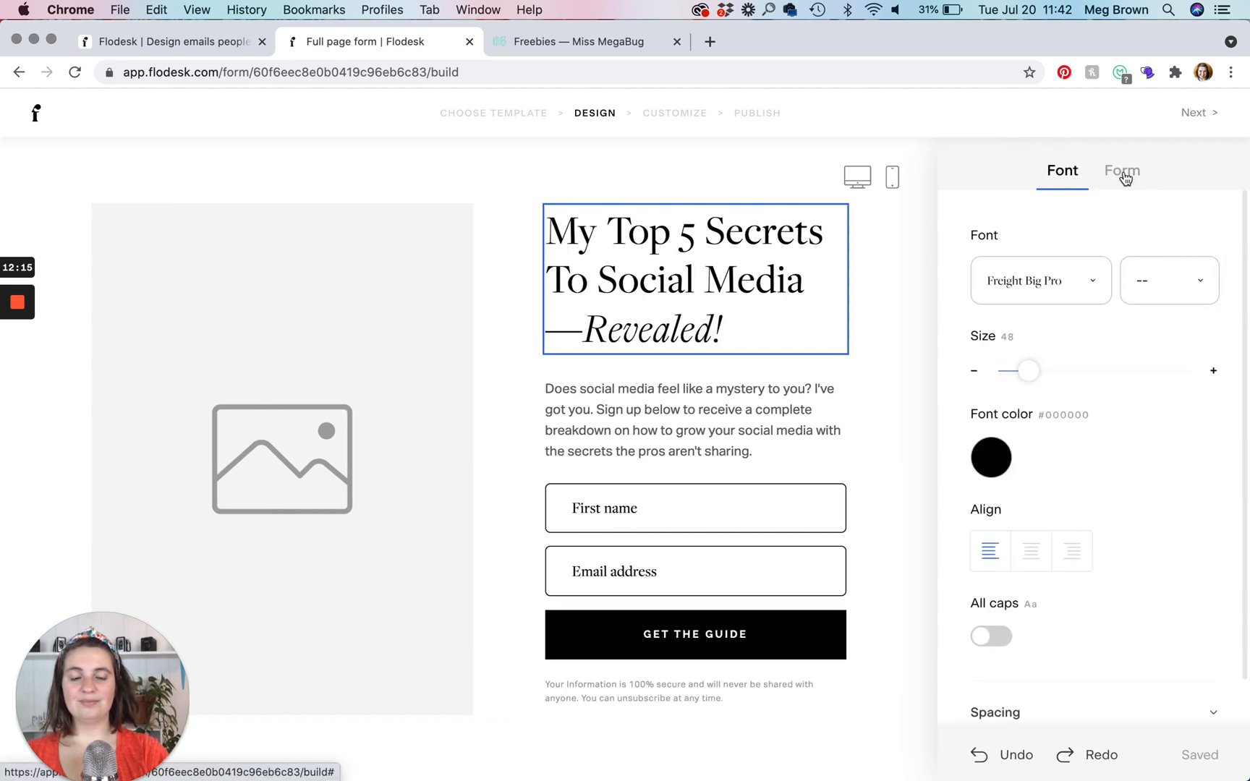
- Check the form's background and width settings, then move on to Customize
{"action": "left_click", "coordinate": [1121, 170]}
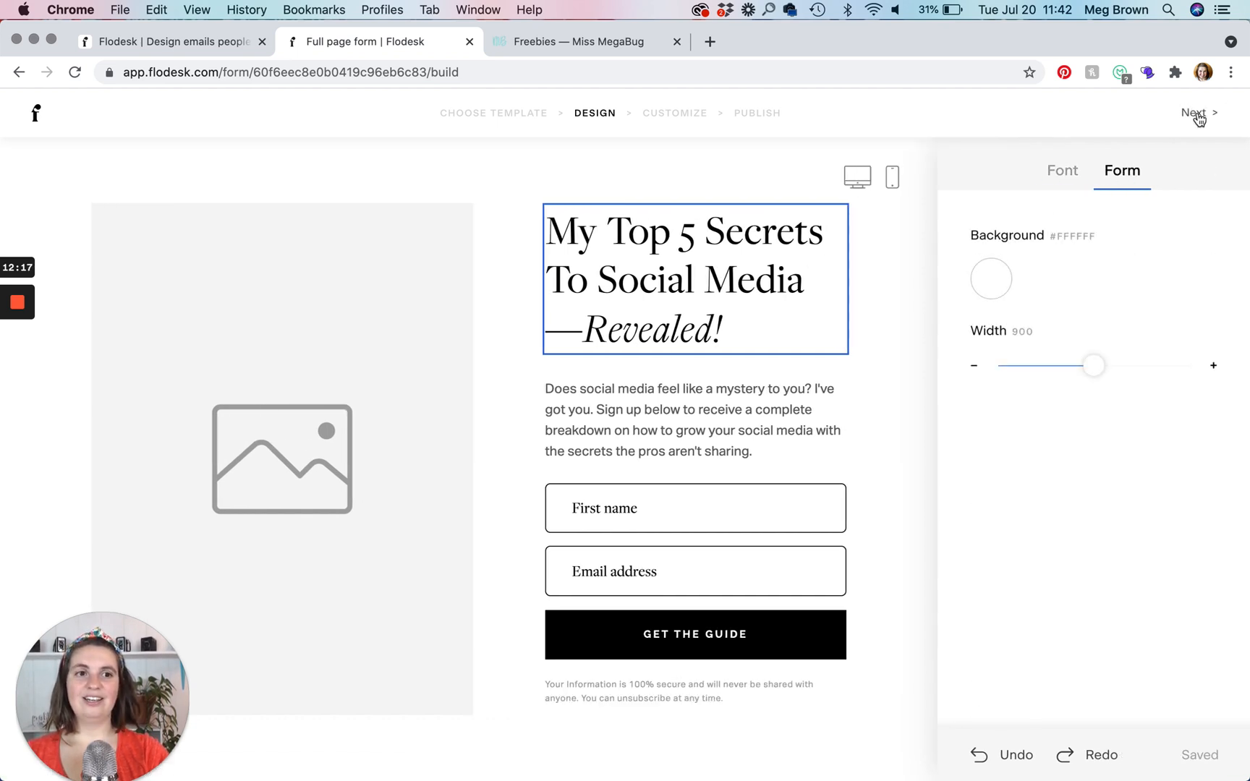
{"action": "left_click", "coordinate": [1196, 113]}
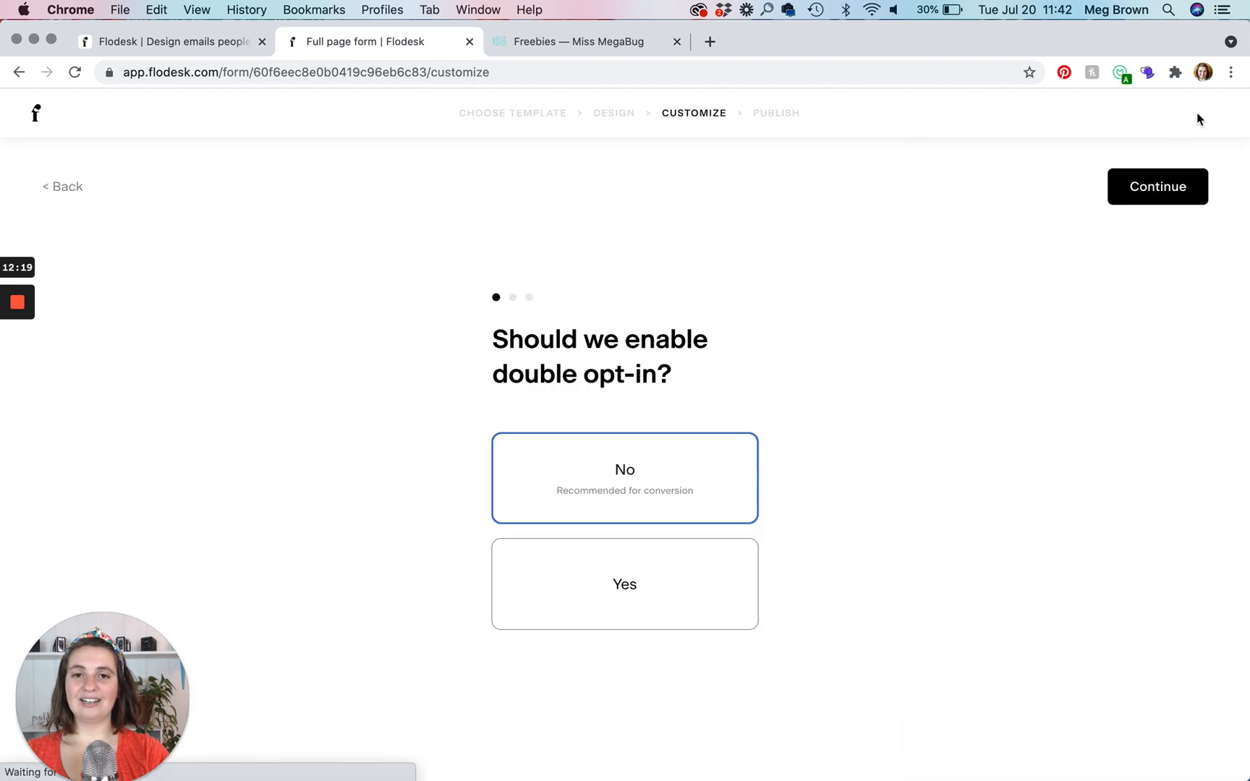
- Continue past double opt-in and choose 'Do not notify me' for new subscribers
{"action": "left_click", "coordinate": [624, 583]}
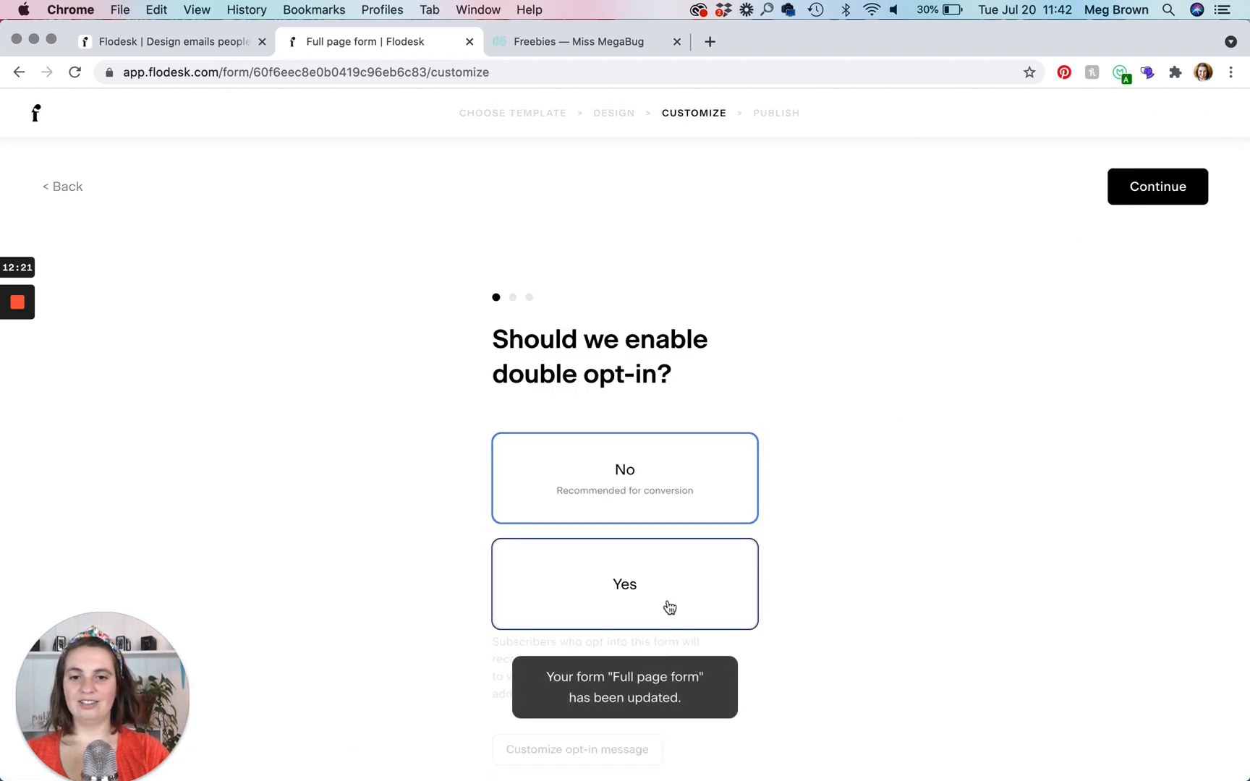
{"action": "left_click", "coordinate": [1157, 186]}
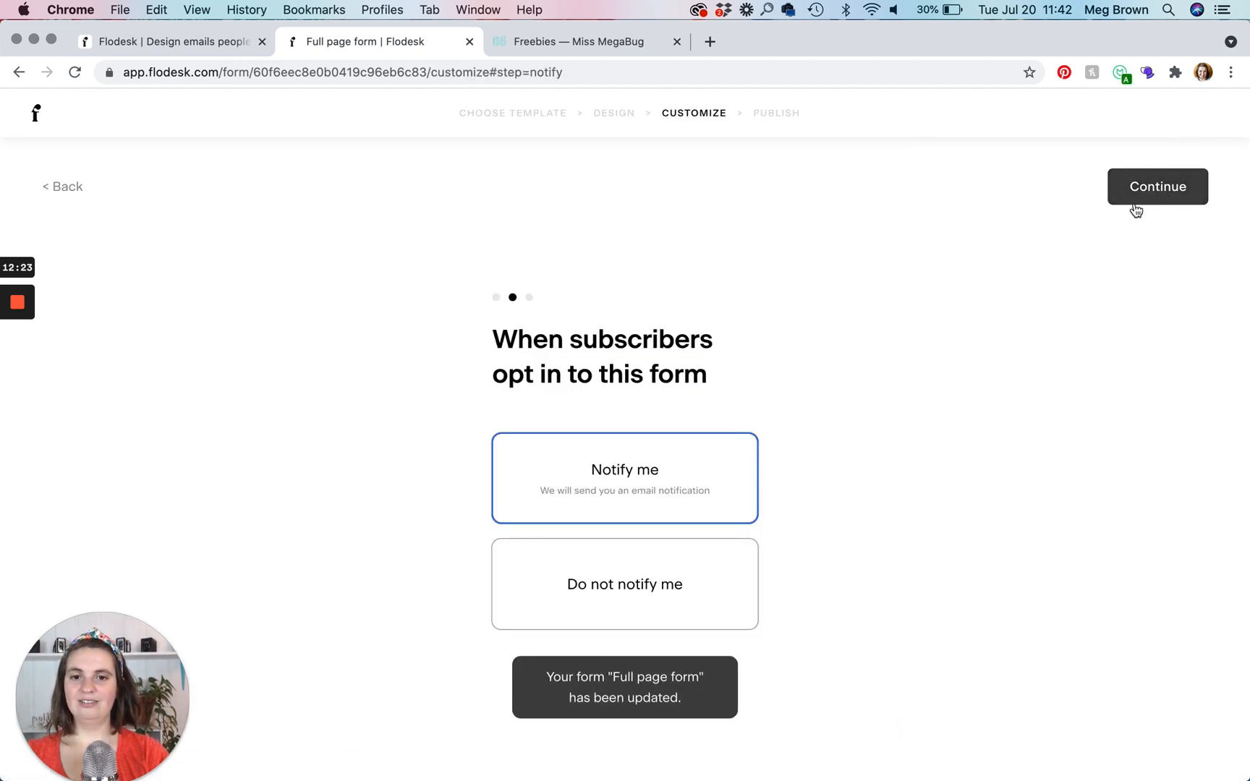
{"action": "left_click", "coordinate": [623, 583]}
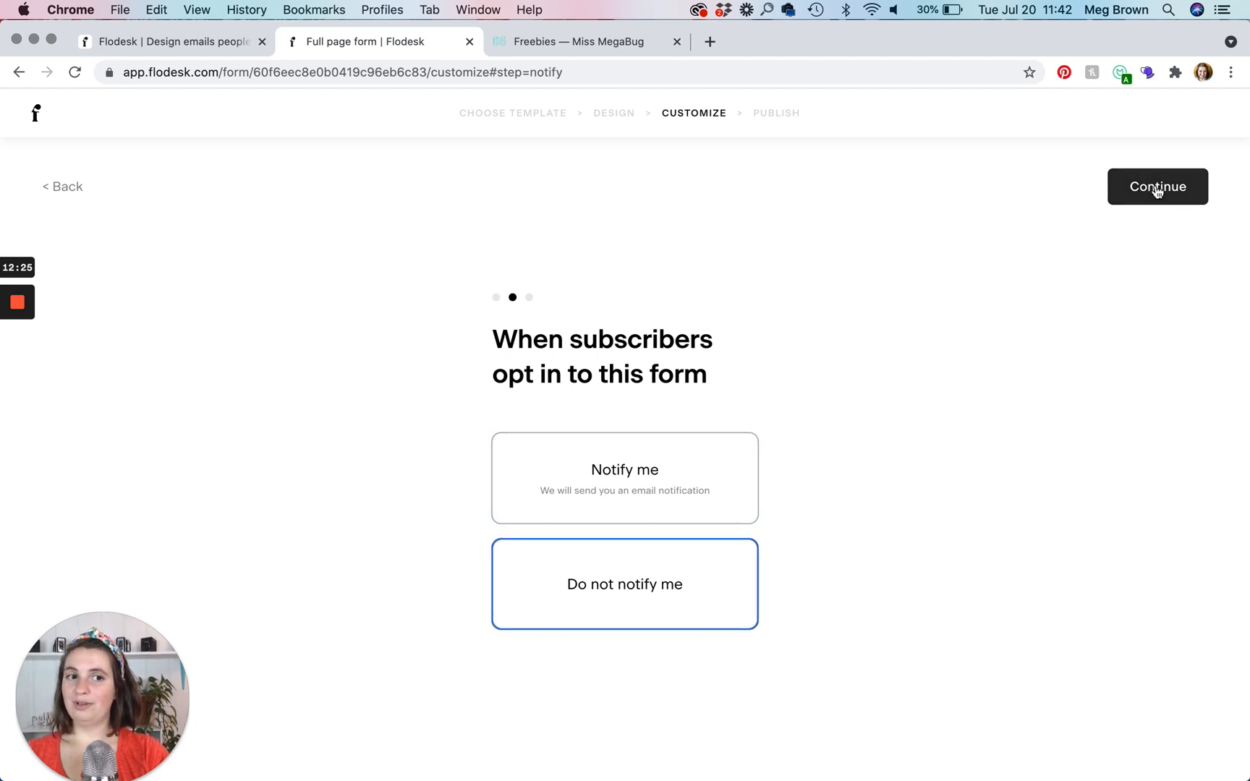
{"action": "left_click", "coordinate": [1157, 185]}
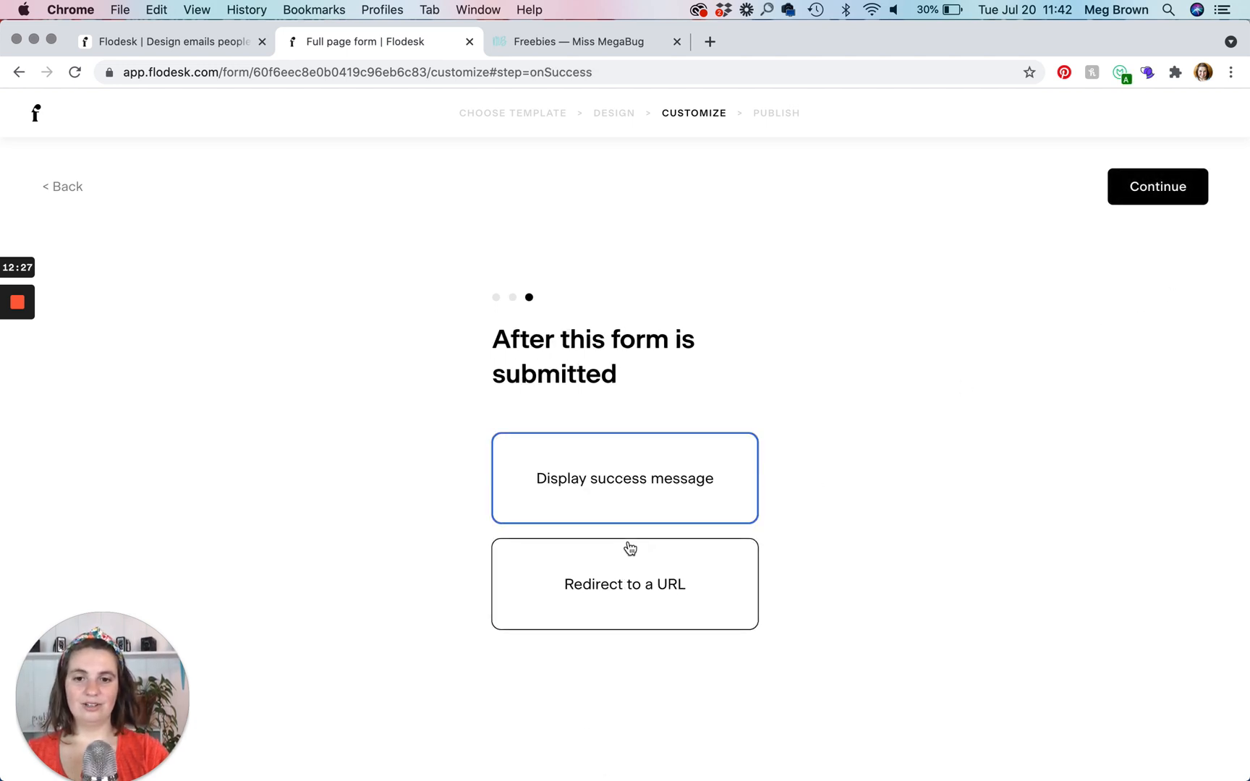
{"action": "left_click", "coordinate": [624, 583]}
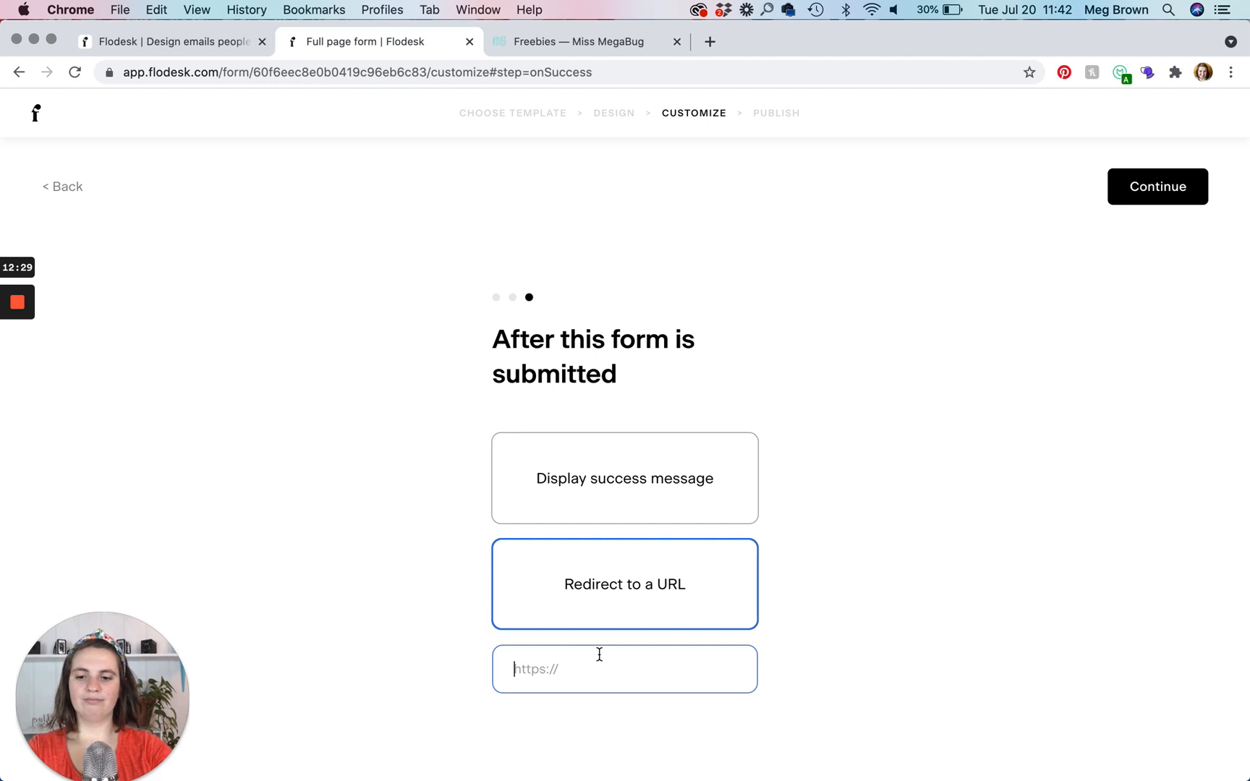
{"action": "type", "text": "www.missmegabug."}
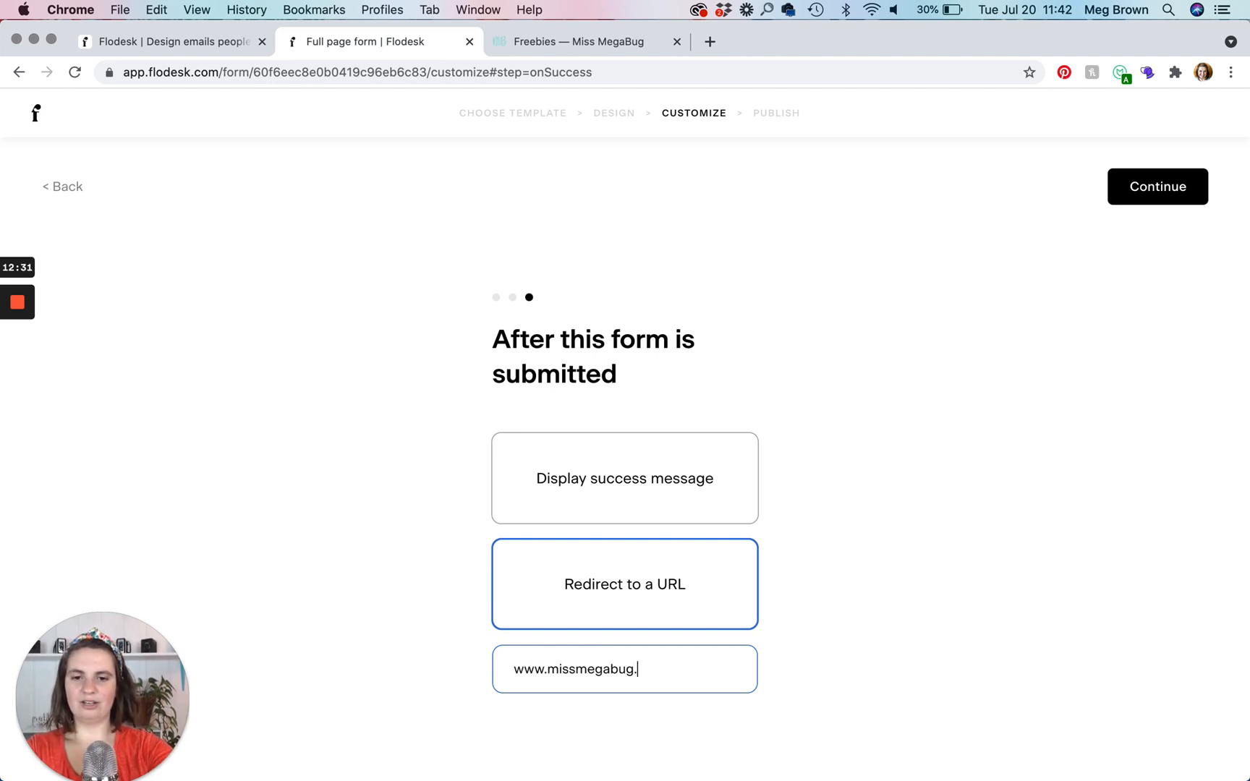
{"action": "type", "text": "com"}
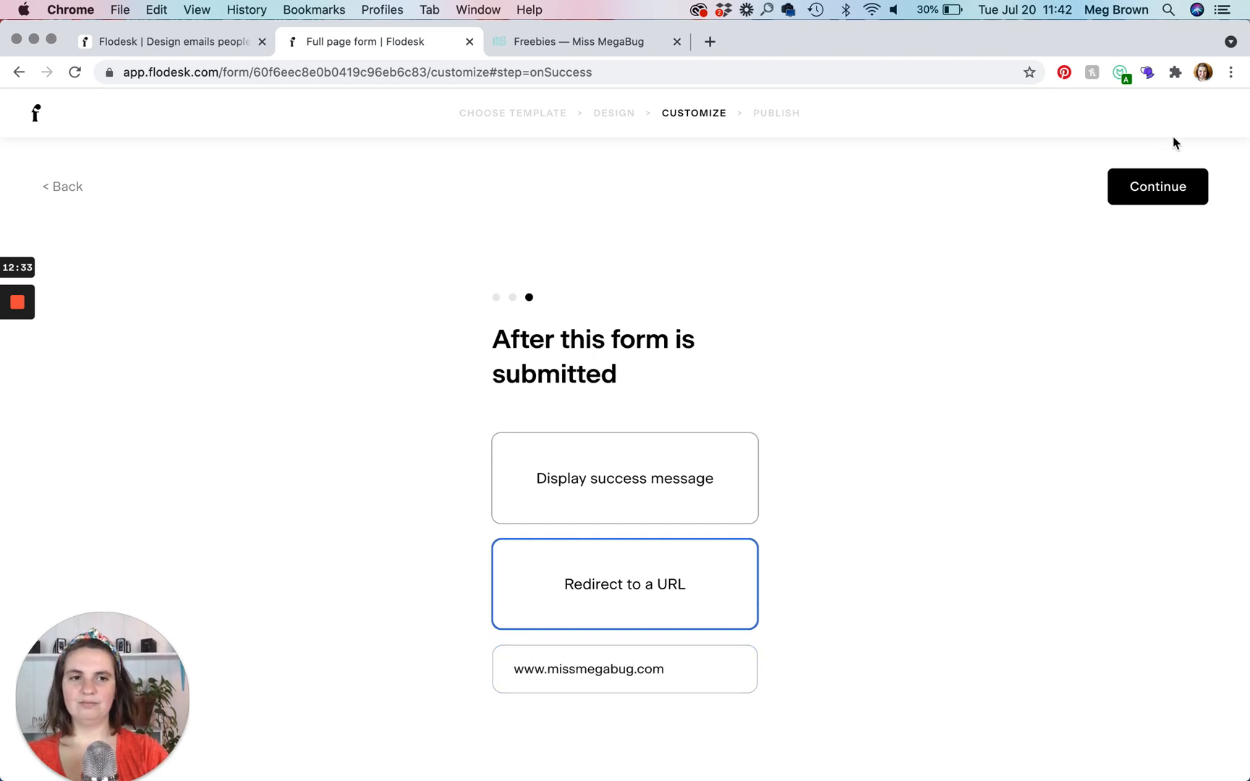
{"action": "left_click", "coordinate": [1157, 185]}
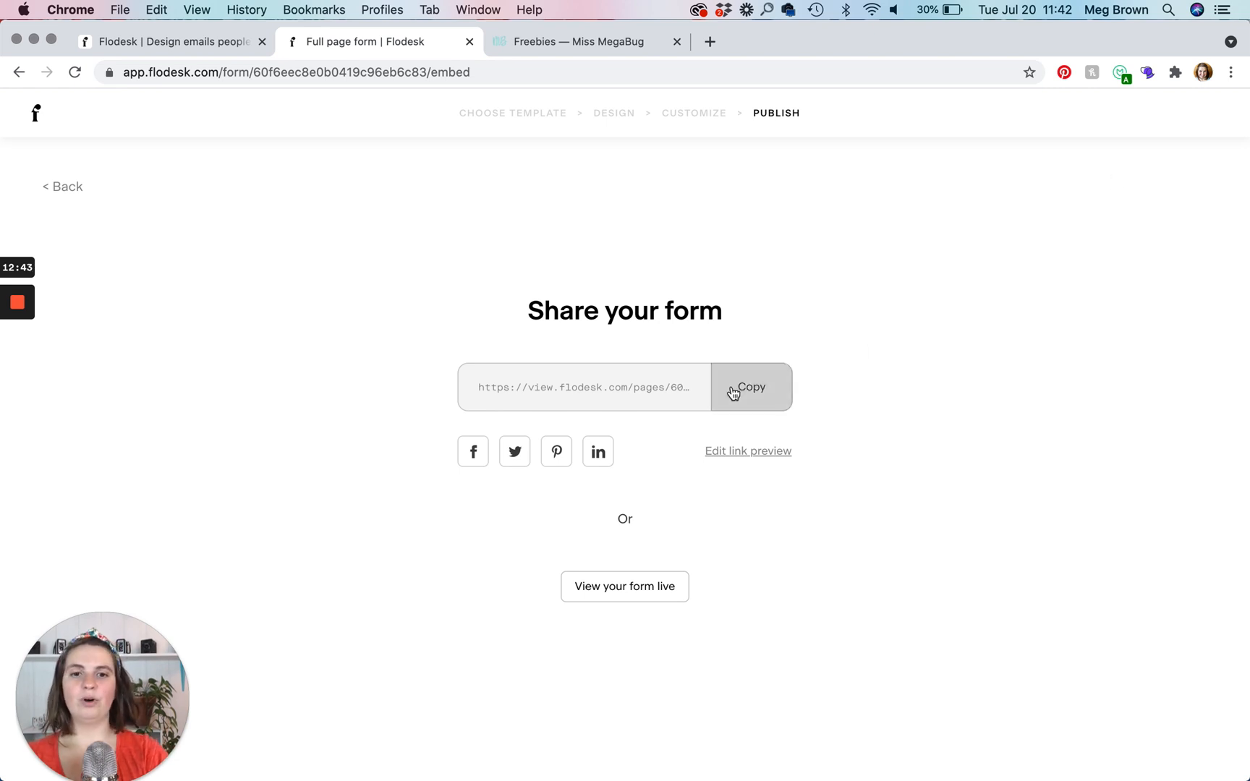
- Copy the Full page form's shareable link from the Share your form page
{"action": "left_click", "coordinate": [709, 42]}
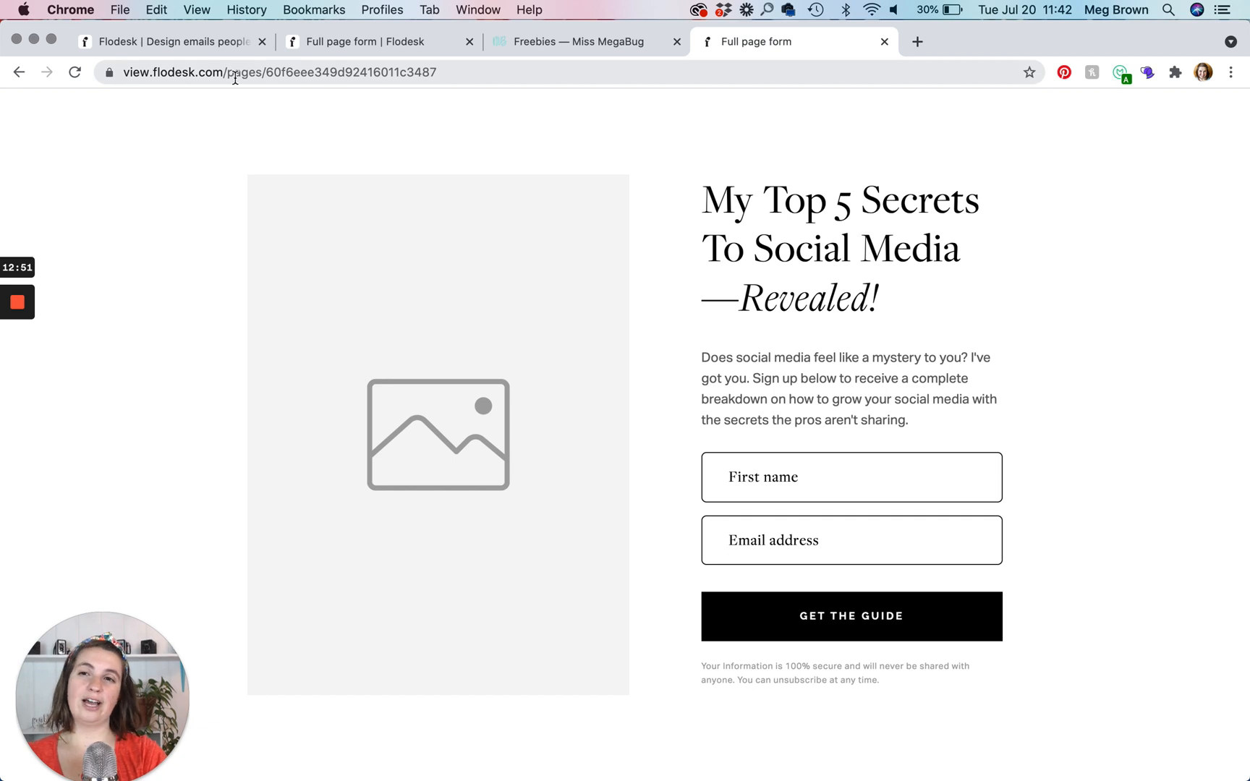
{"action": "mouse_move", "coordinate": [223, 120]}
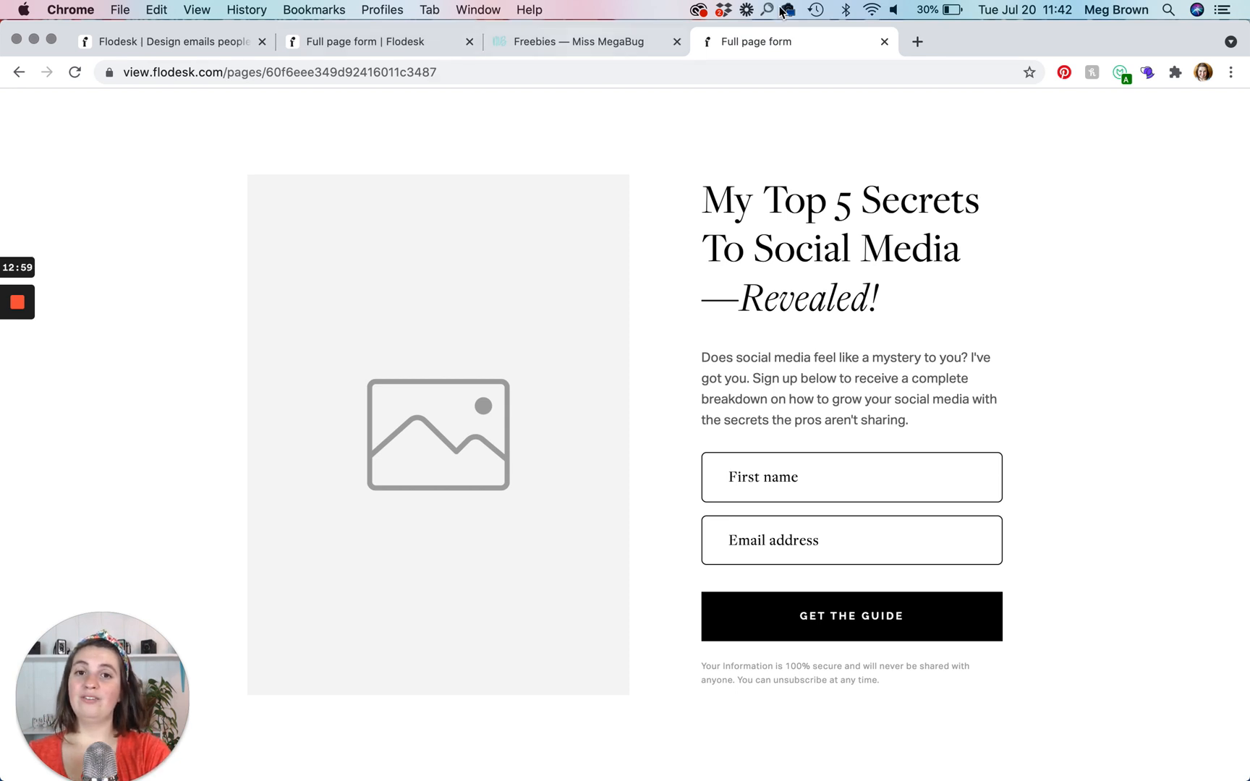
{"action": "mouse_move", "coordinate": [787, 42]}
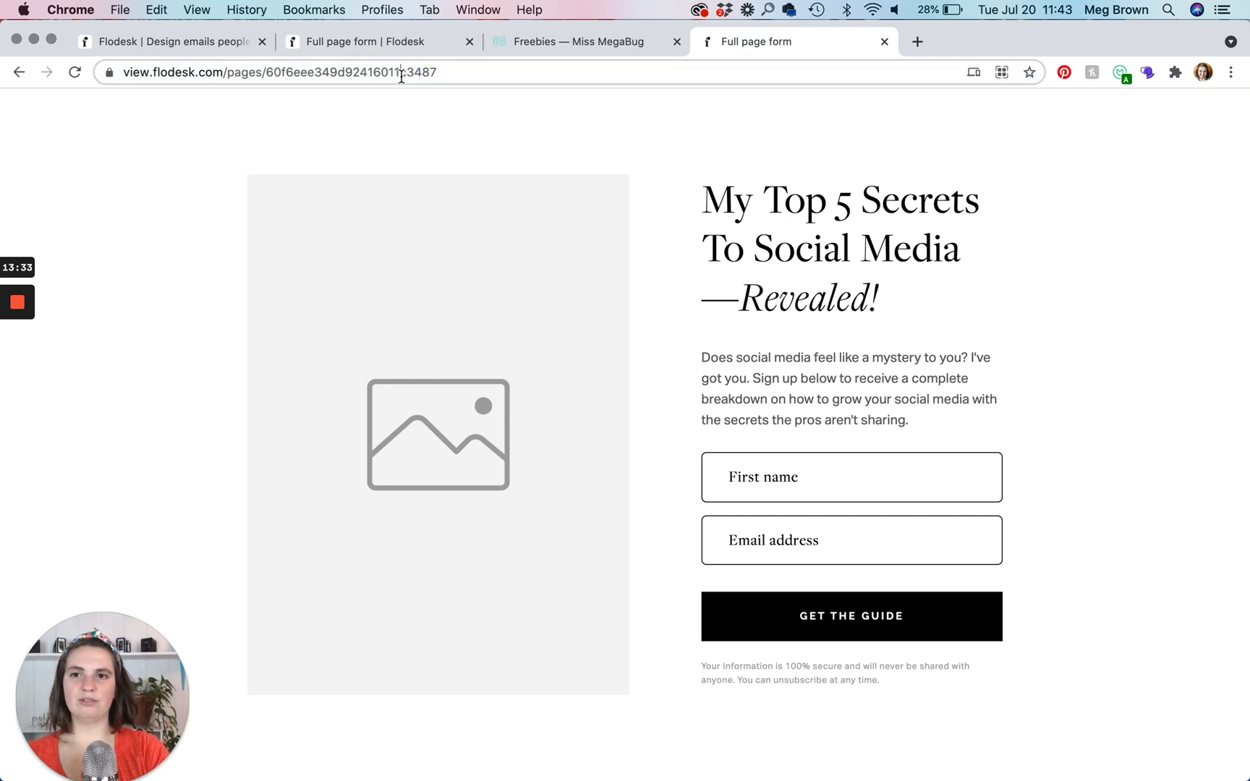
- Return from the live form tab to the Flodesk share page
{"action": "left_click", "coordinate": [366, 42]}
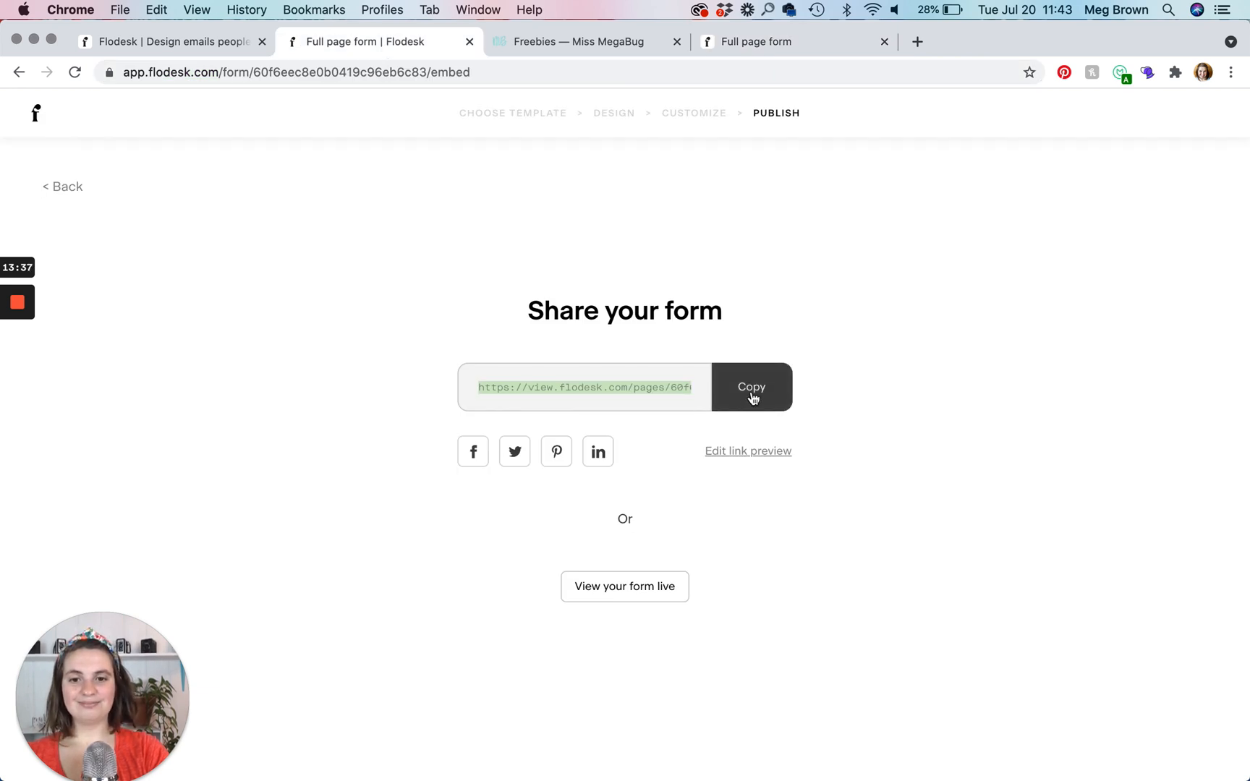
{"action": "mouse_move", "coordinate": [36, 113]}
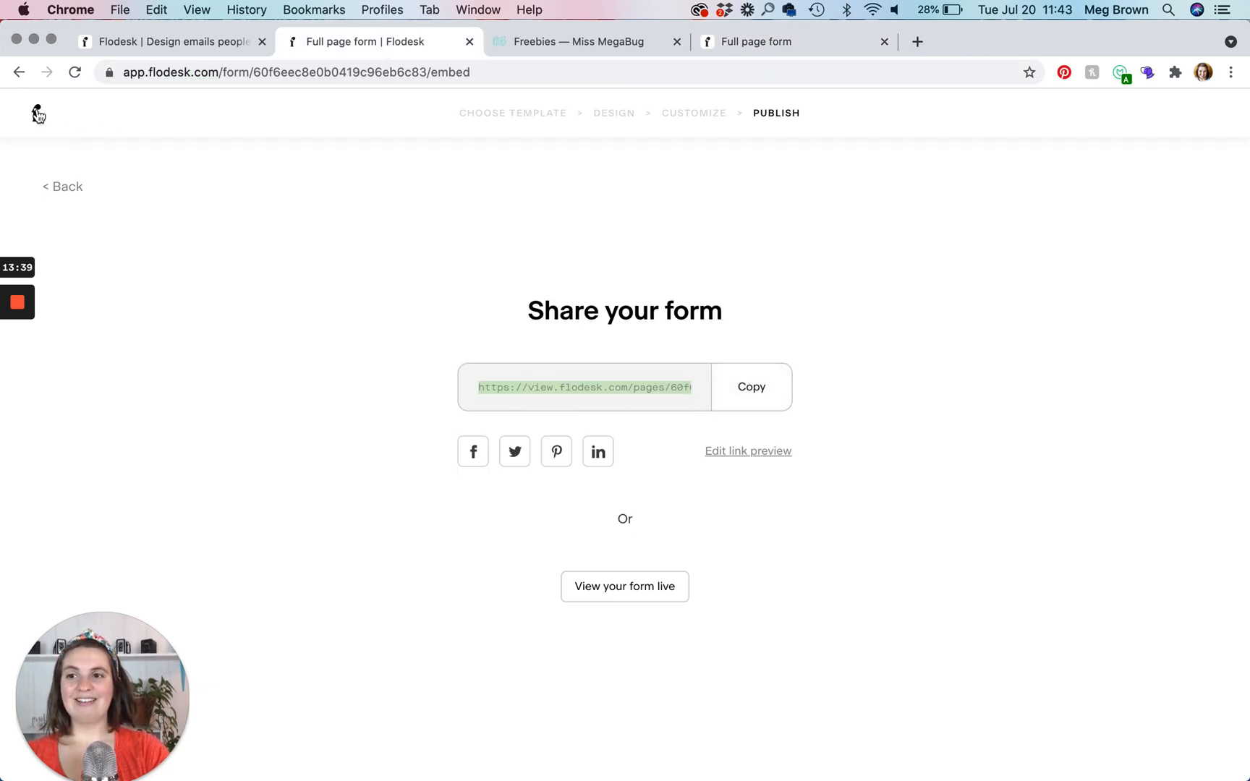